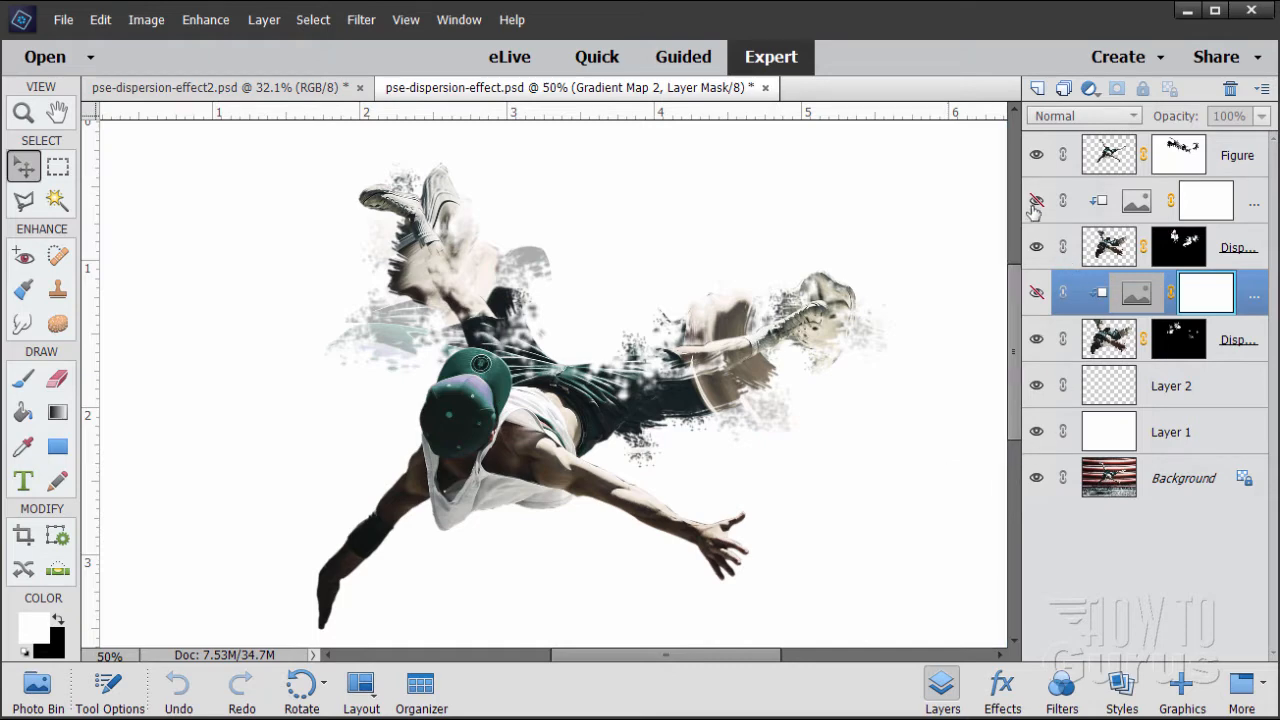
- Preview the particles with and without the orange/yellow and blue gradient-map colouring
left_click(1036, 208)
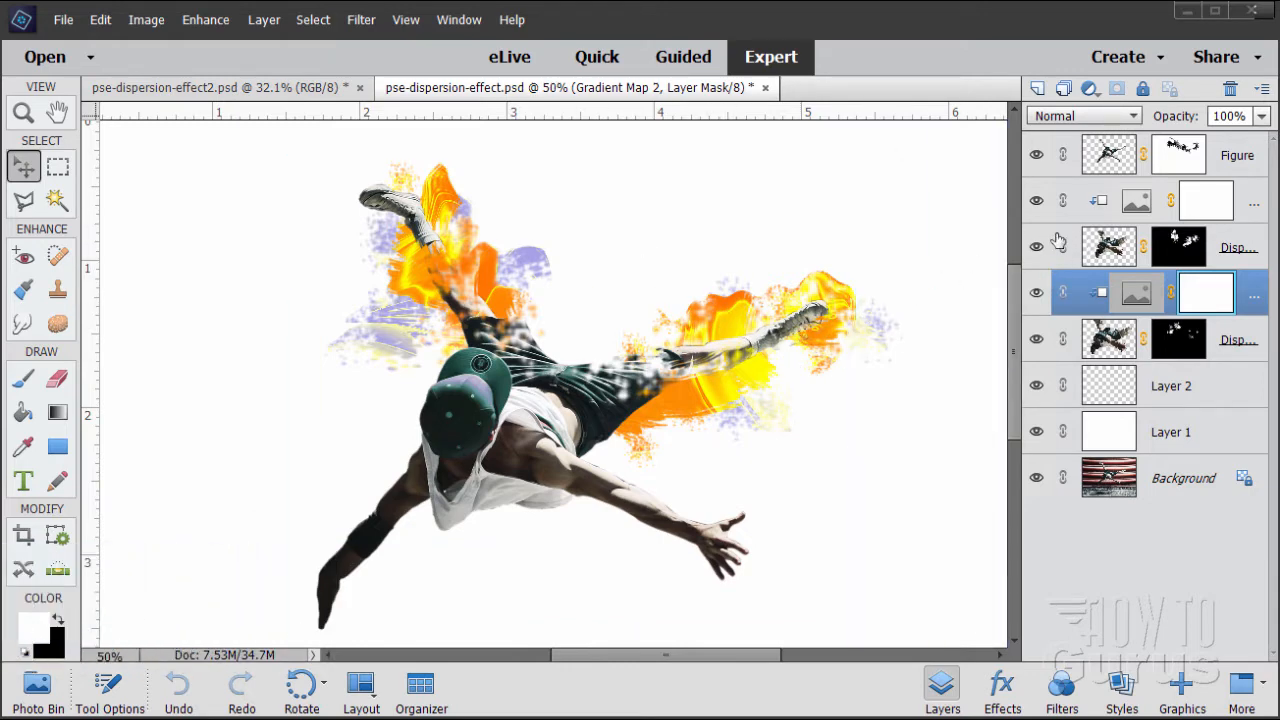
left_click(1036, 200)
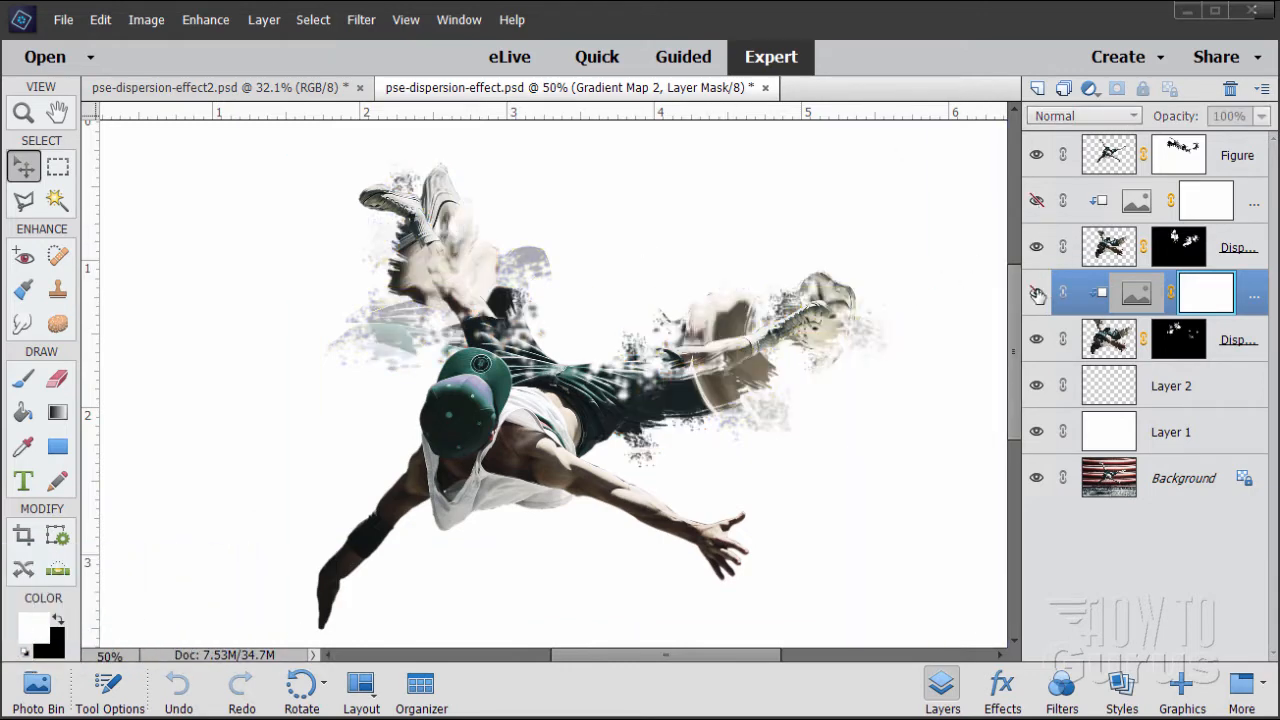
left_click(1036, 292)
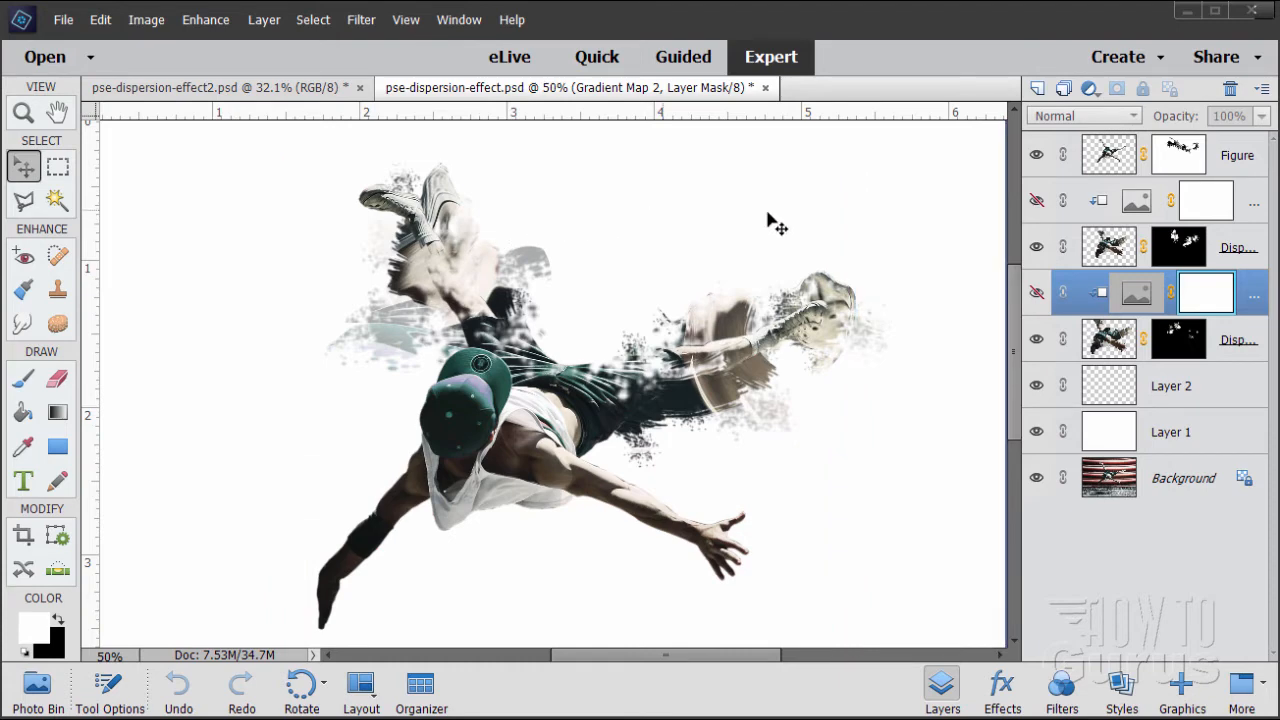
mouse_move(962, 330)
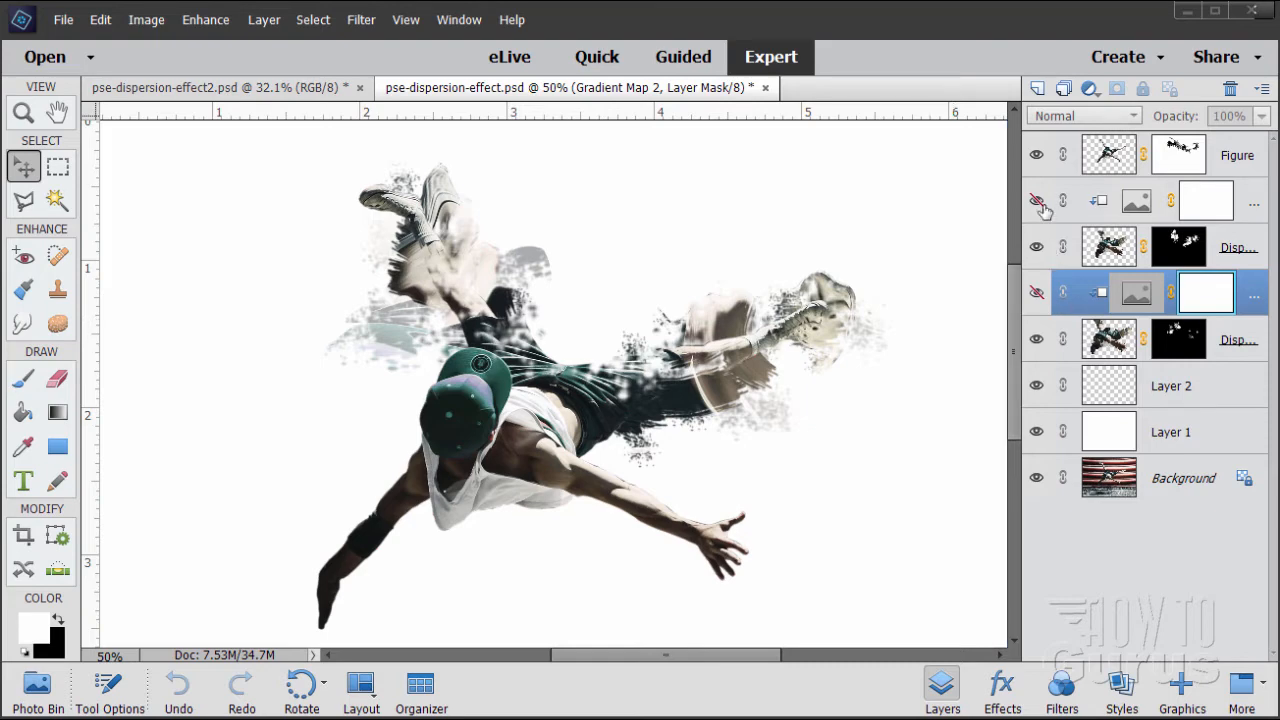
left_click(1036, 200)
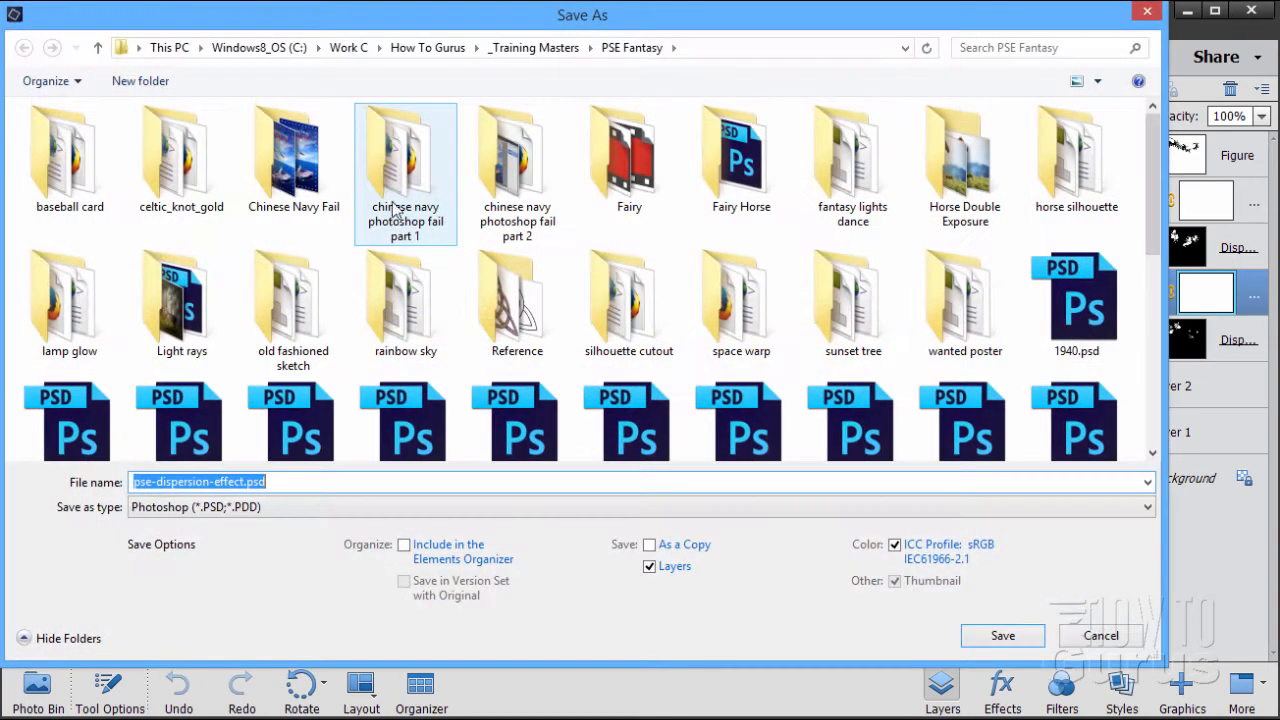
- Save the dispersion composite, replacing the existing pse-dispersion-effect file
left_click(1000, 636)
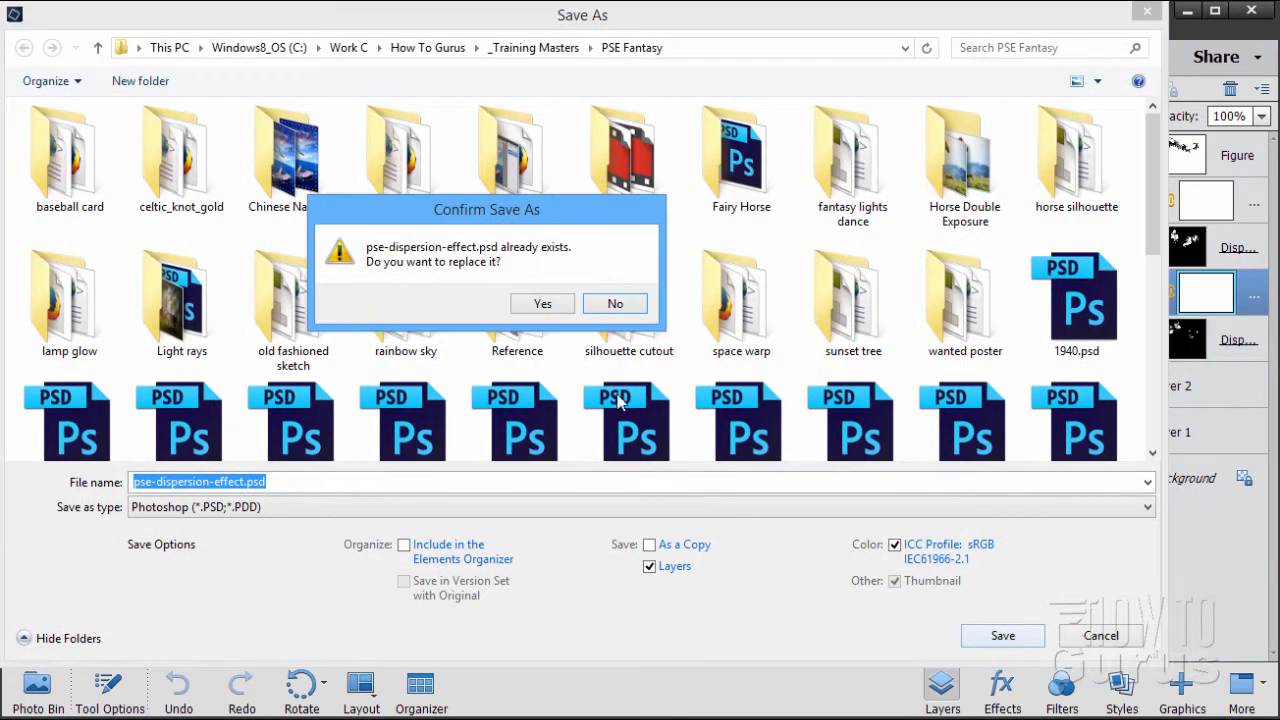
left_click(540, 304)
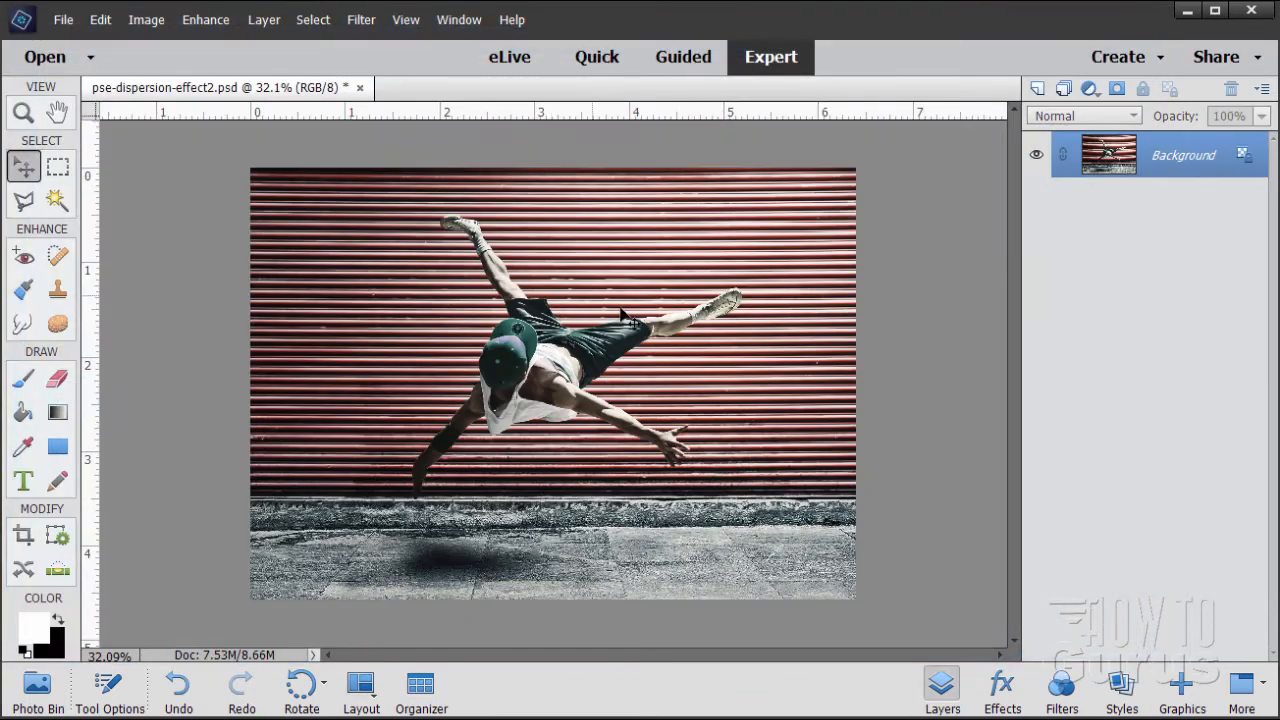
mouse_move(590, 244)
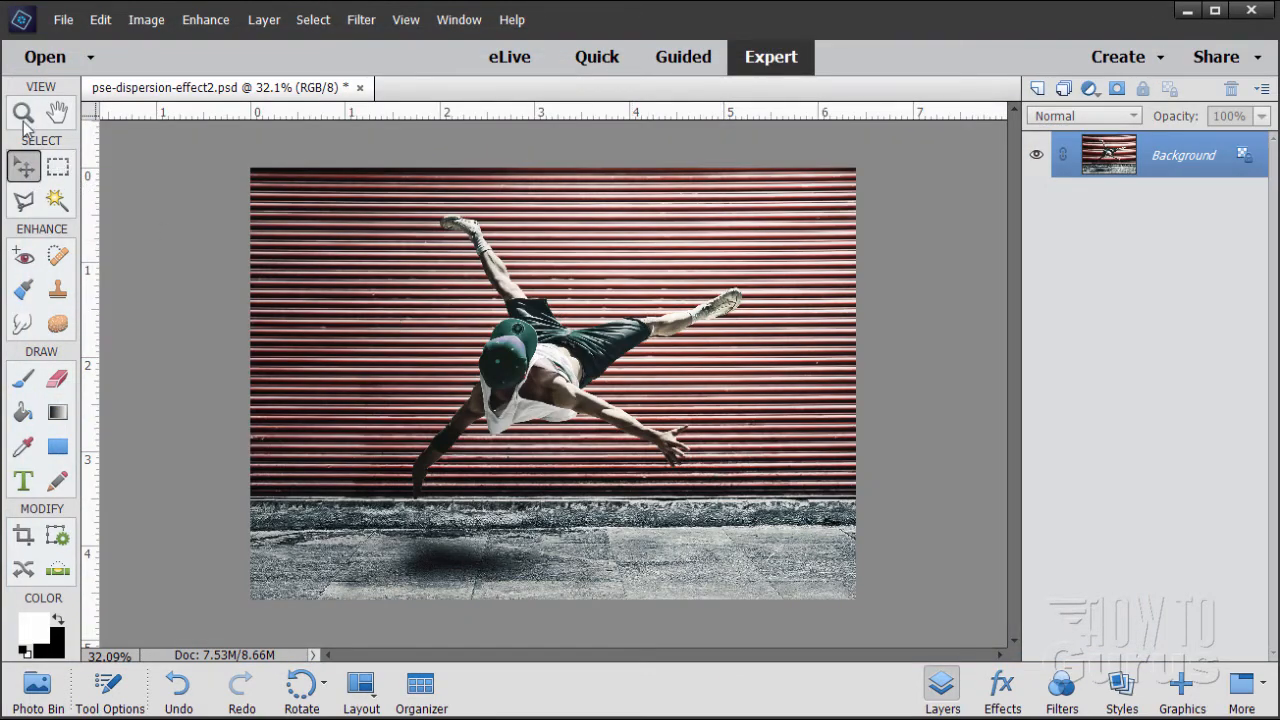
- Zoom the red-wall photo to about 67% so the dancer fills the view
left_click(22, 112)
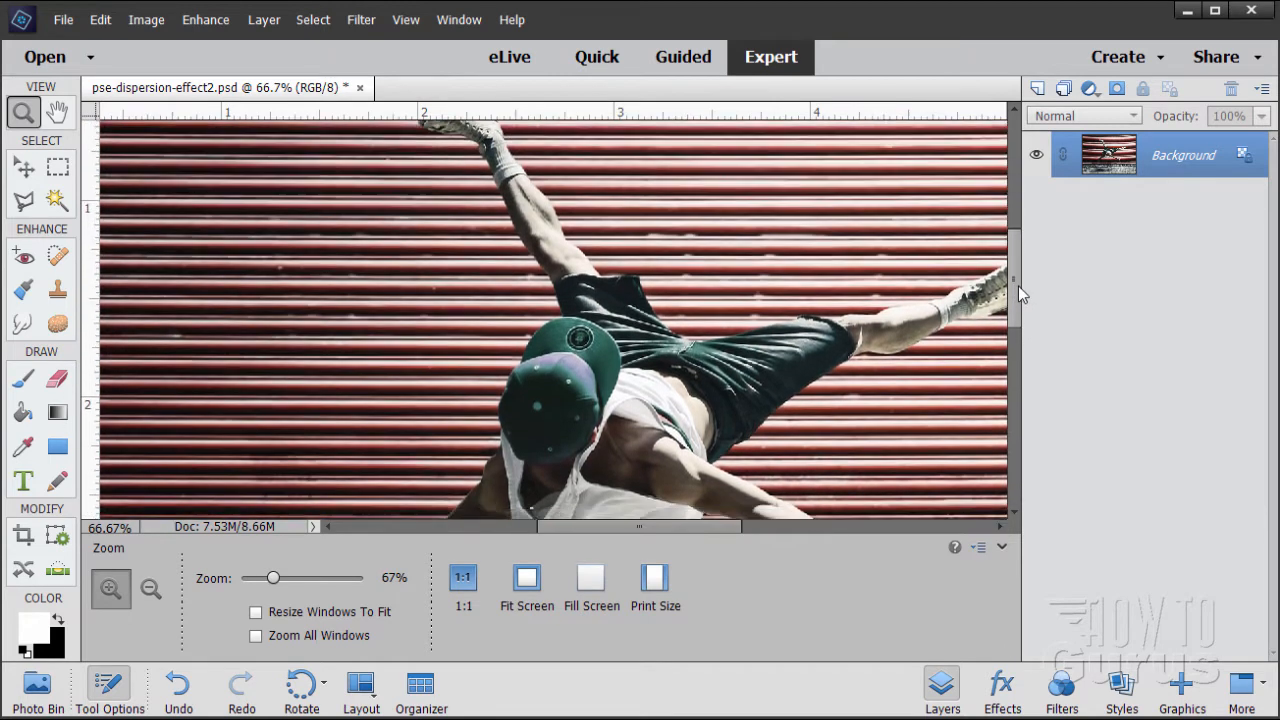
- At 200%, trace Polygonal Lasso points (feather 1 px) along the thumb and beneath the fingers
scroll("down", 3)
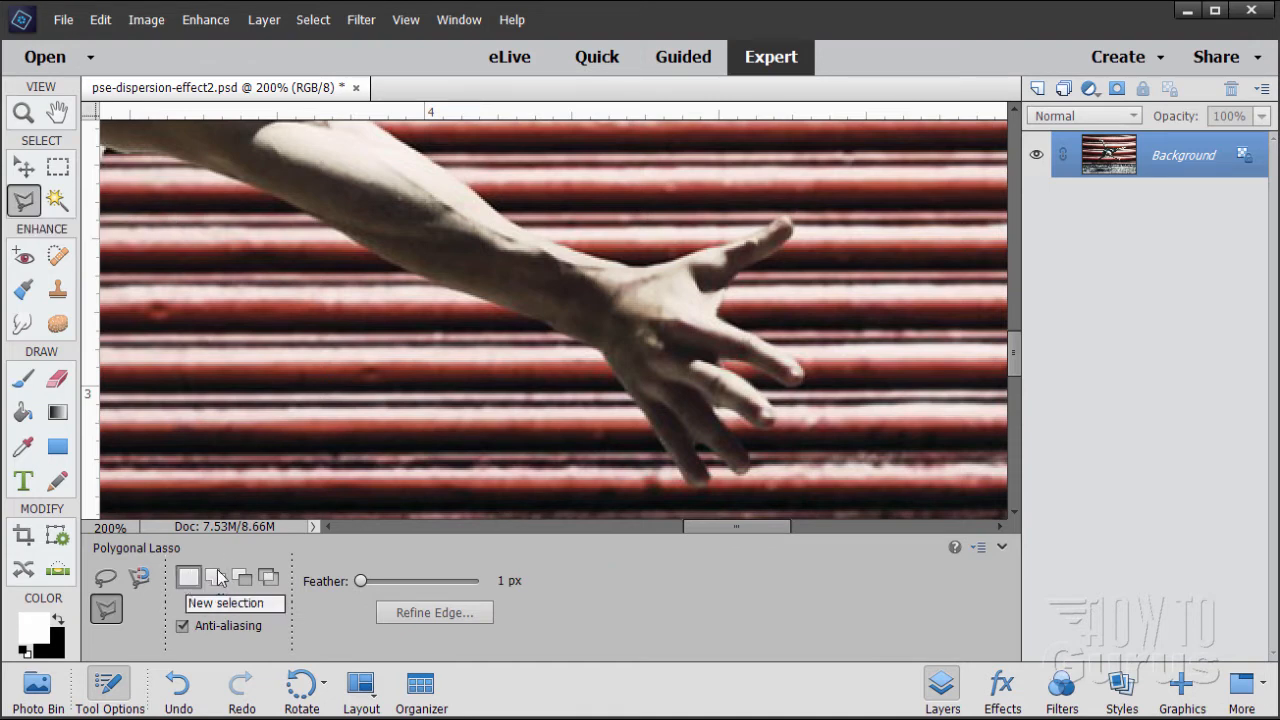
mouse_move(442, 600)
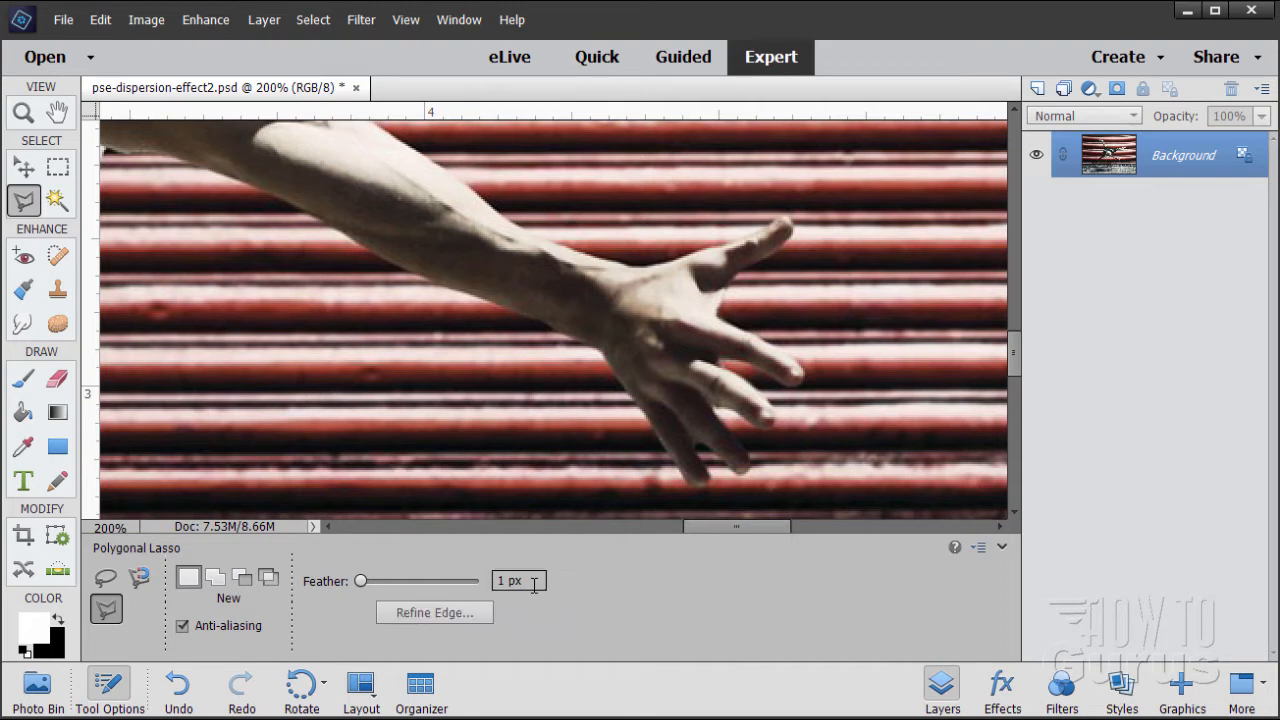
mouse_move(608, 612)
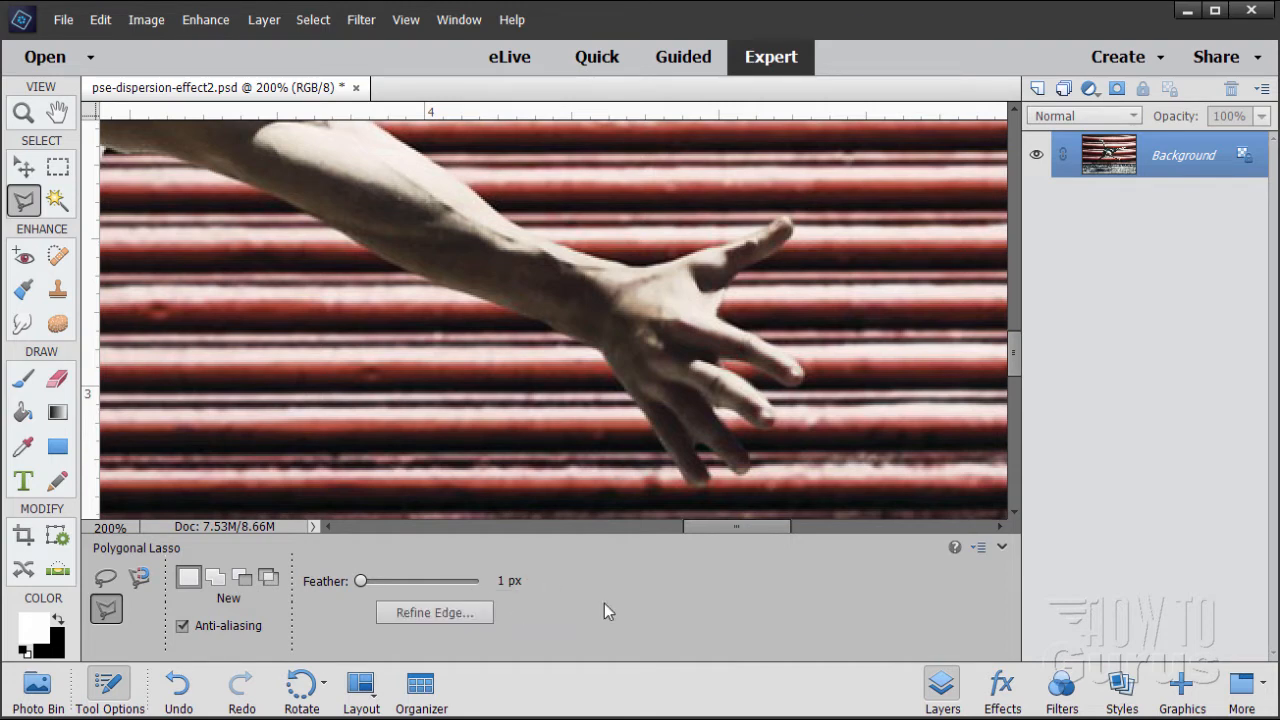
mouse_move(590, 336)
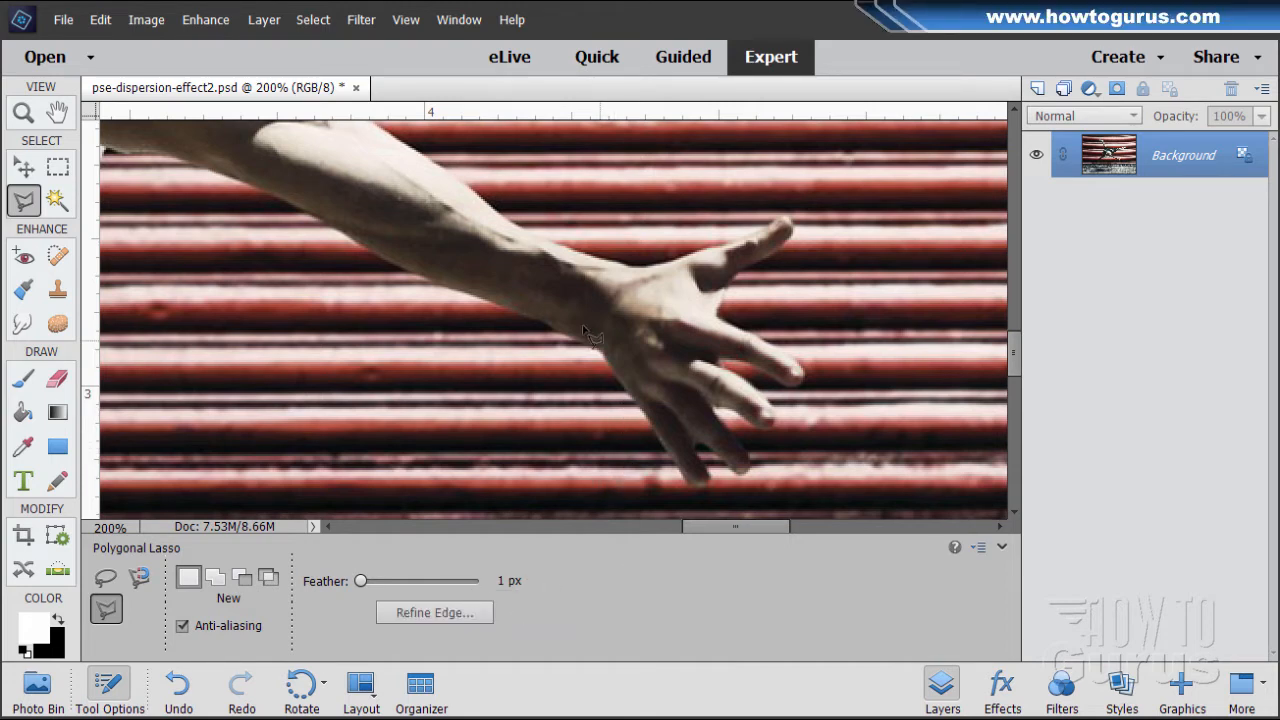
mouse_move(704, 420)
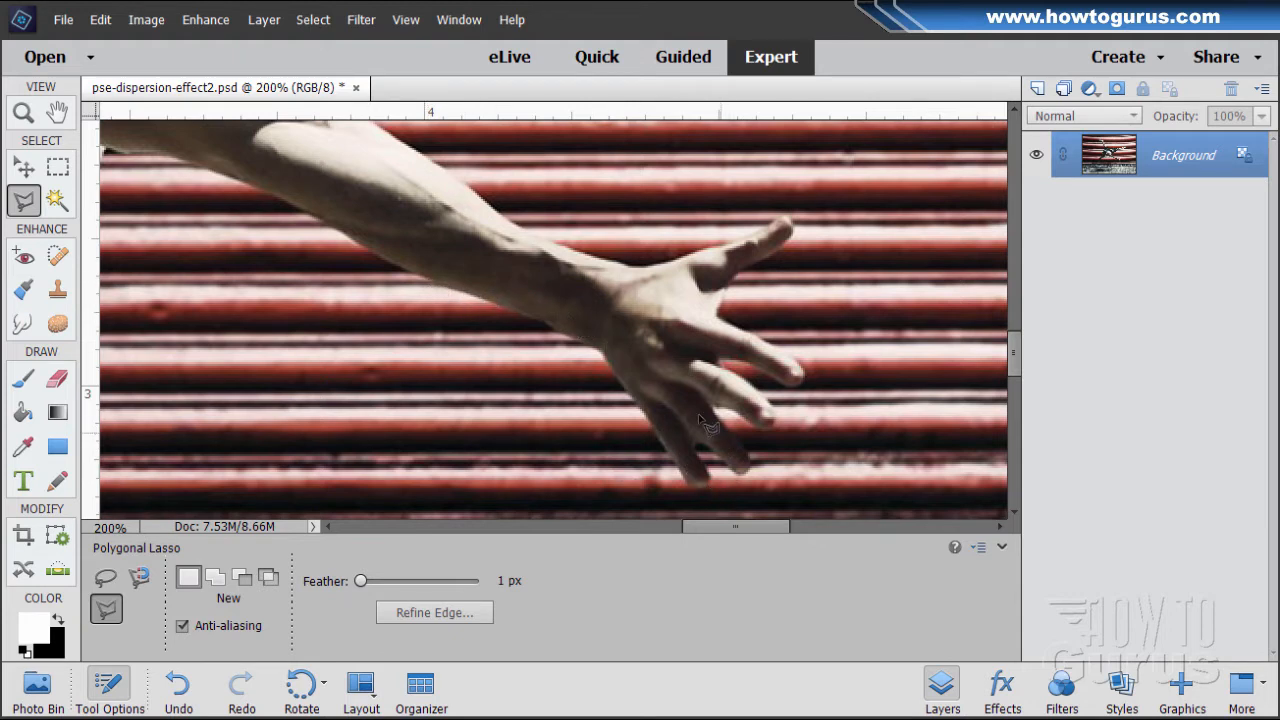
mouse_move(630, 240)
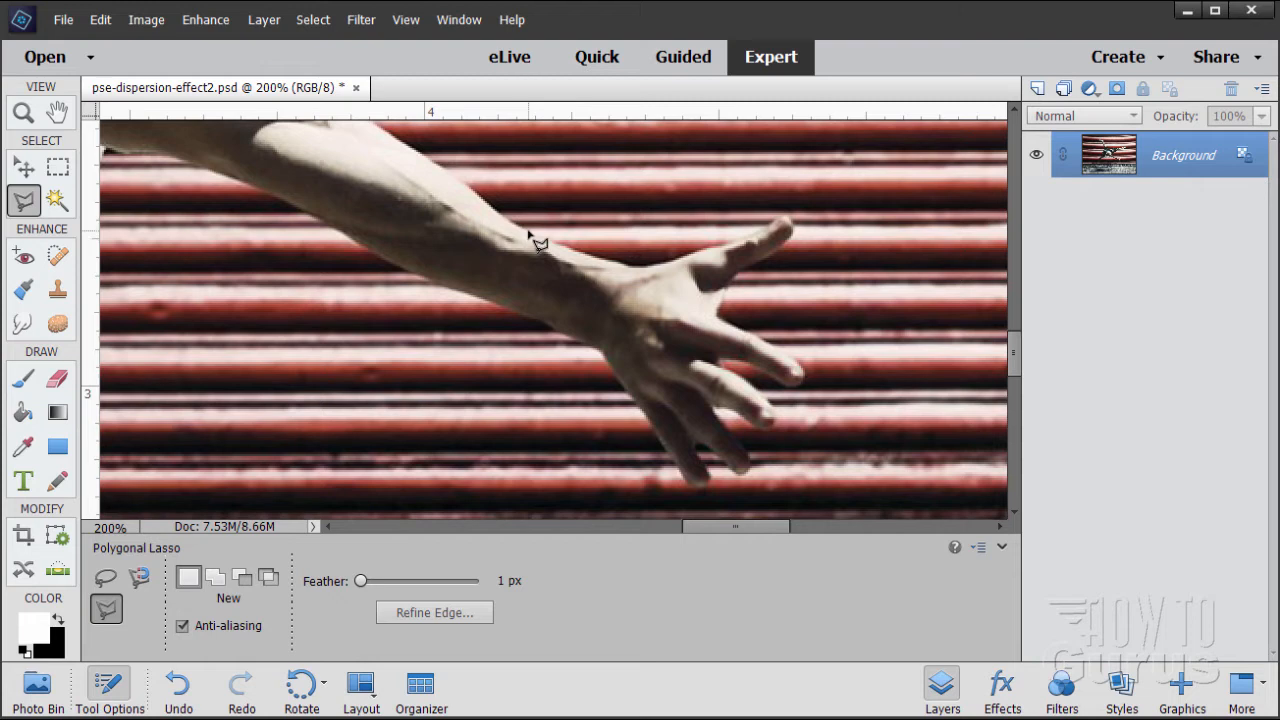
mouse_move(570, 256)
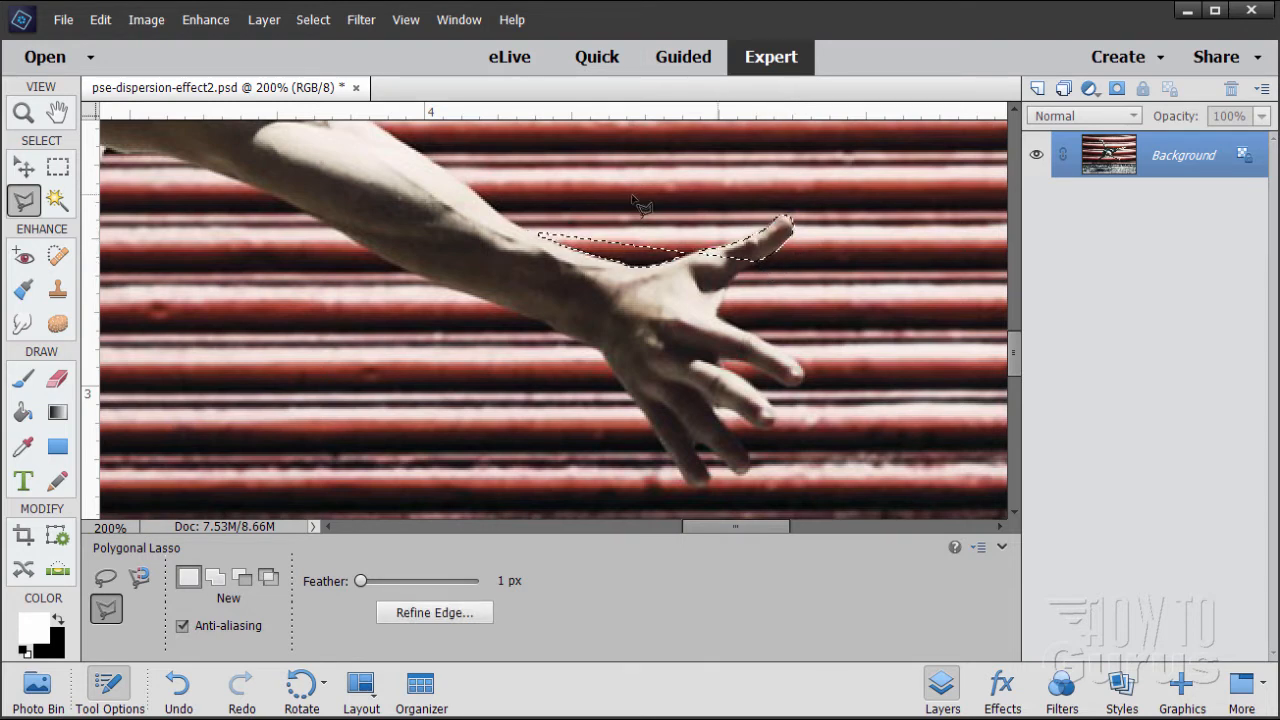
left_click(756, 290)
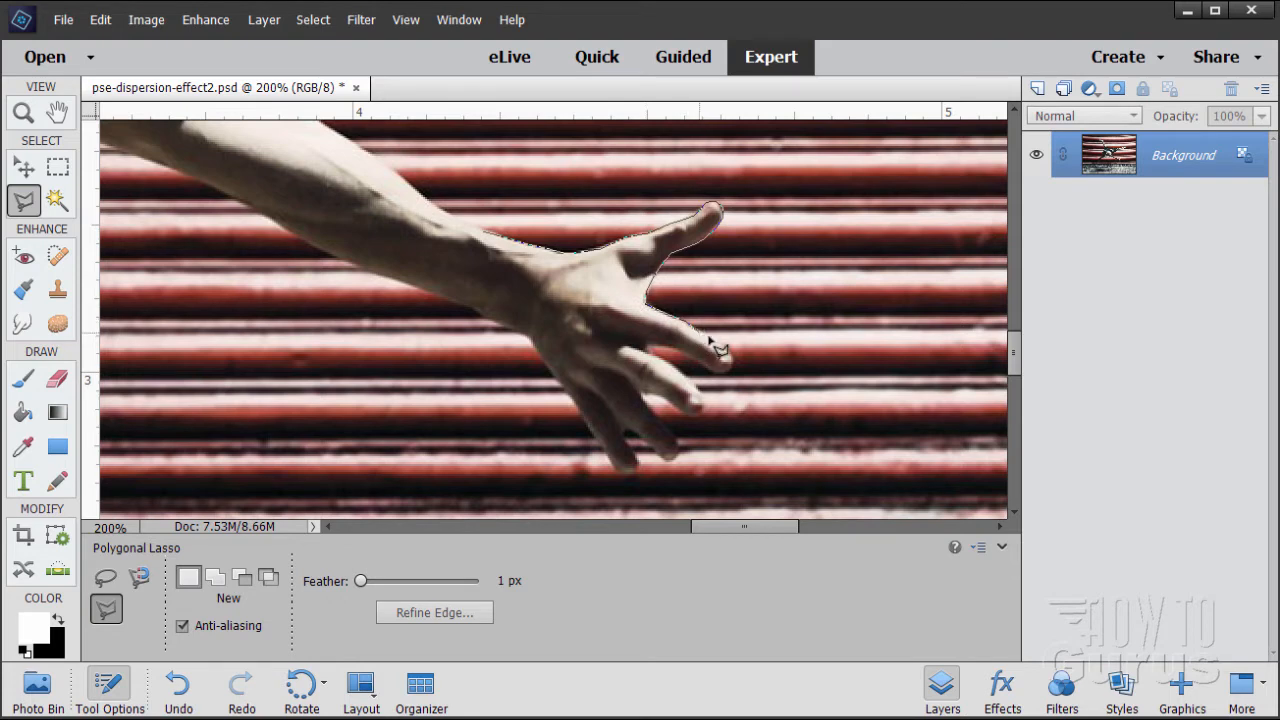
mouse_move(740, 364)
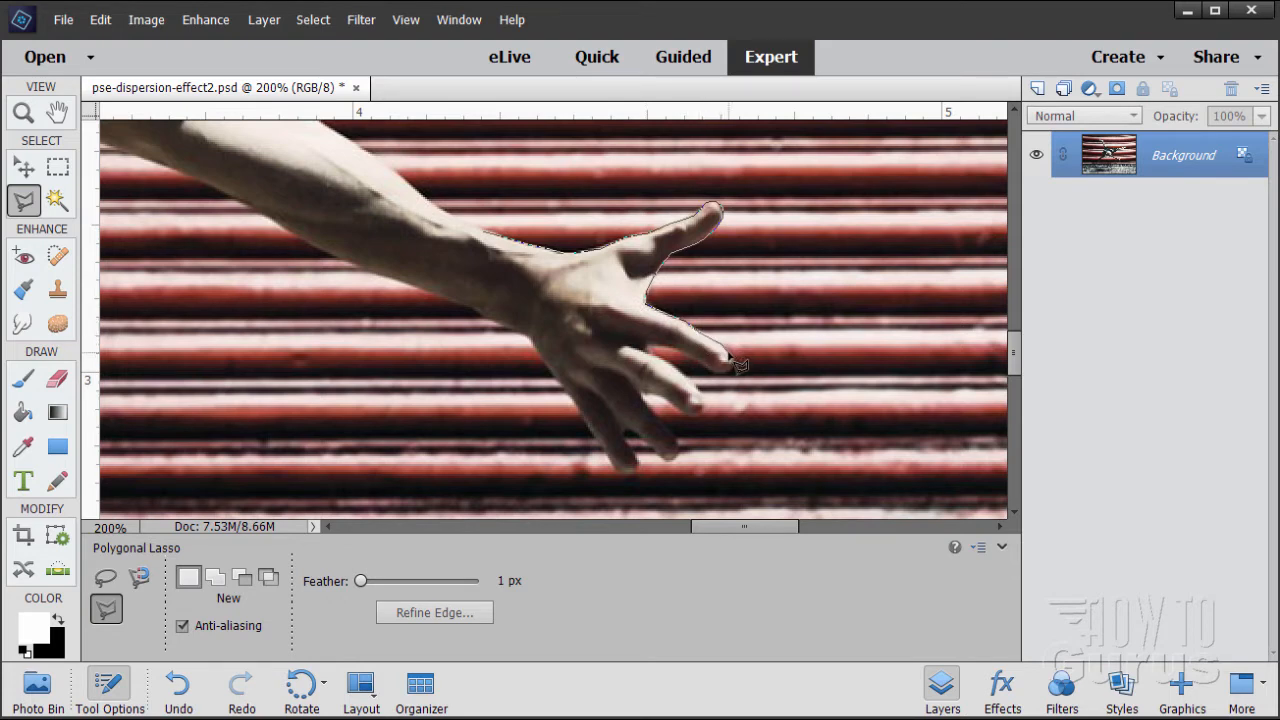
left_click(612, 504)
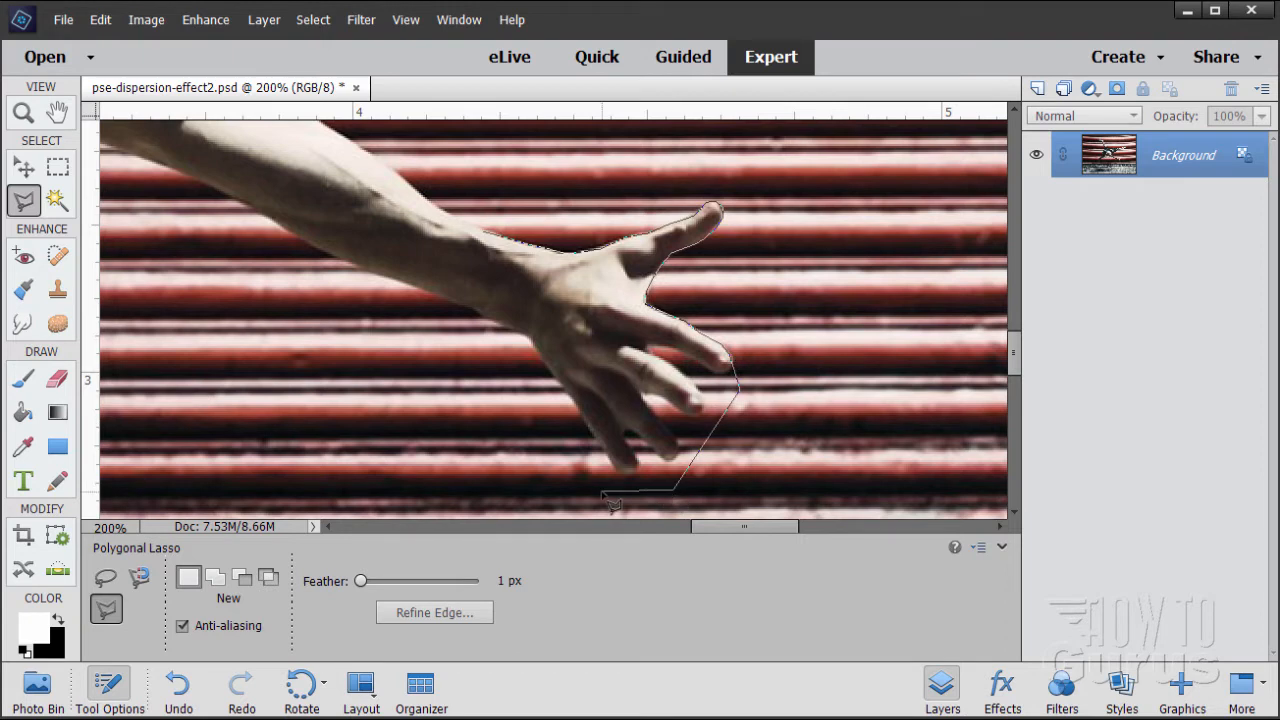
left_click(450, 328)
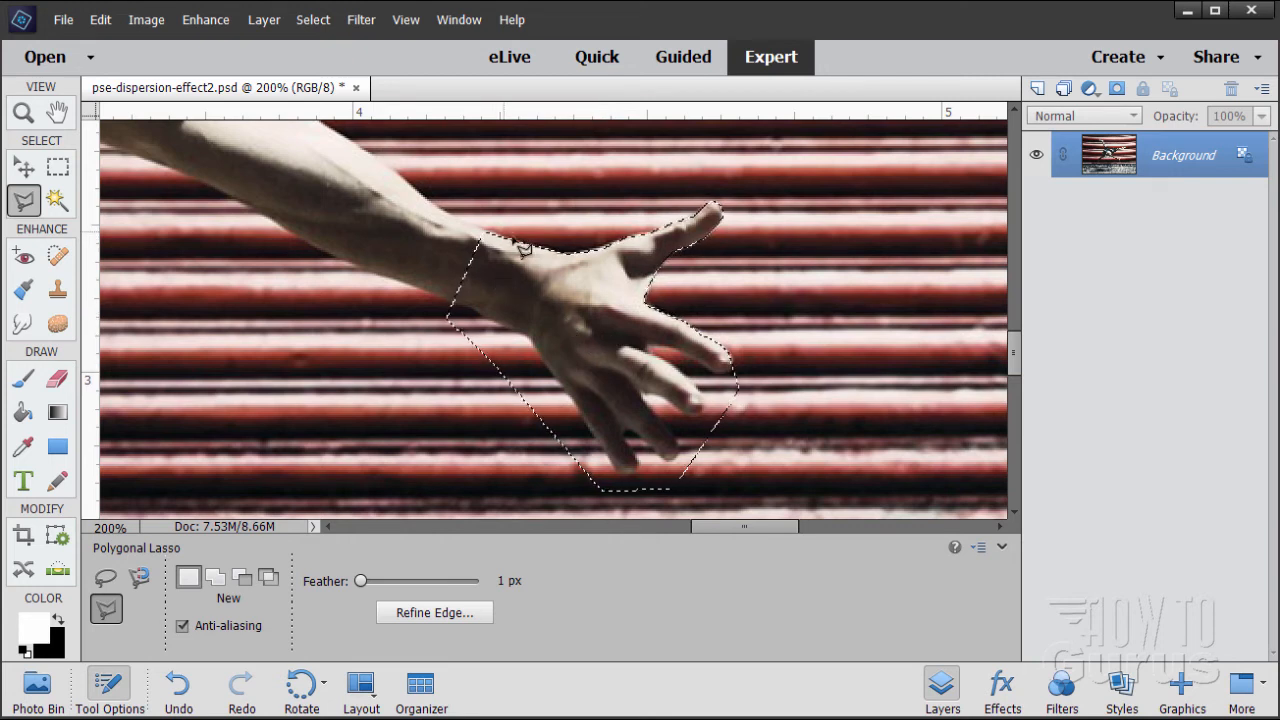
- In Add to Selection mode, outline the forearm from the wrist and close it back at the wrist
scroll("right", 3)
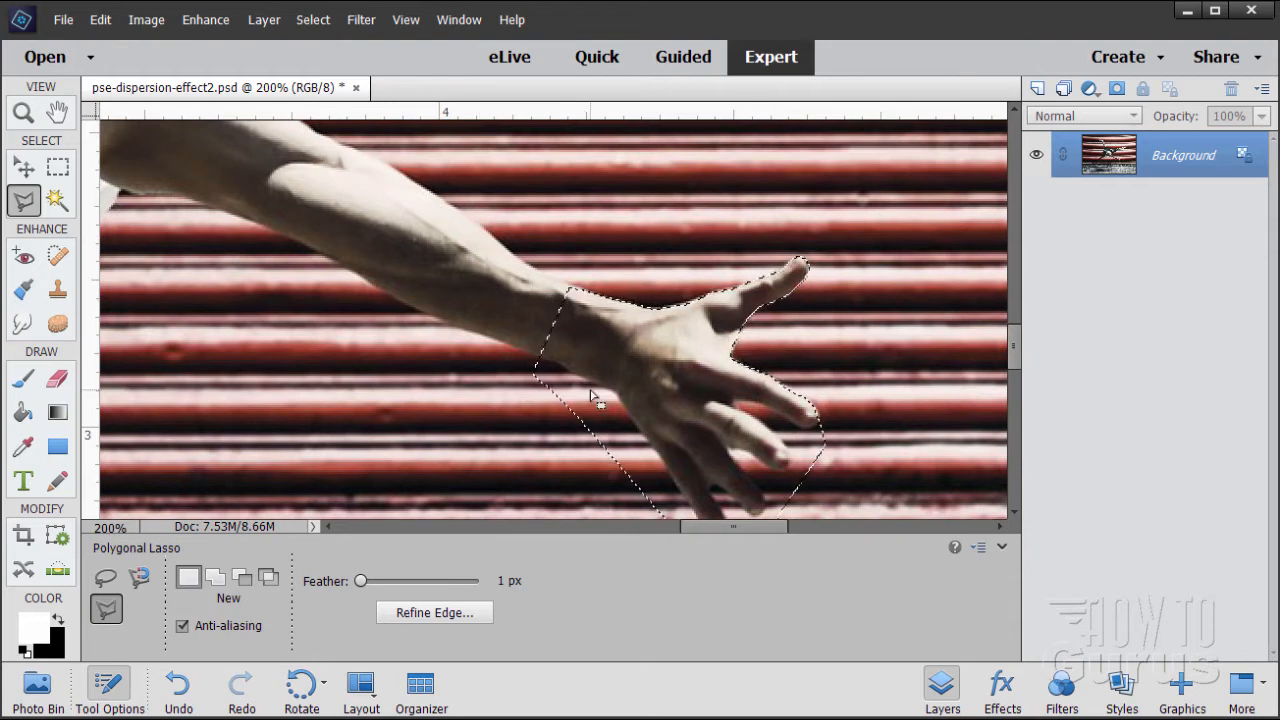
left_click(216, 576)
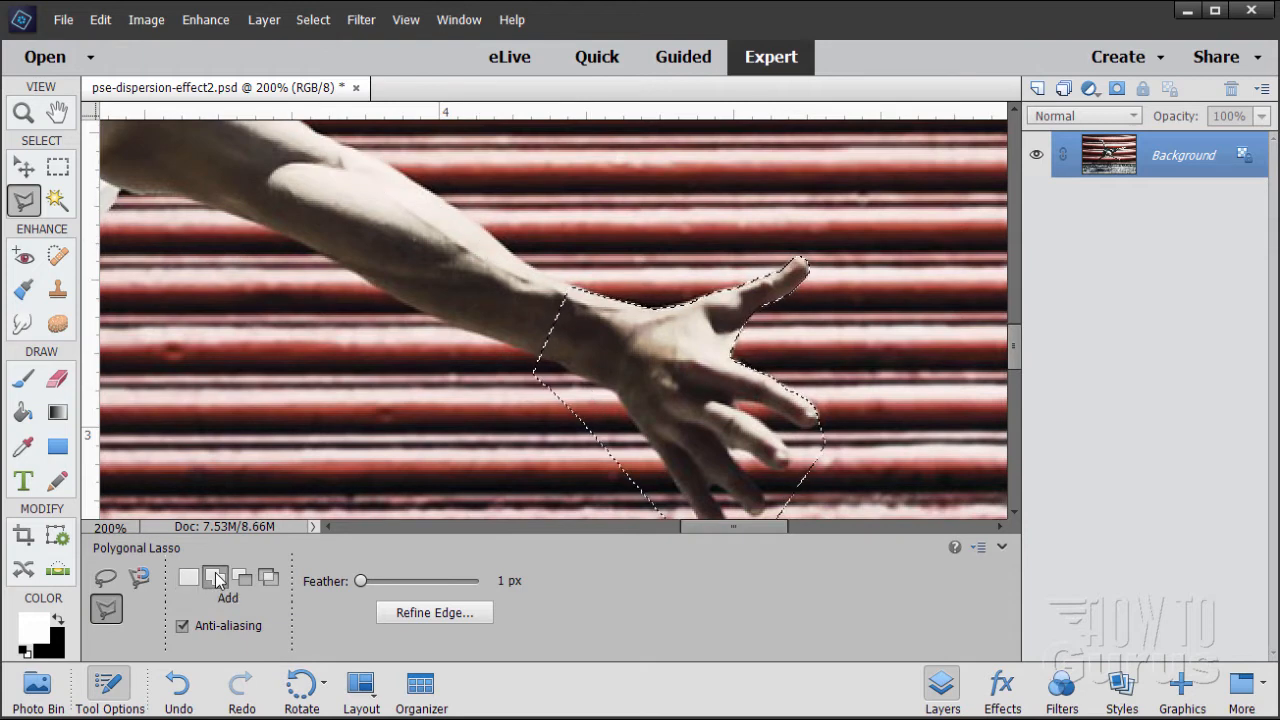
left_click(590, 304)
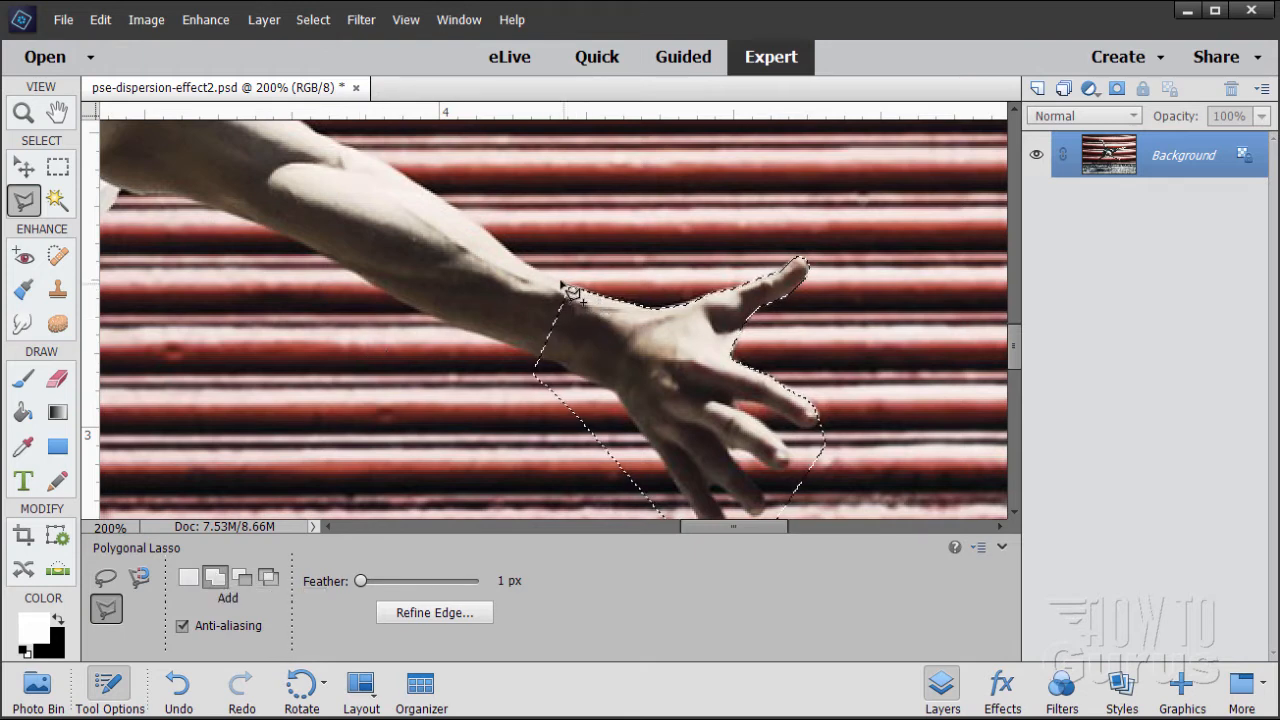
mouse_move(536, 276)
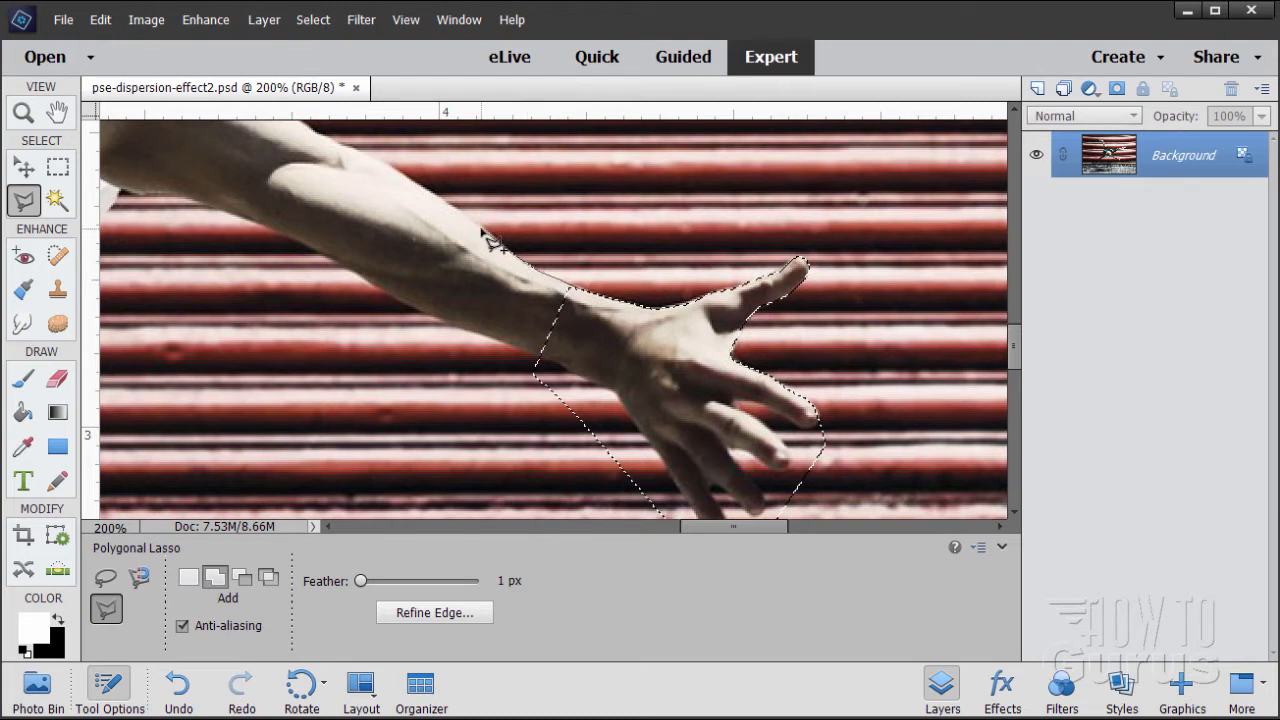
mouse_move(418, 192)
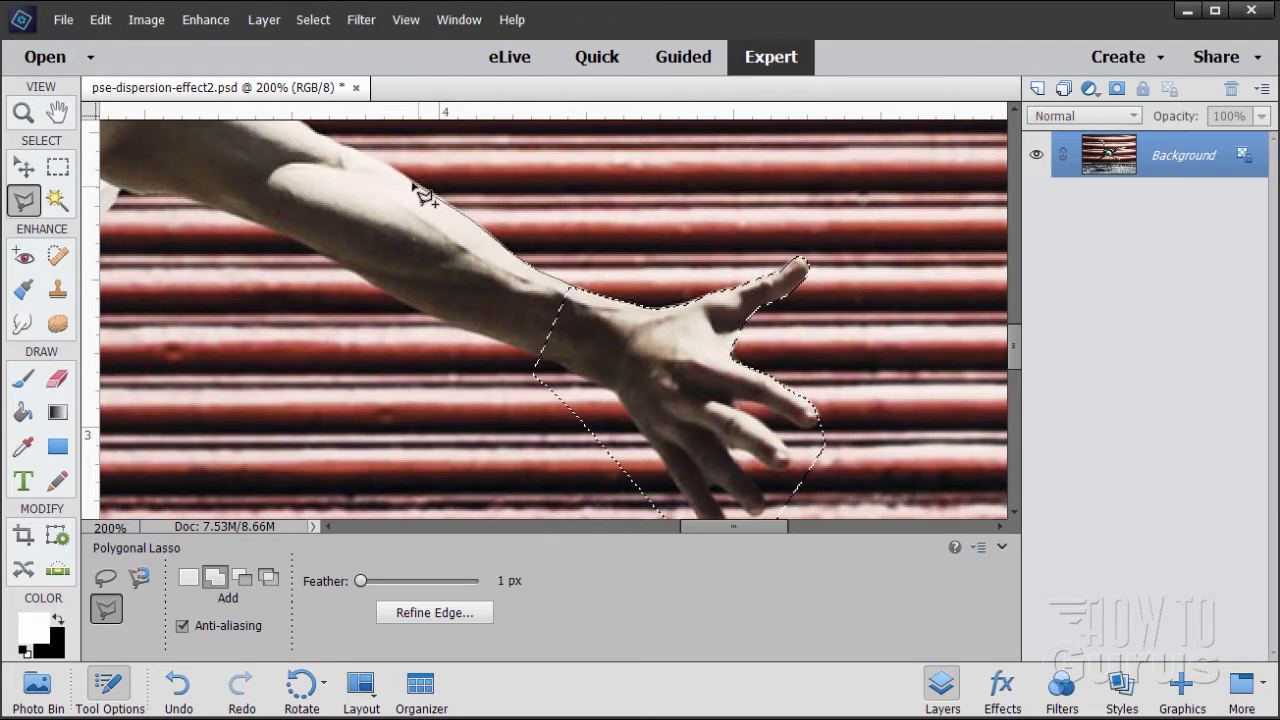
left_click(330, 260)
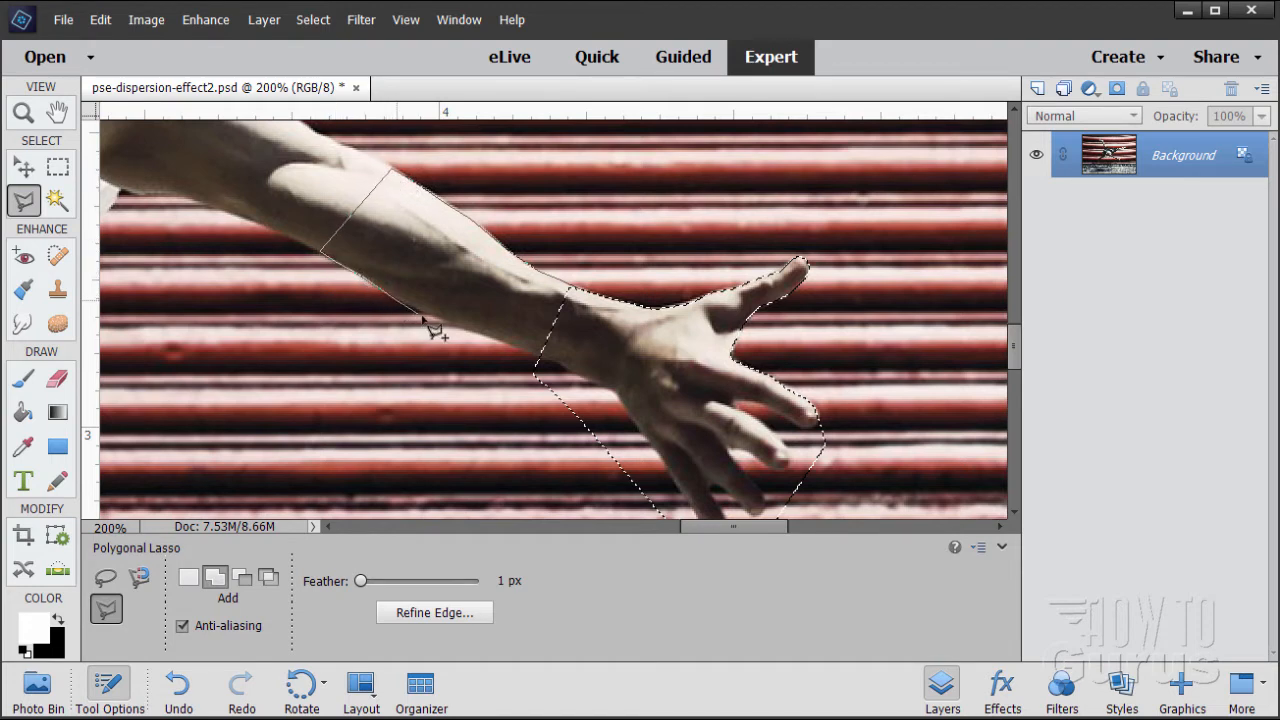
left_click(520, 356)
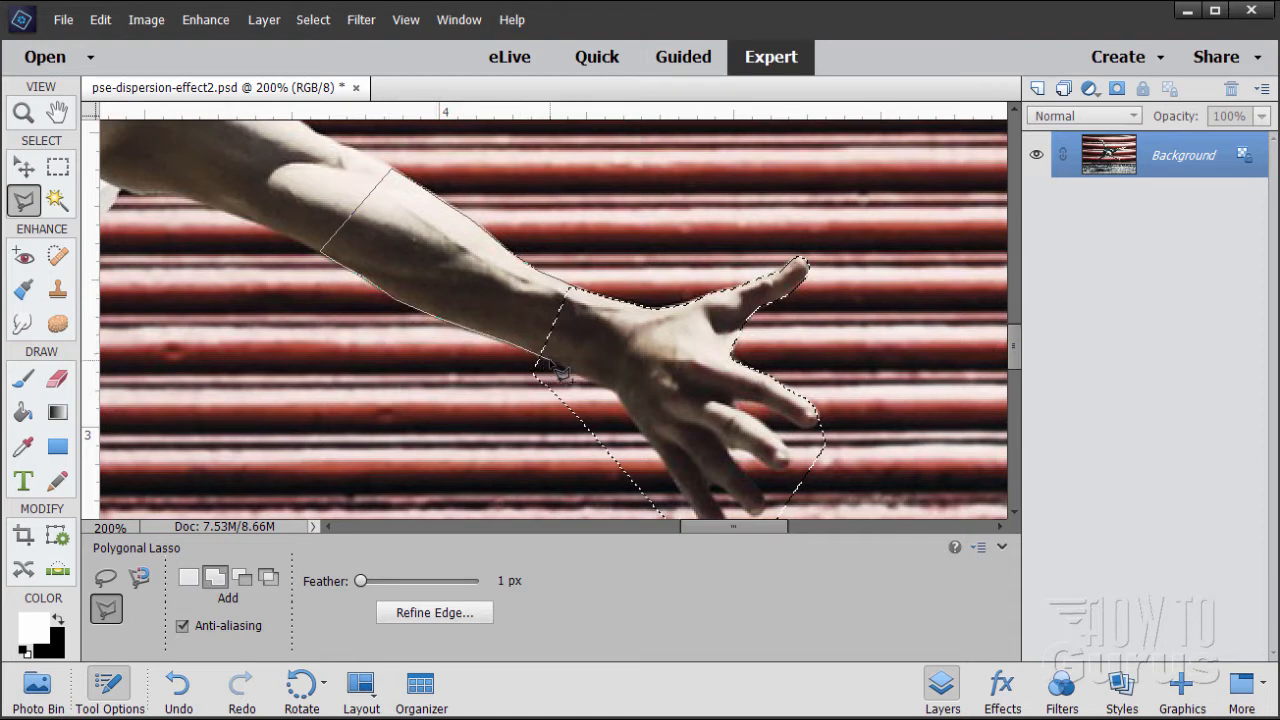
left_click(590, 304)
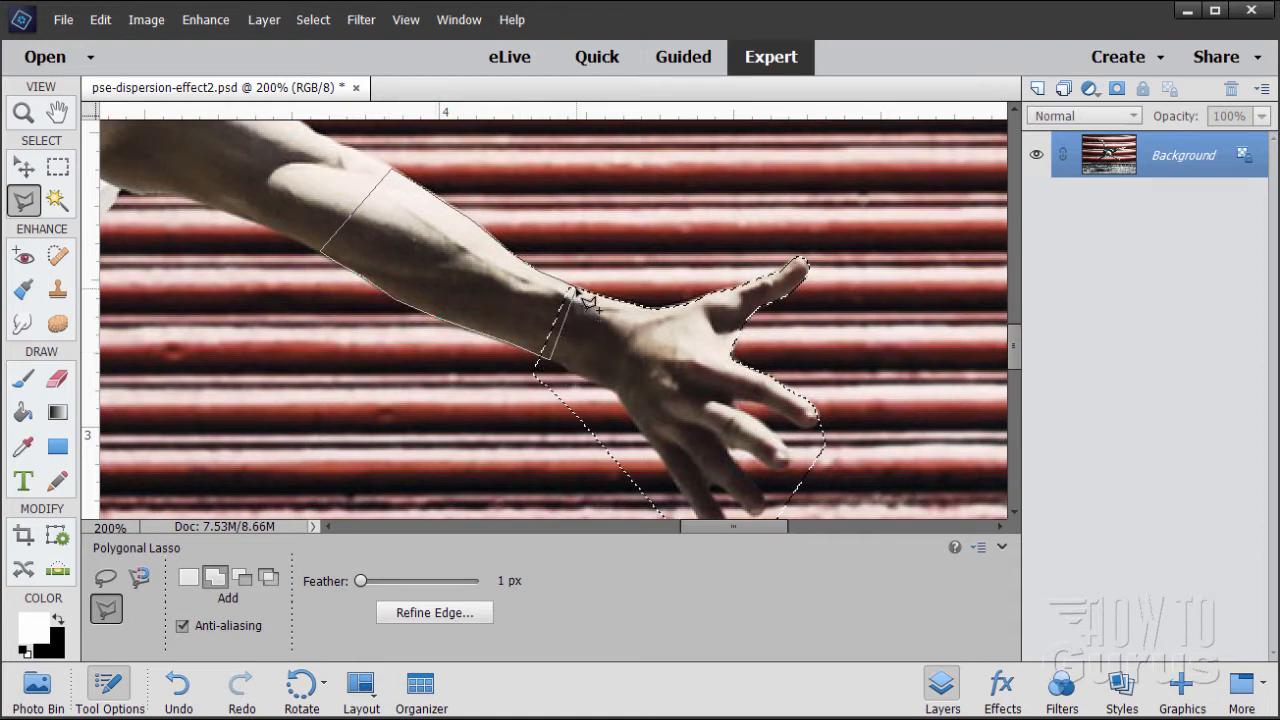
left_click(416, 196)
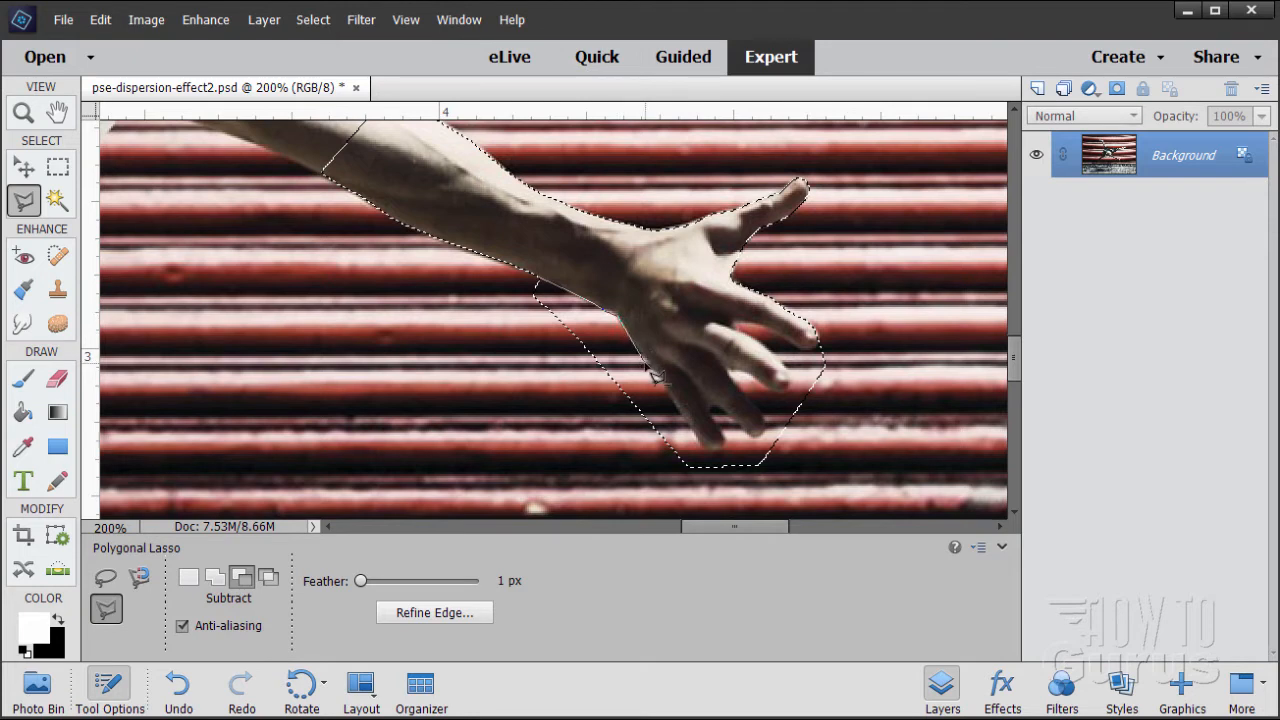
mouse_move(680, 404)
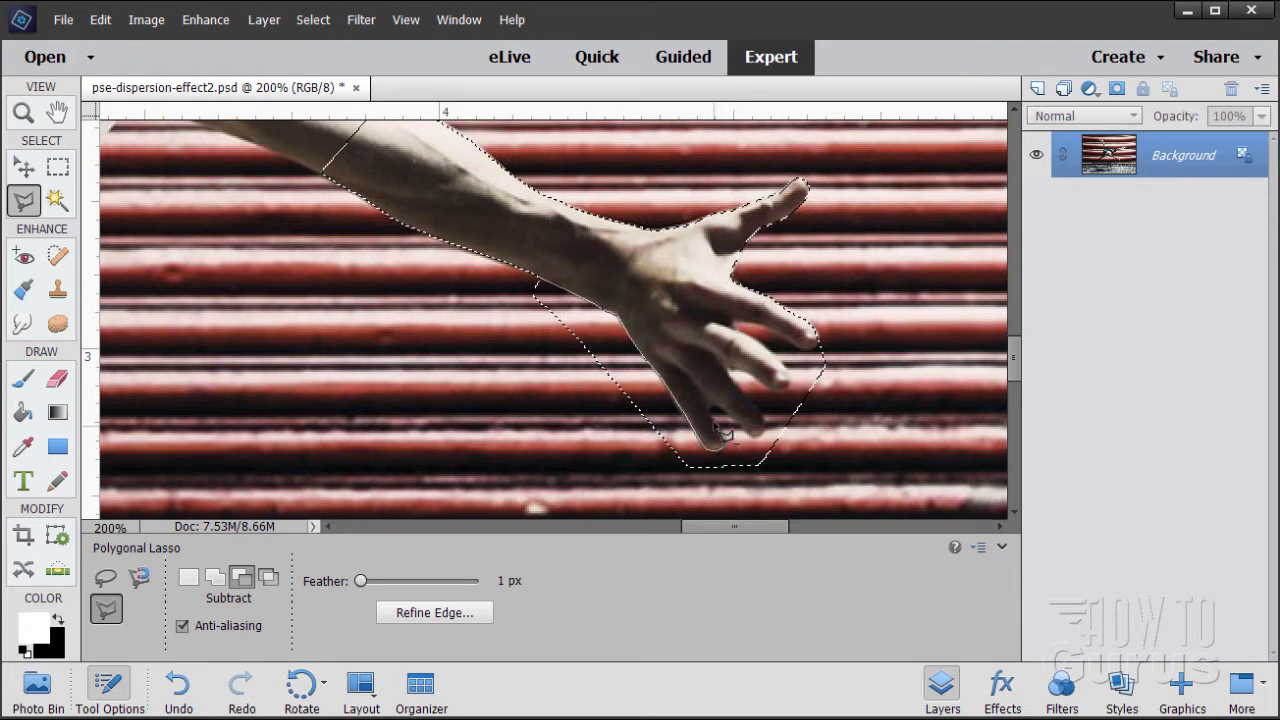
mouse_move(710, 400)
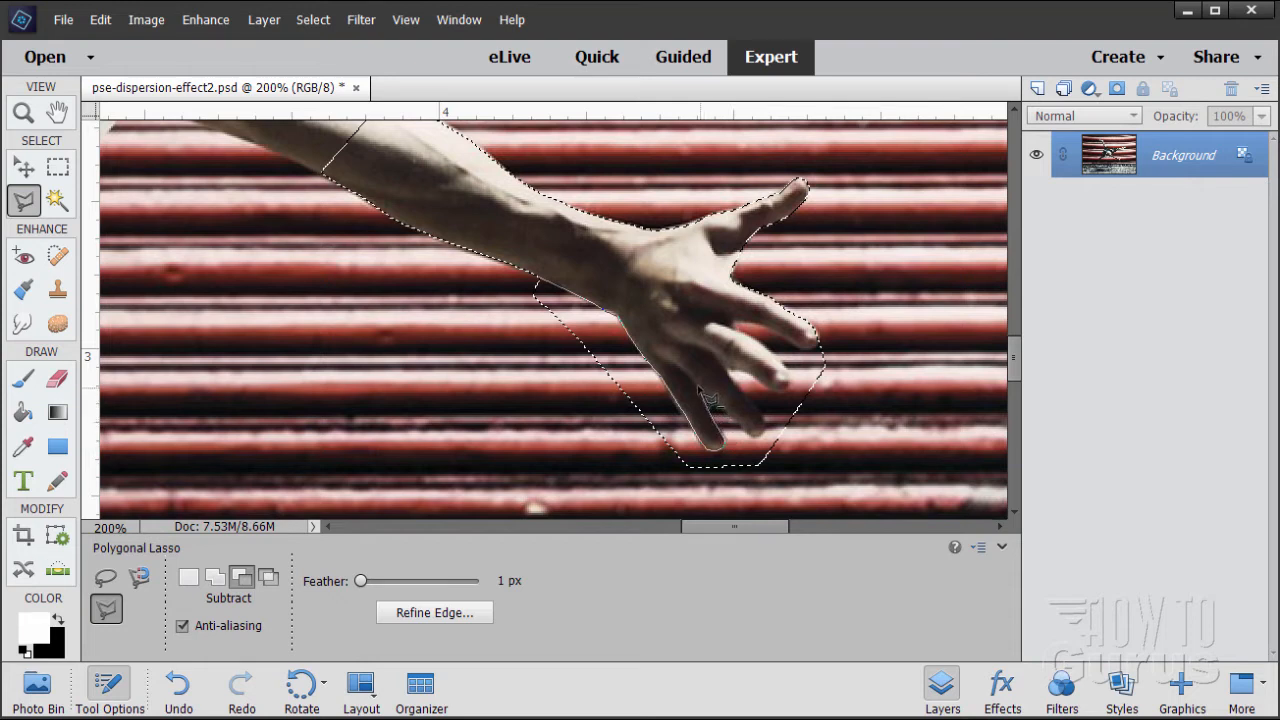
mouse_move(740, 430)
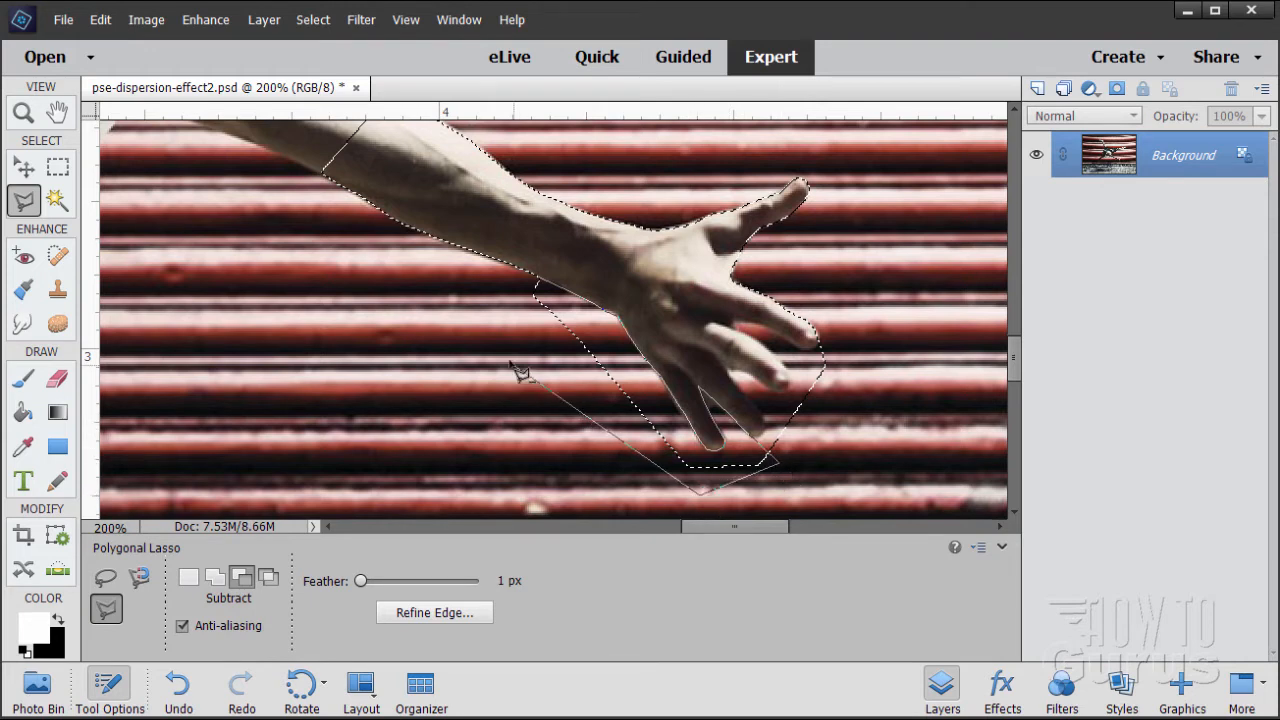
- Subtract the background gap beside the fingers from the selection and zoom out to the whole photo
left_click(544, 290)
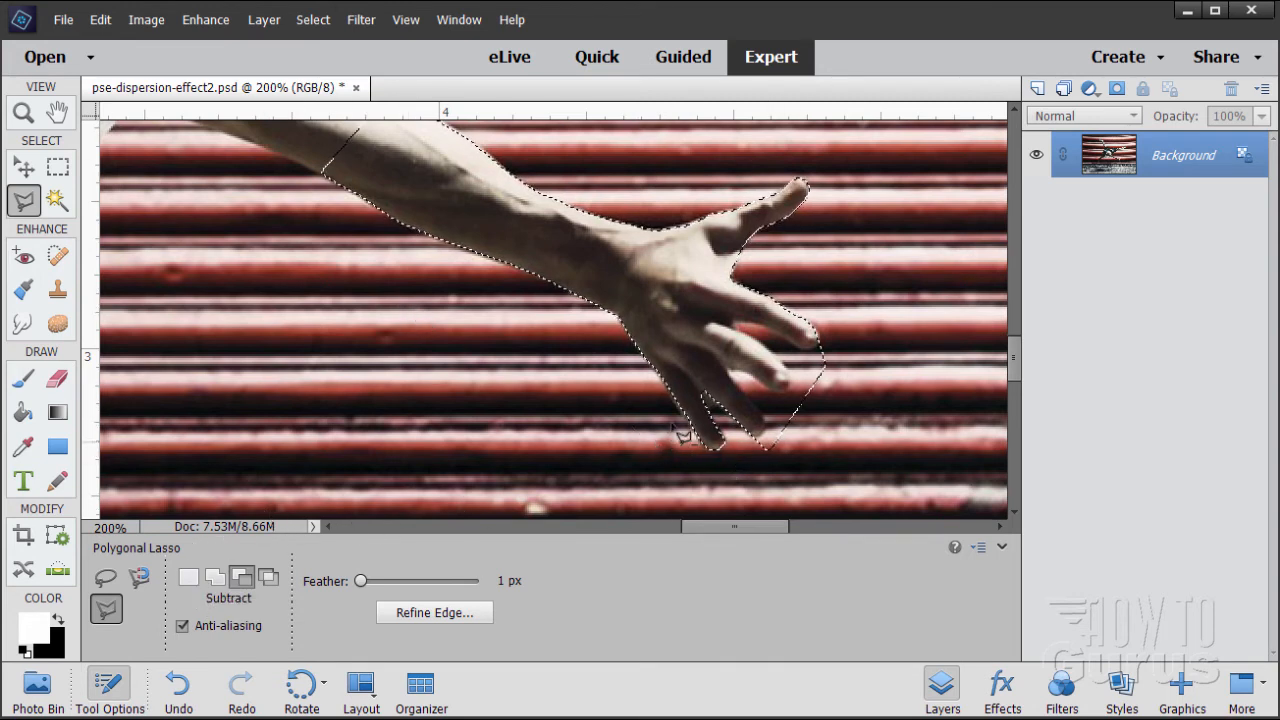
left_click(312, 20)
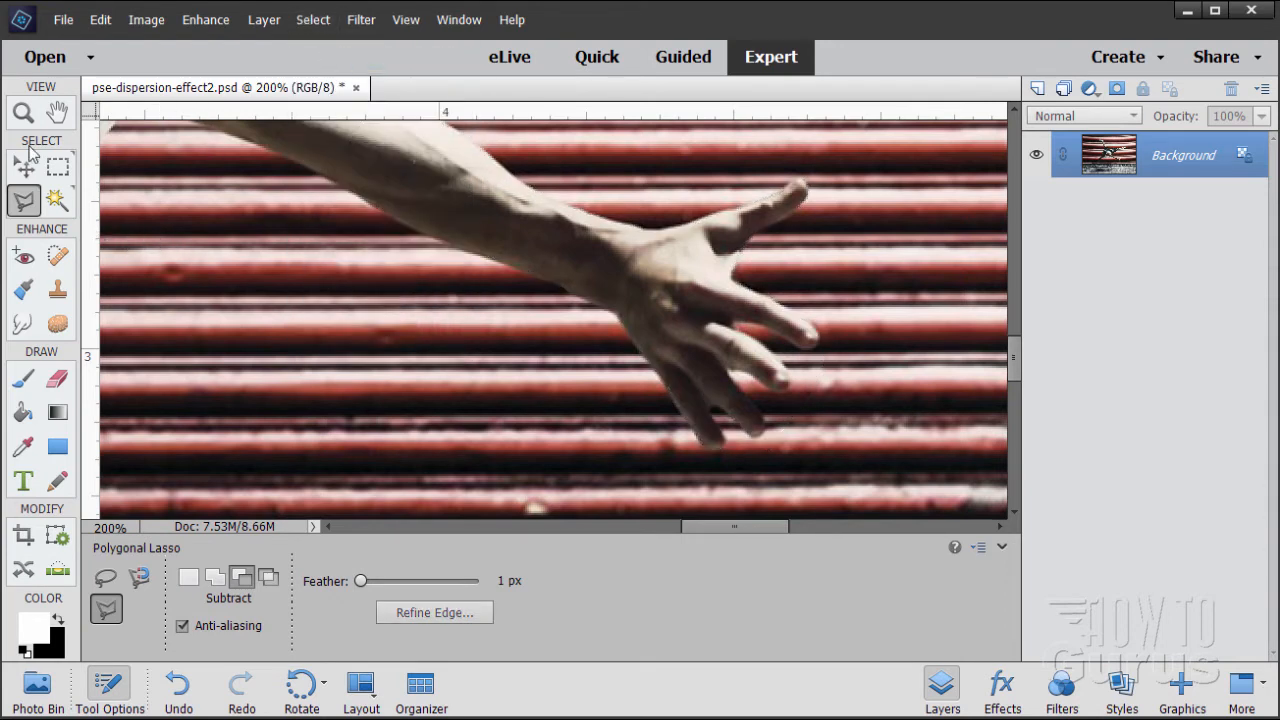
left_click(24, 112)
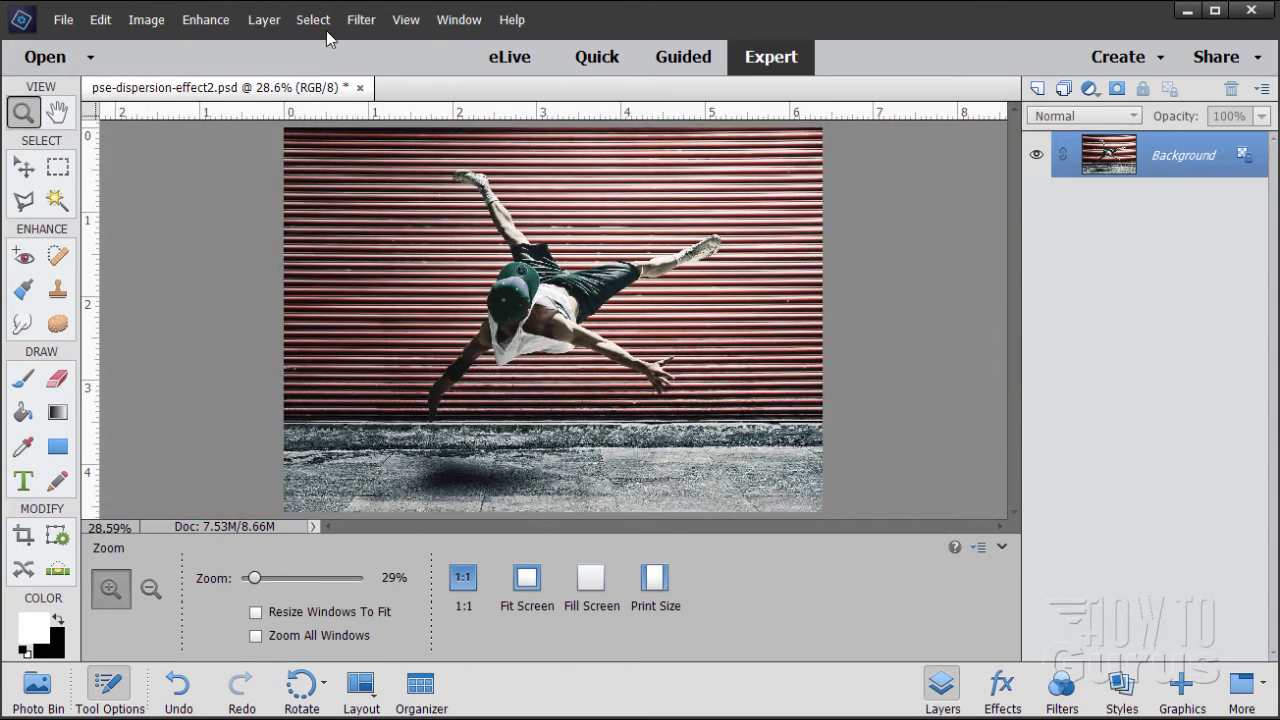
- Load the saved 'figure' selection around the dancer via Select > Load Selection
left_click(312, 20)
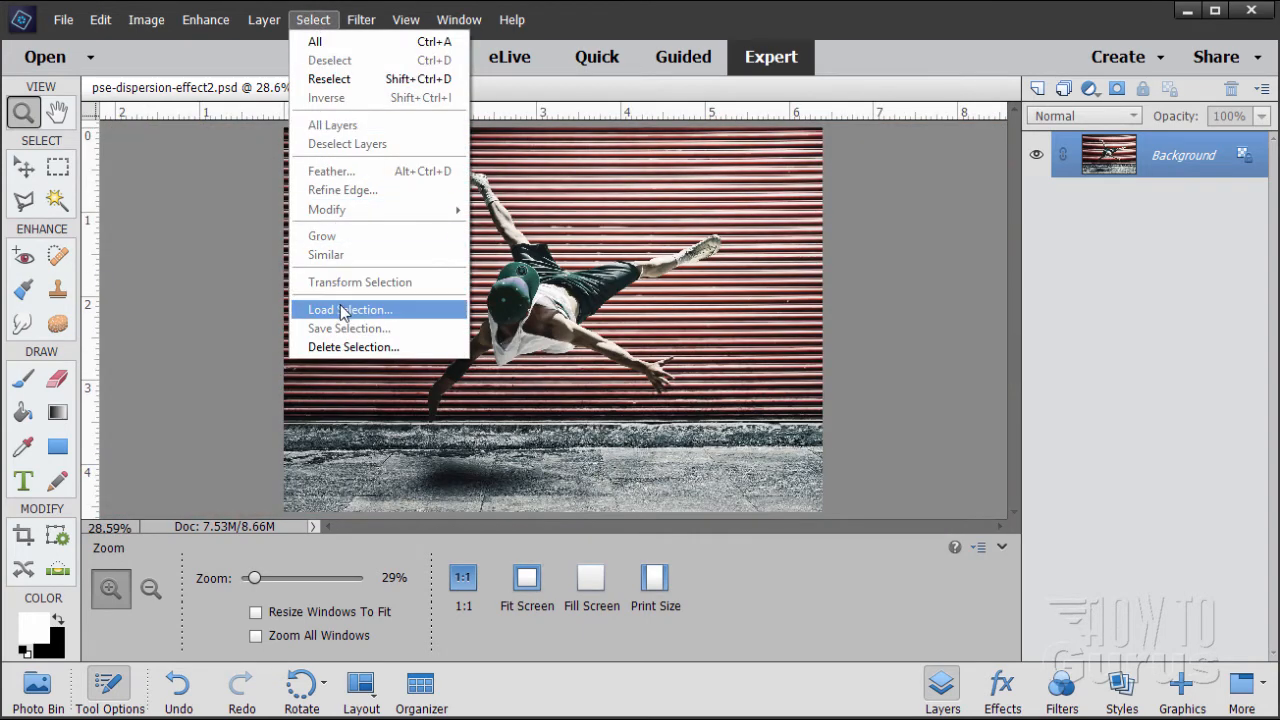
left_click(348, 308)
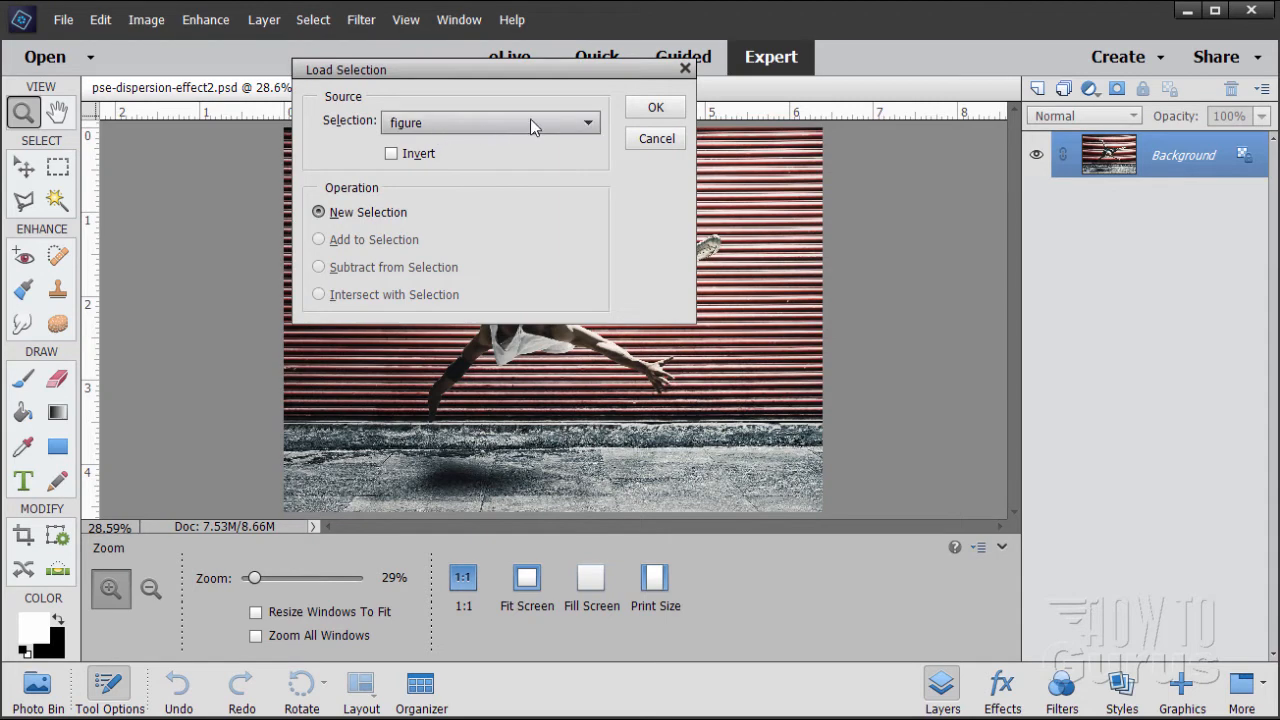
left_click(654, 108)
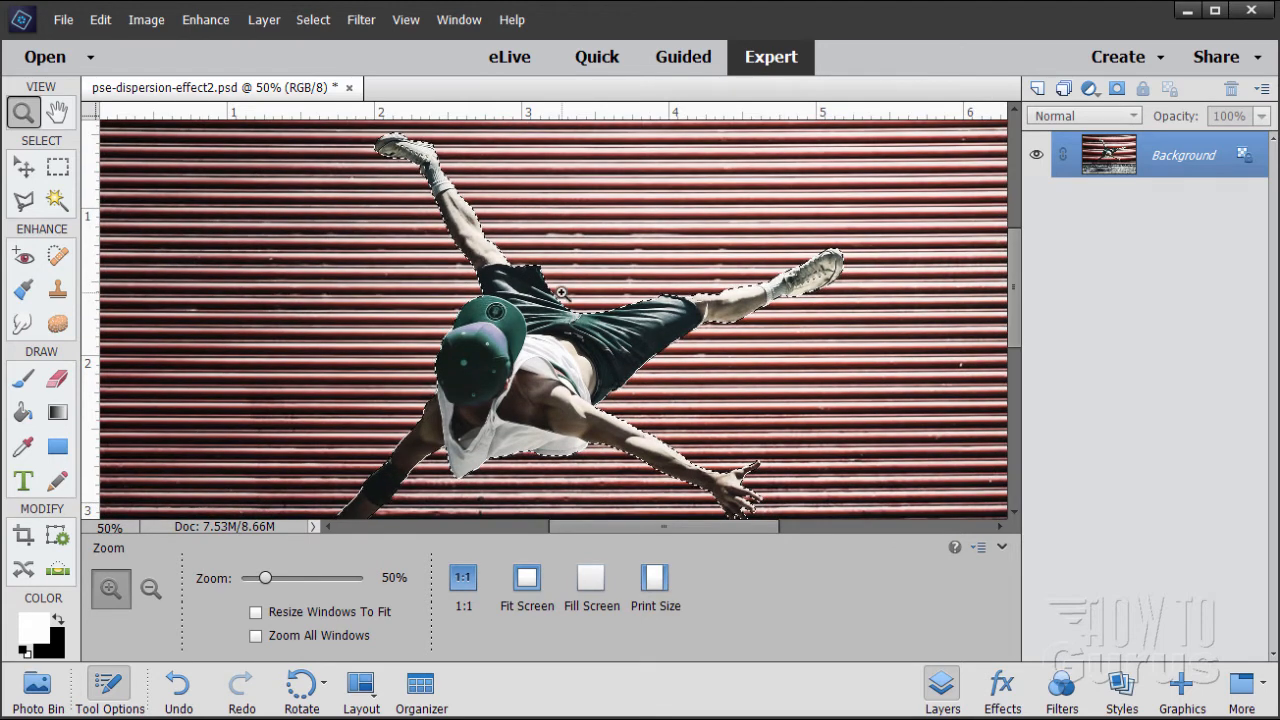
- Copy the selected dancer onto a new Layer 1 with Layer Via Copy
scroll("up", 3)
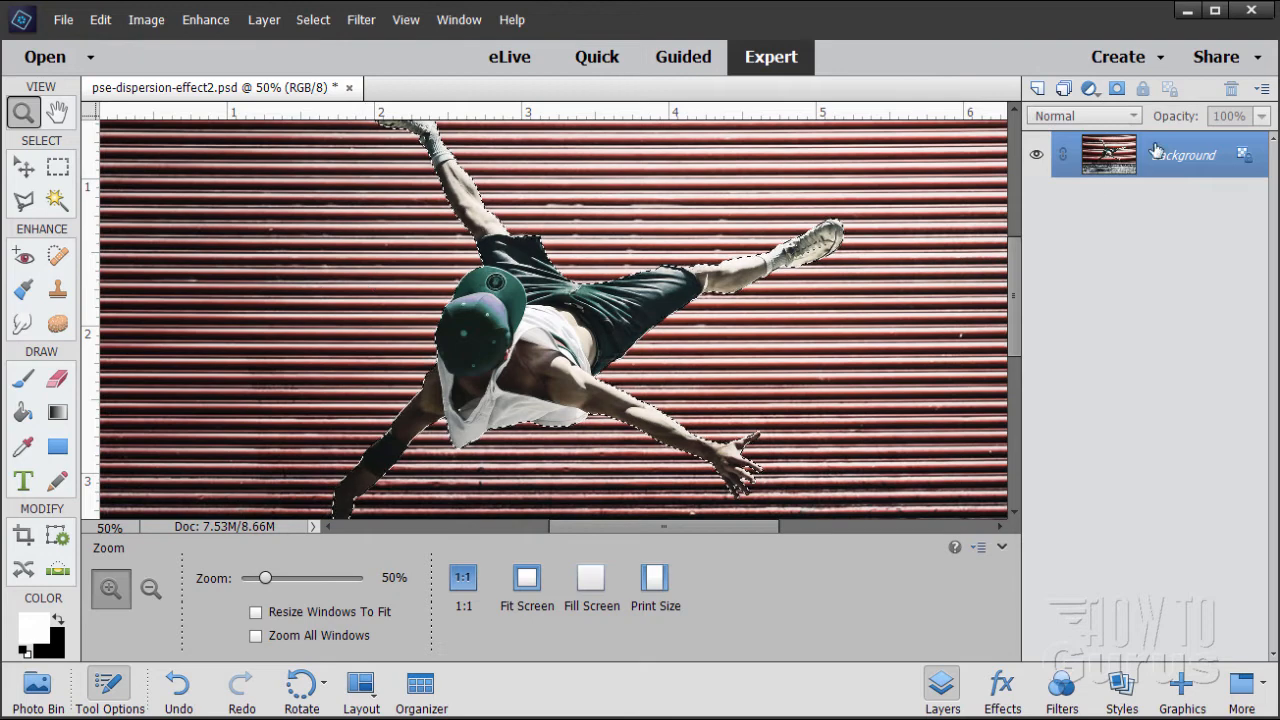
mouse_move(264, 20)
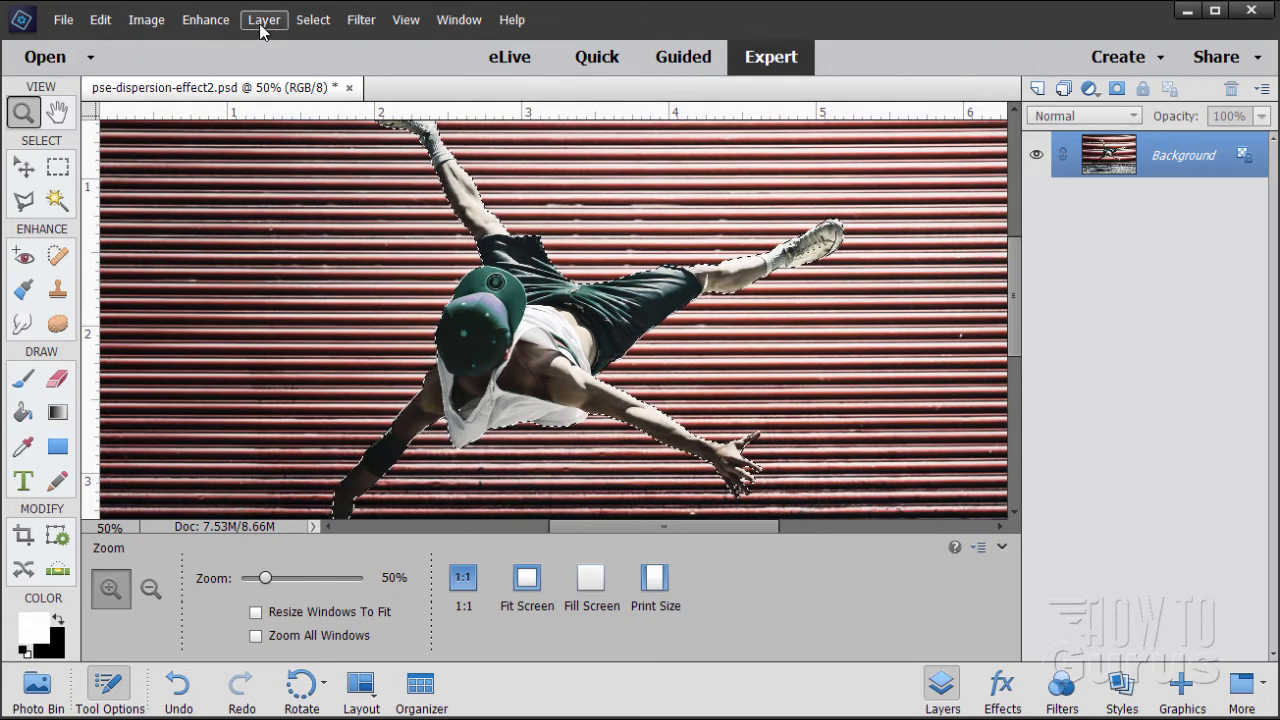
left_click(264, 20)
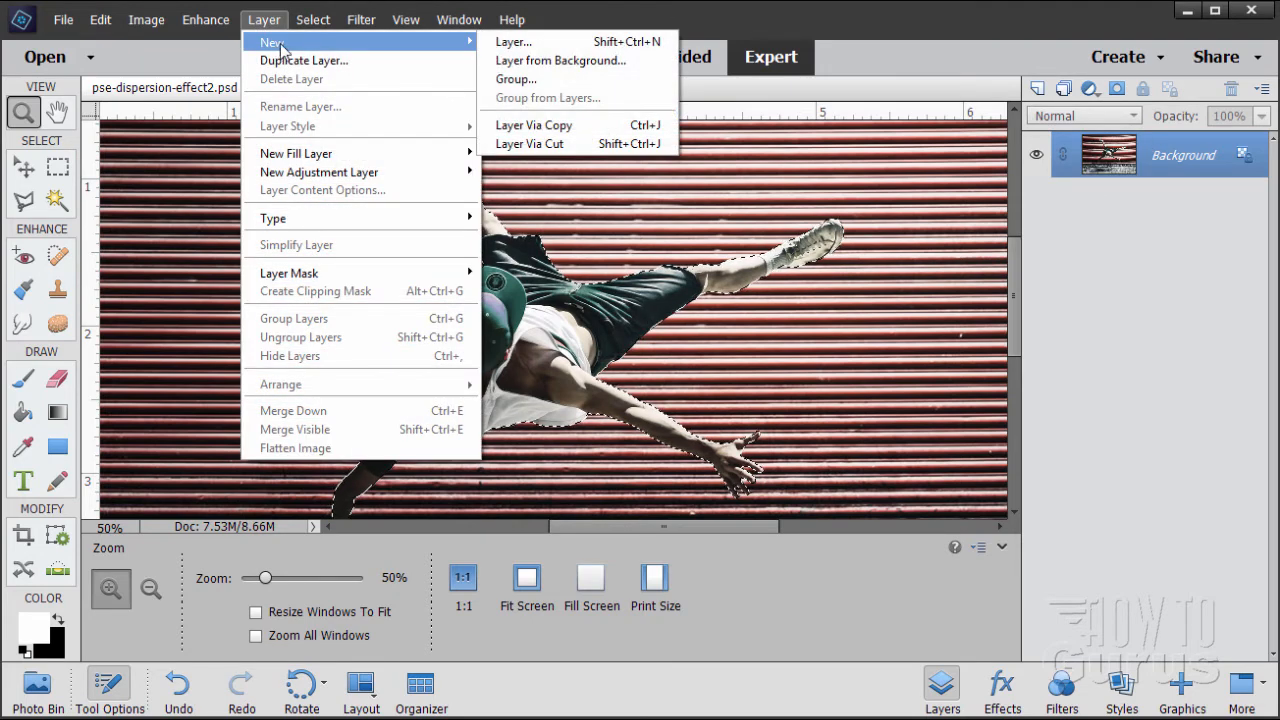
left_click(532, 124)
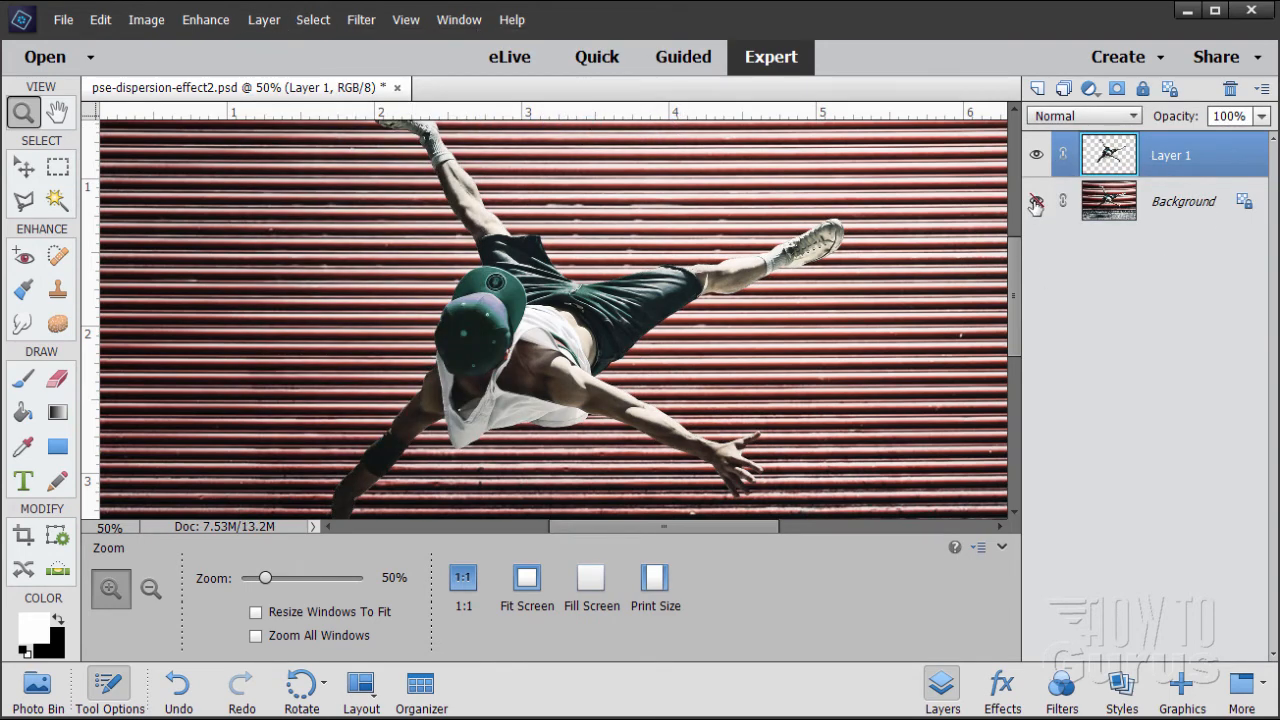
- Hide the Background layer and duplicate Layer 1 as Layer 1 copy with the Move tool active
left_click(1036, 200)
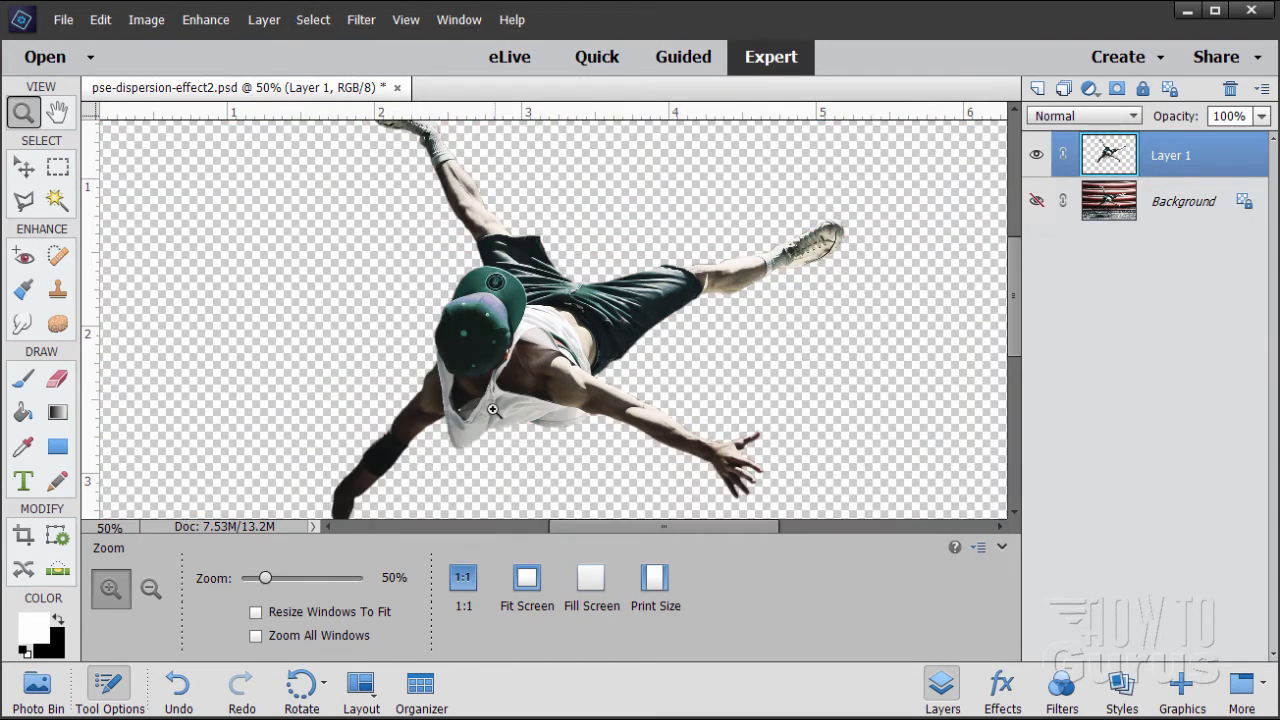
mouse_move(756, 312)
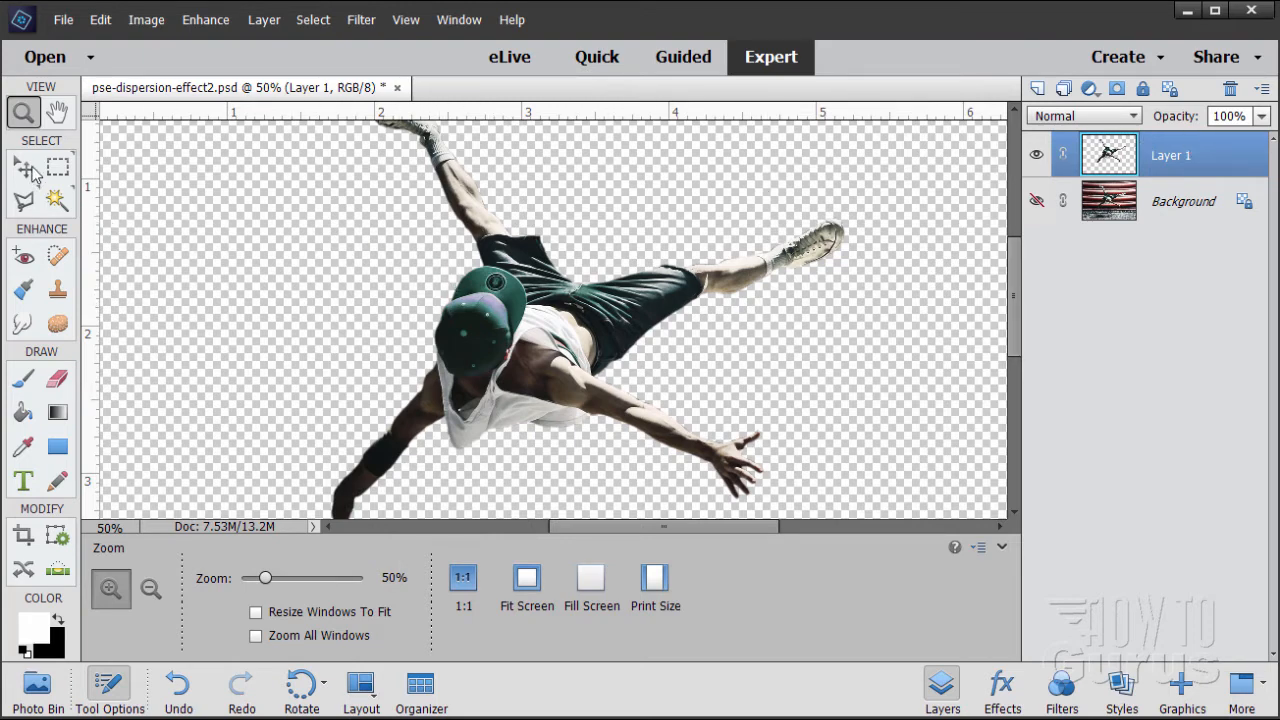
left_click(24, 166)
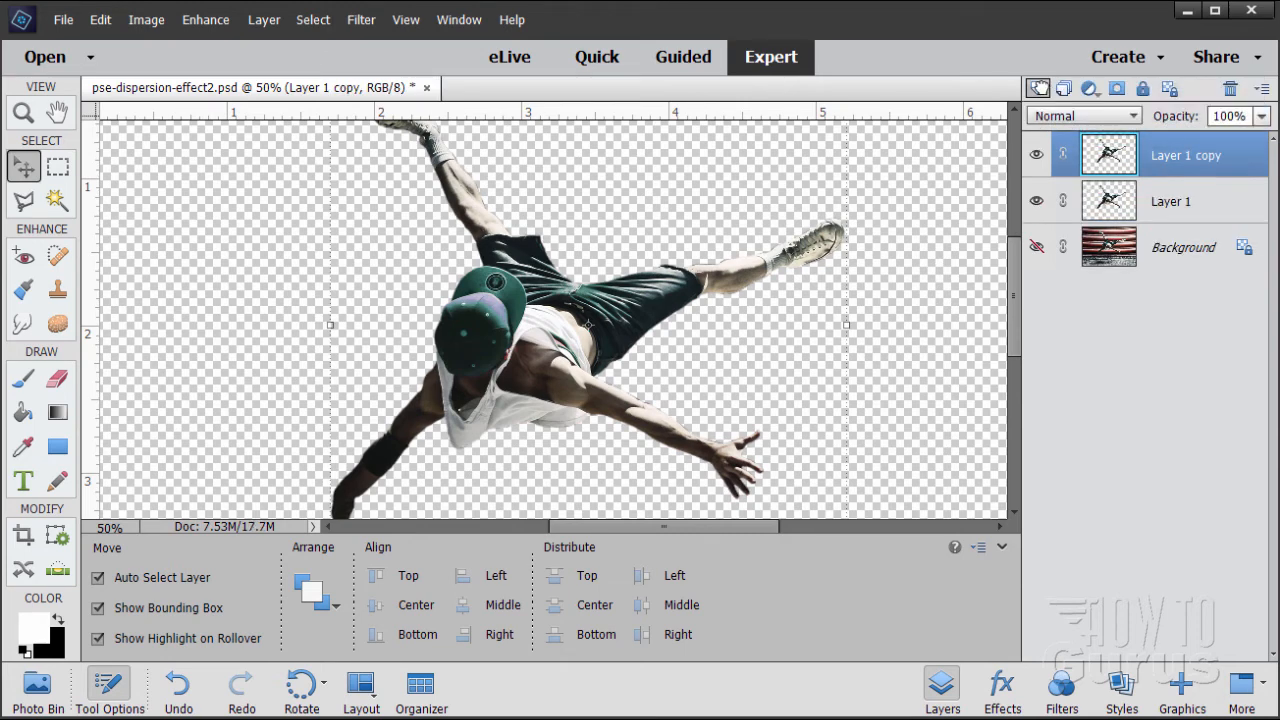
mouse_move(1180, 194)
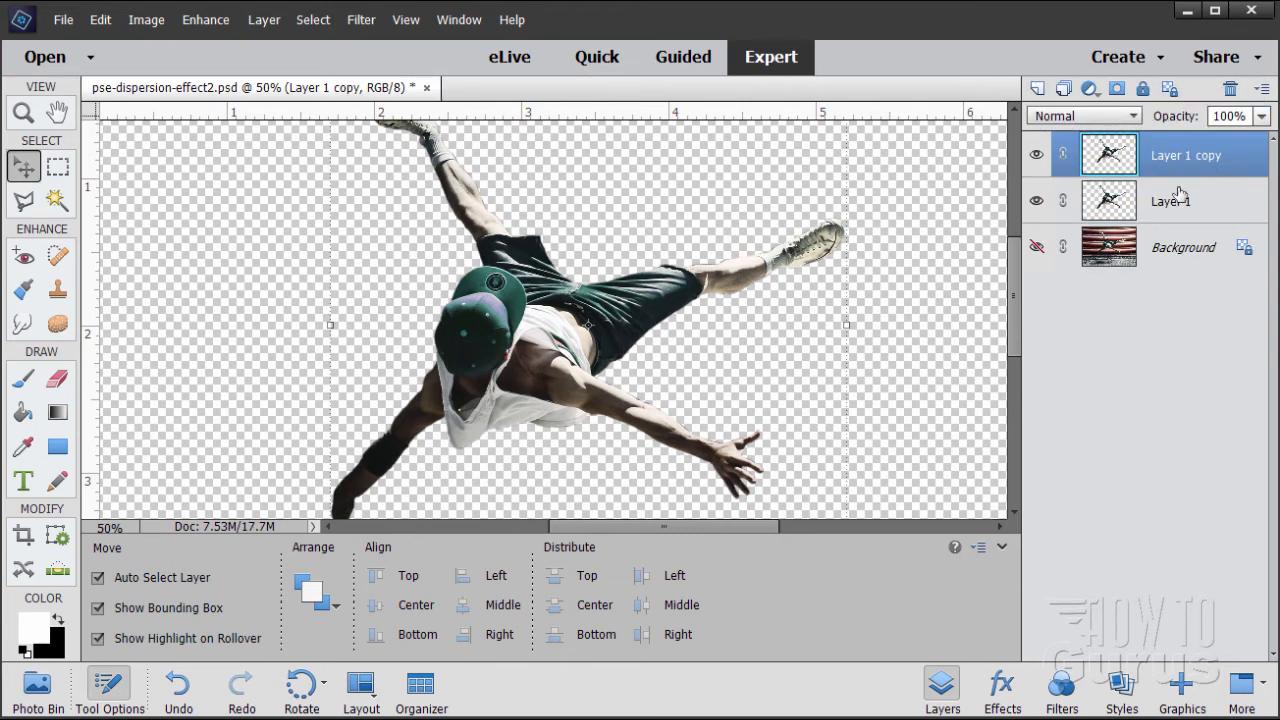
- Rename the top layer 'figure' and the one below it 'dispersion'
double_click(1184, 156)
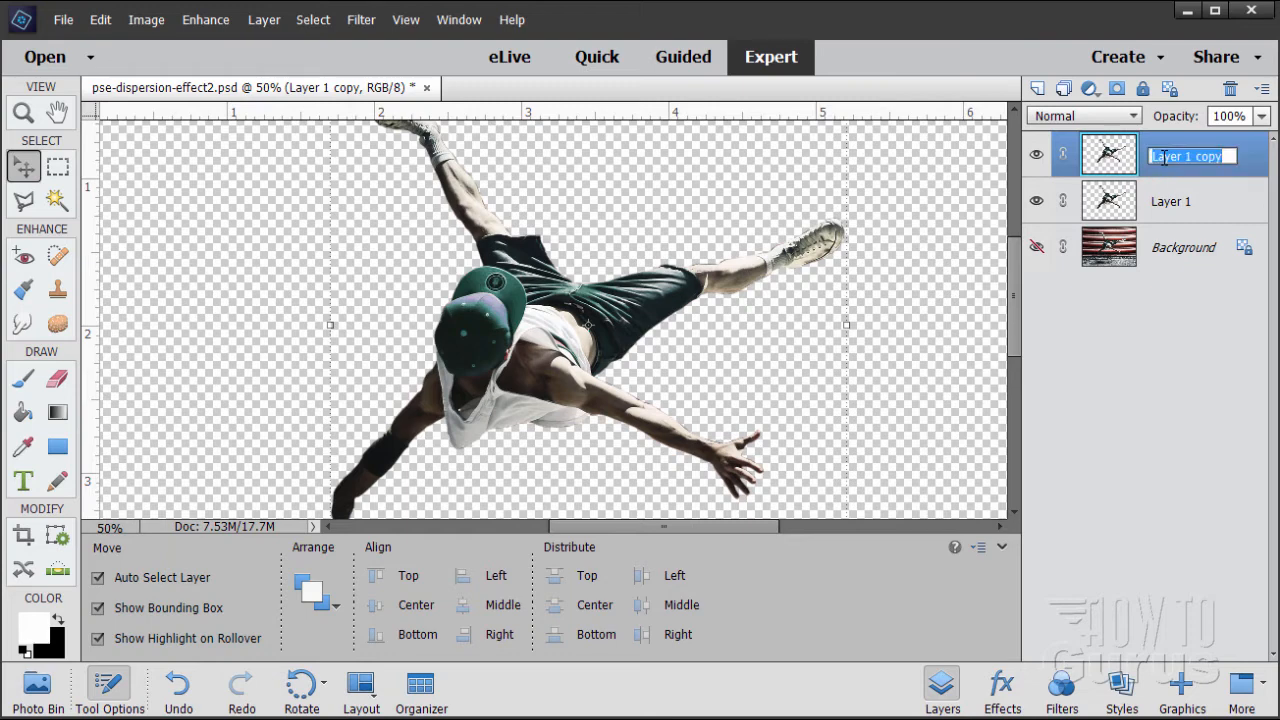
type("figure")
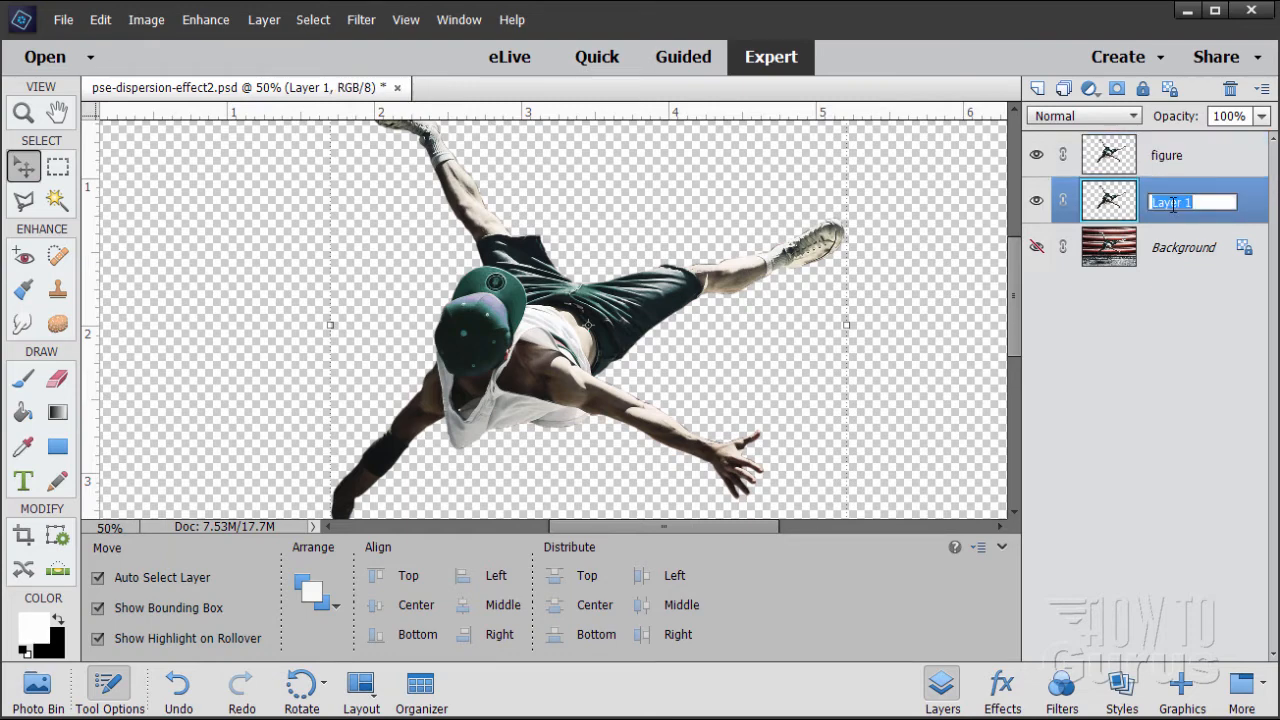
type("dispersion")
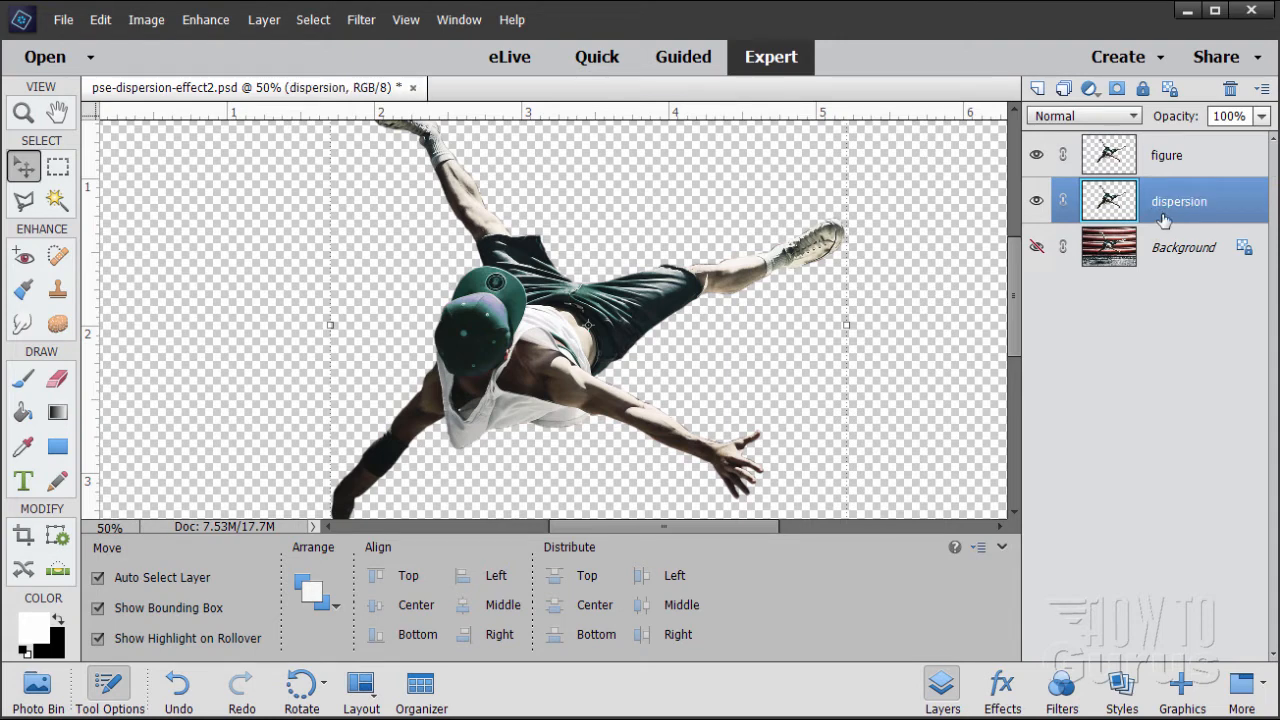
mouse_move(1108, 200)
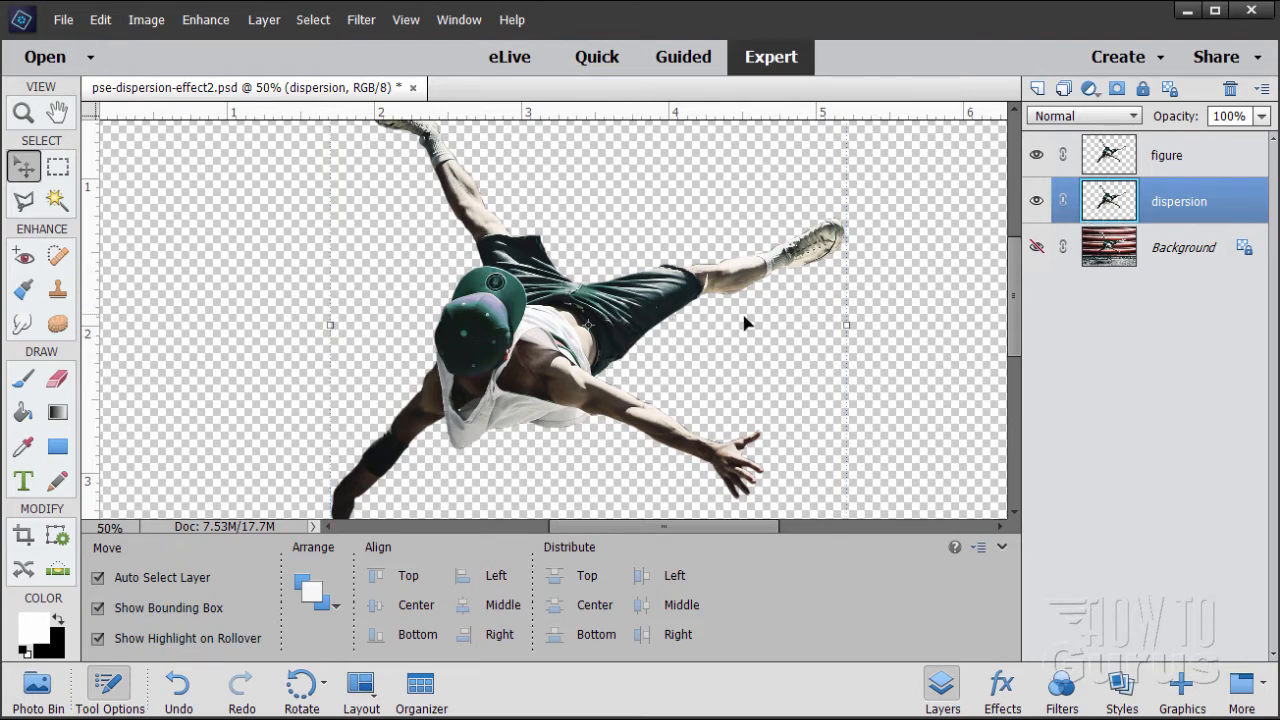
mouse_move(744, 220)
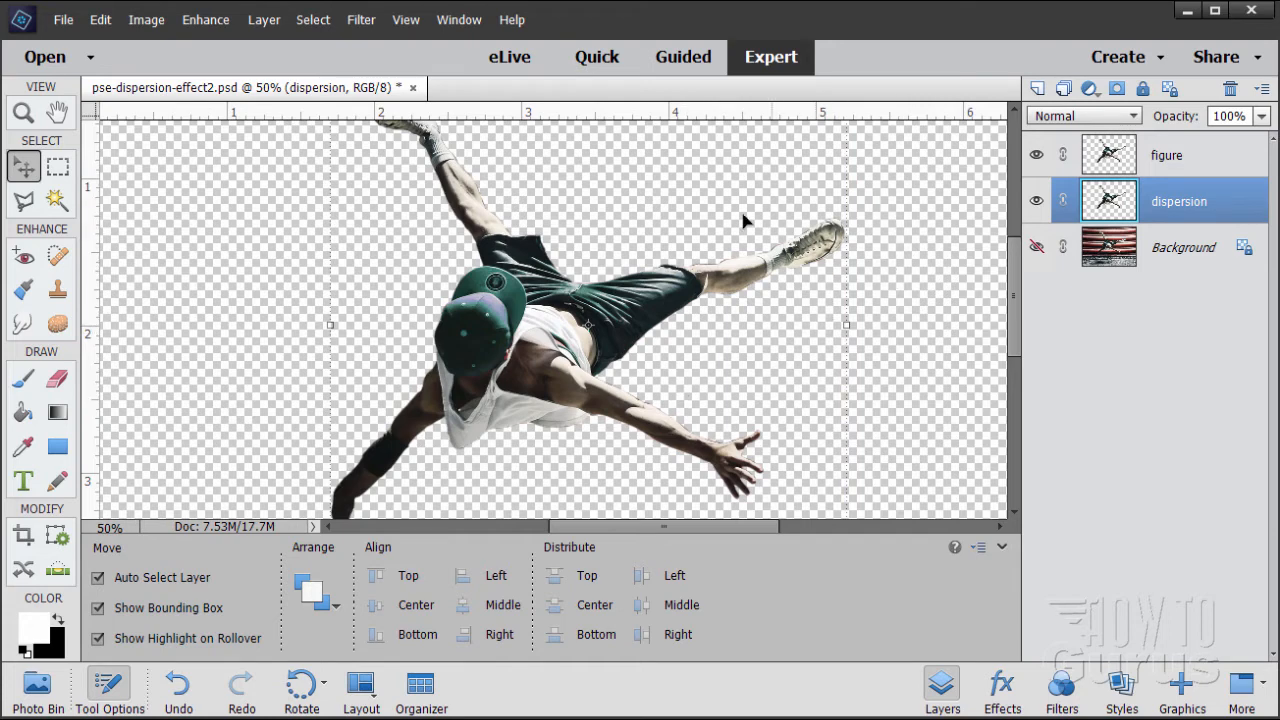
mouse_move(418, 314)
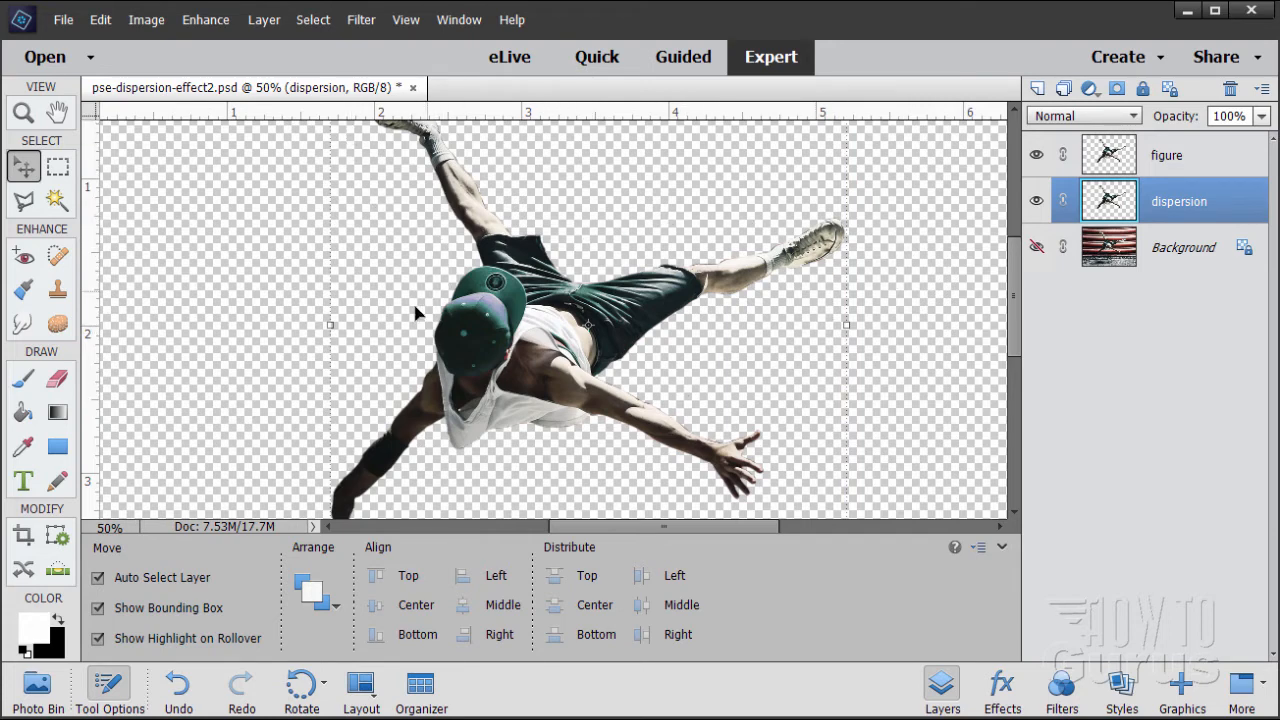
mouse_move(564, 472)
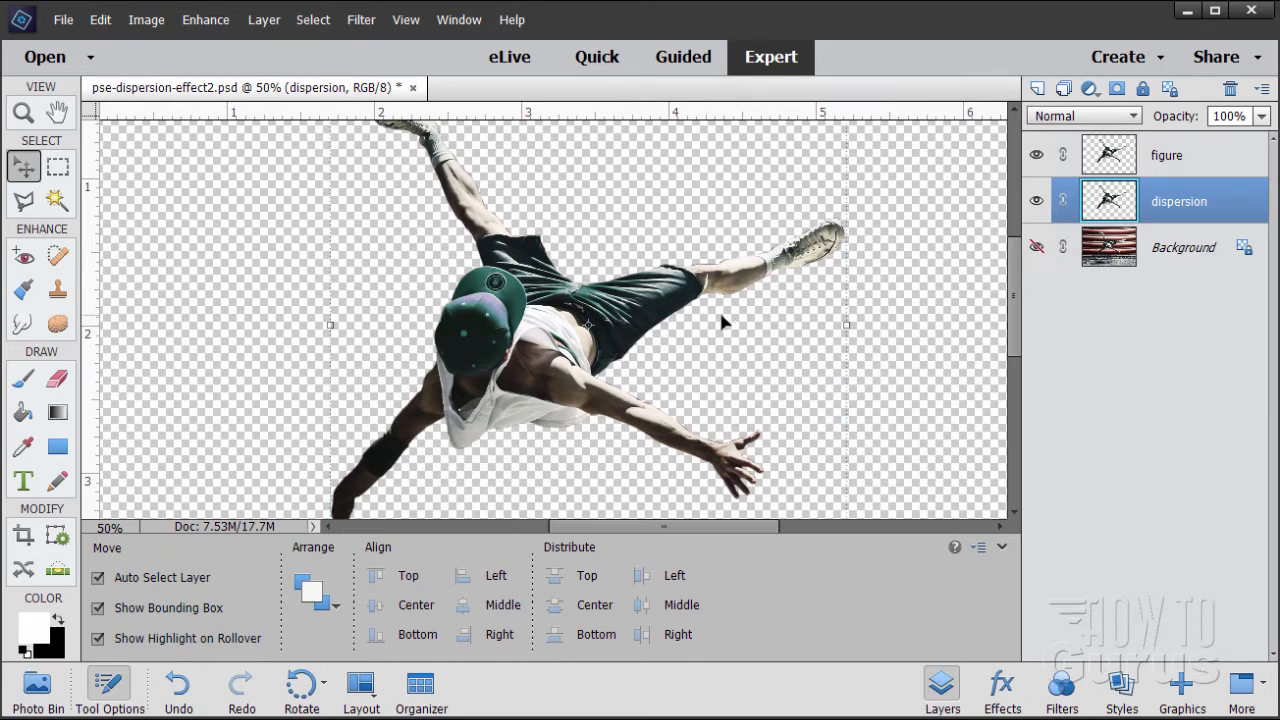
mouse_move(884, 296)
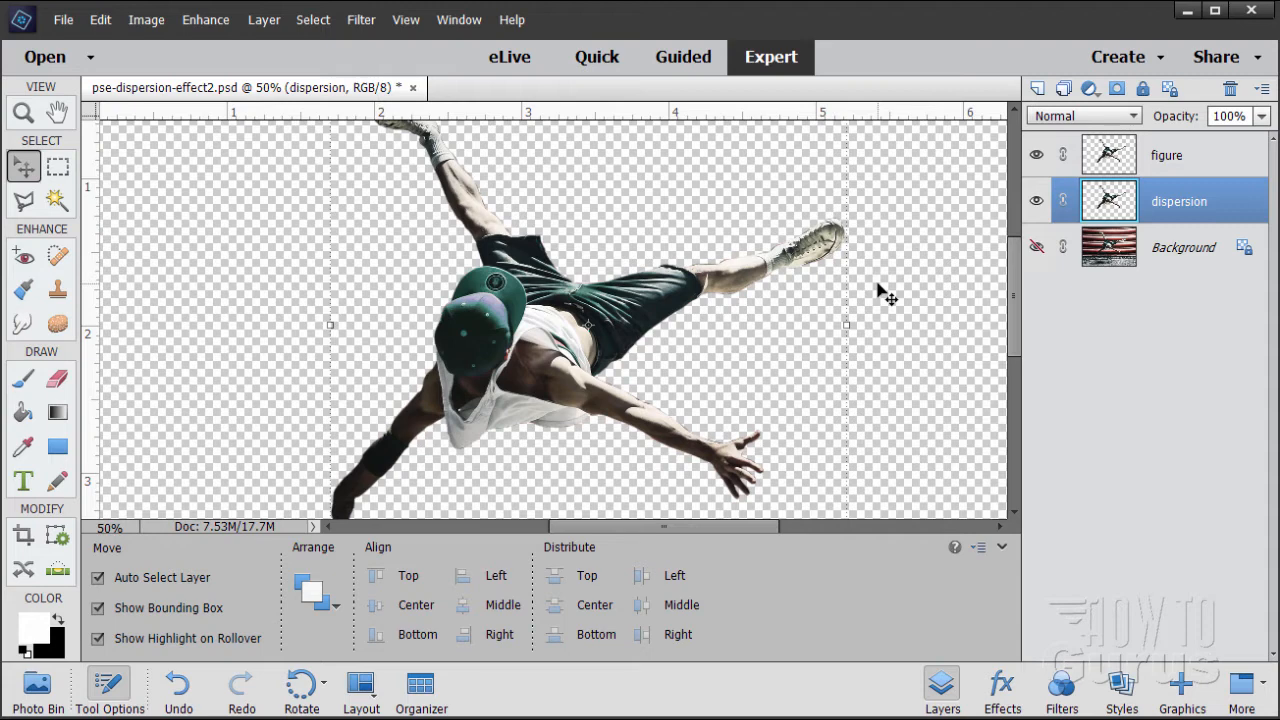
mouse_move(888, 250)
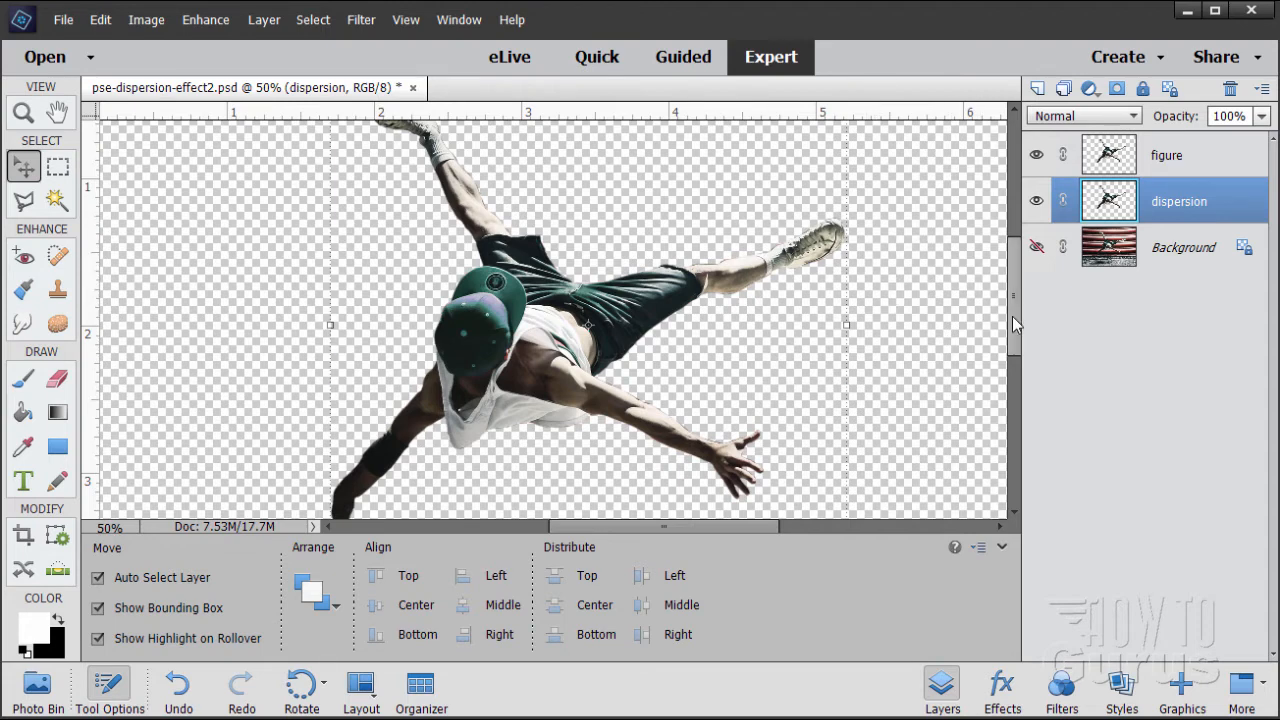
- Launch Filter > Distort > Liquify on the dispersion layer
left_click(360, 20)
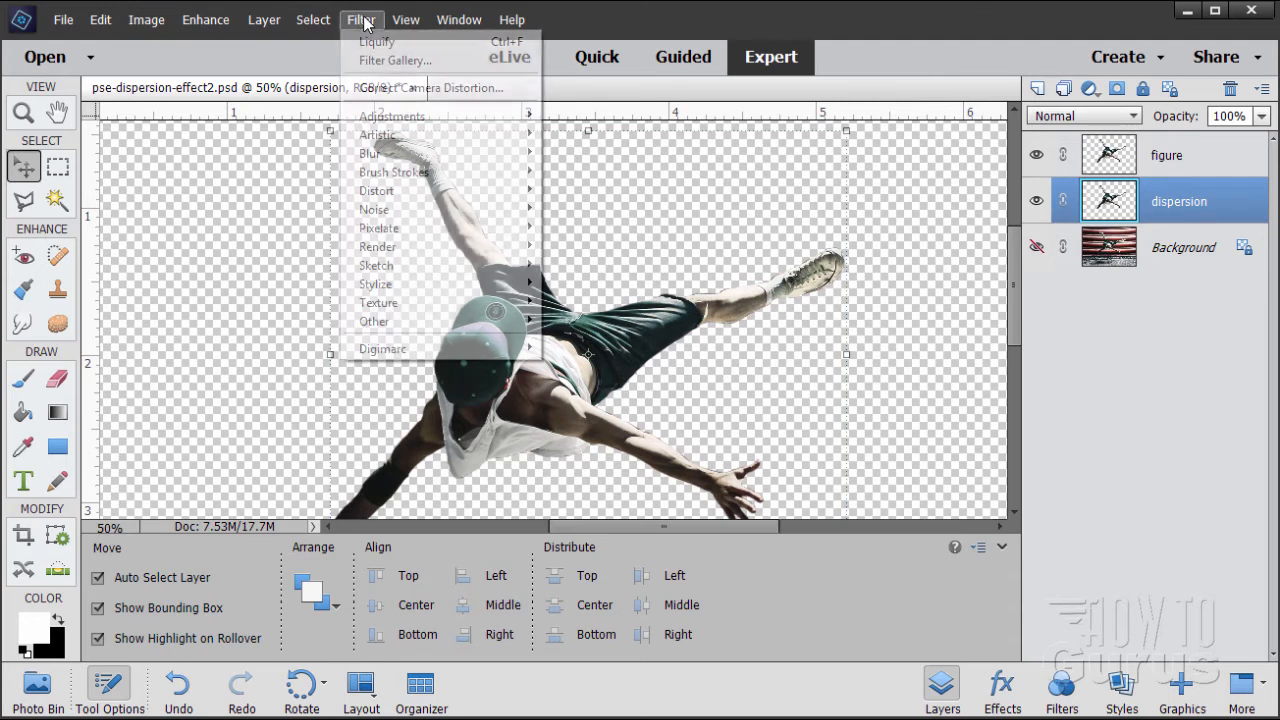
mouse_move(390, 136)
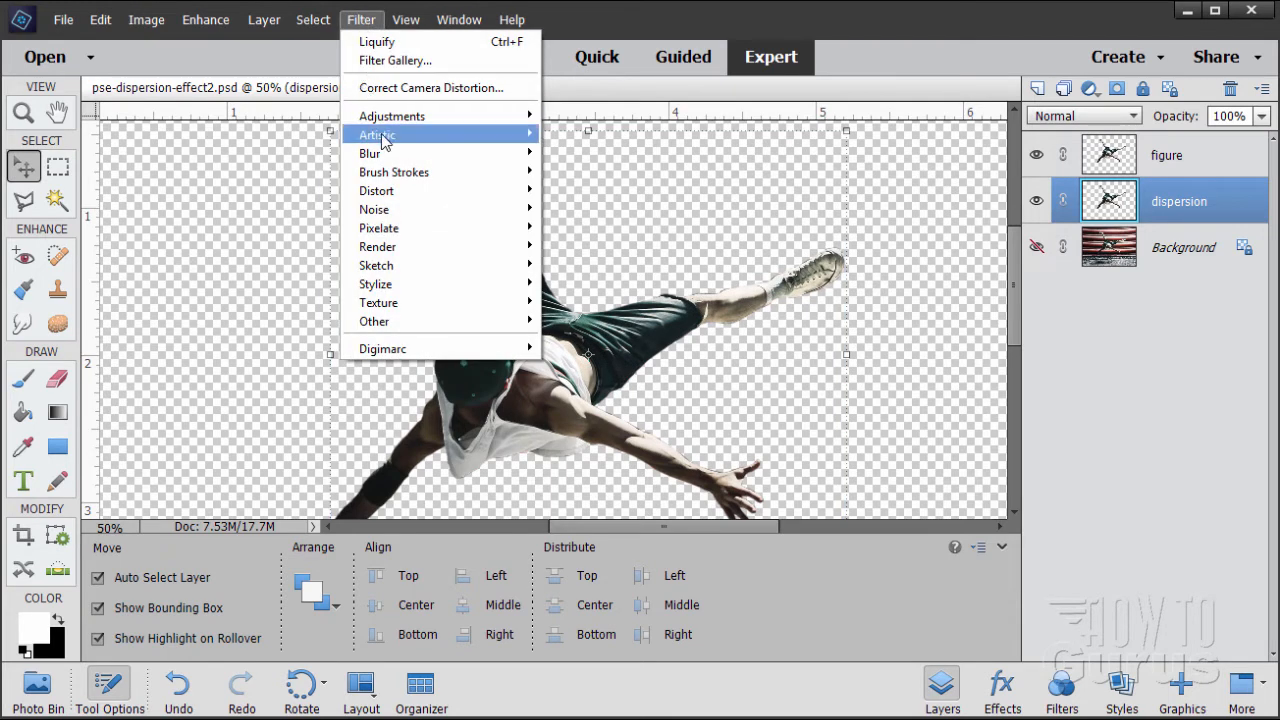
mouse_move(406, 190)
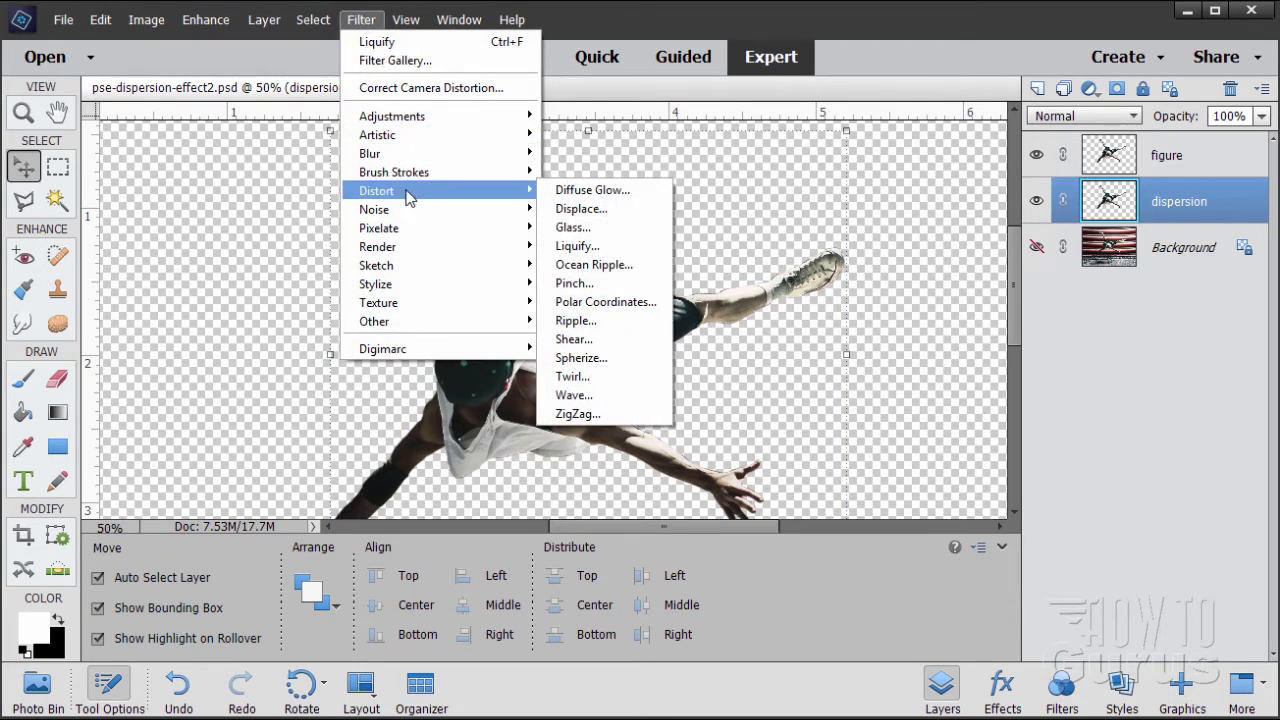
mouse_move(614, 246)
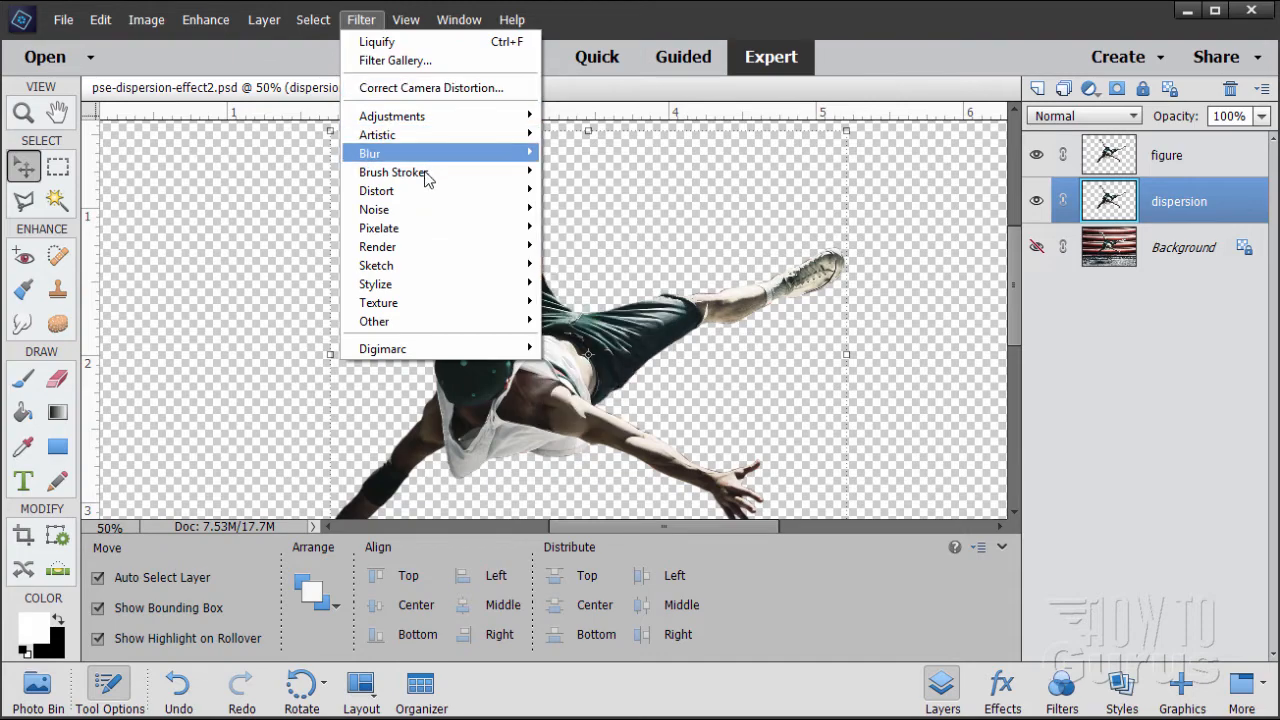
mouse_move(376, 190)
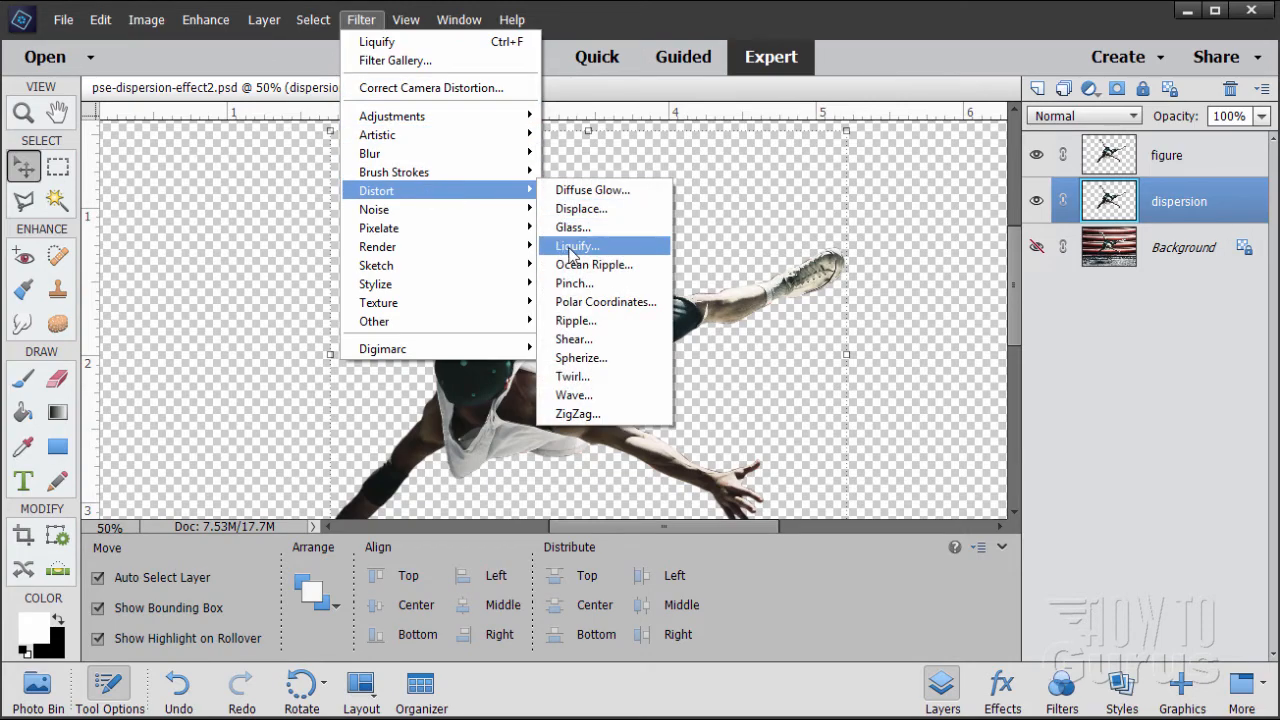
left_click(576, 246)
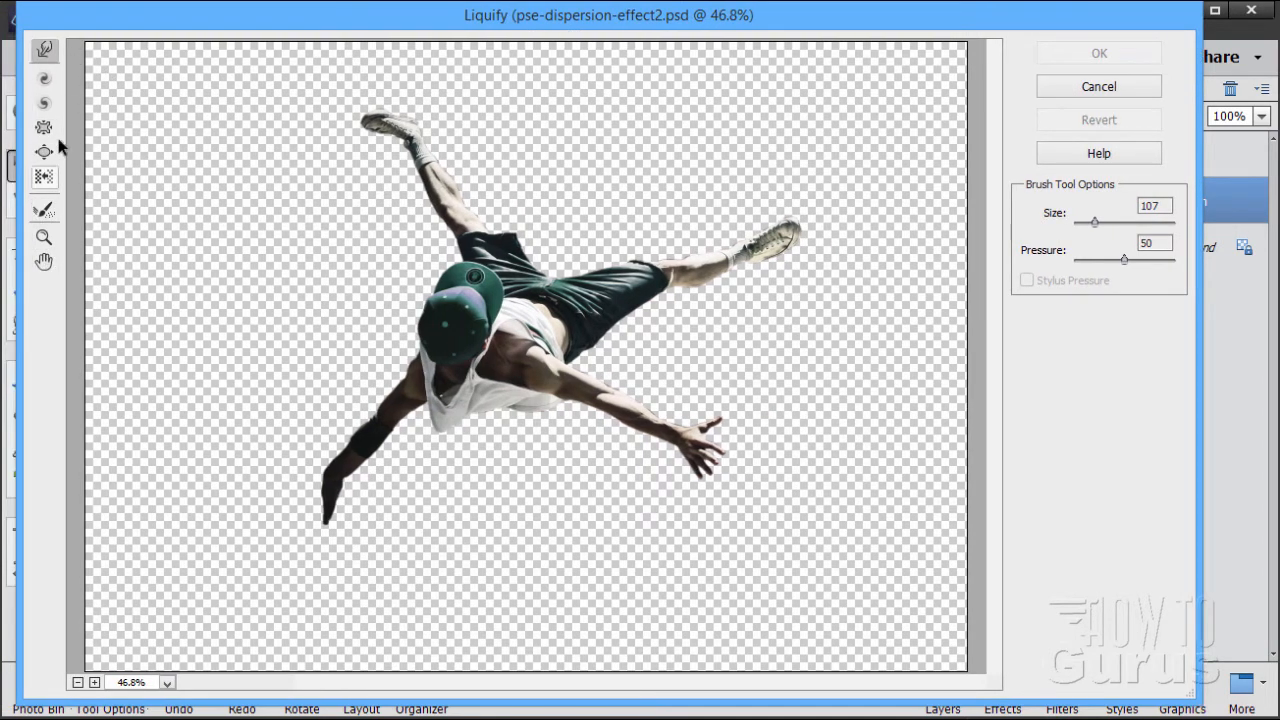
mouse_move(44, 52)
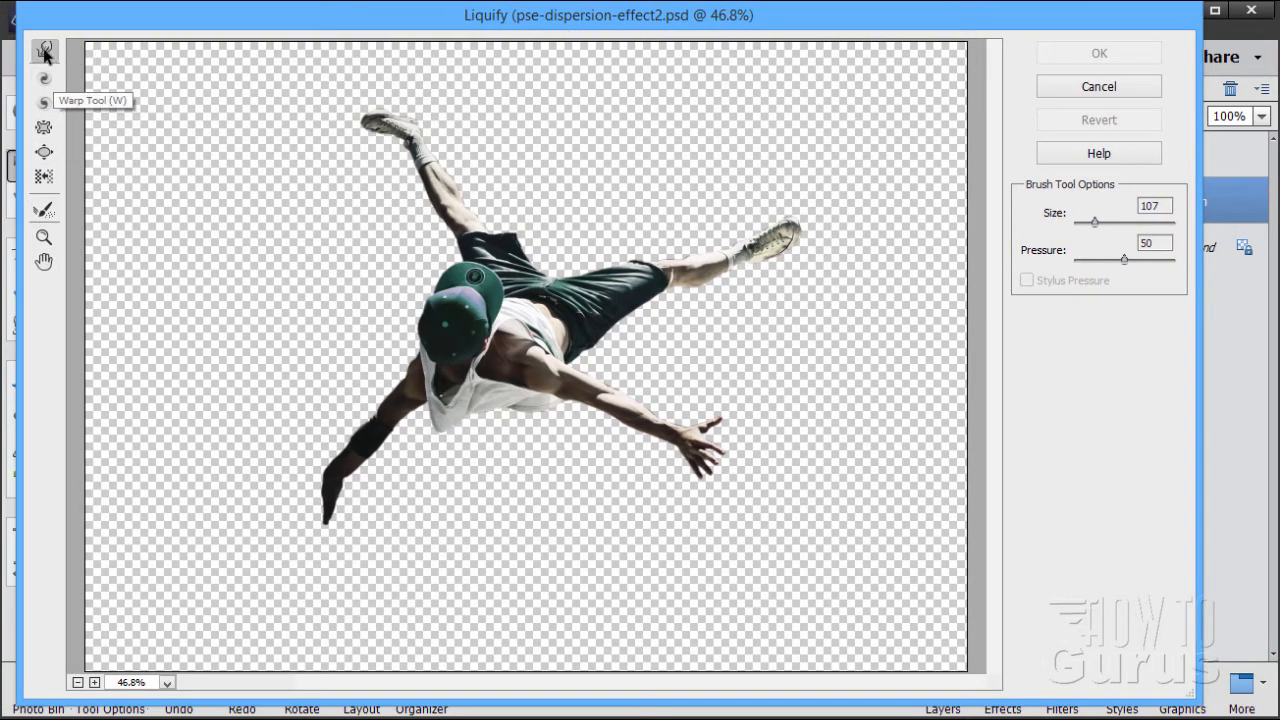
mouse_move(208, 172)
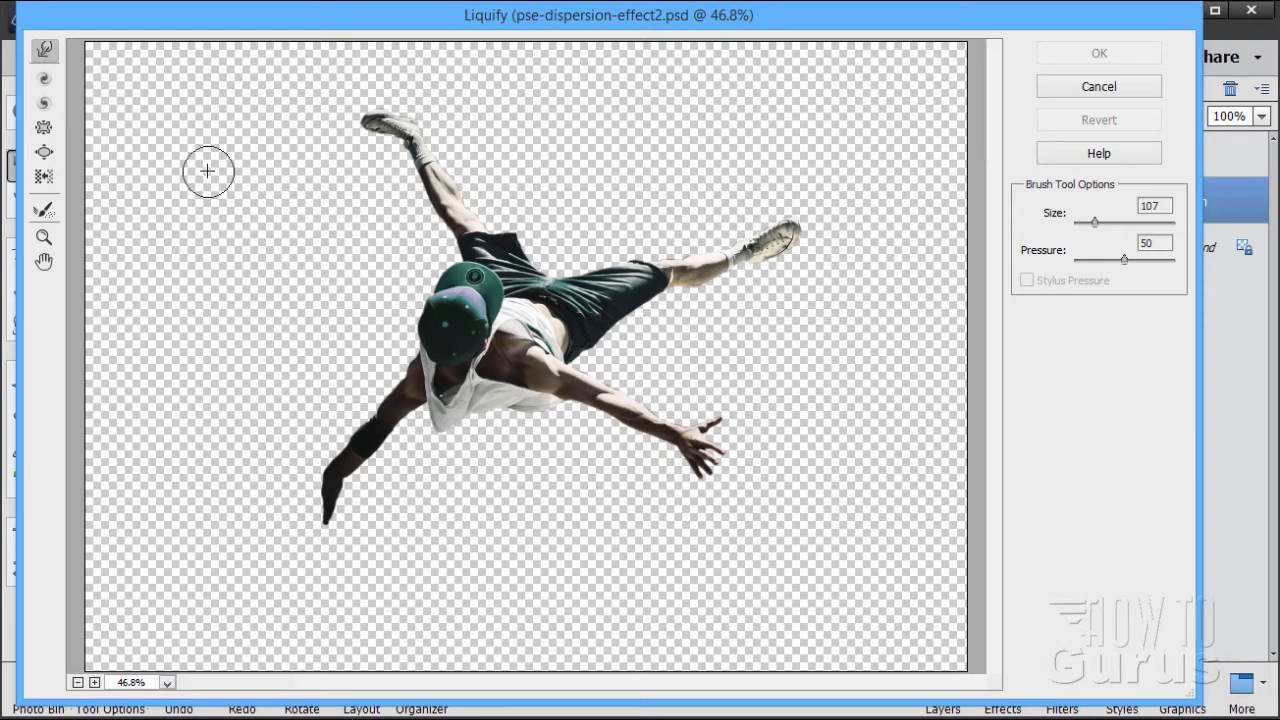
mouse_move(1128, 202)
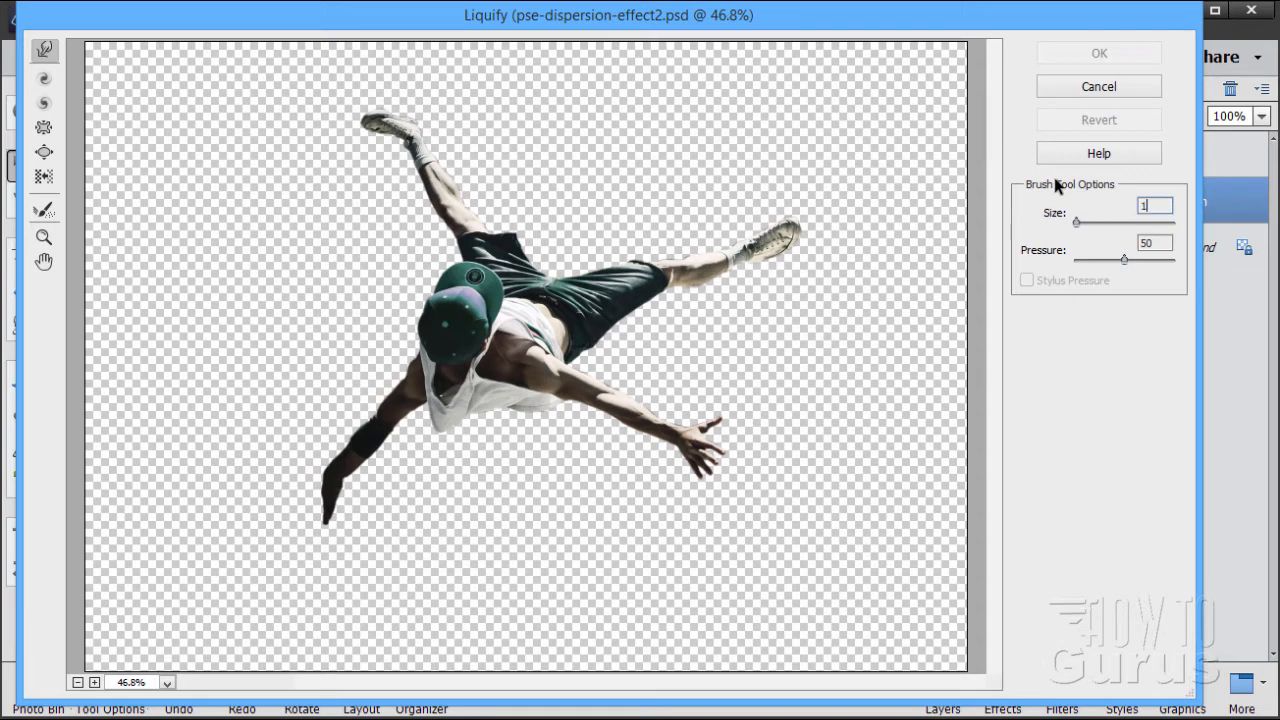
- With the Liquify Warp brush at size 100, smear the raised right foot and right hand outward
type("100")
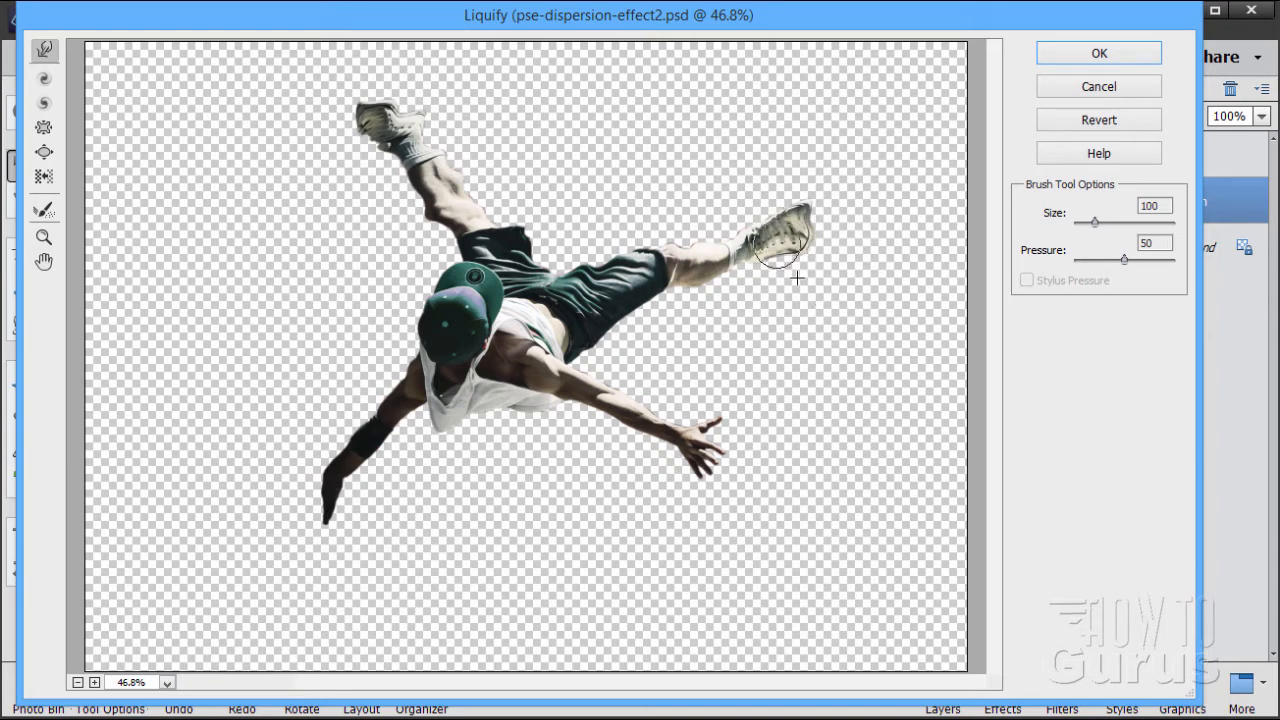
left_click_drag(790, 240, 720, 264)
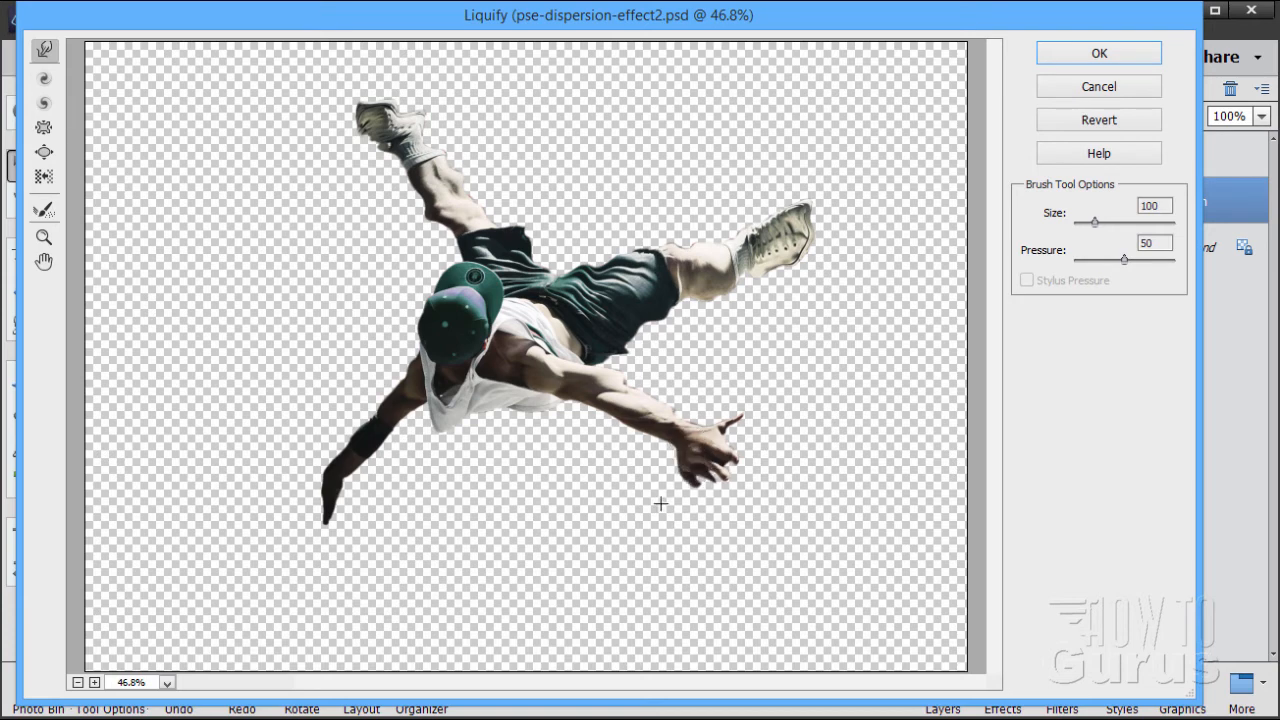
left_click_drag(660, 500, 620, 414)
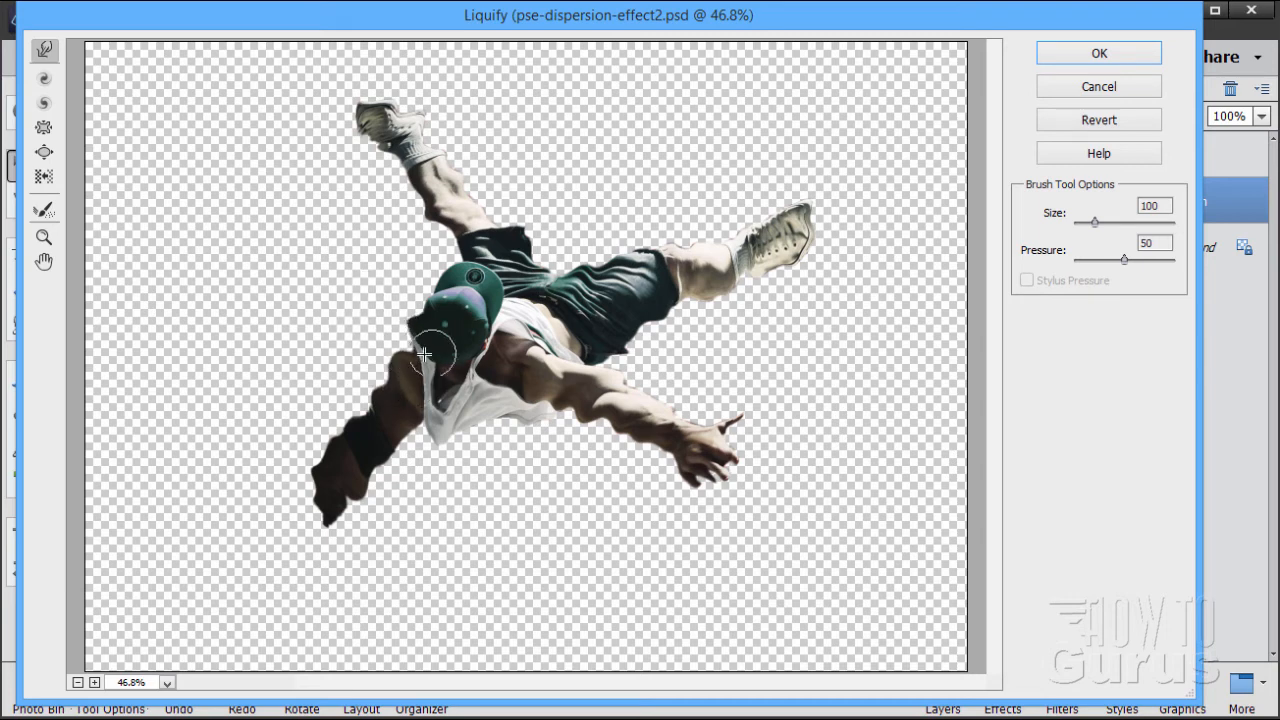
- Smear the left arm, cap, left leg and sock outward and ripple the shorts and right shoe into waves
left_click_drag(424, 356, 470, 276)
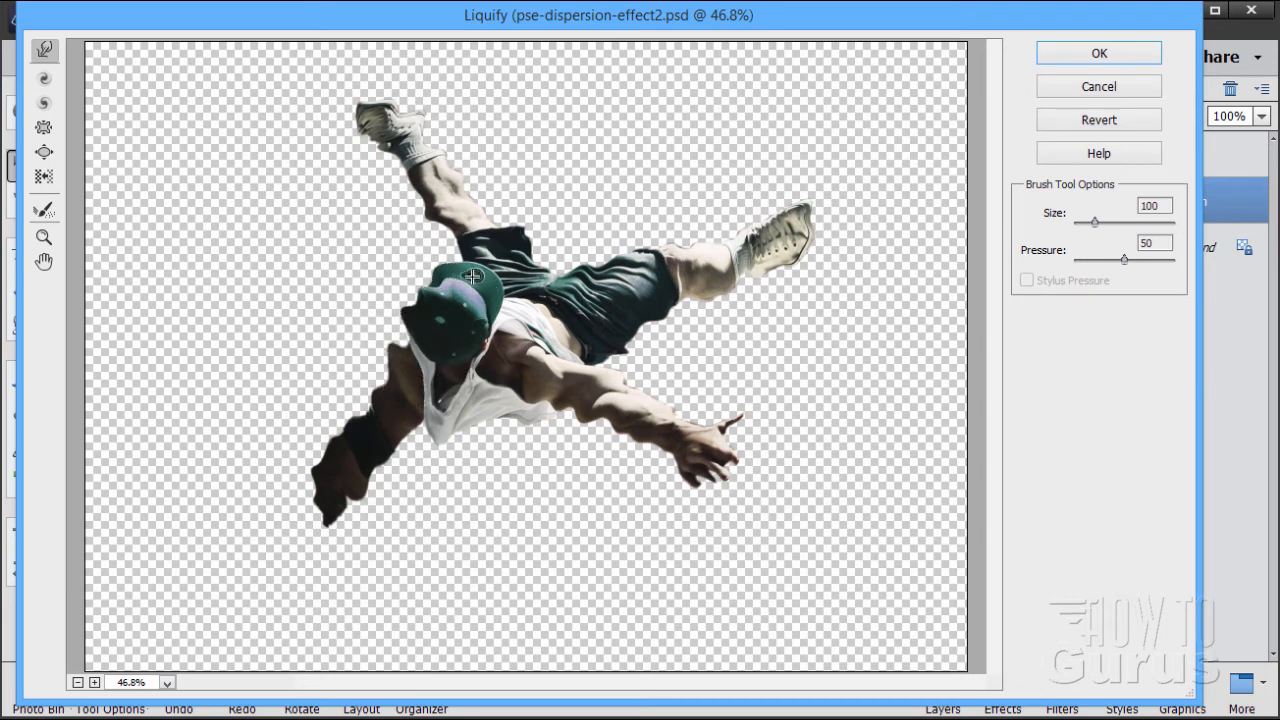
left_click_drag(472, 276, 448, 222)
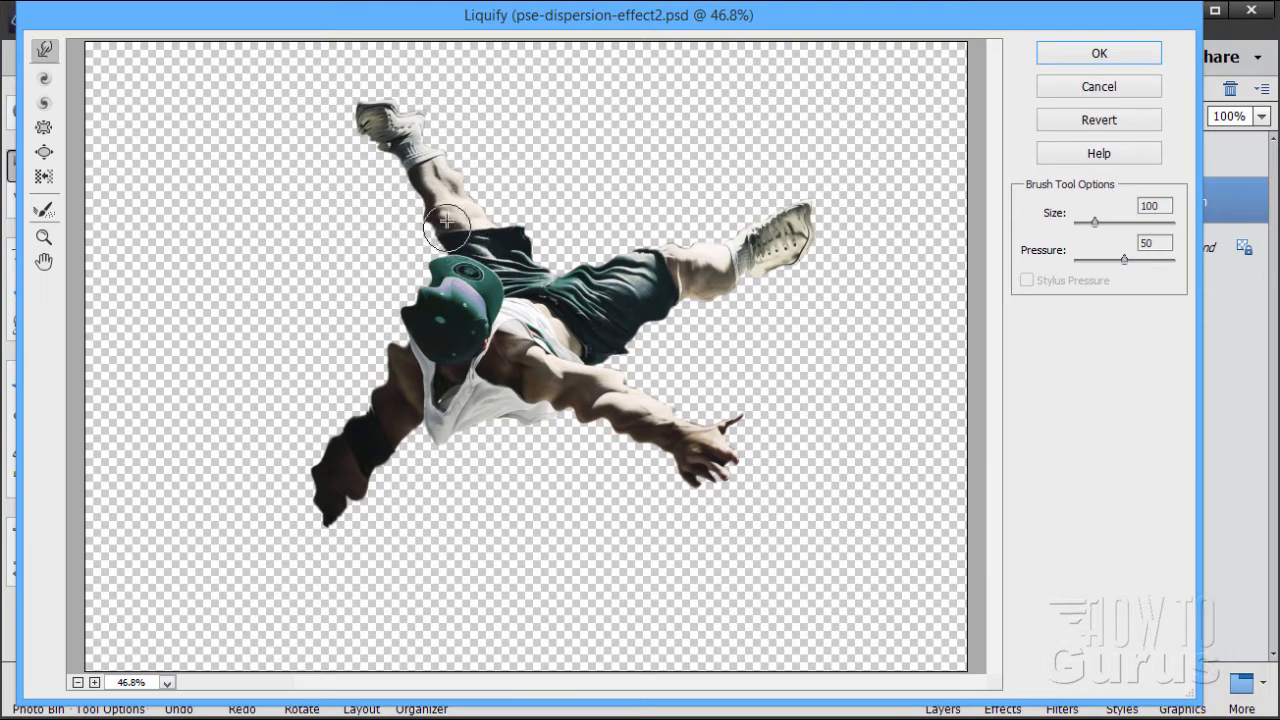
left_click_drag(448, 222, 420, 176)
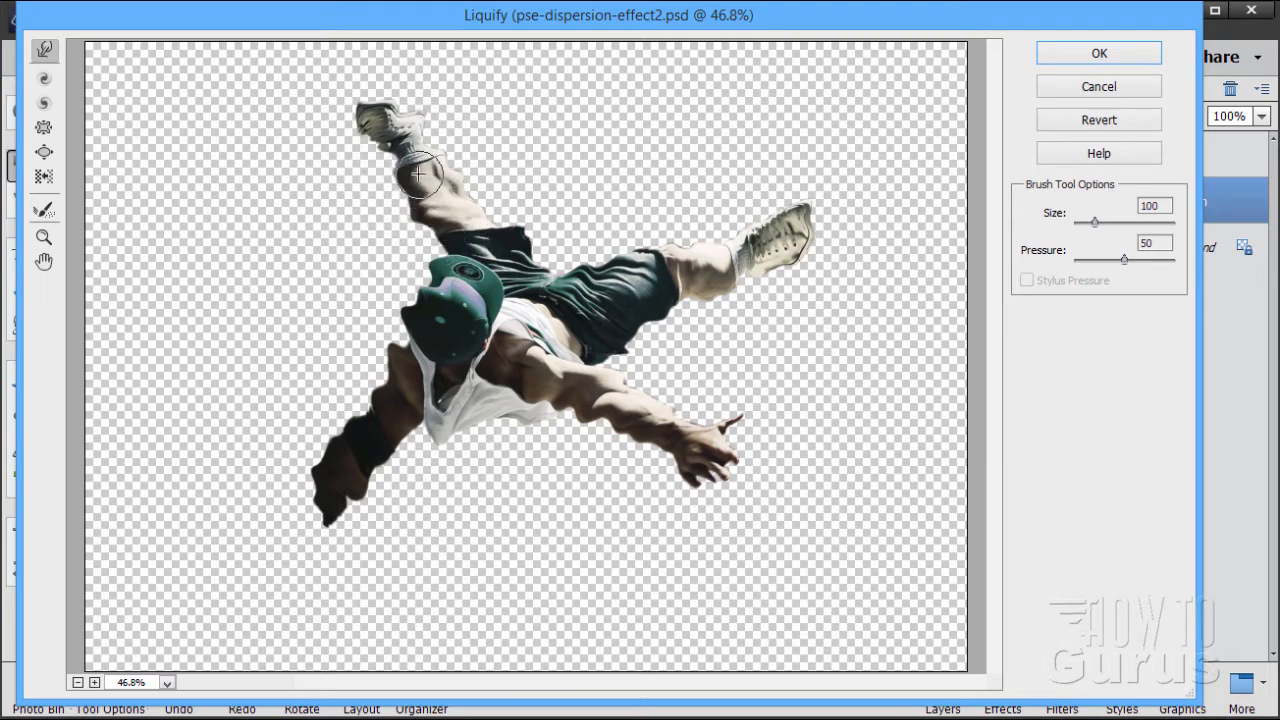
left_click_drag(420, 176, 384, 138)
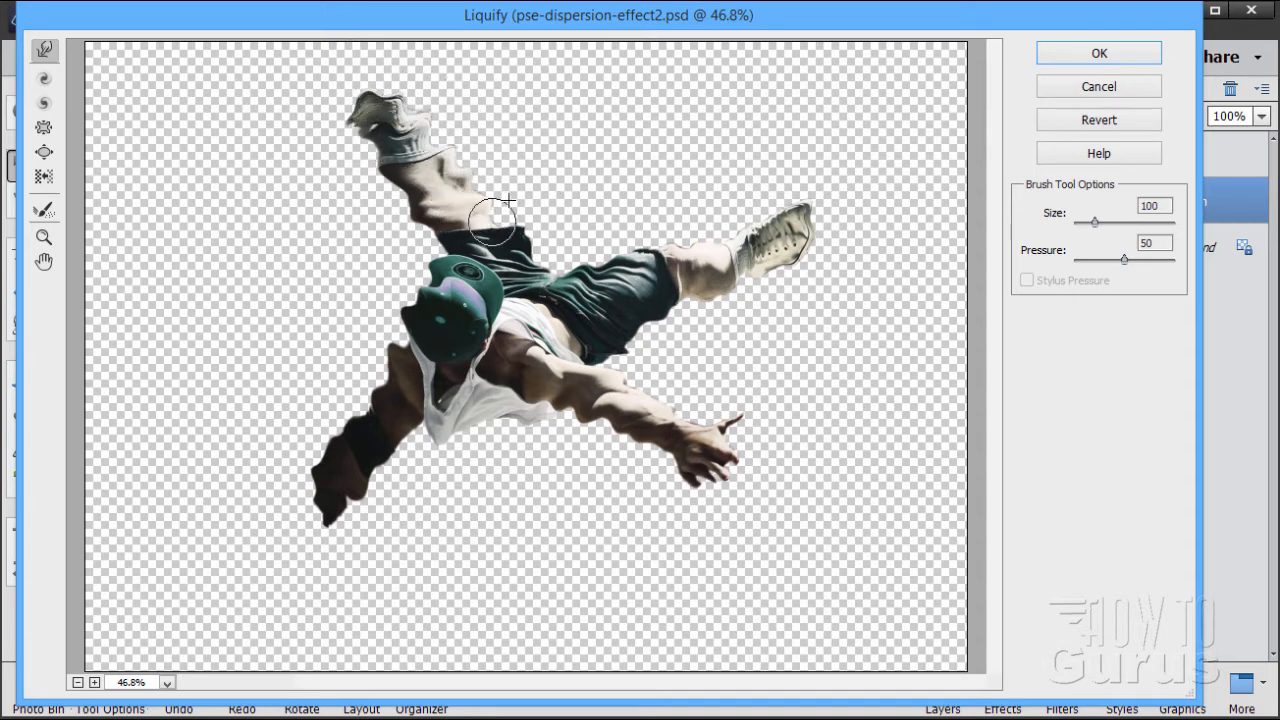
left_click_drag(496, 210, 540, 290)
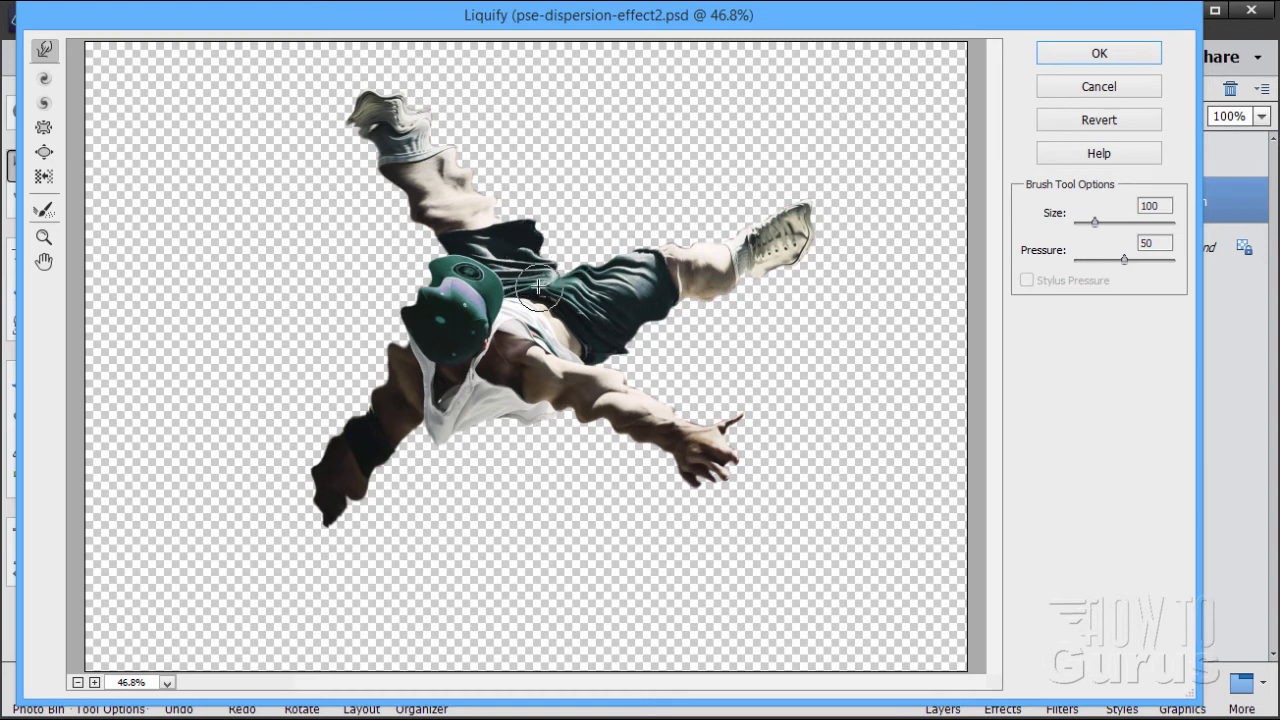
left_click_drag(540, 290, 696, 232)
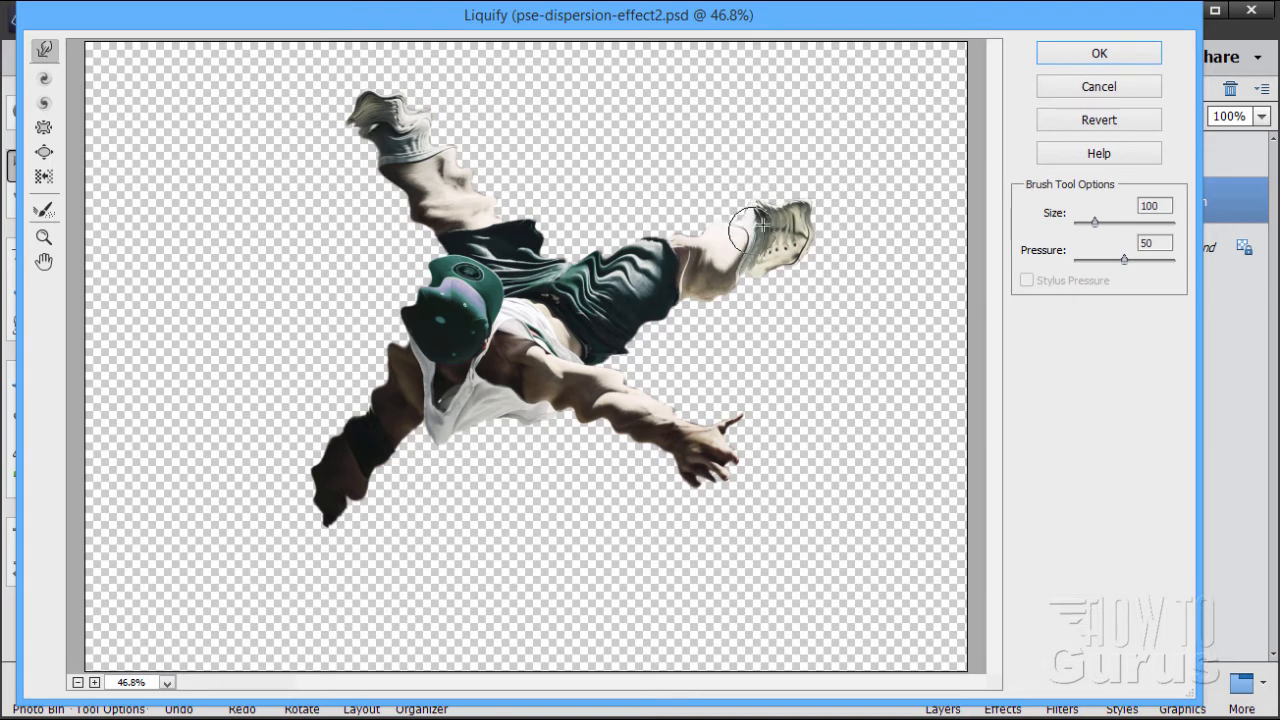
left_click_drag(760, 230, 818, 304)
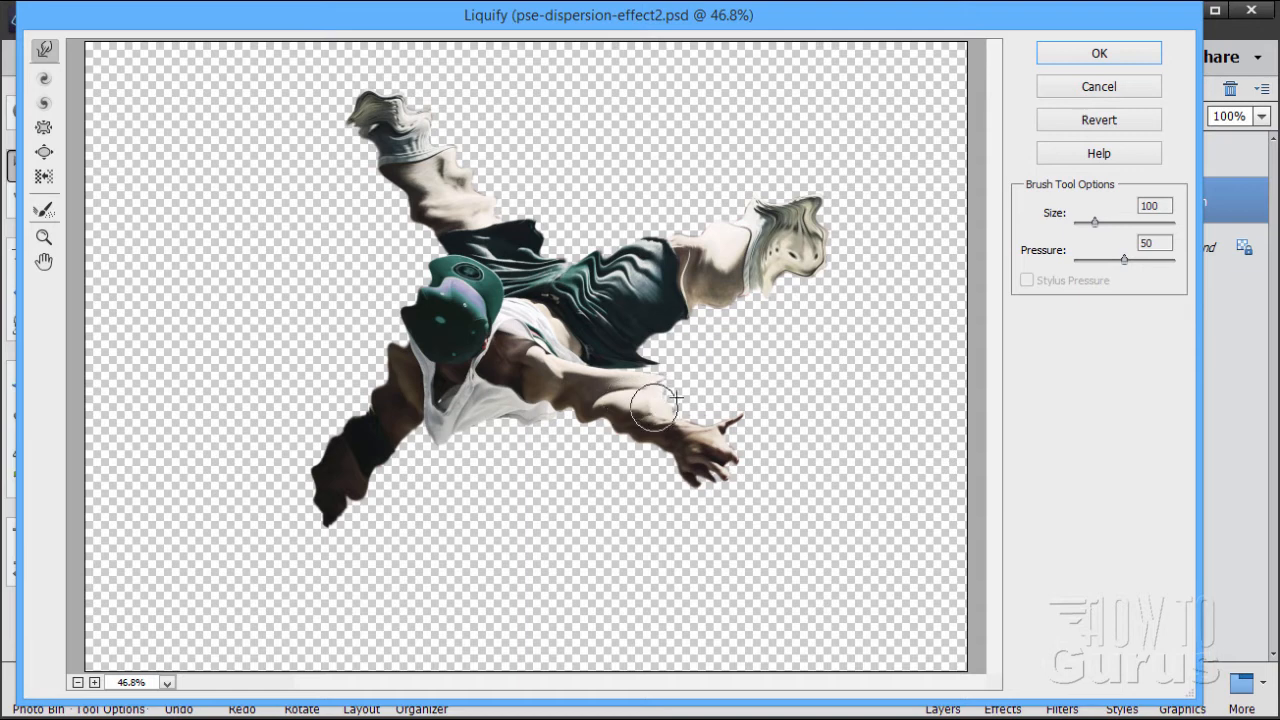
- Stretch the right forearm, both hands, arms and lower edges outward into a star-like blur
left_click_drag(656, 404, 776, 448)
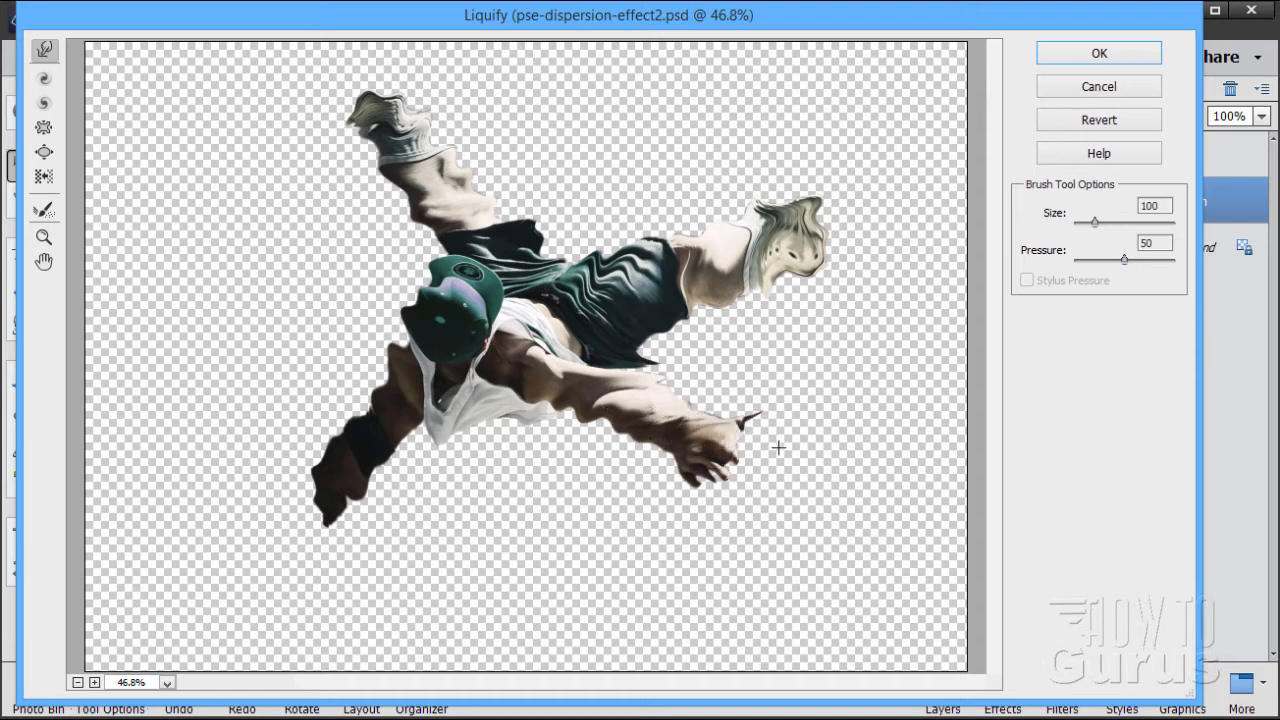
mouse_move(716, 464)
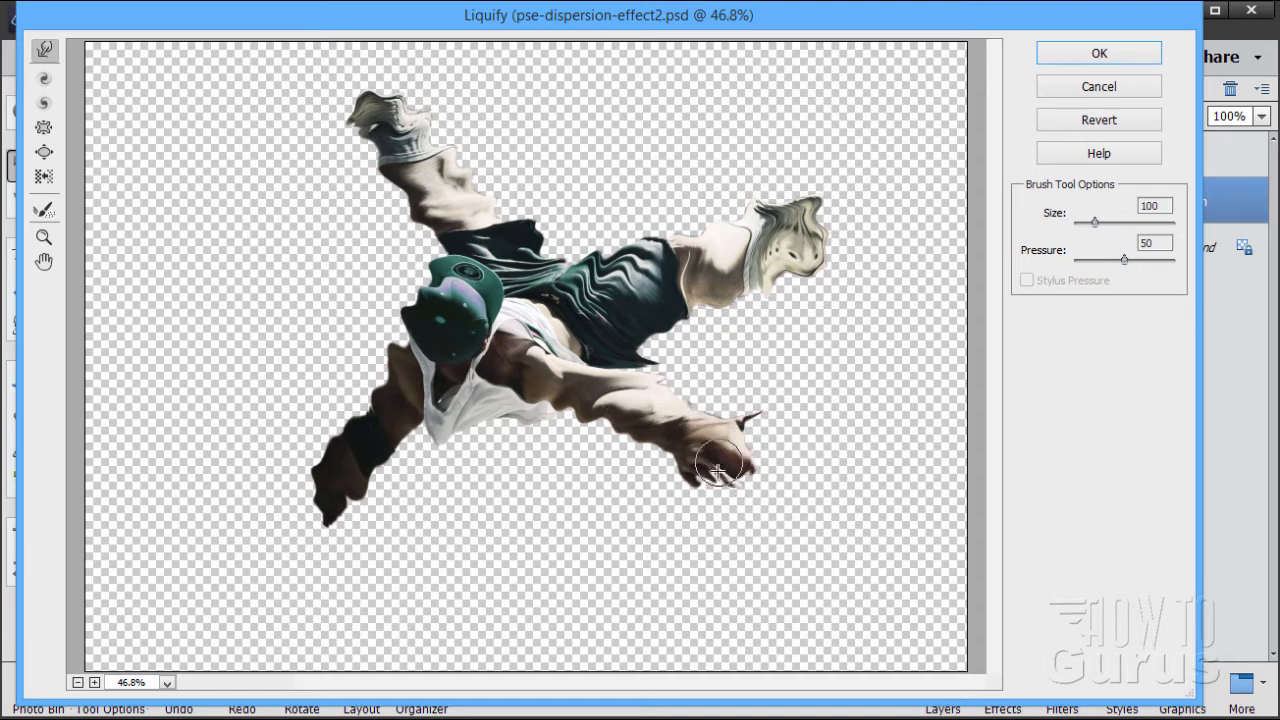
left_click_drag(718, 470, 644, 418)
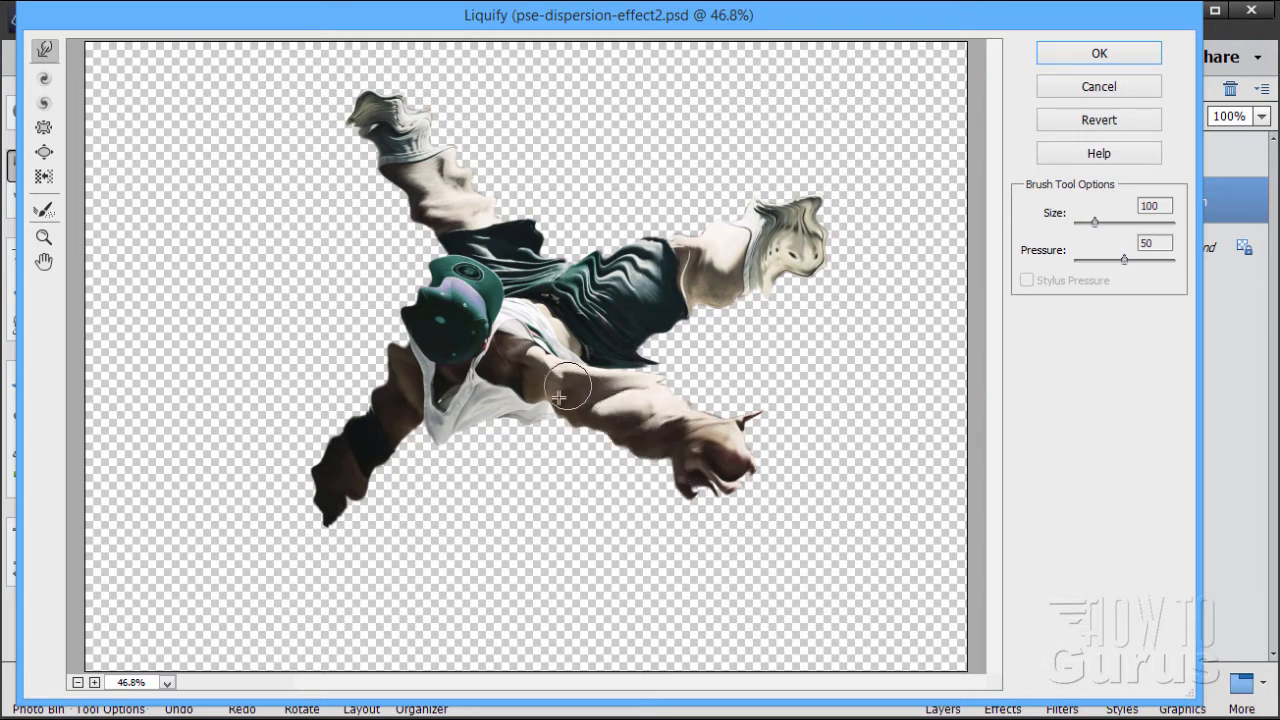
left_click_drag(560, 396, 472, 470)
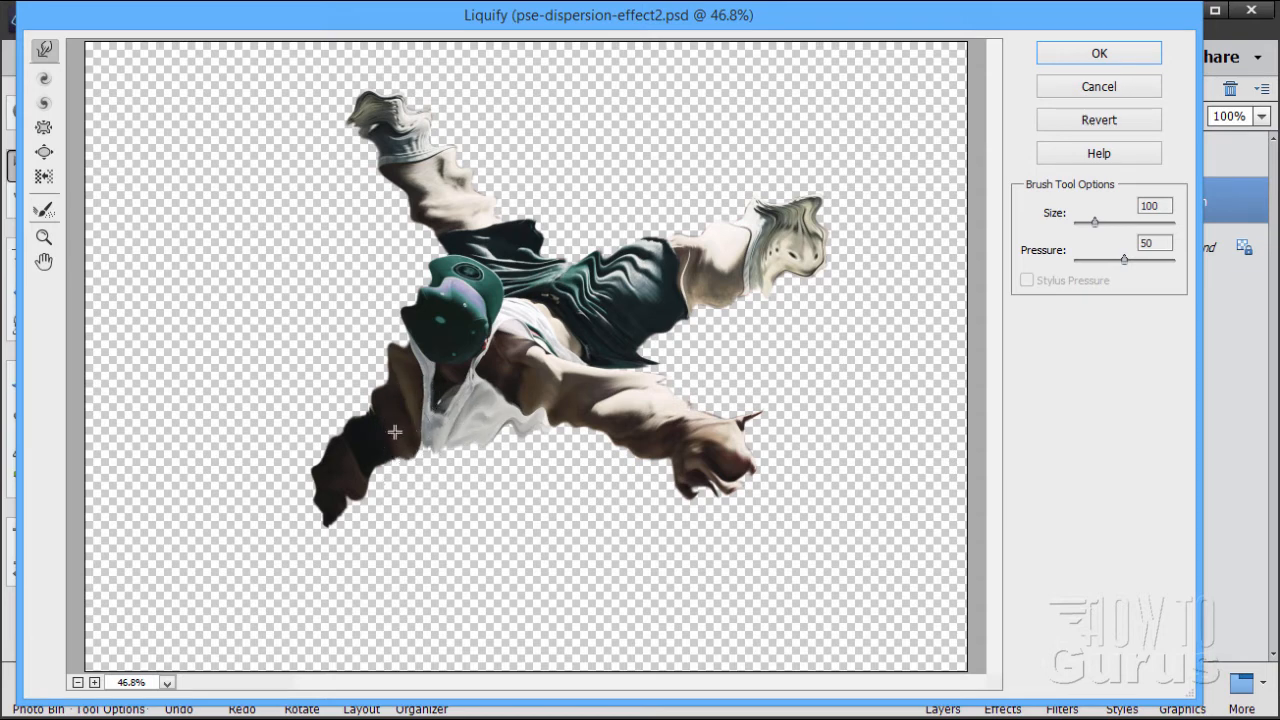
left_click_drag(396, 432, 296, 508)
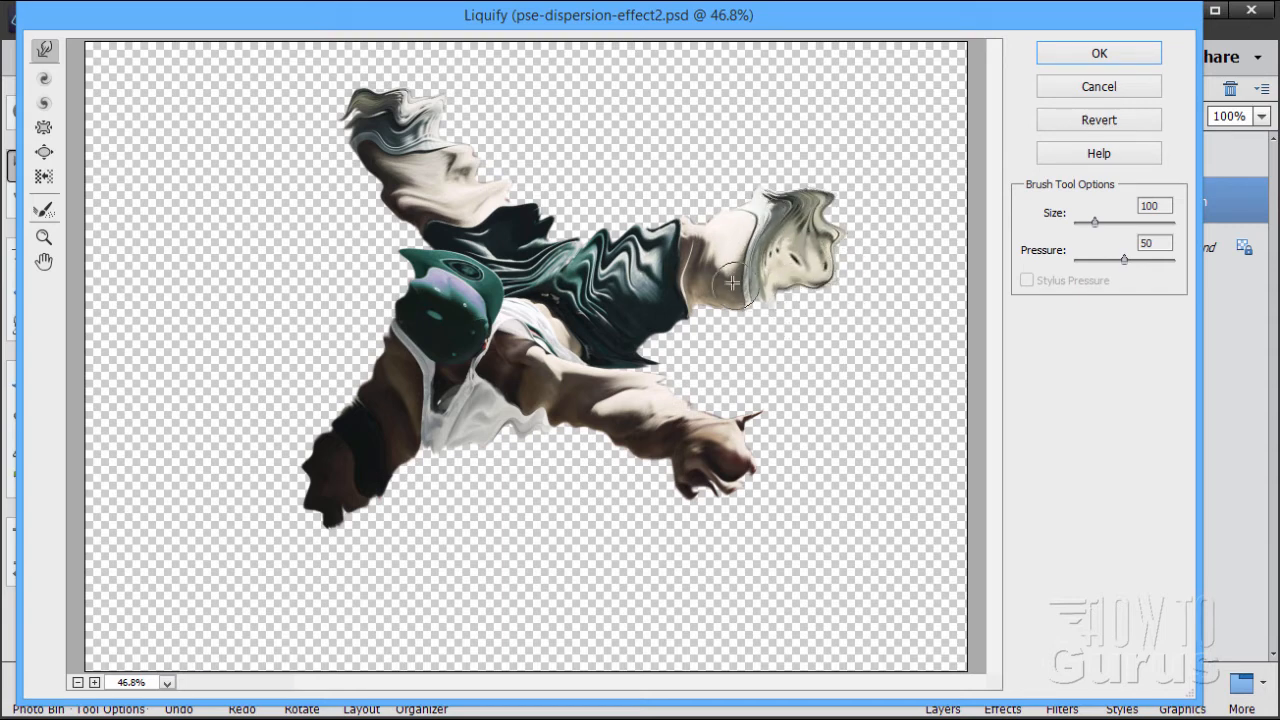
left_click_drag(730, 282, 700, 380)
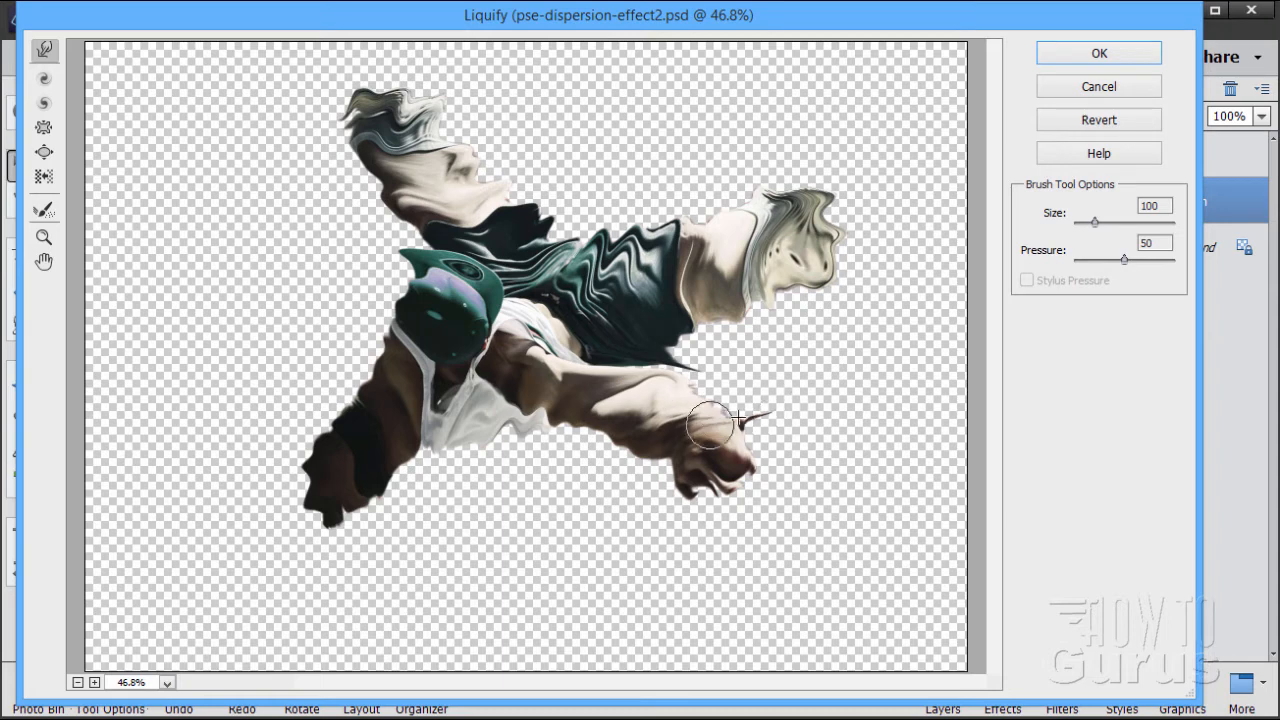
left_click_drag(710, 420, 784, 530)
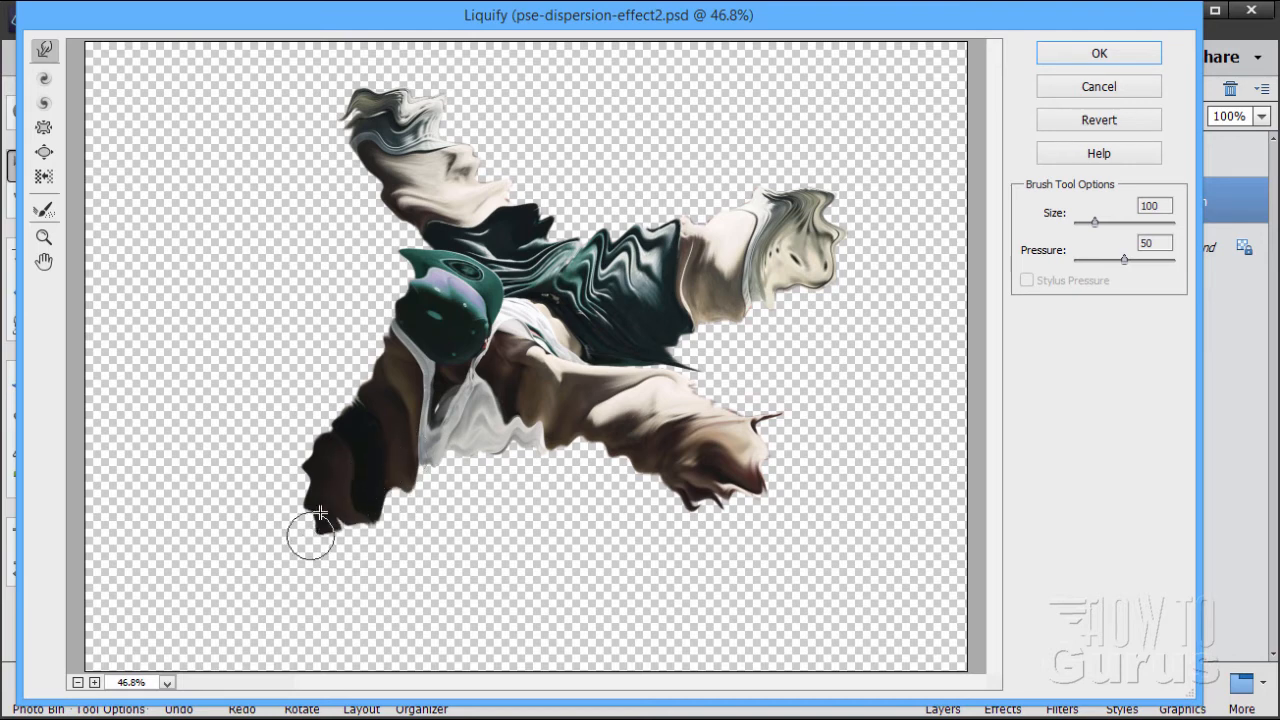
left_click_drag(316, 536, 356, 410)
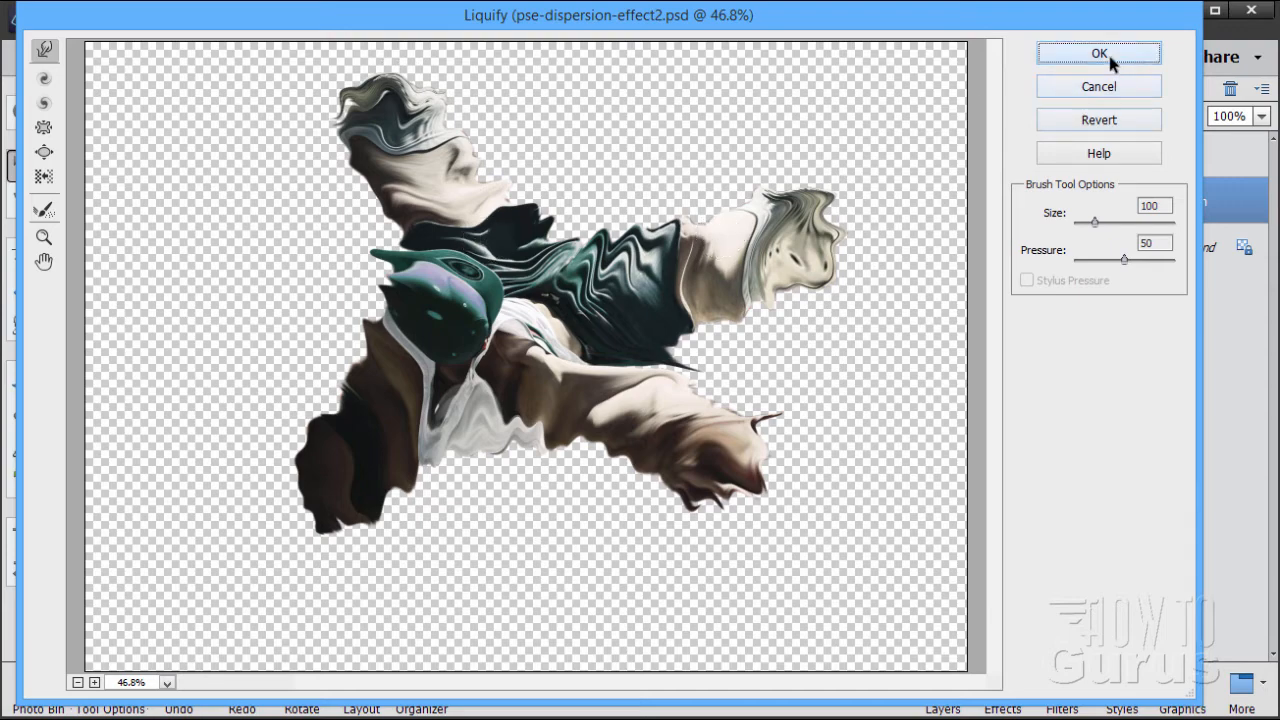
- Commit the Liquify distortion and fade the figure layer's opacity to about 66%
left_click(1098, 52)
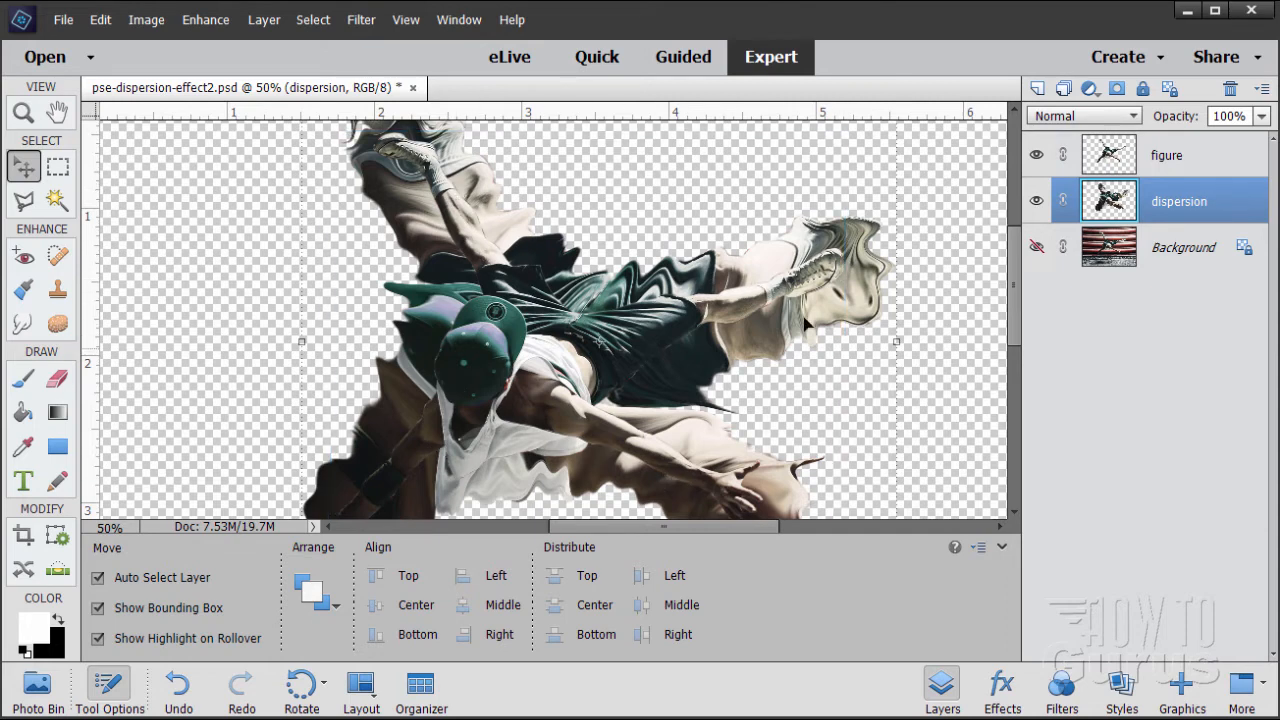
left_click(1264, 116)
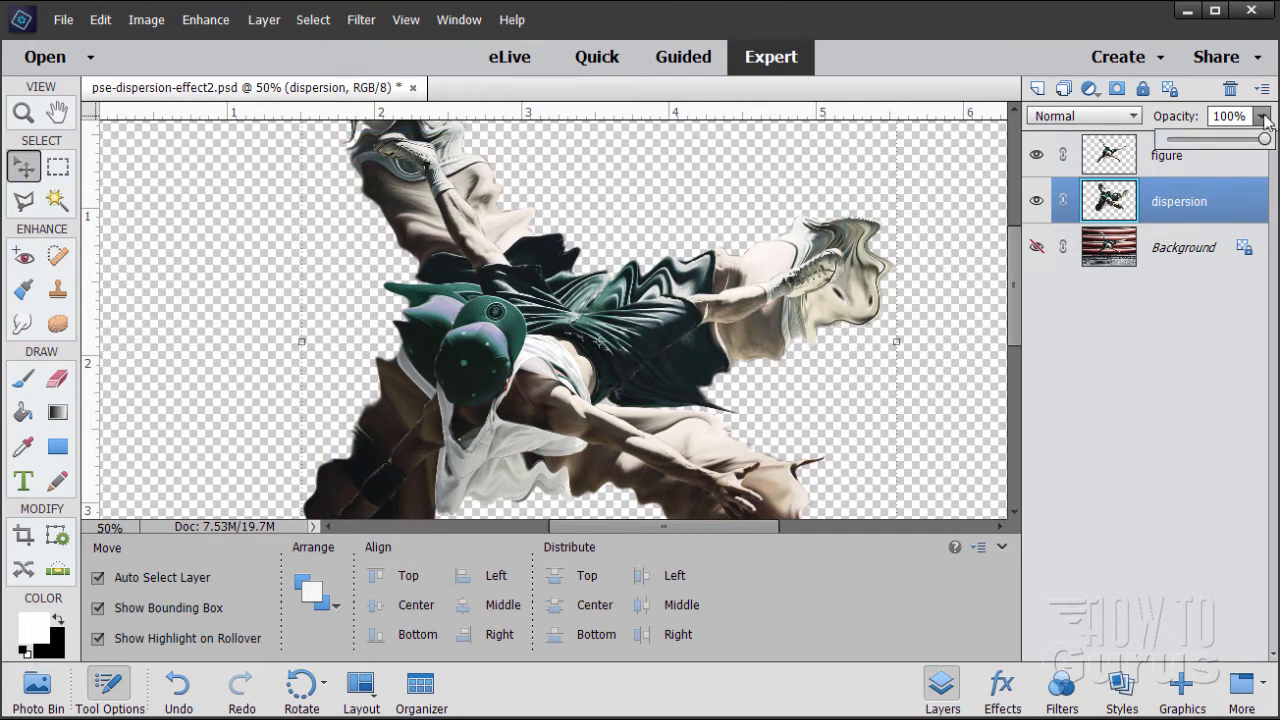
left_click_drag(1264, 138, 1216, 138)
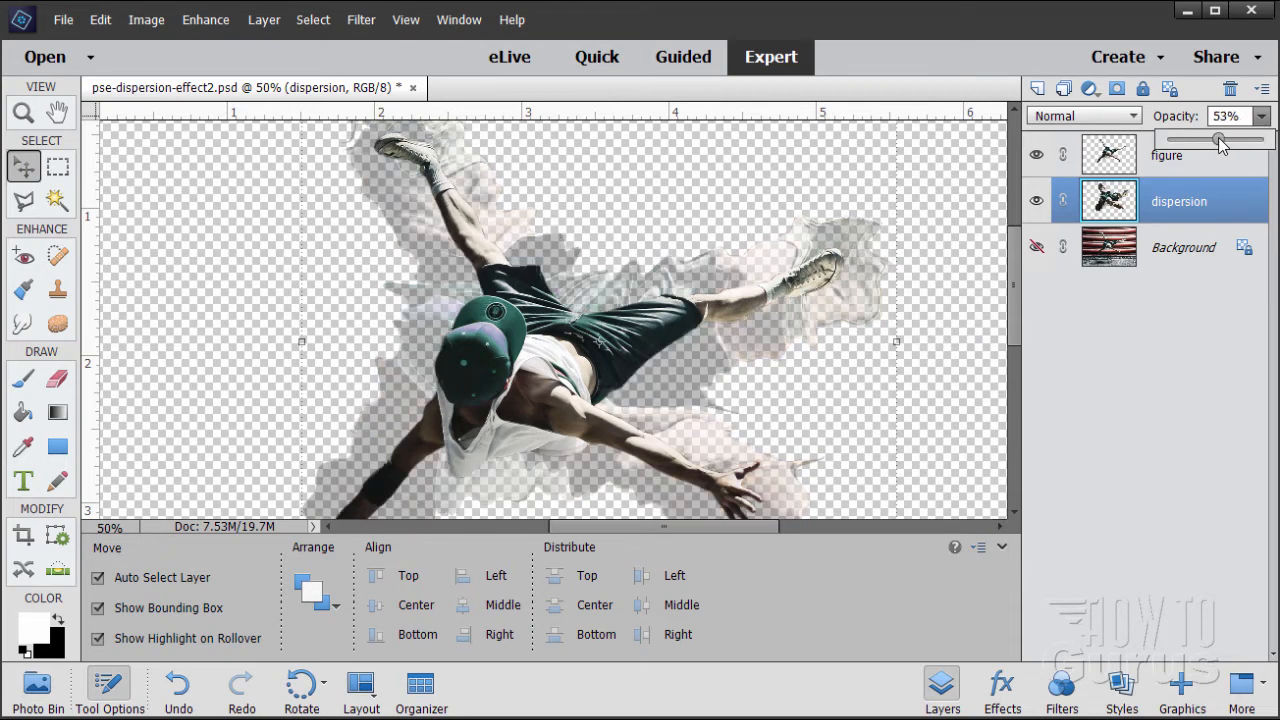
left_click_drag(1218, 136, 1230, 136)
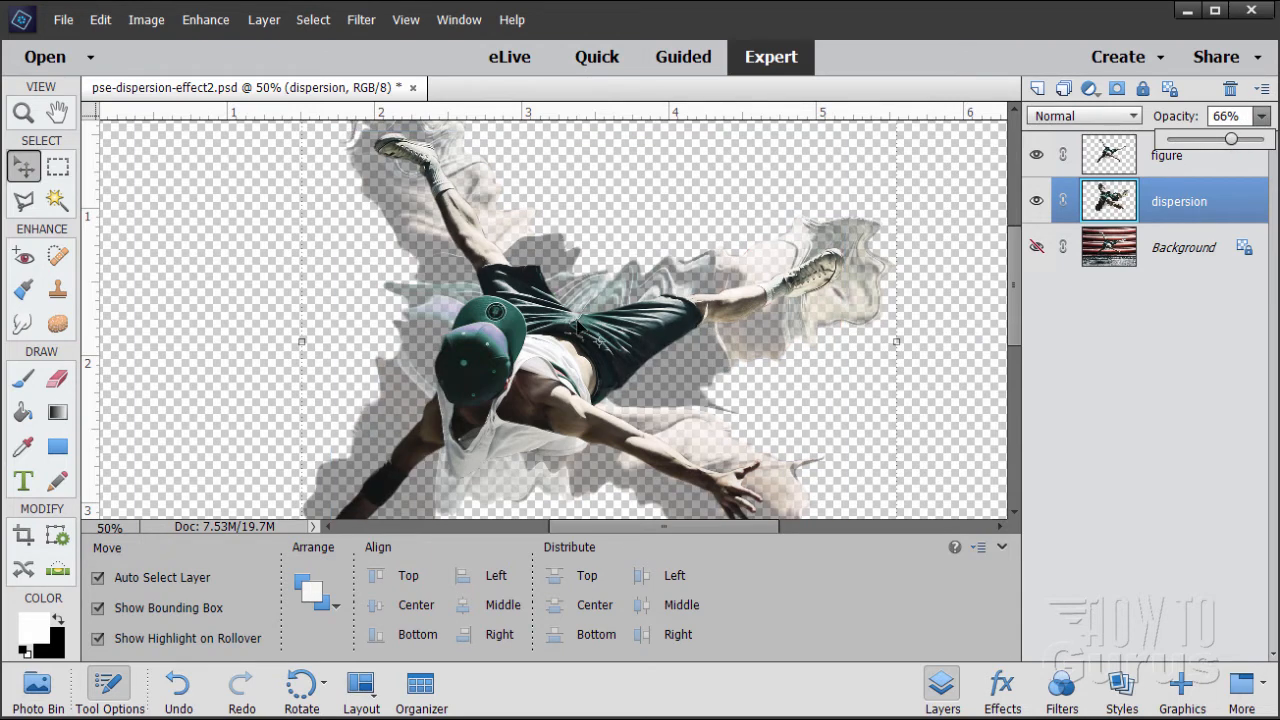
mouse_move(708, 368)
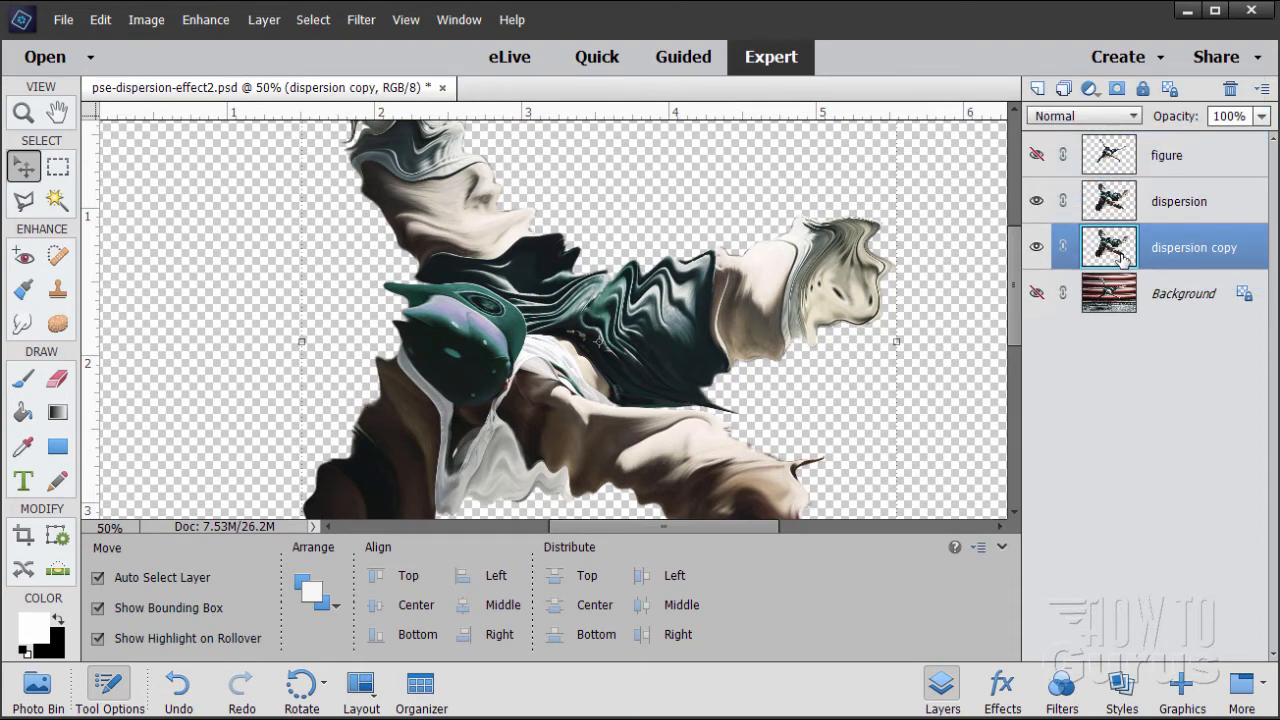
- Enlarge the dispersion copy layer so its smears extend beyond the canvas and confirm the resize
left_click(24, 112)
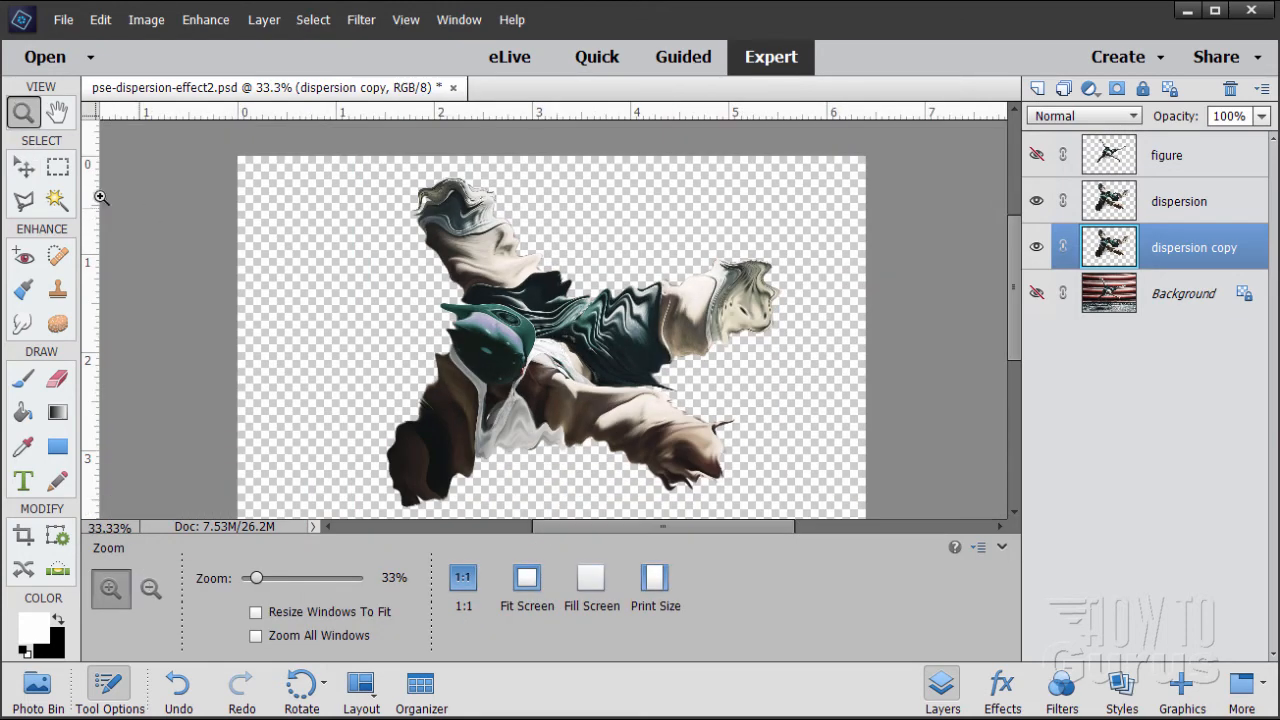
left_click(24, 168)
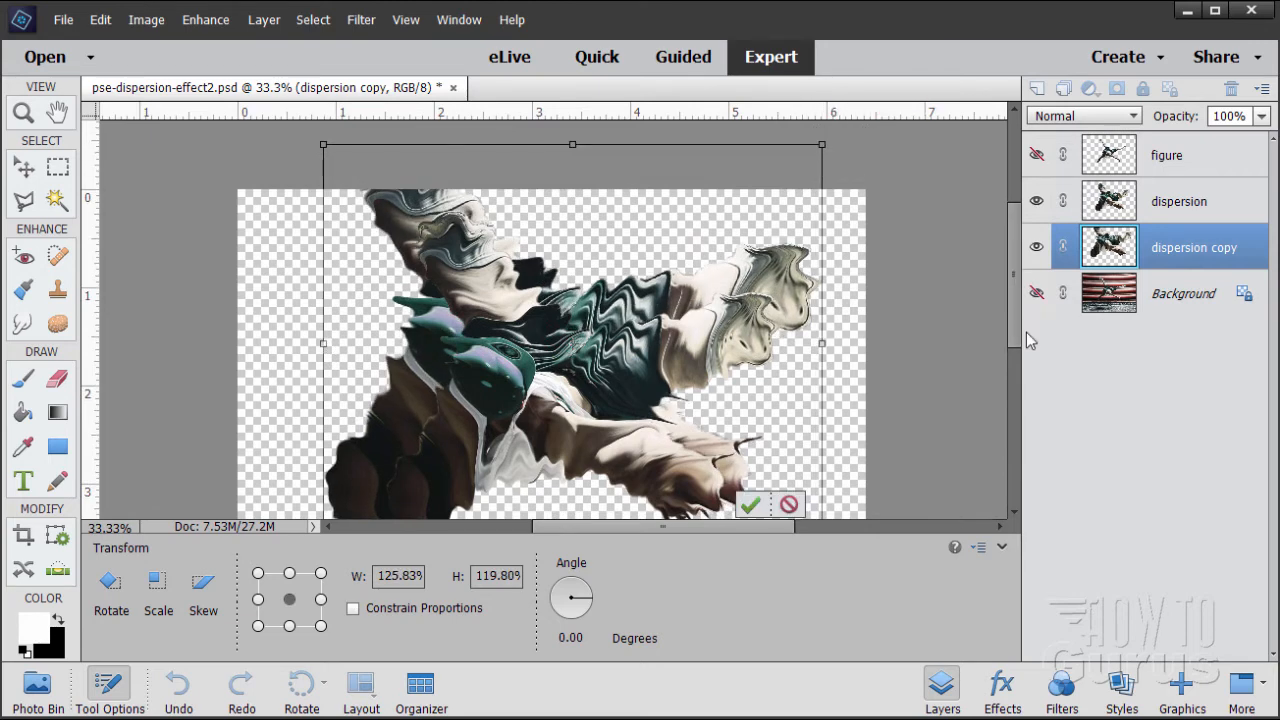
scroll("down", 3)
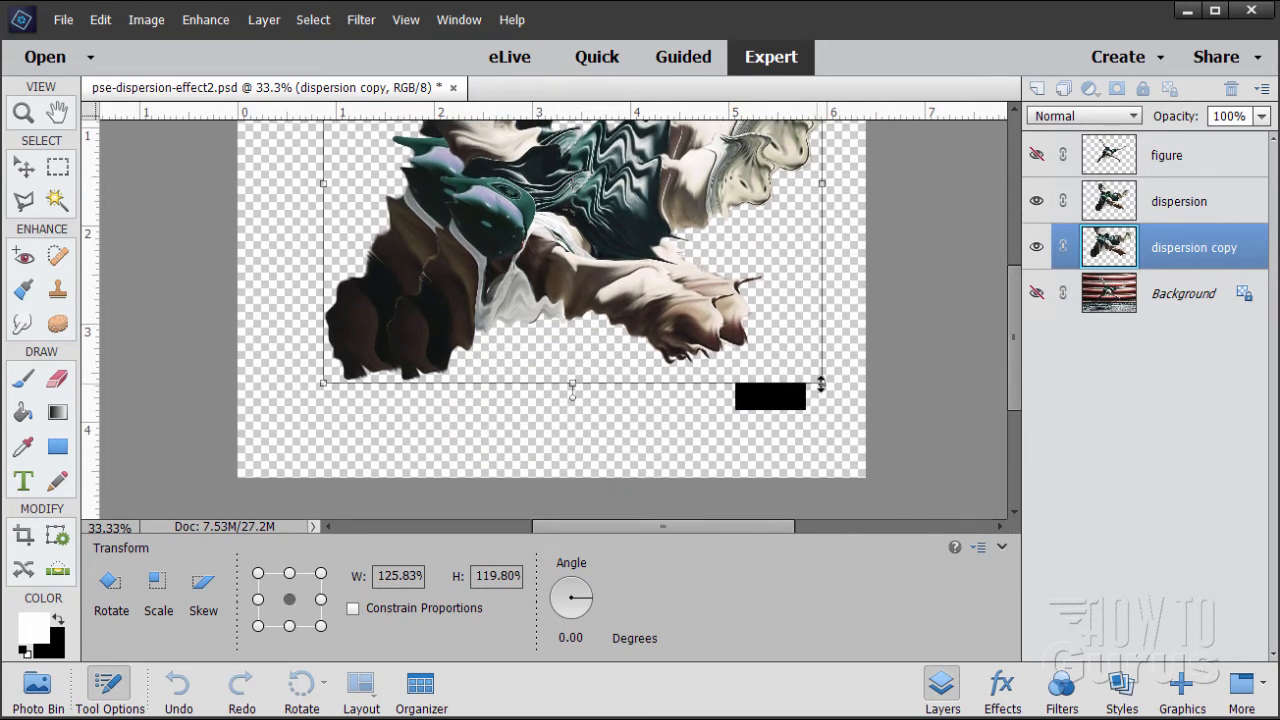
left_click_drag(820, 384, 844, 412)
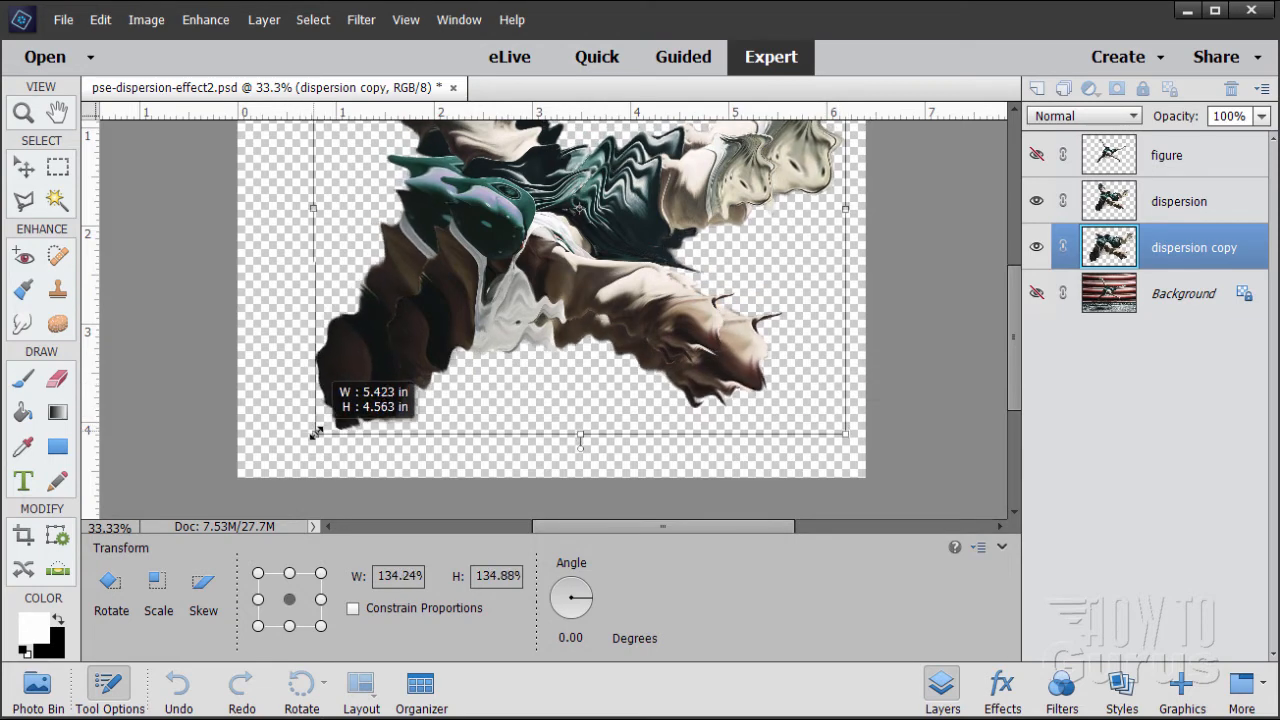
left_click(24, 168)
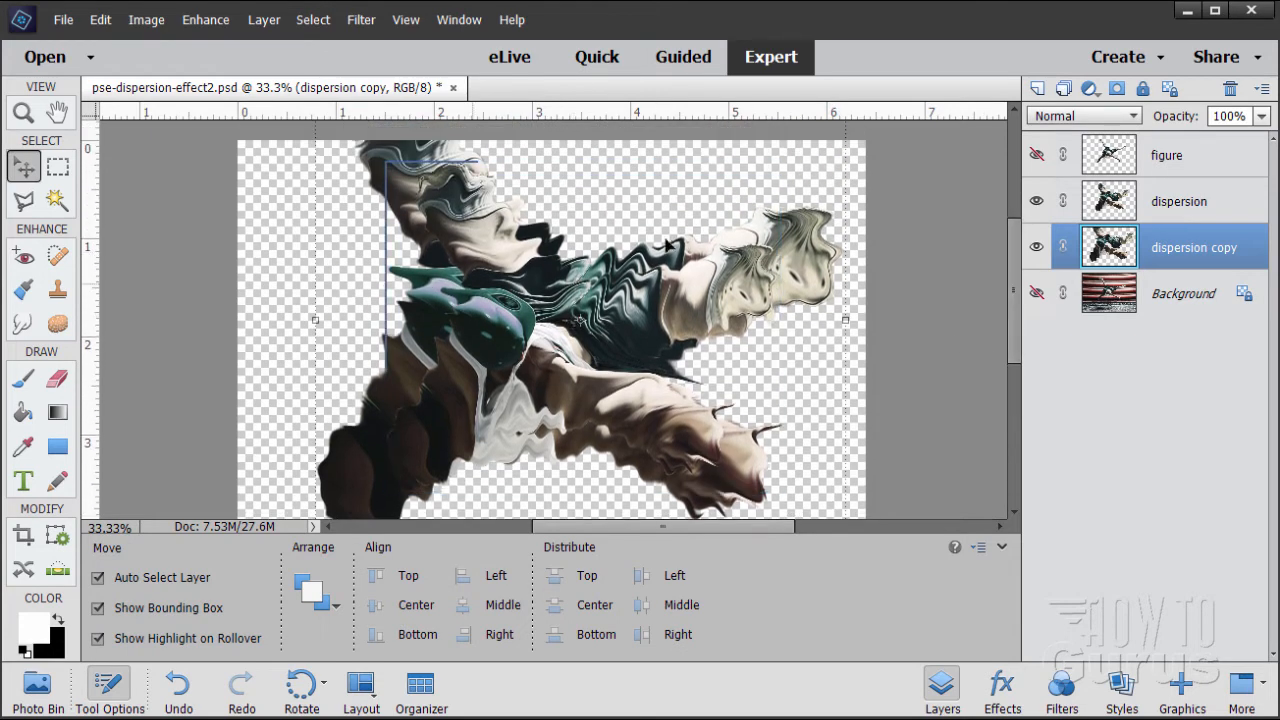
- Hide the original dispersion layer and reveal the dancer figure layer above the copy
left_click(1036, 200)
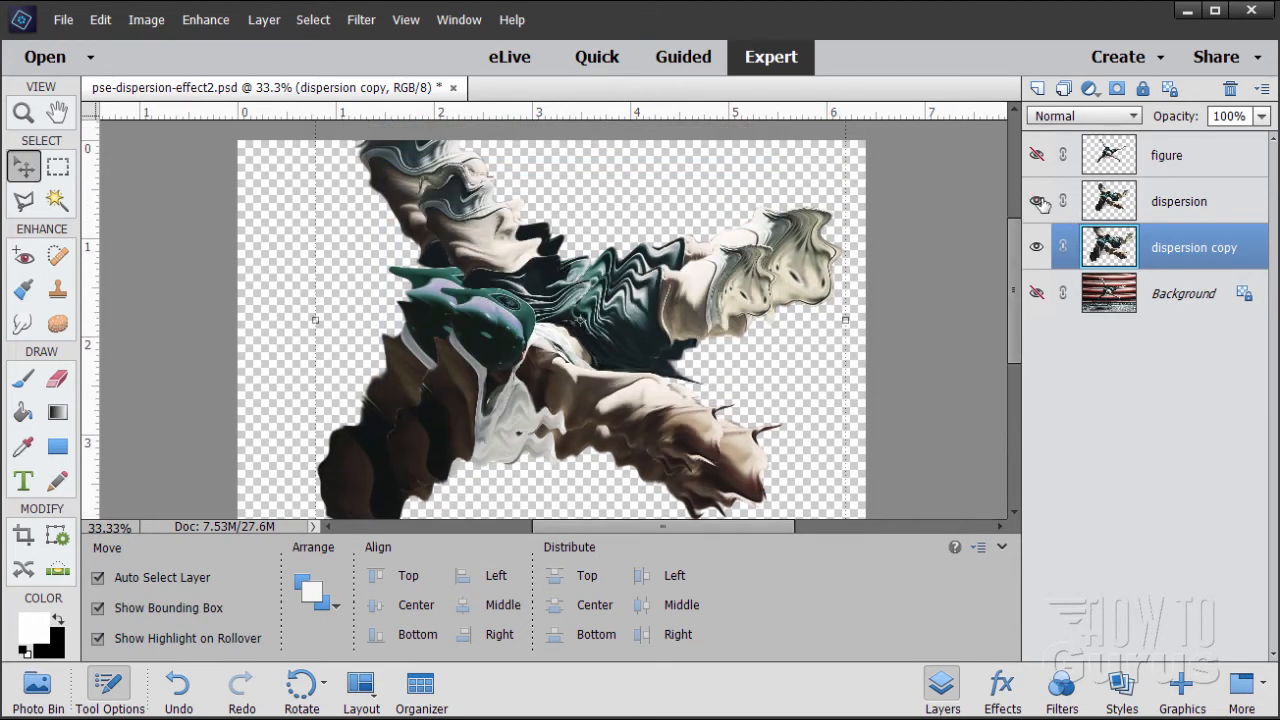
left_click(1036, 248)
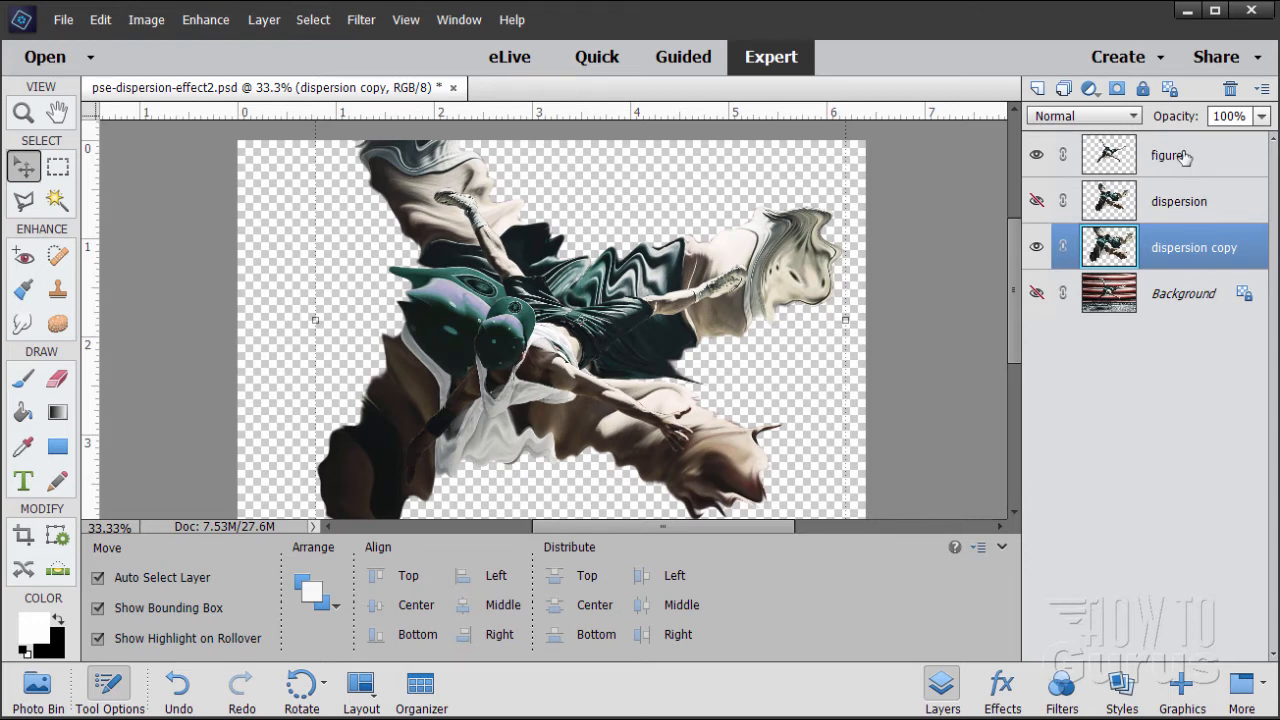
- Add layer masks and fill the dispersion copy's mask with black using the Paint Bucket
left_click(1118, 88)
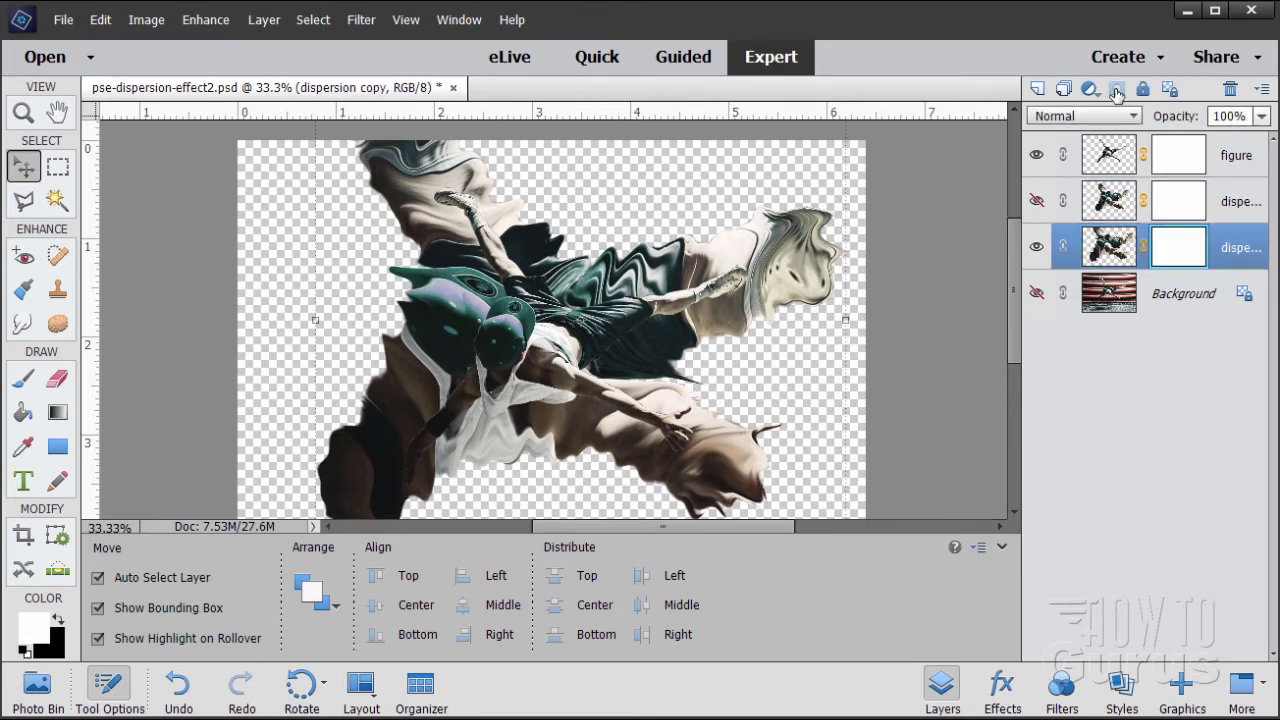
left_click(1178, 246)
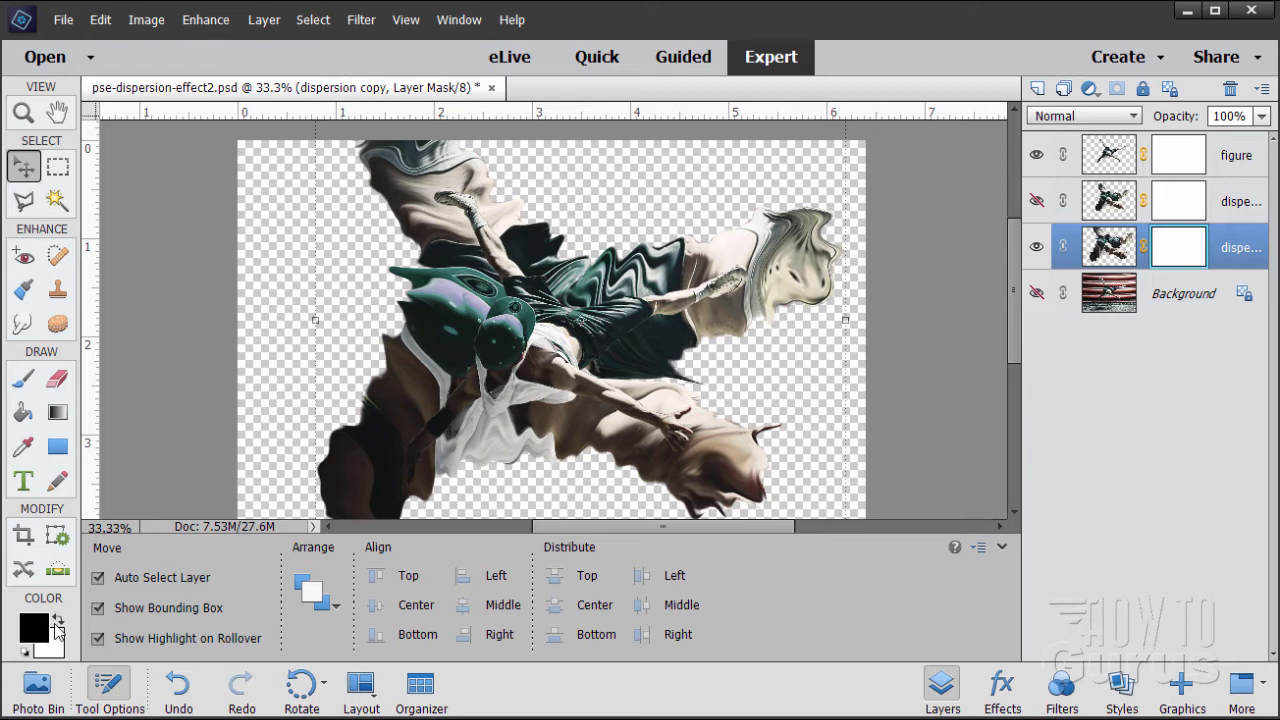
mouse_move(90, 442)
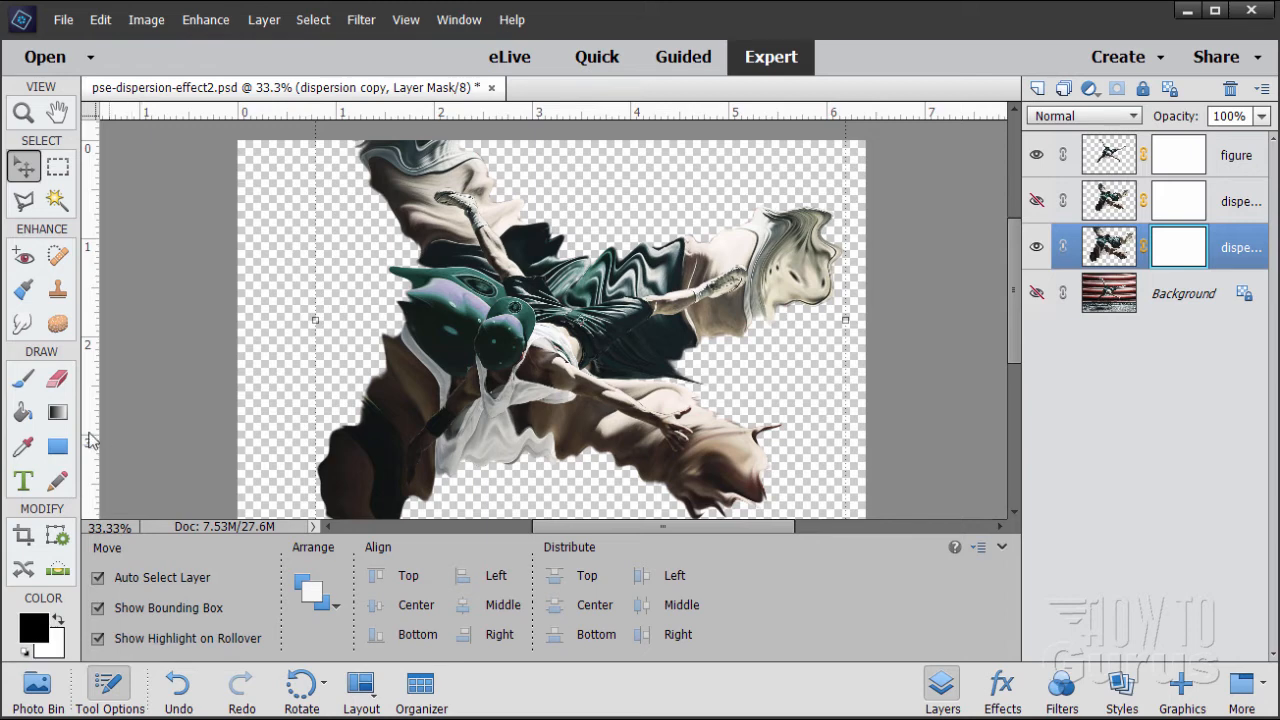
left_click(22, 412)
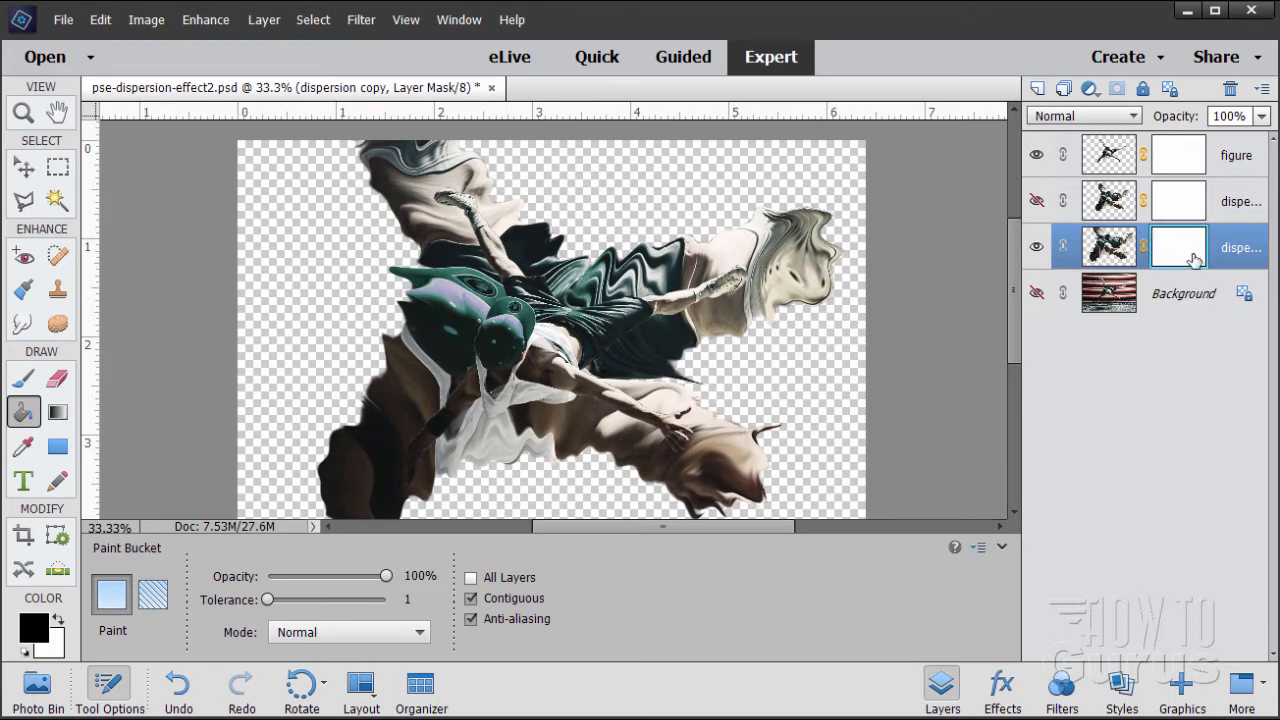
left_click(450, 330)
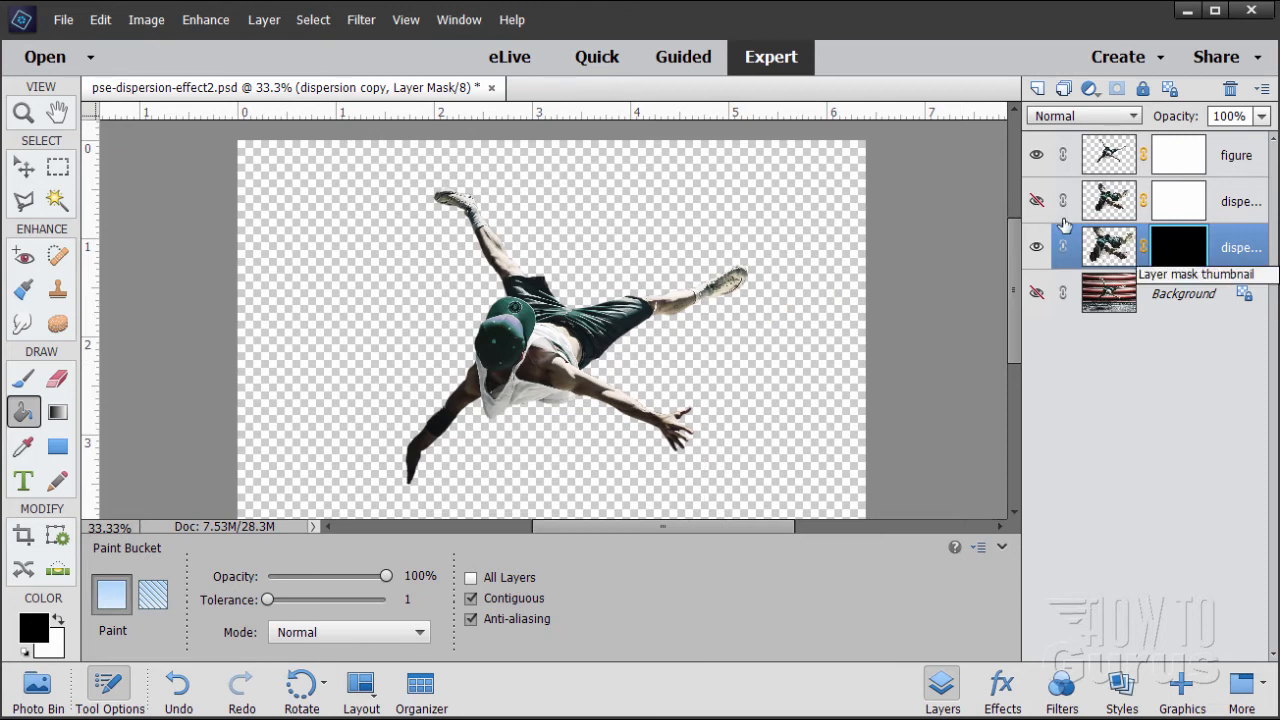
- Show the original dispersion layer and black out its mask too so only the crisp dancer remains
left_click(1036, 200)
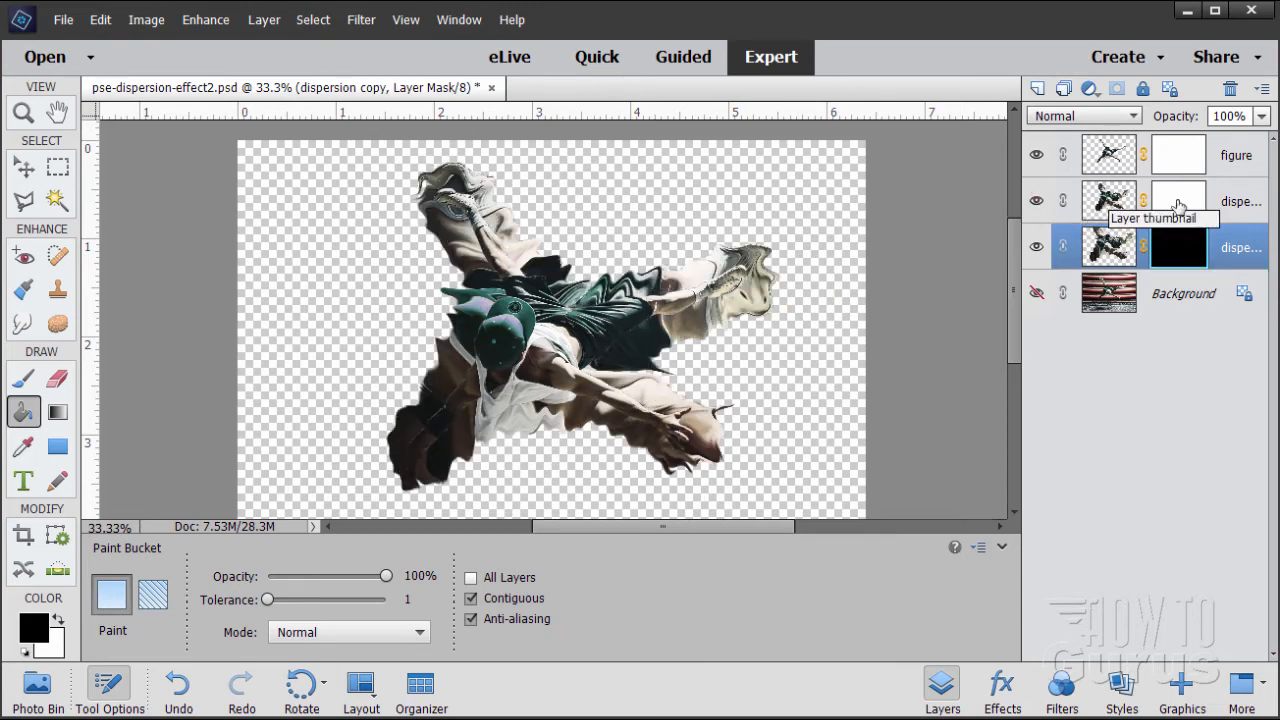
left_click(1178, 200)
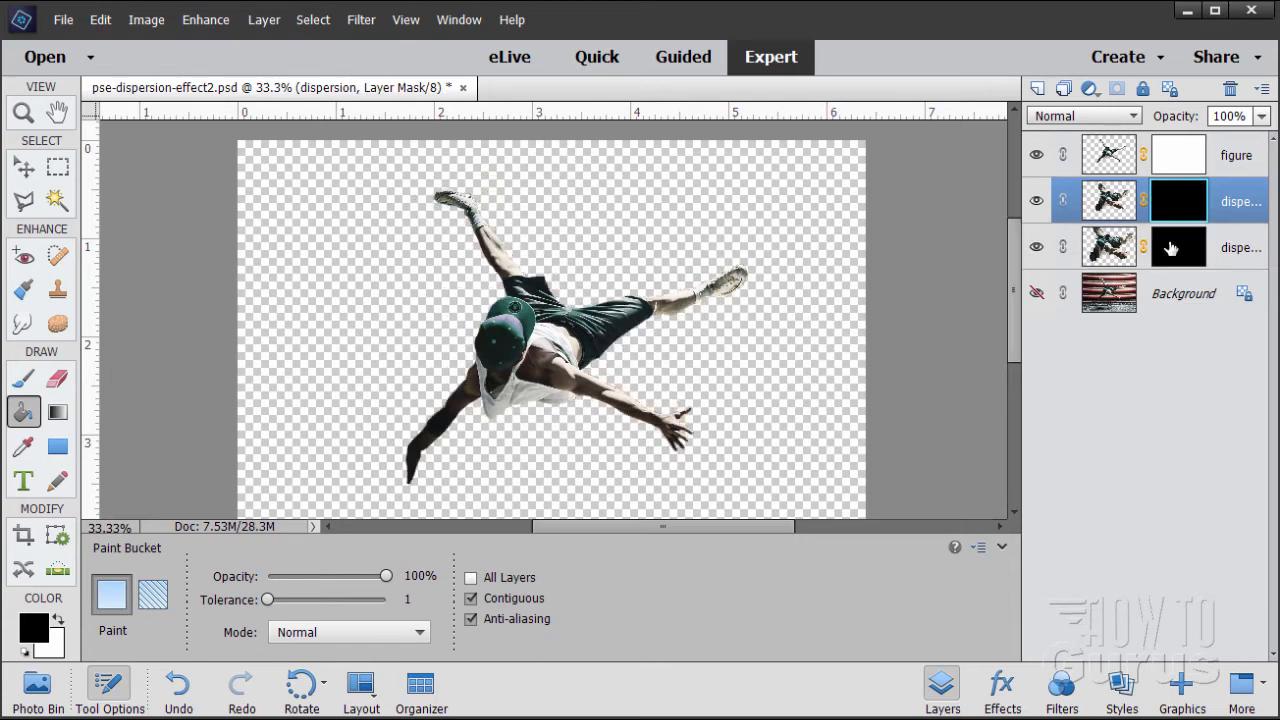
left_click(1178, 248)
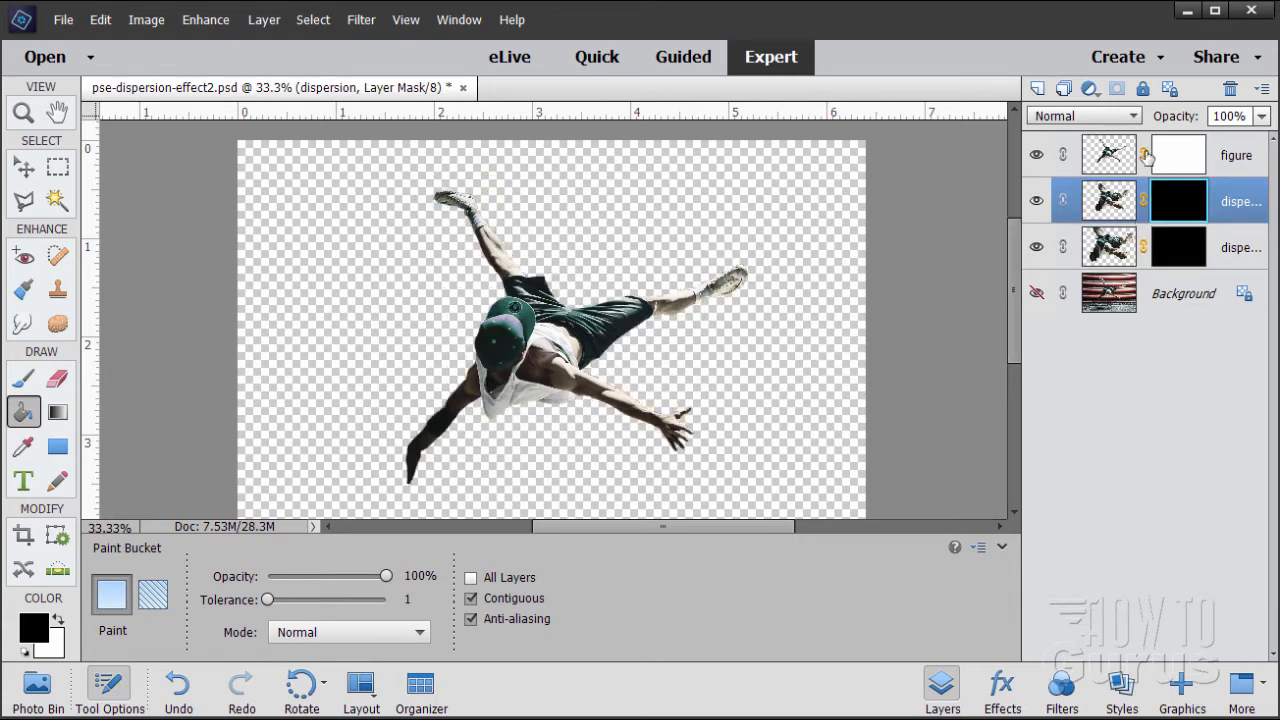
mouse_move(56, 322)
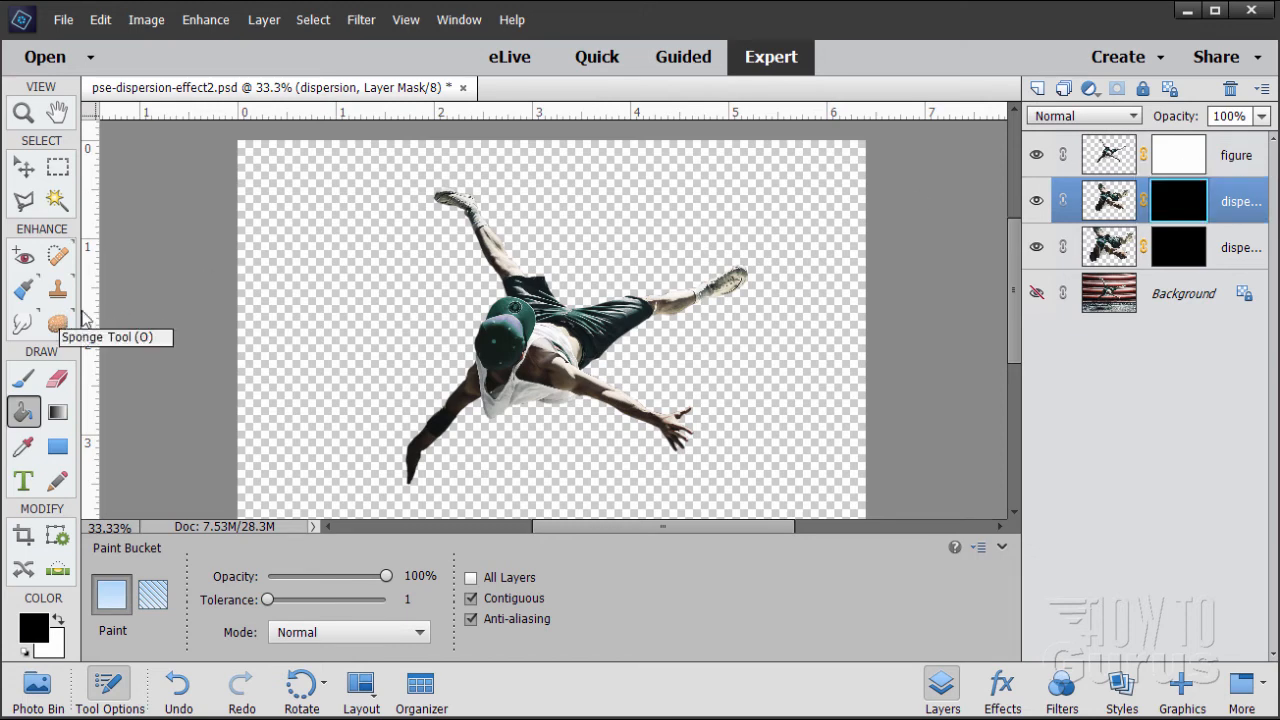
mouse_move(450, 336)
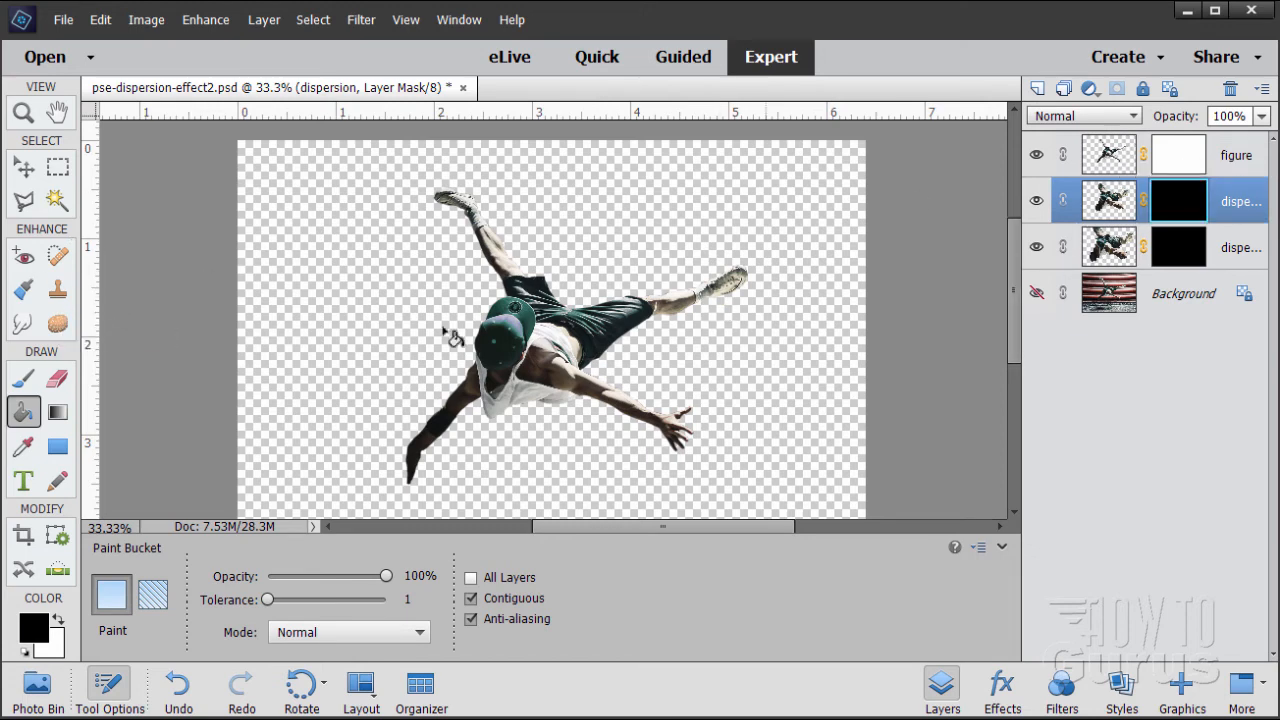
mouse_move(104, 382)
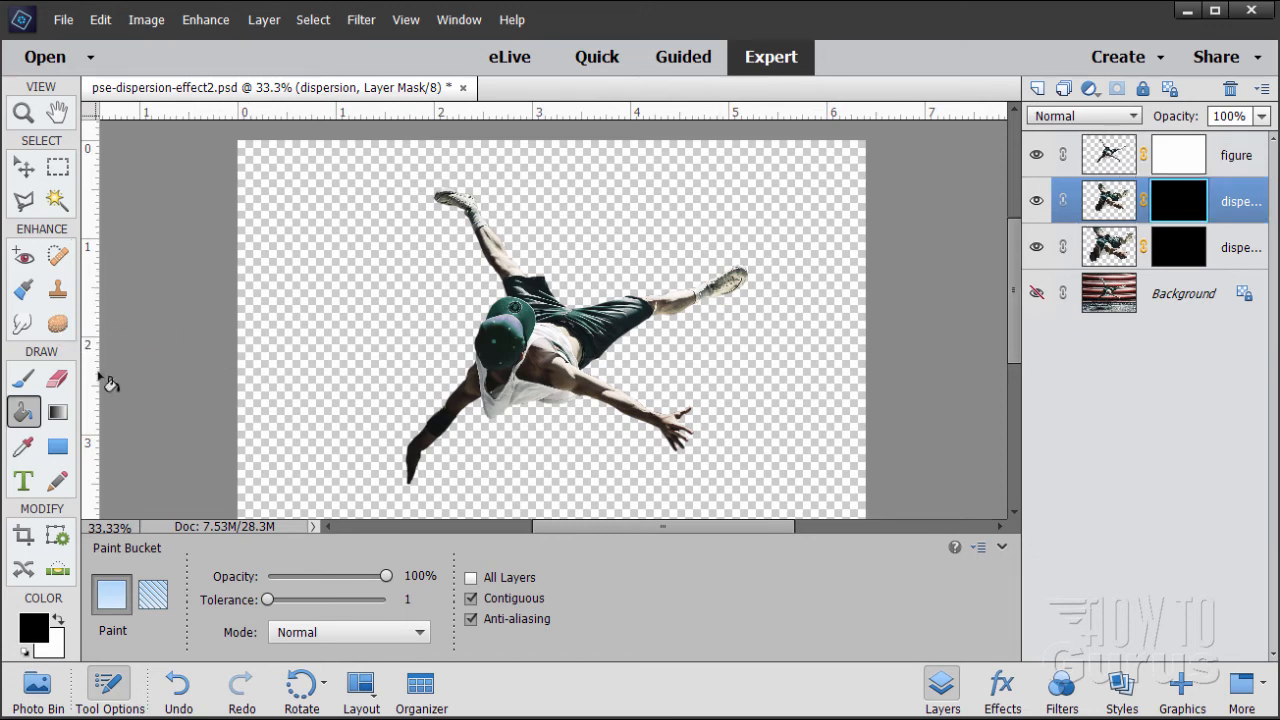
- Choose a scattered splatter tip from the Brush tool's brush picker
left_click(24, 378)
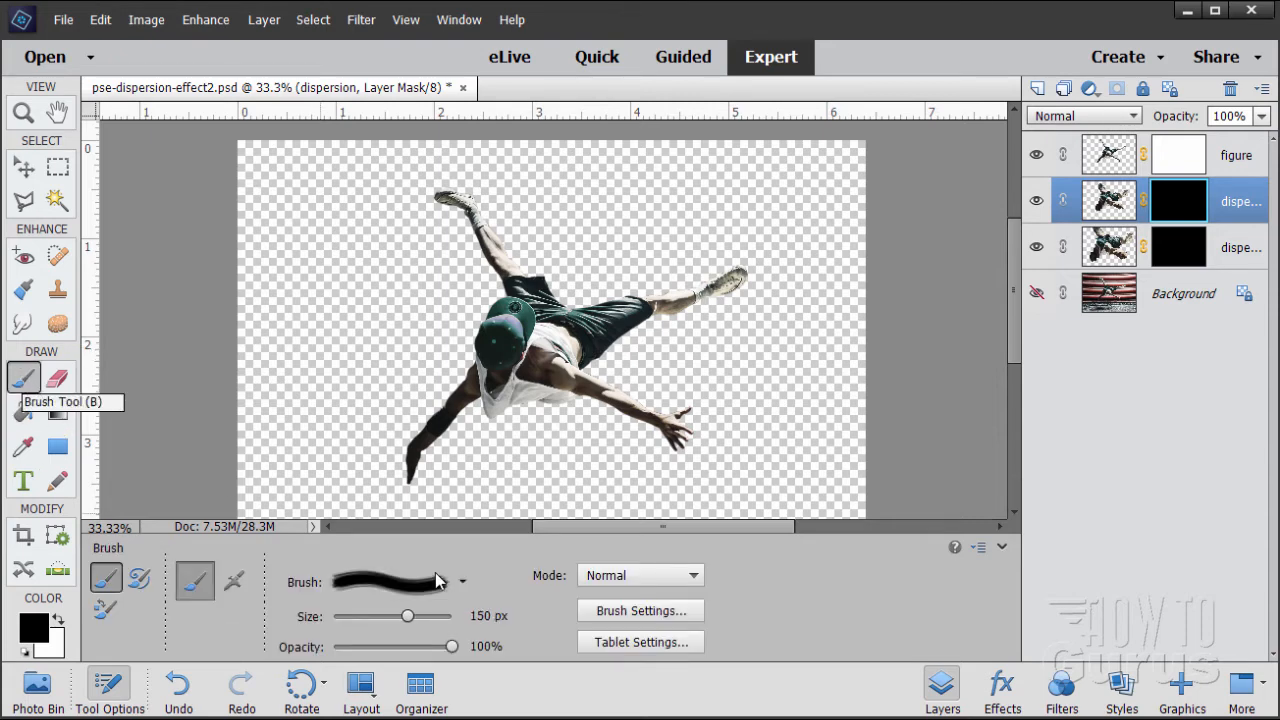
left_click(460, 580)
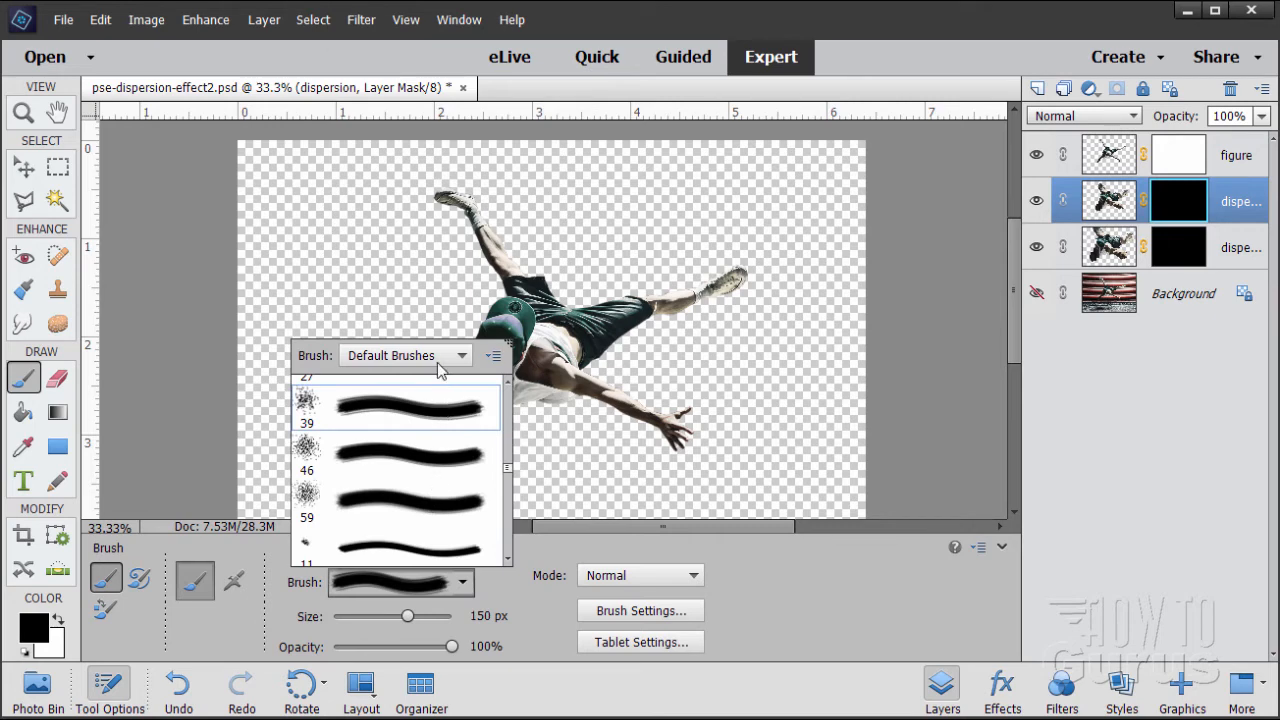
scroll("up", 3)
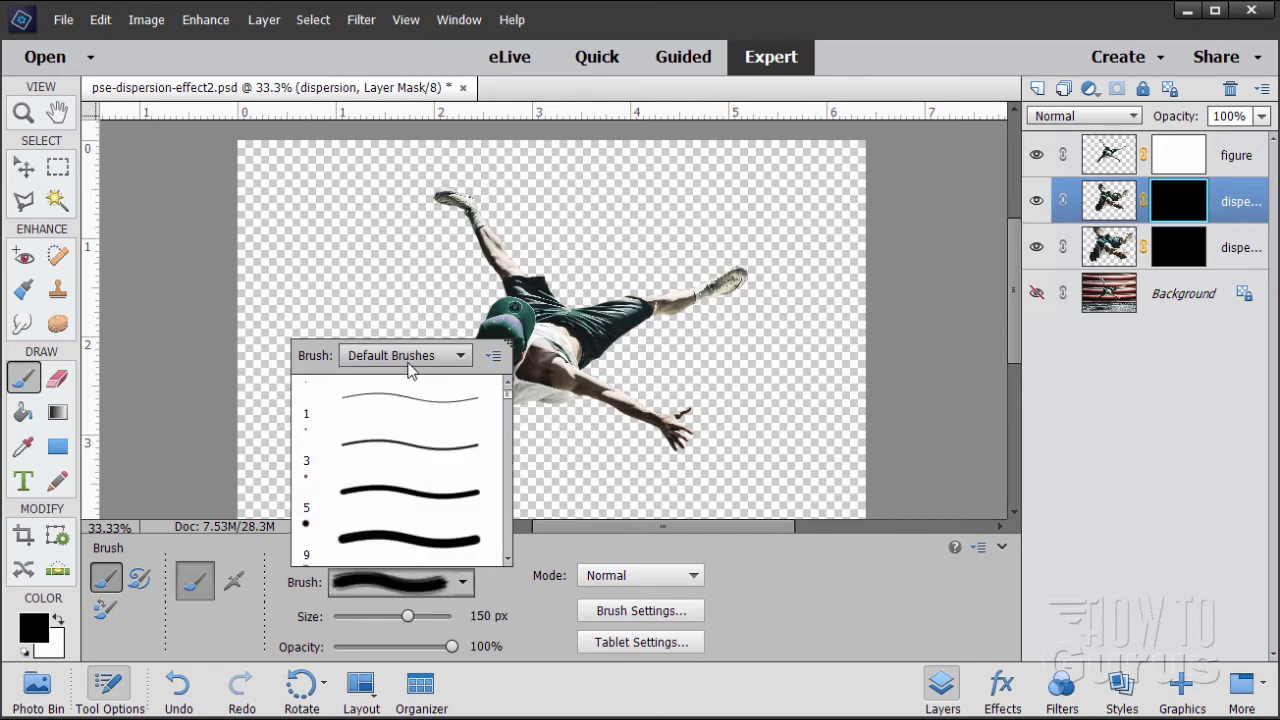
scroll("down", 3)
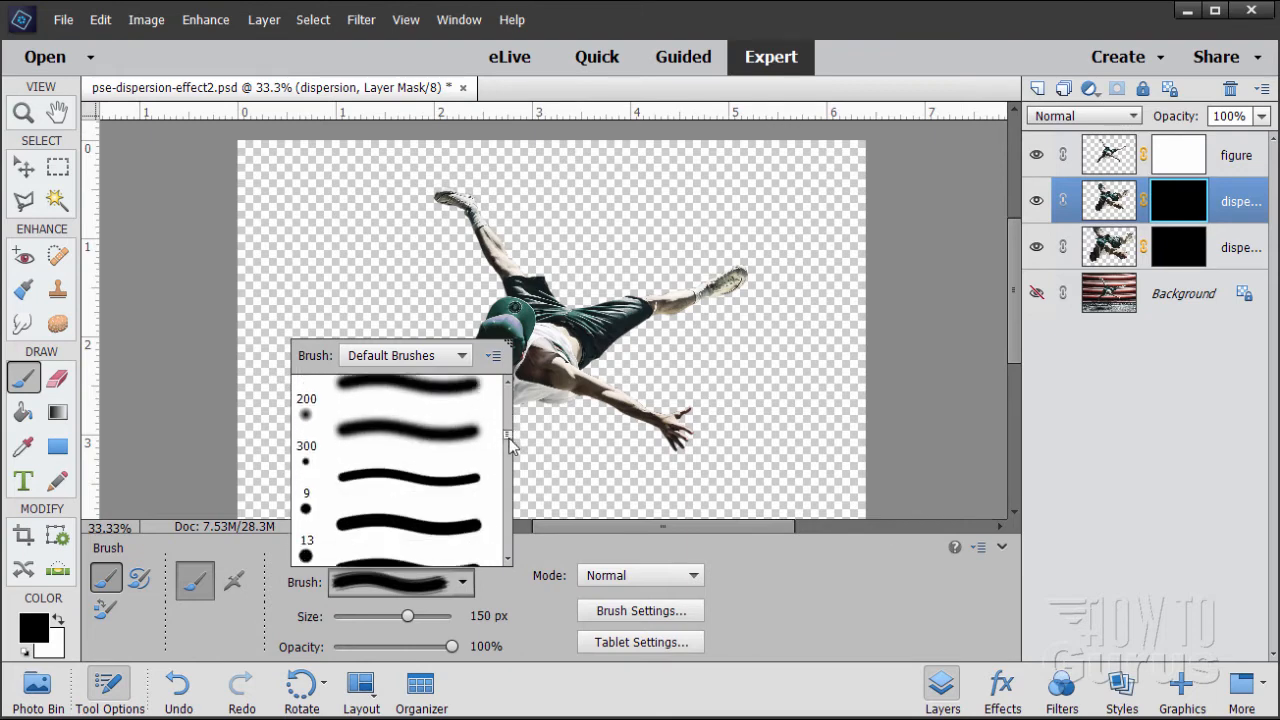
scroll("down", 3)
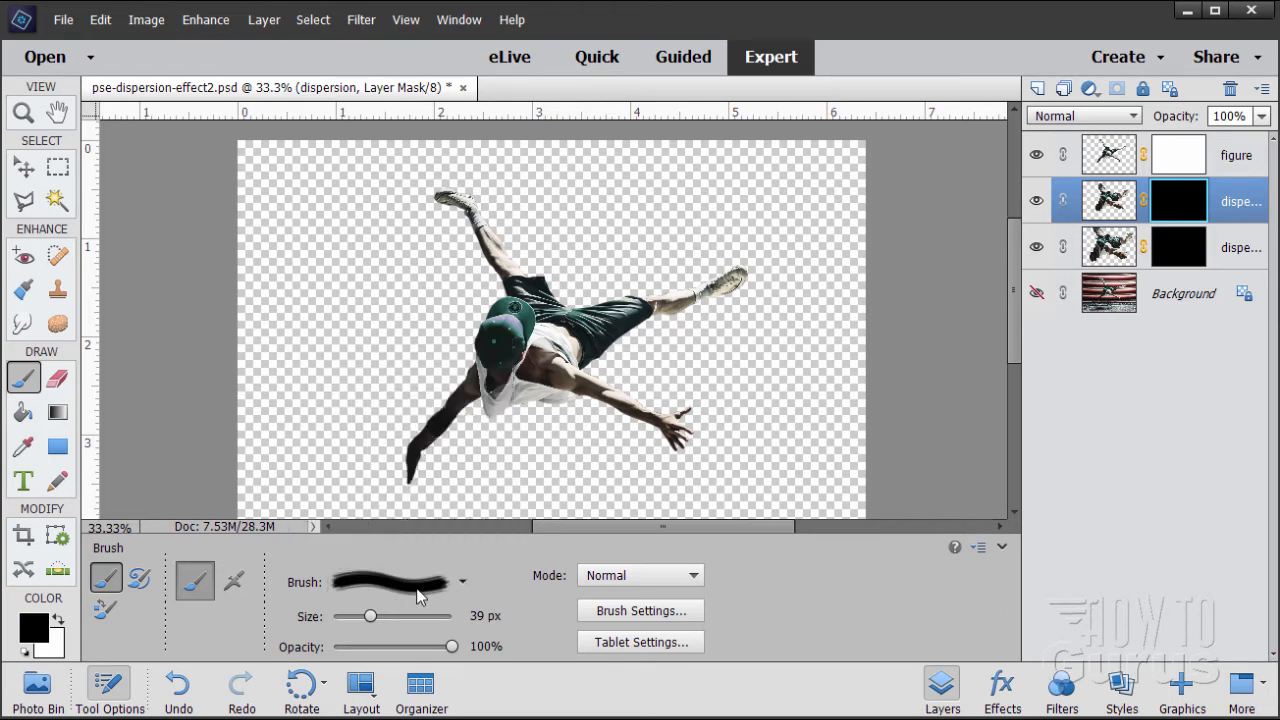
mouse_move(458, 556)
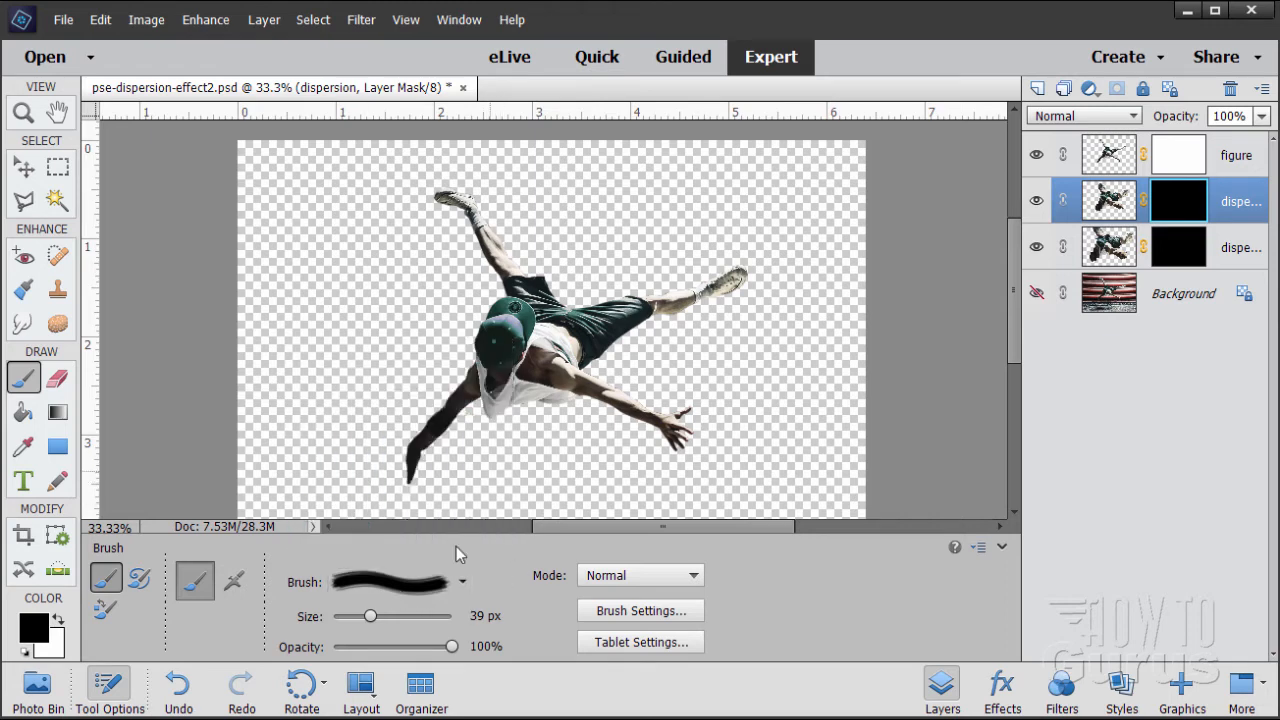
- Grow the brush to about 246 px and stamp a test particle dab beside the dancer's arm
left_click_drag(372, 616, 388, 616)
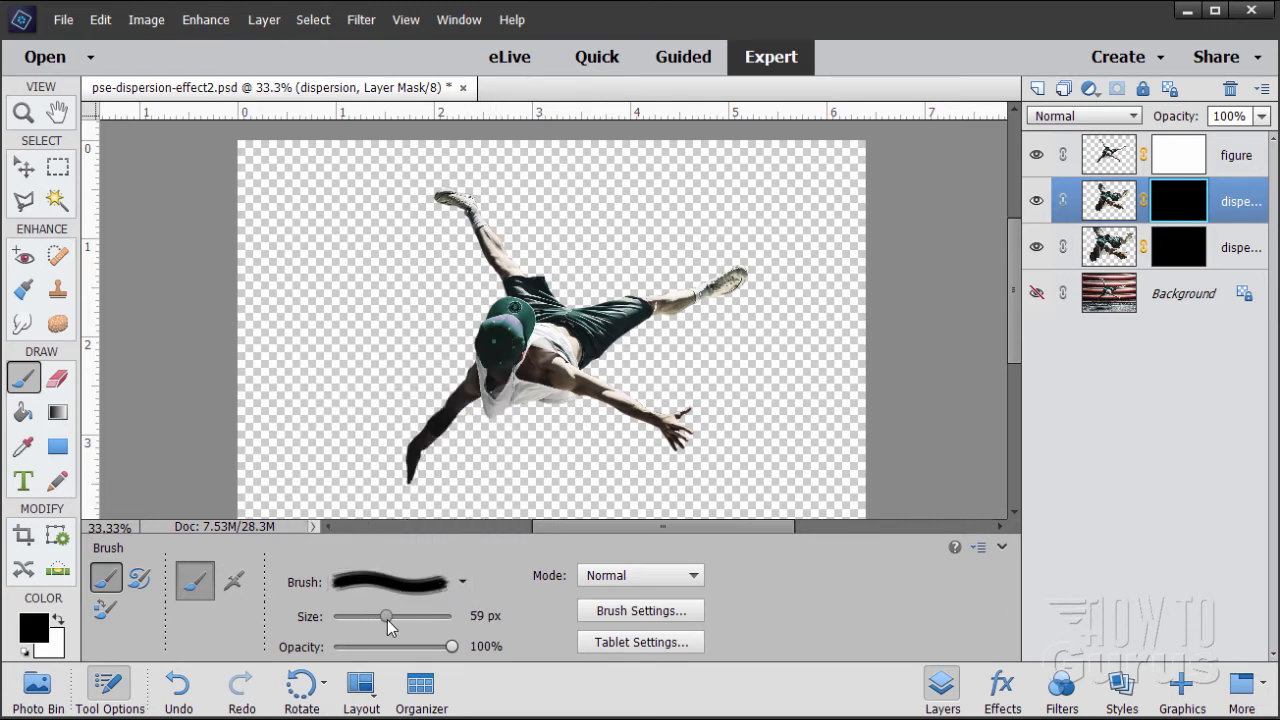
left_click_drag(388, 616, 406, 616)
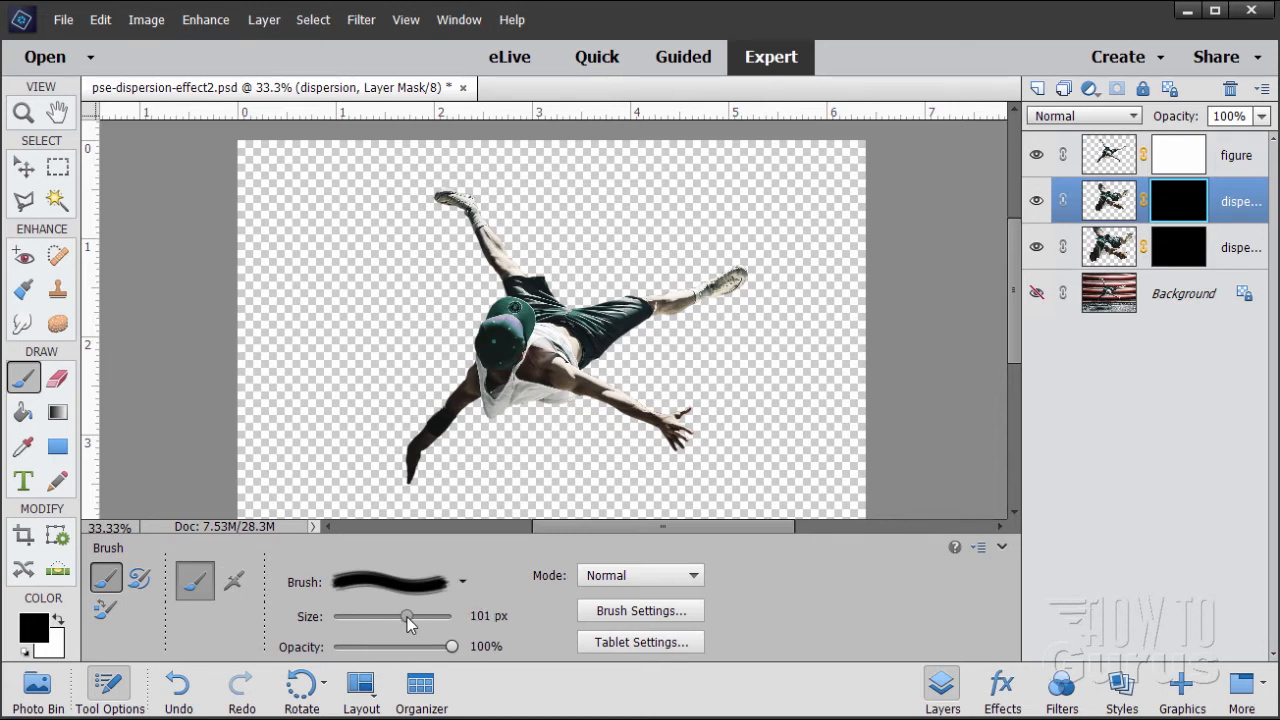
left_click_drag(408, 616, 420, 616)
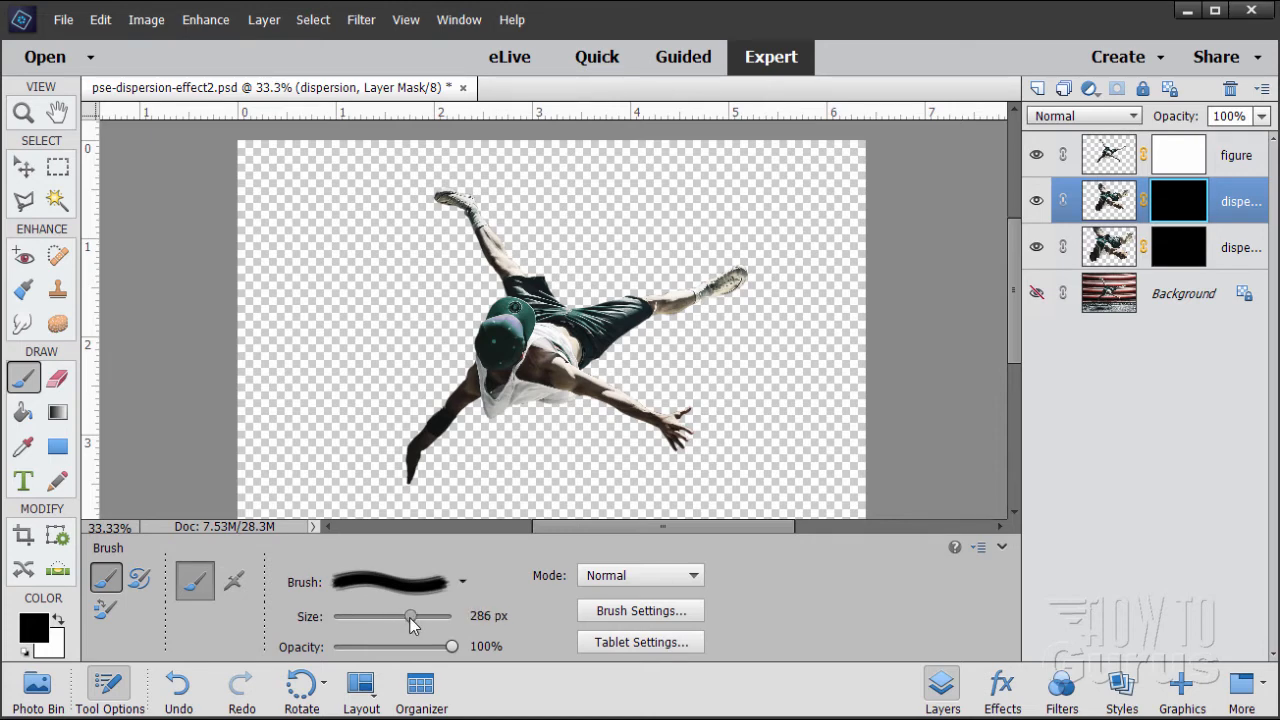
left_click_drag(412, 616, 408, 616)
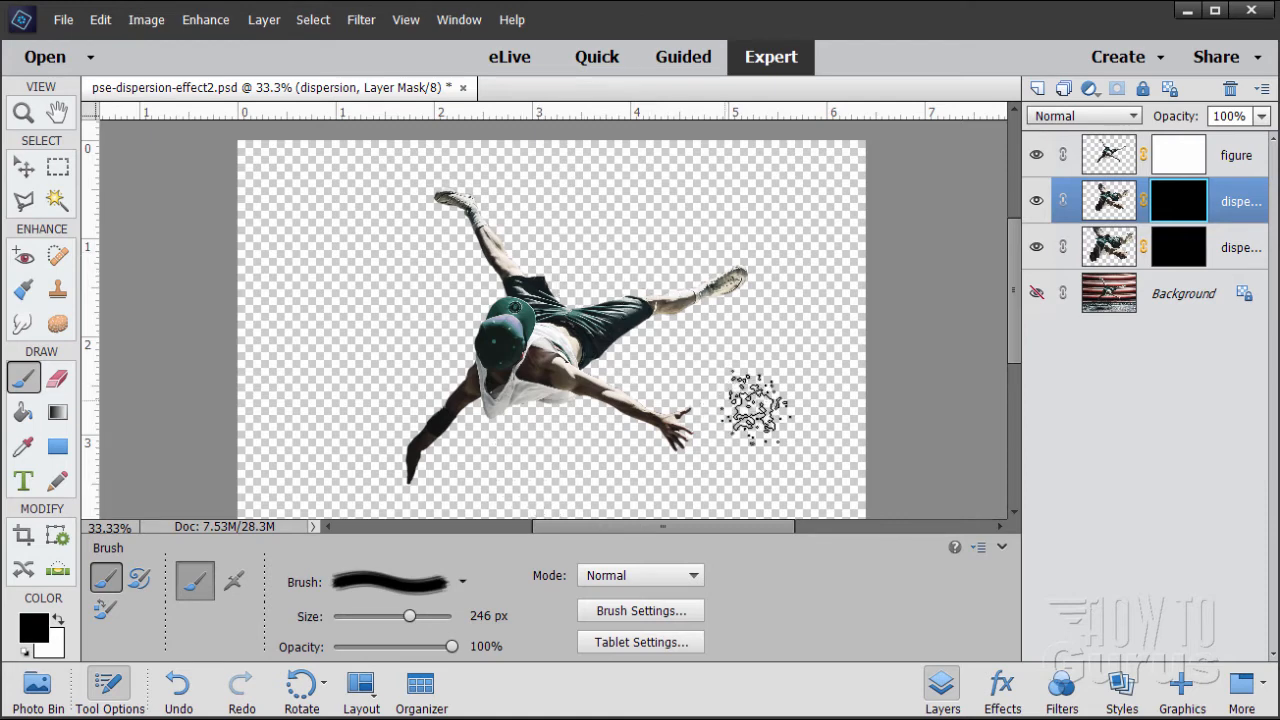
left_click(1184, 292)
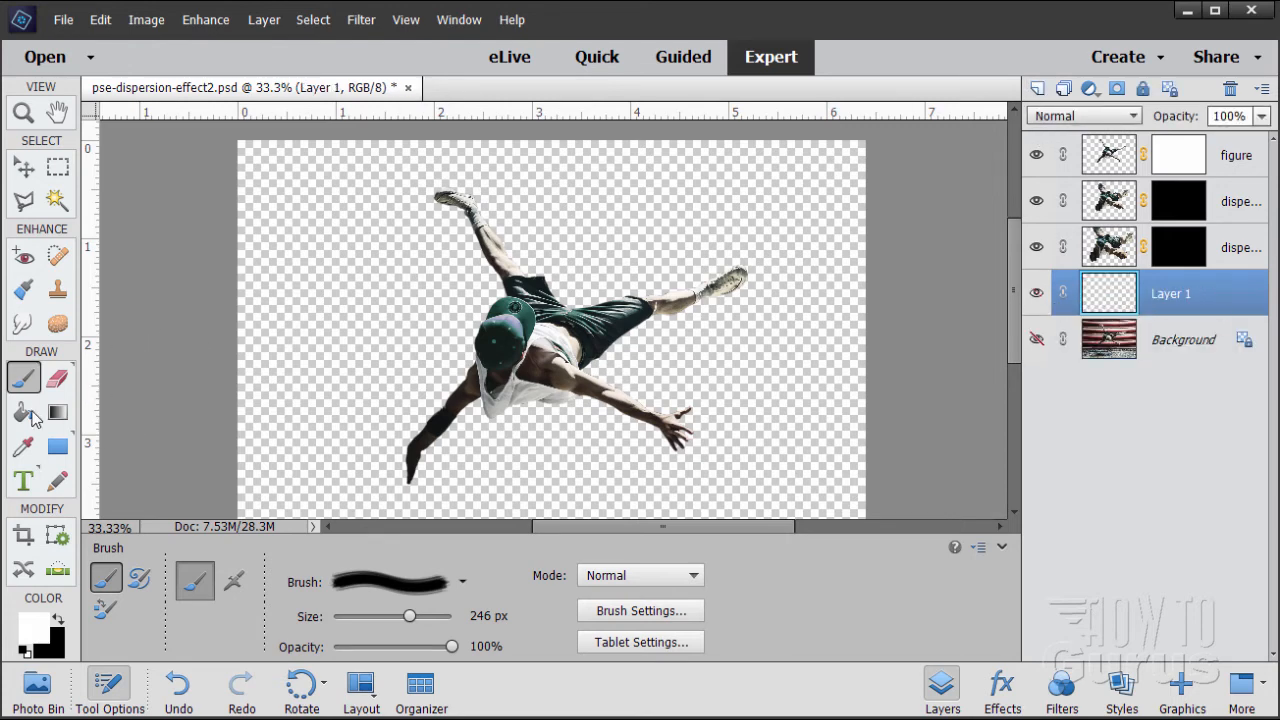
- Fill the new Layer 1 with solid white as the dancer's backdrop and return to the brush
left_click(24, 412)
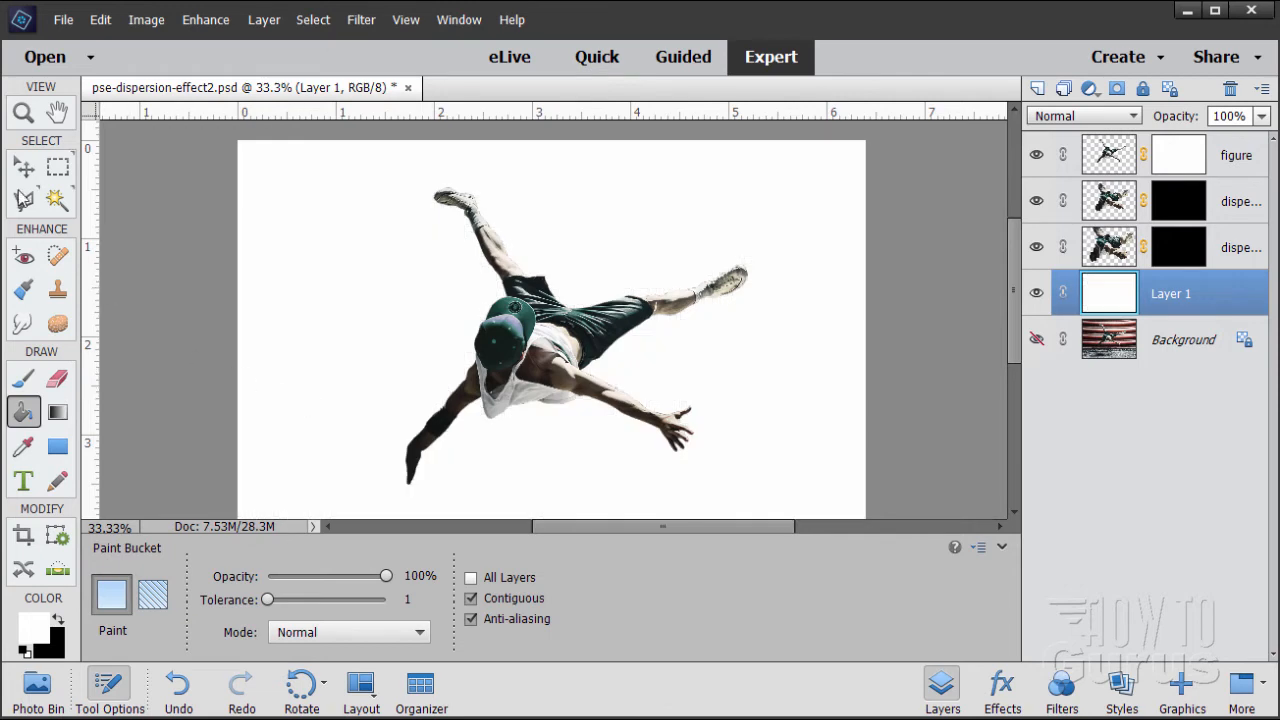
left_click(22, 378)
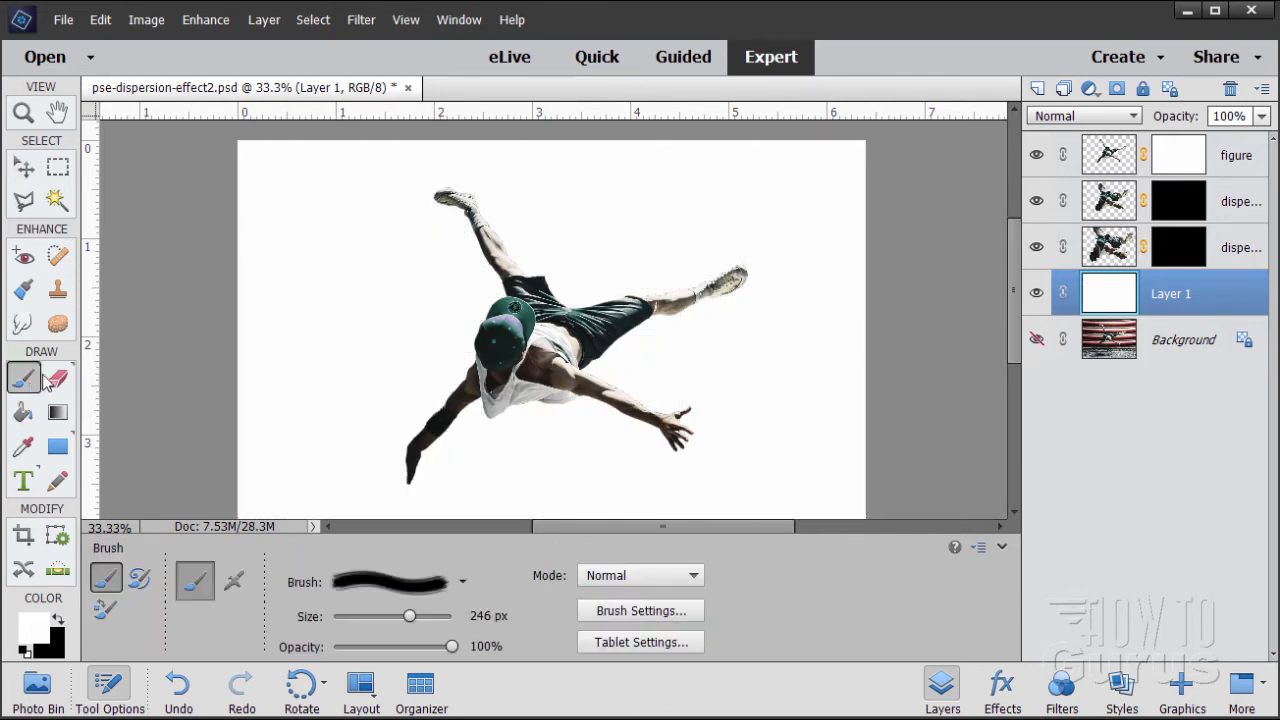
left_click(768, 404)
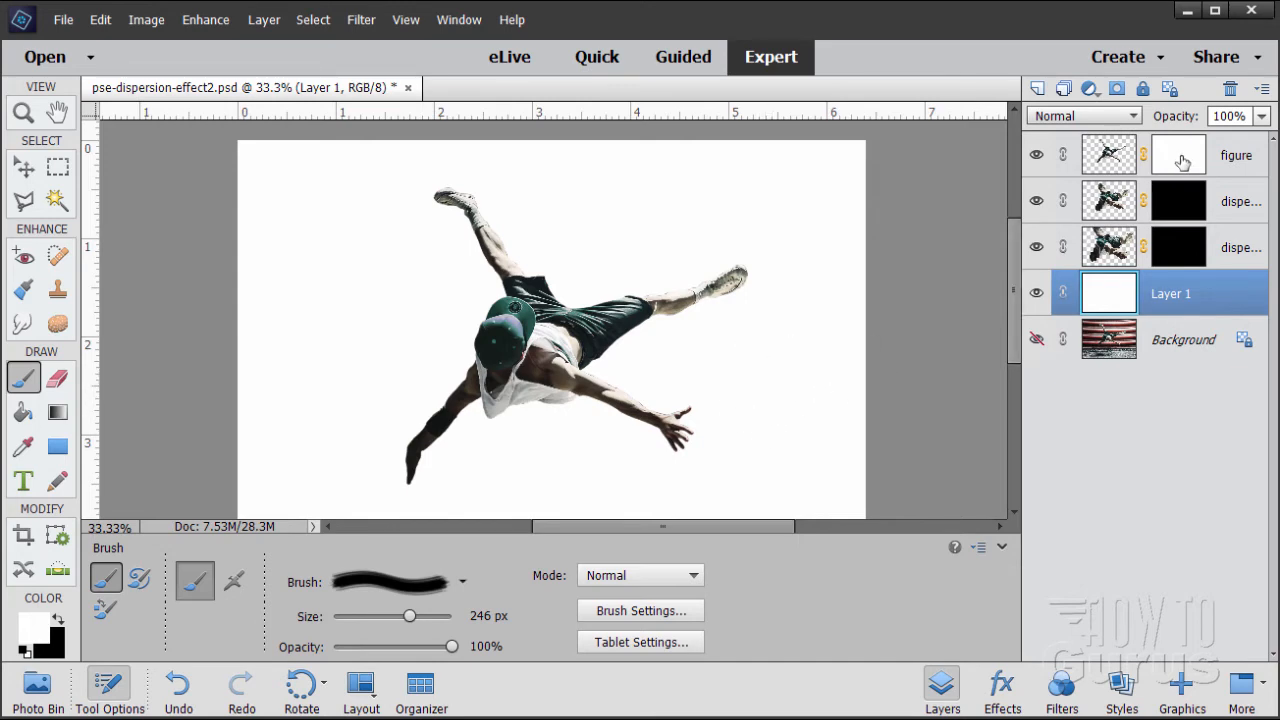
- On the figure layer's mask, scatter black particles over the right foot and leg, swapping paint colours as needed
left_click(1178, 154)
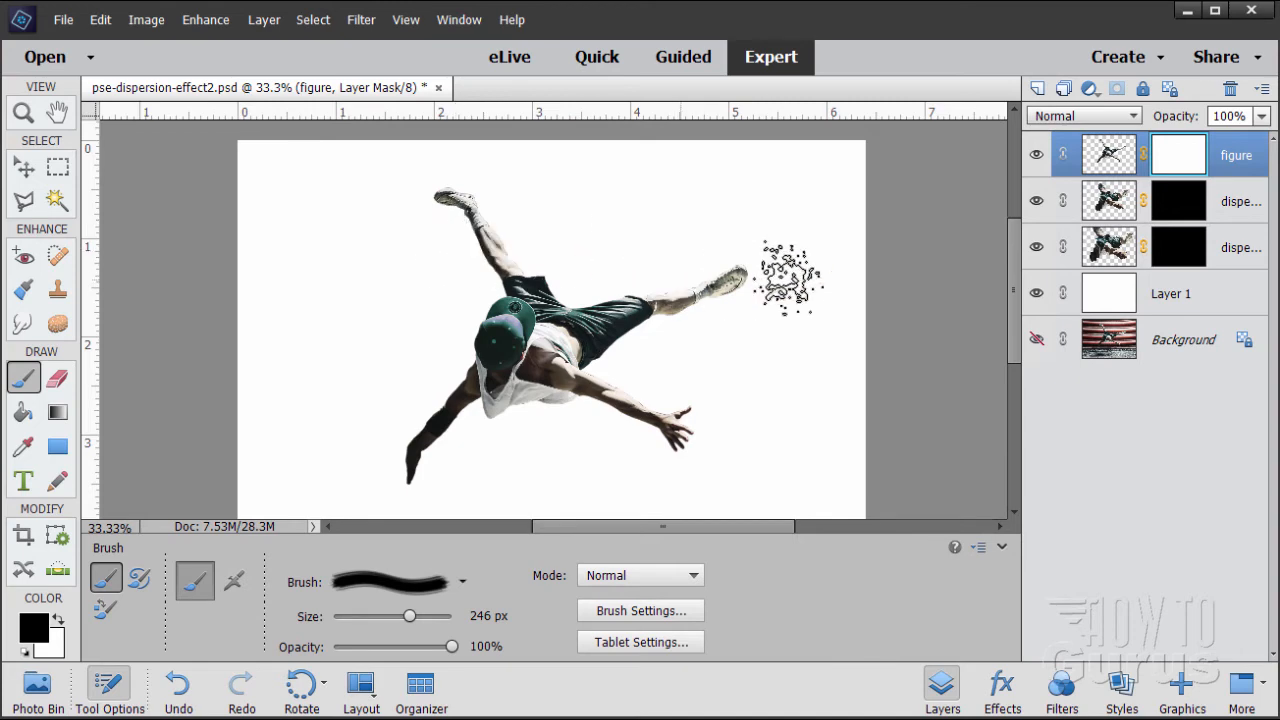
left_click_drag(790, 280, 700, 290)
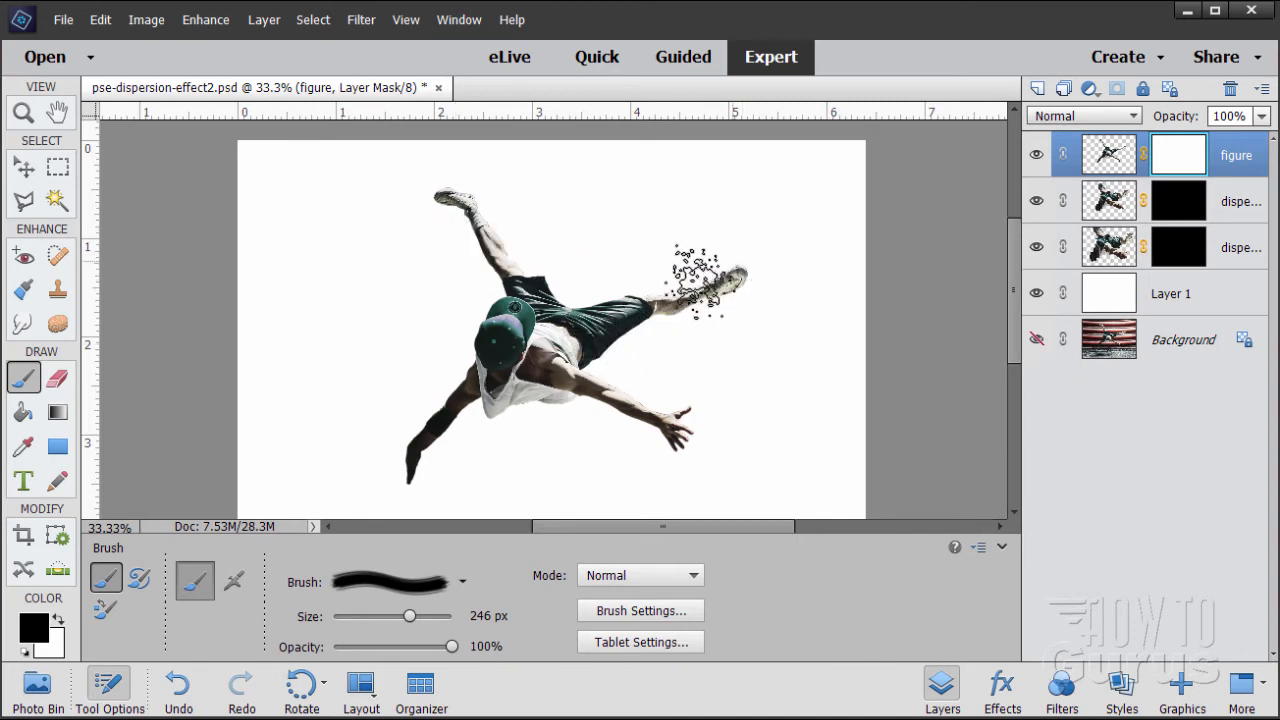
left_click_drag(700, 290, 590, 390)
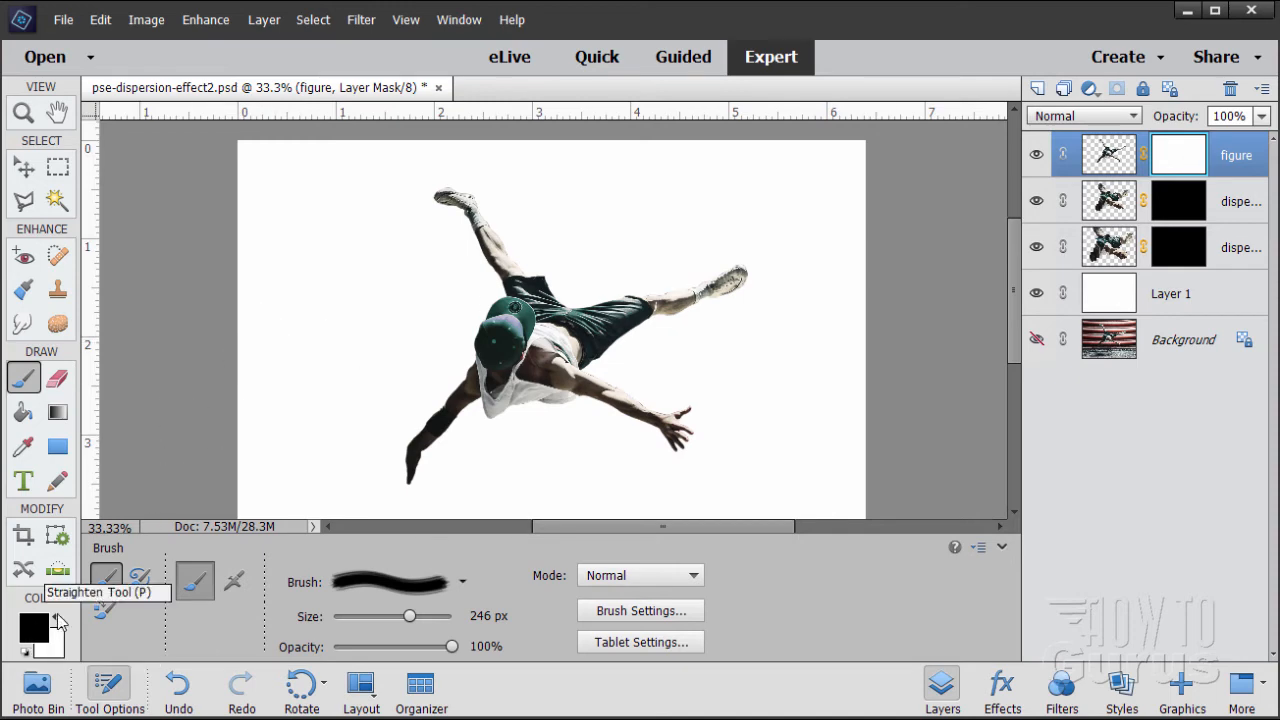
left_click(648, 350)
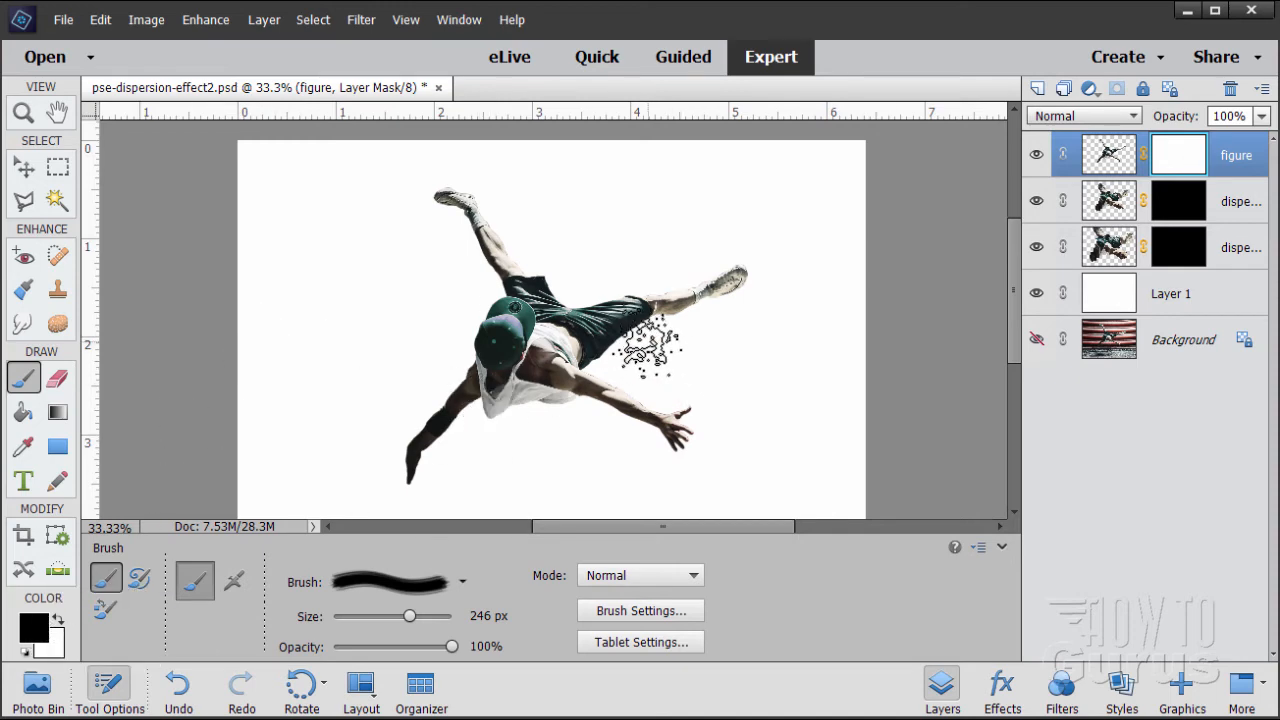
left_click(716, 304)
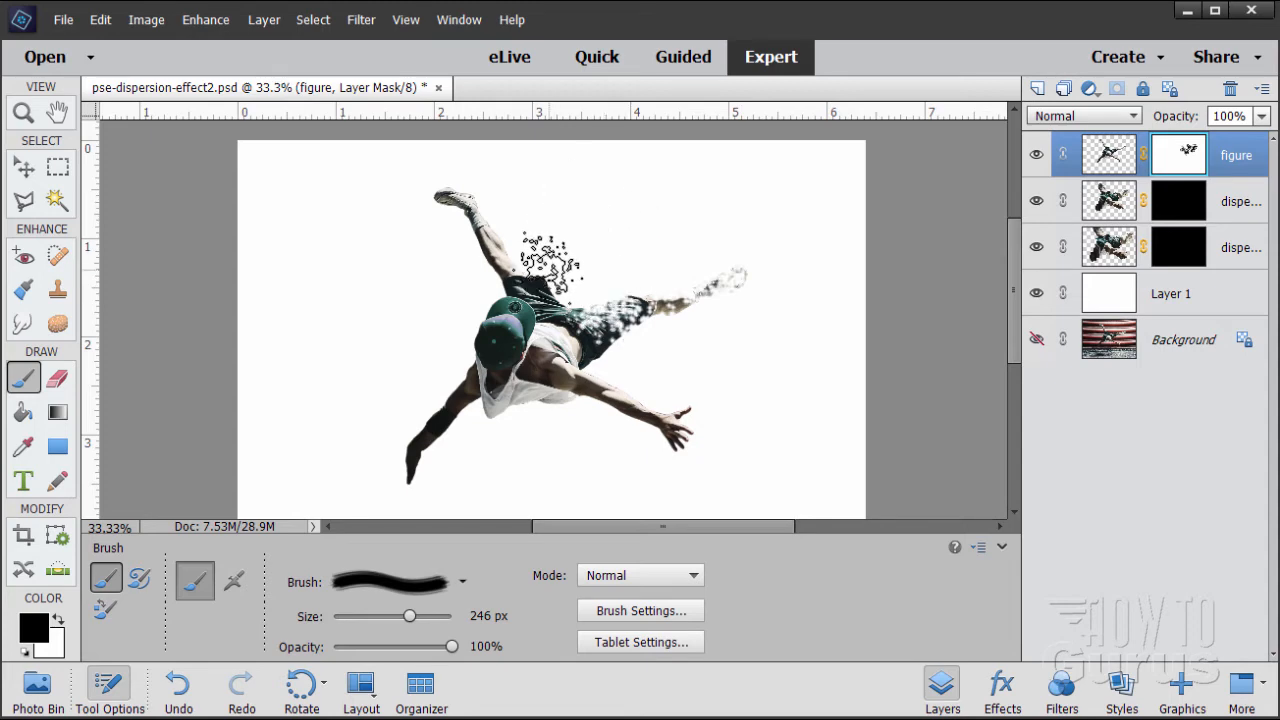
- Break the left leg, more of the right leg and the upper leg into particle holes
left_click(510, 256)
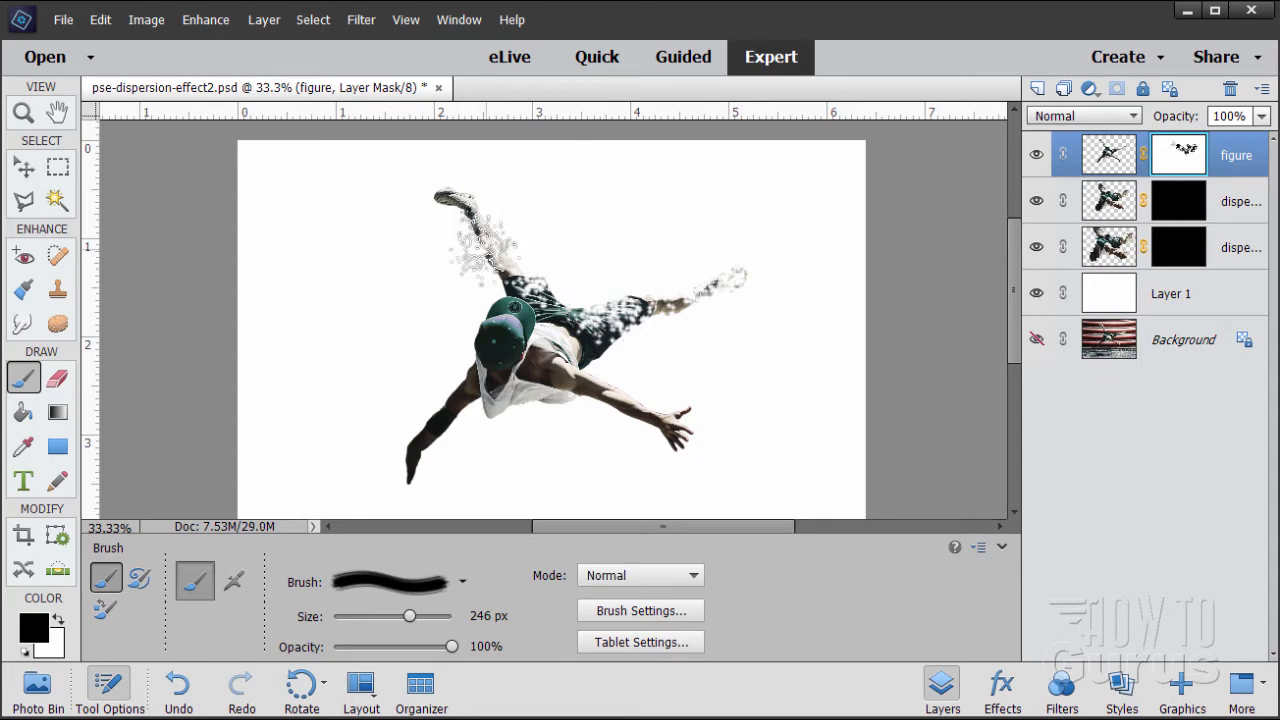
left_click(480, 184)
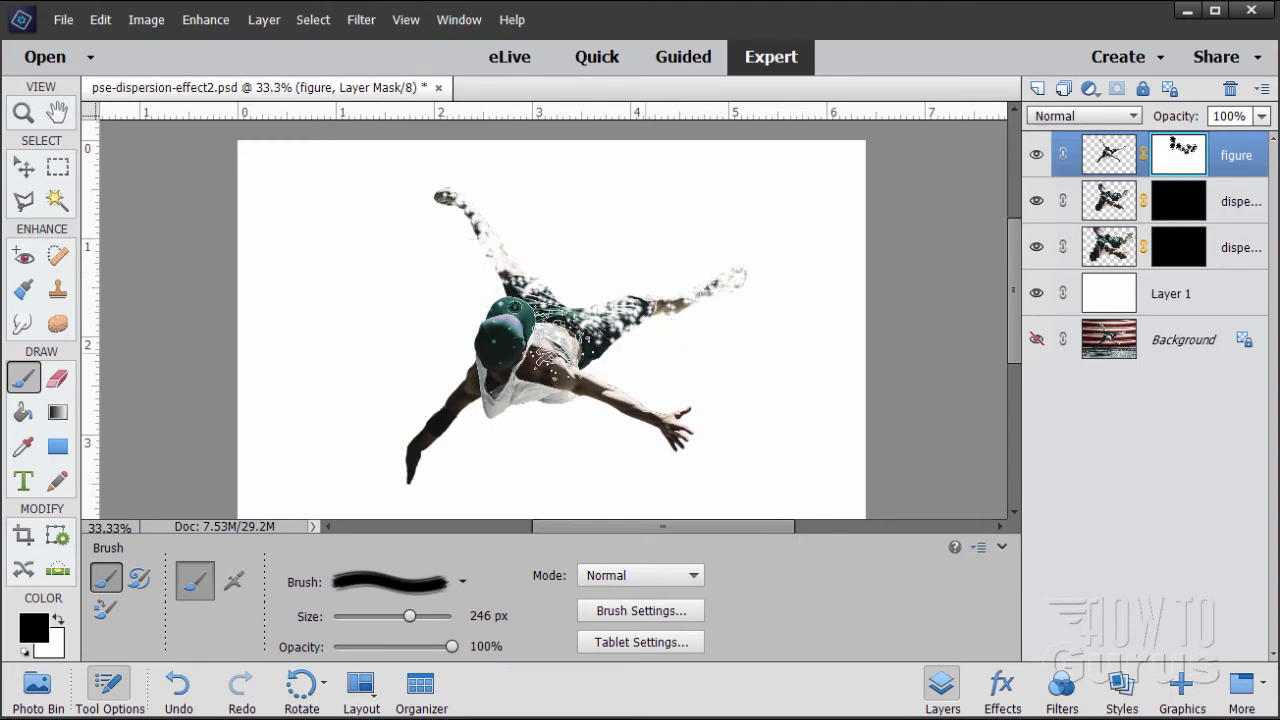
left_click(664, 376)
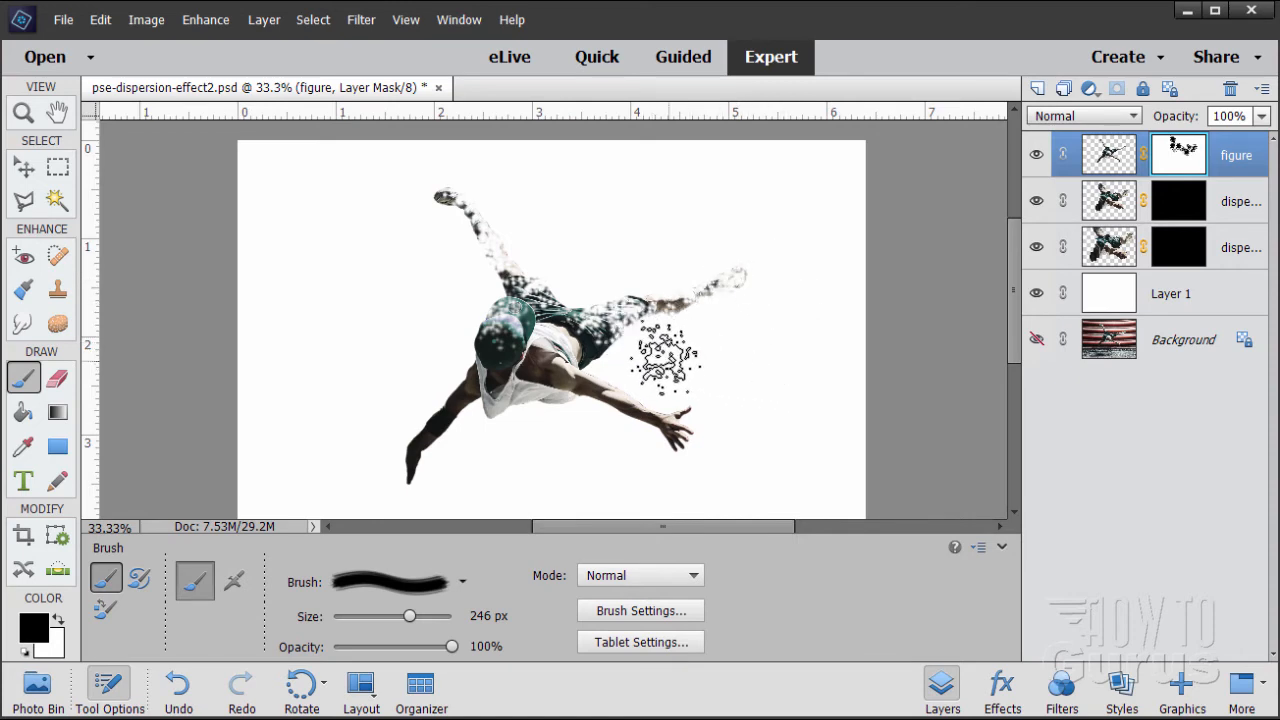
left_click(656, 360)
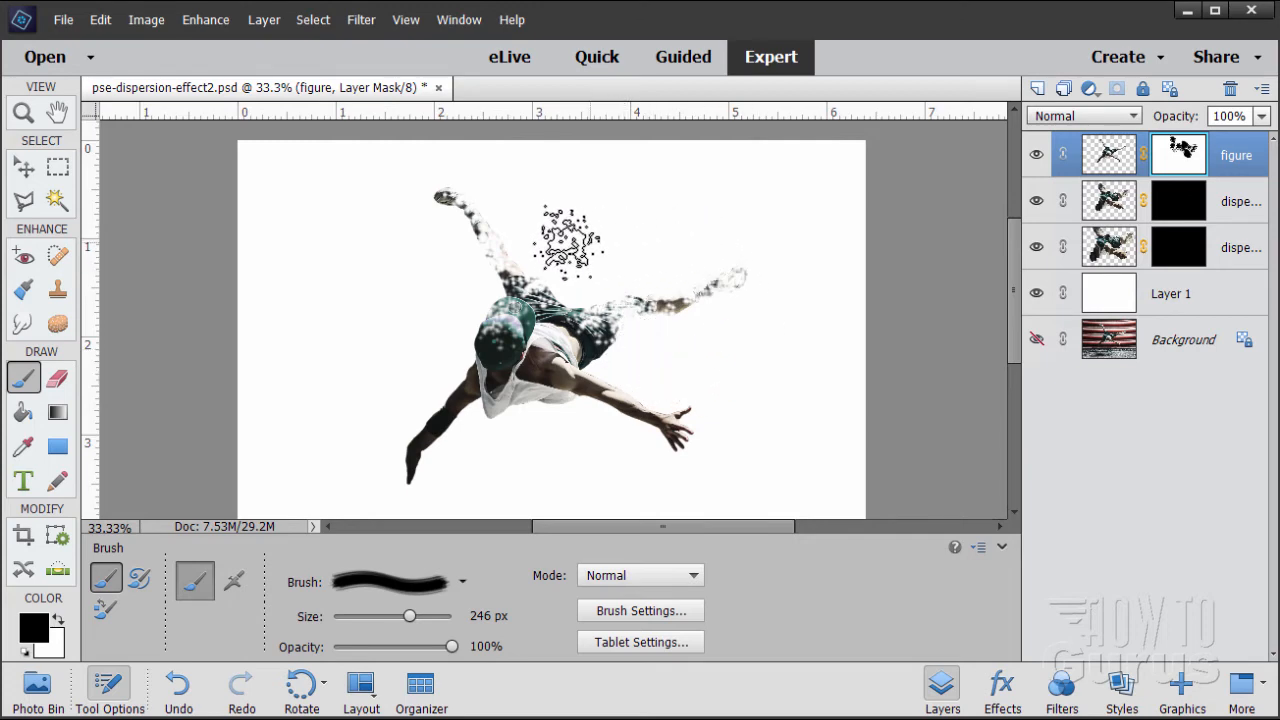
left_click(556, 244)
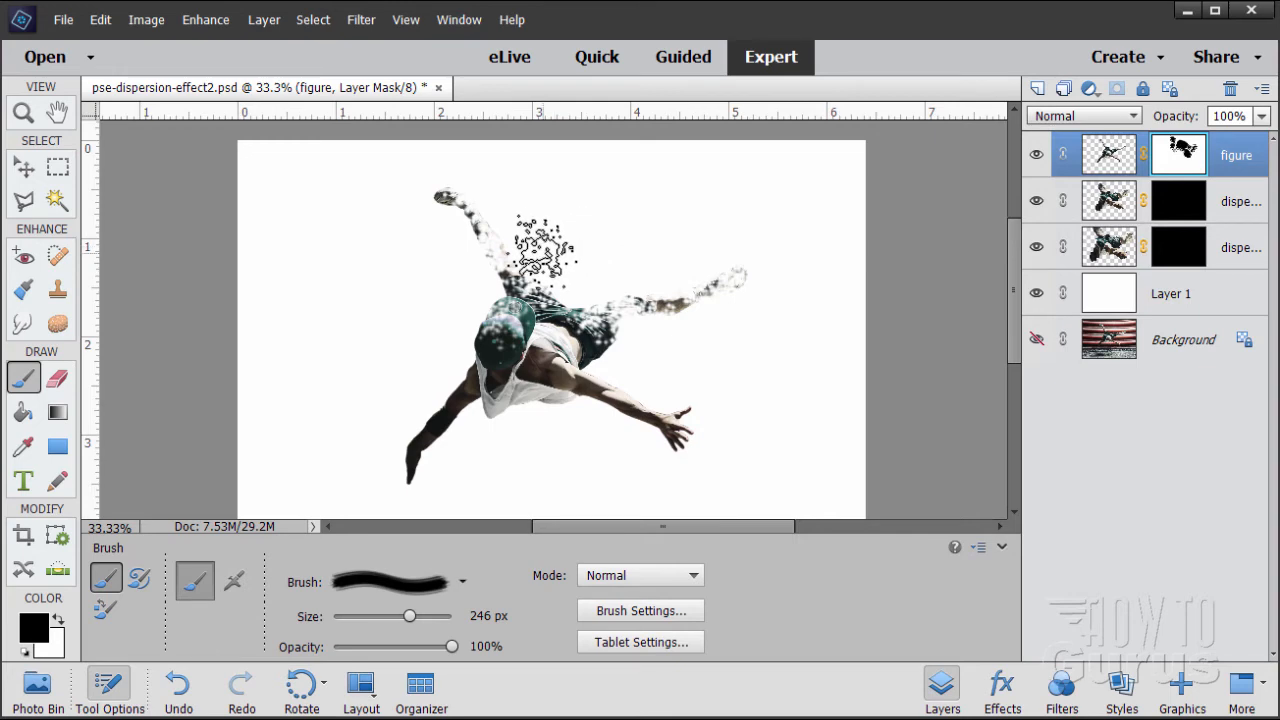
left_click_drag(536, 236, 624, 360)
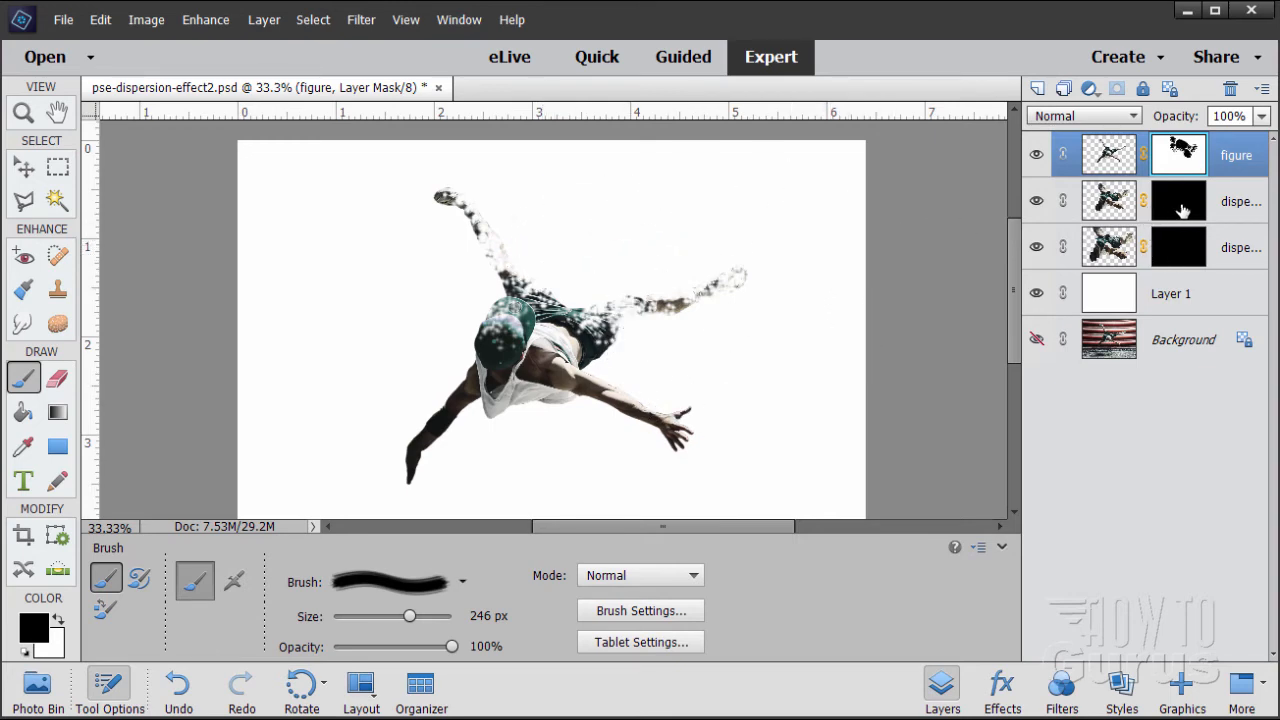
- On the dispersion layer's mask, paint white particles so smeared fragments trail off beside and above the legs
left_click(1178, 200)
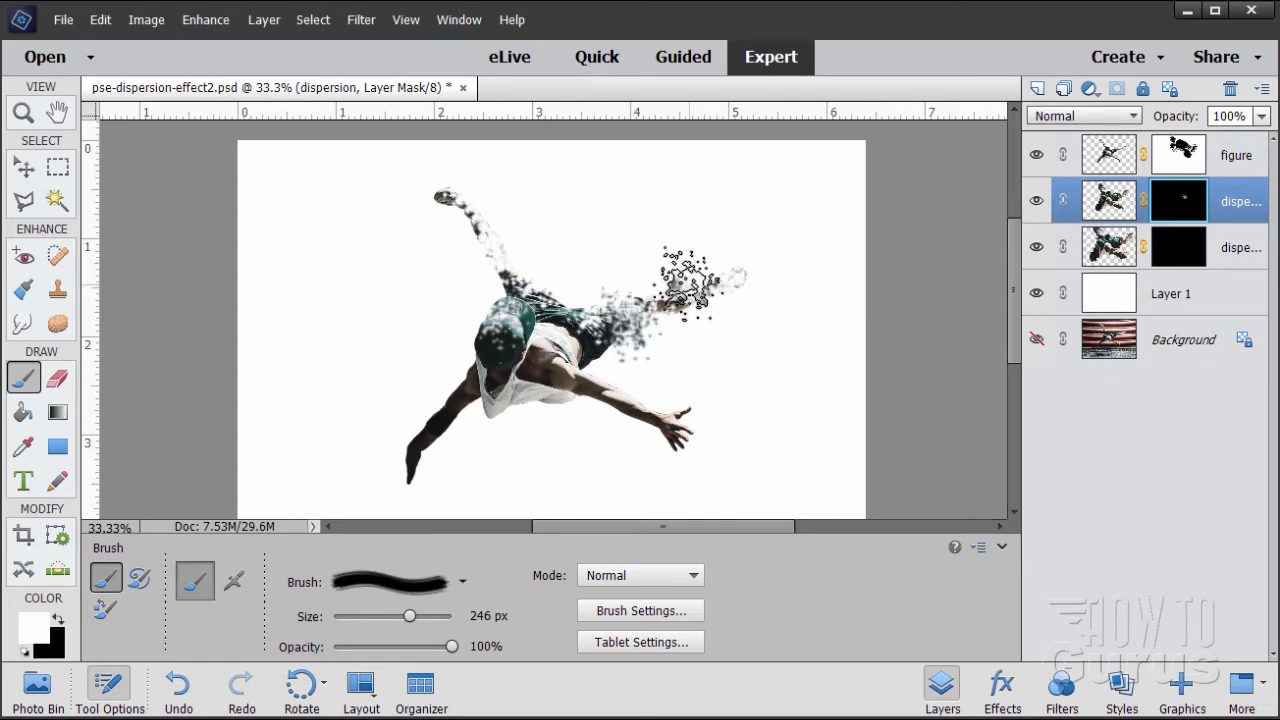
left_click_drag(690, 290, 550, 270)
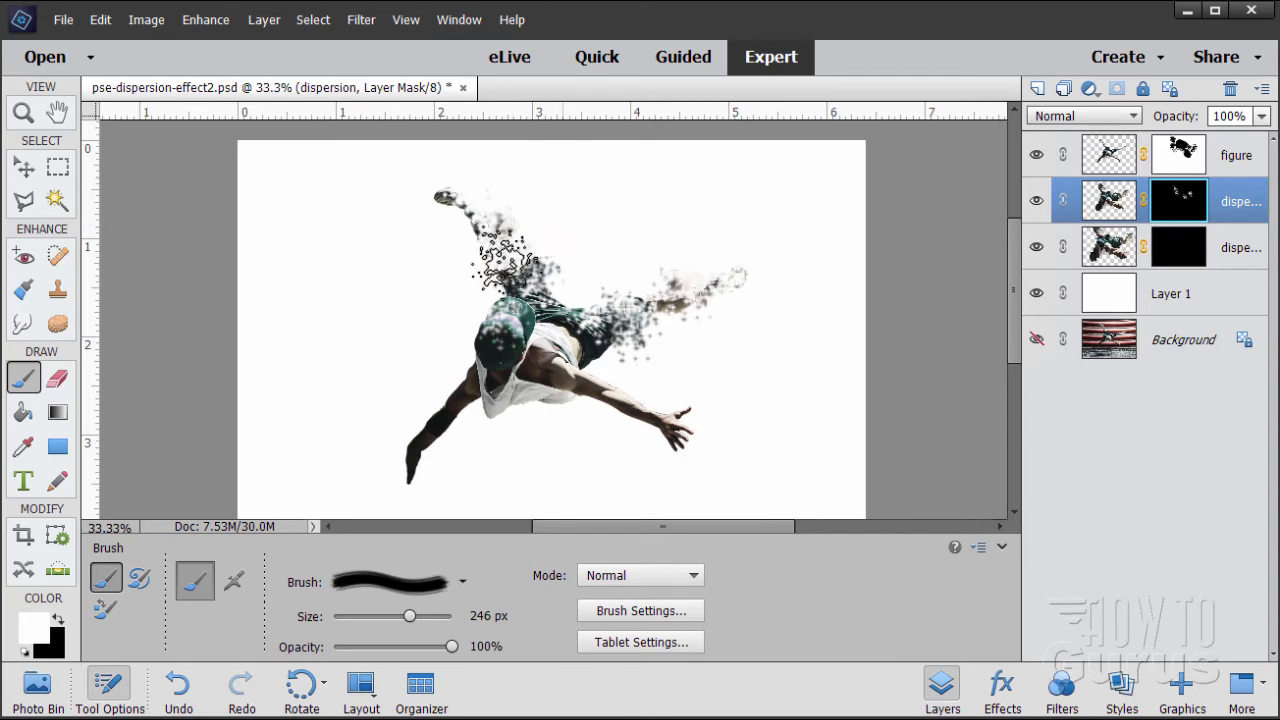
left_click(764, 270)
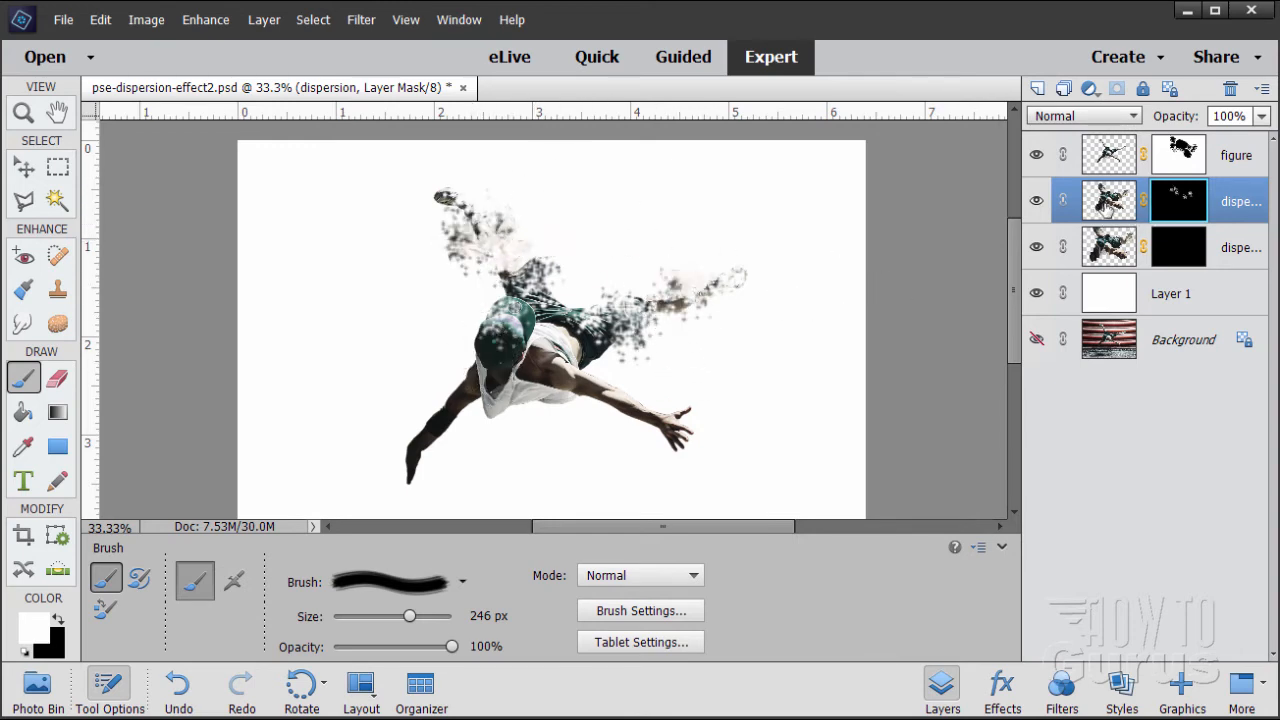
left_click(780, 388)
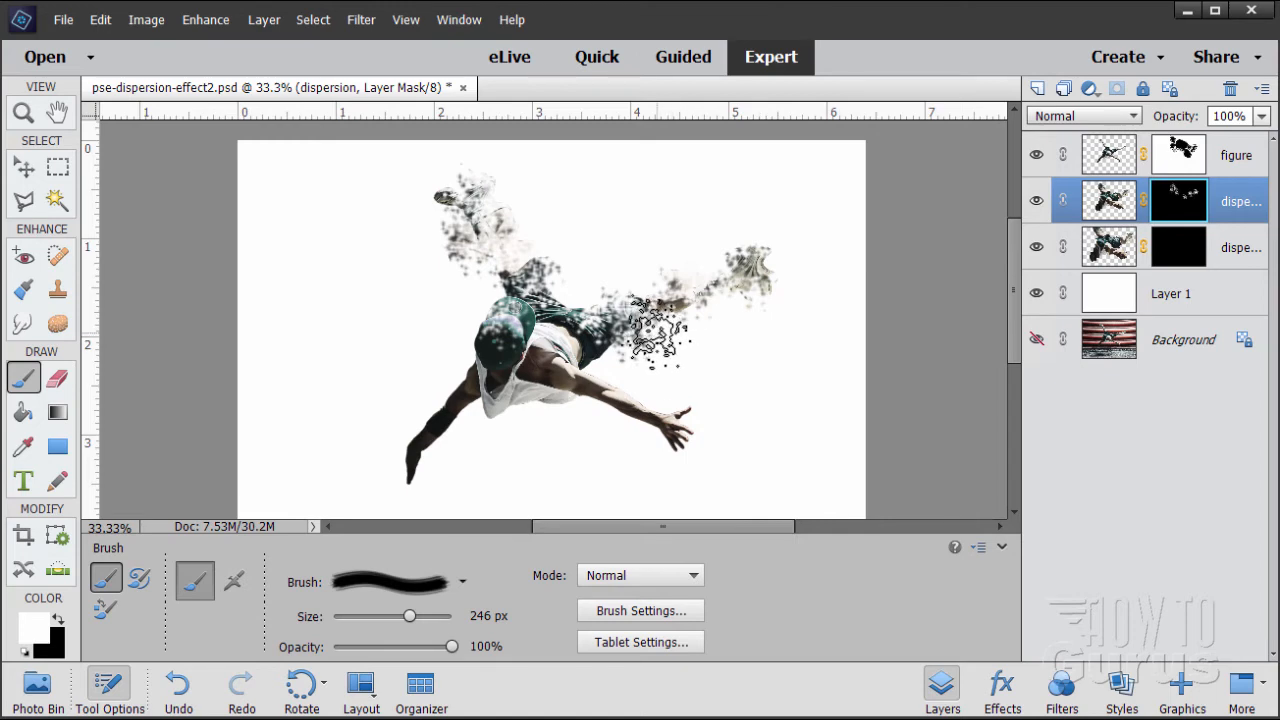
left_click_drag(640, 330, 700, 340)
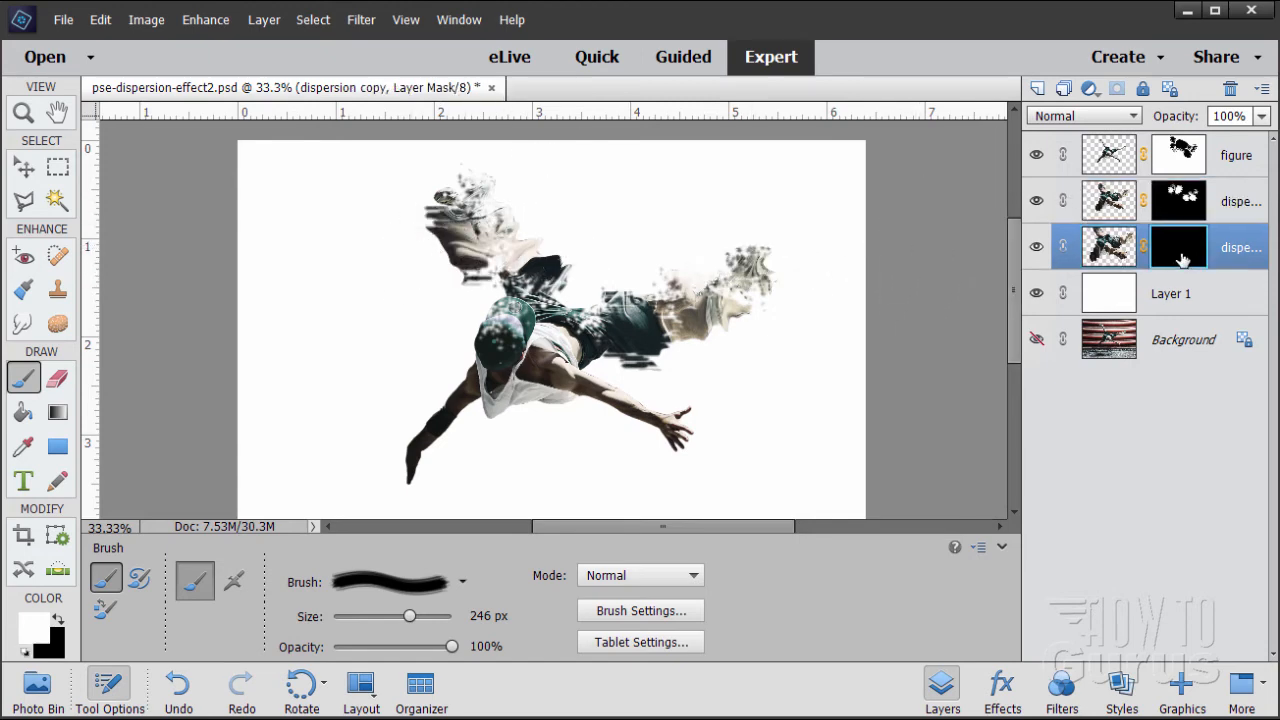
mouse_move(1178, 248)
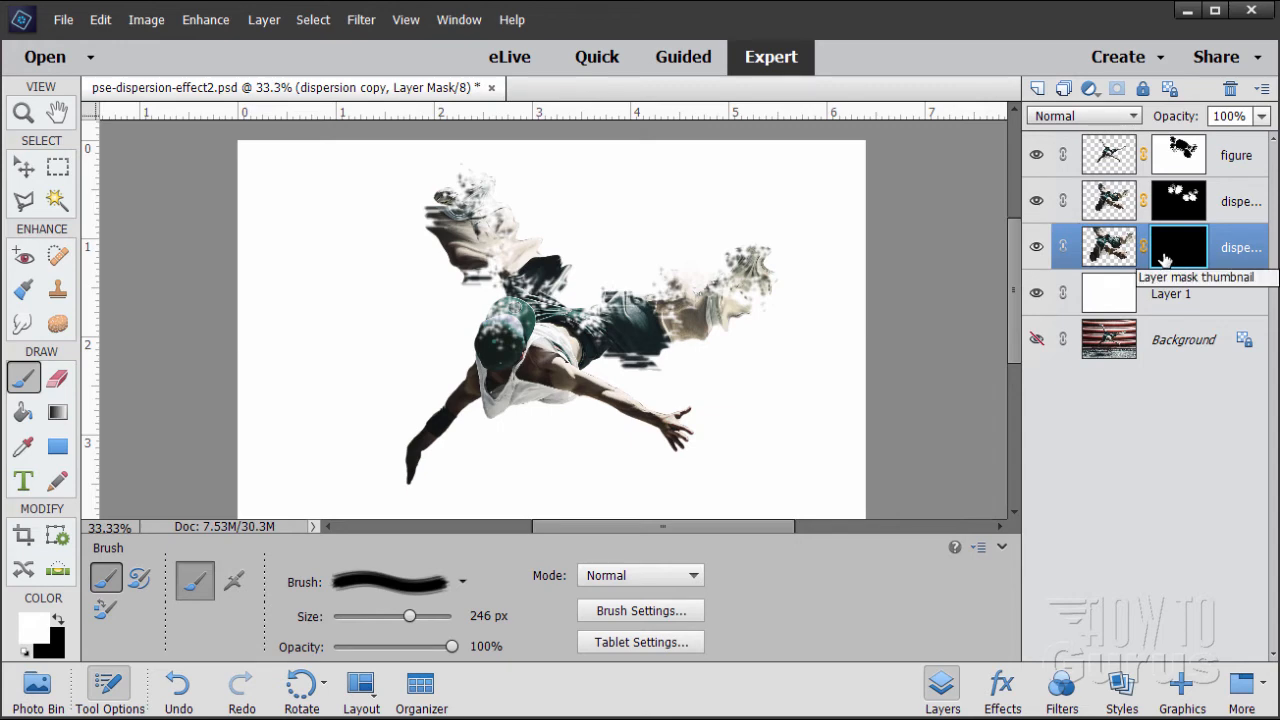
- Reduce the brush to 150 px and reveal smaller dispersion-copy fragments right of and above the legs
left_click(488, 616)
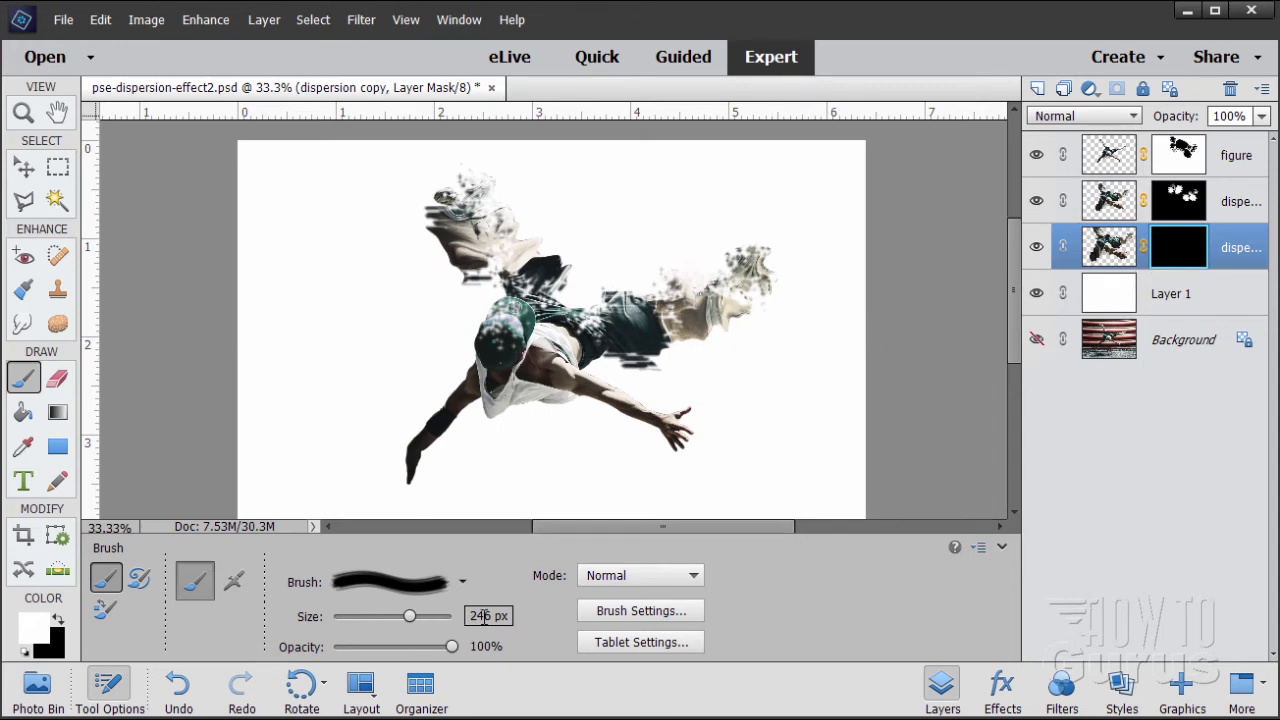
left_click_drag(408, 616, 344, 616)
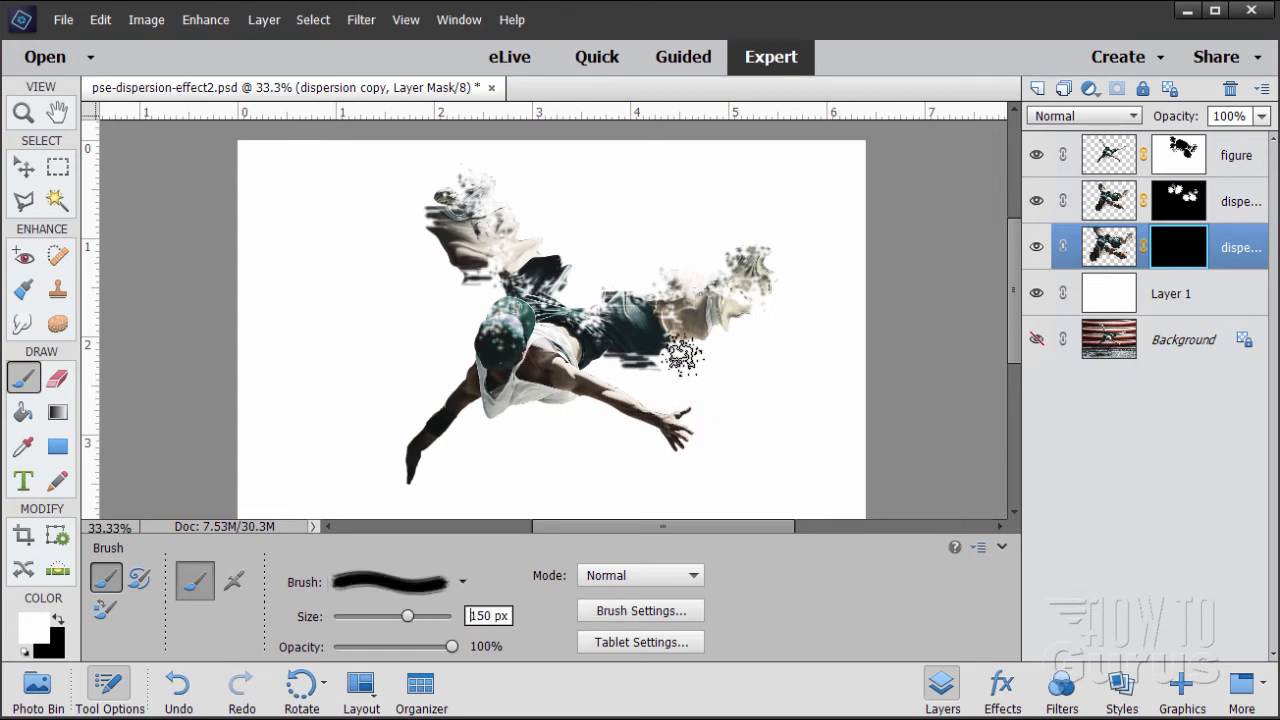
left_click(730, 350)
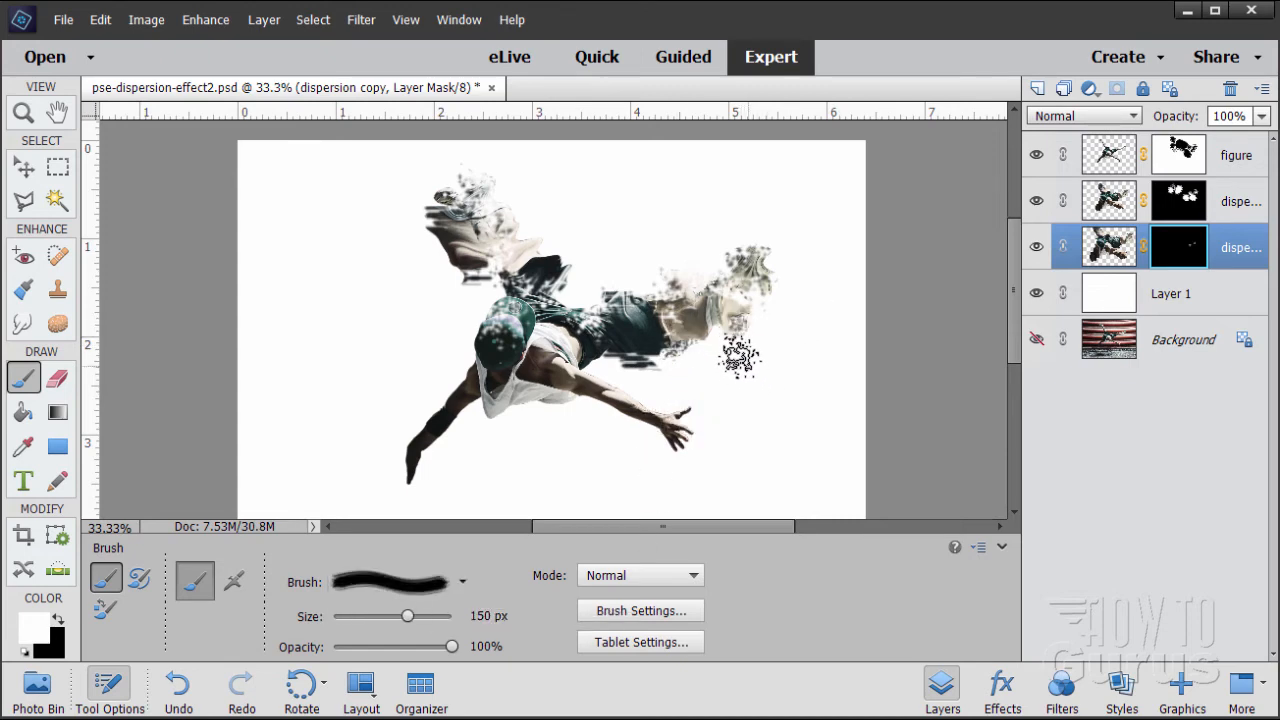
left_click_drag(740, 360, 704, 260)
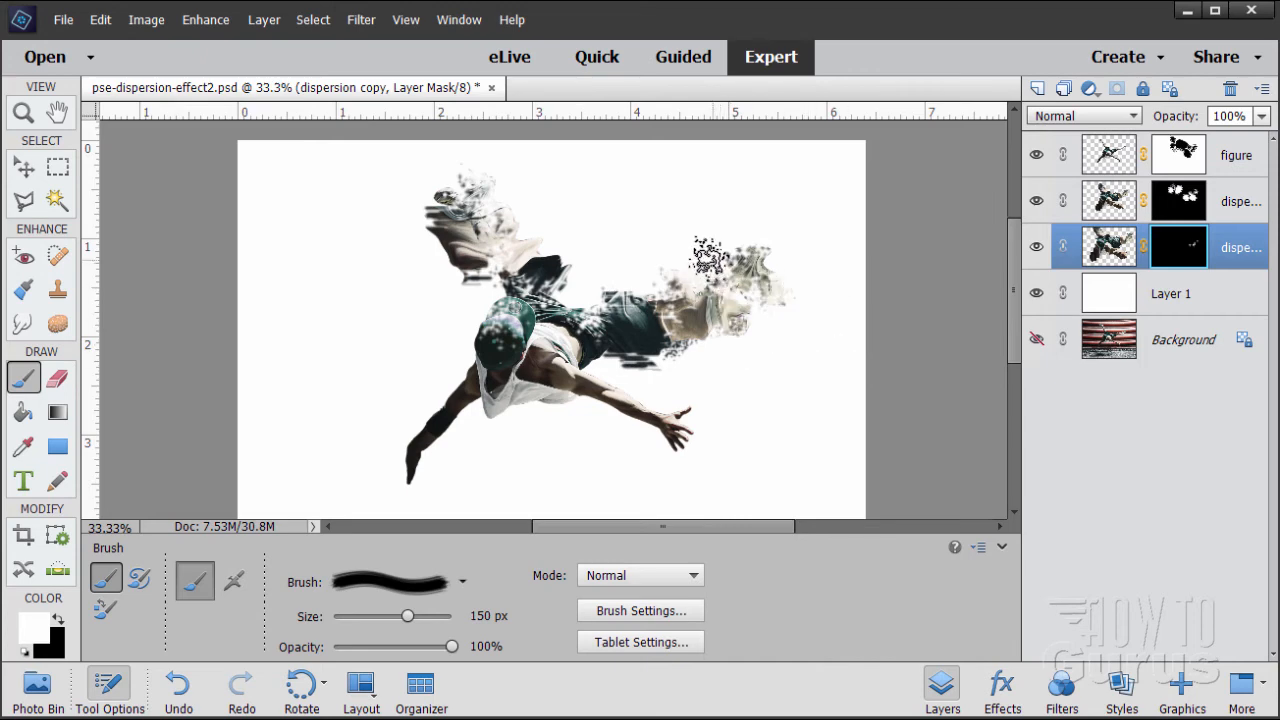
left_click_drag(700, 260, 540, 240)
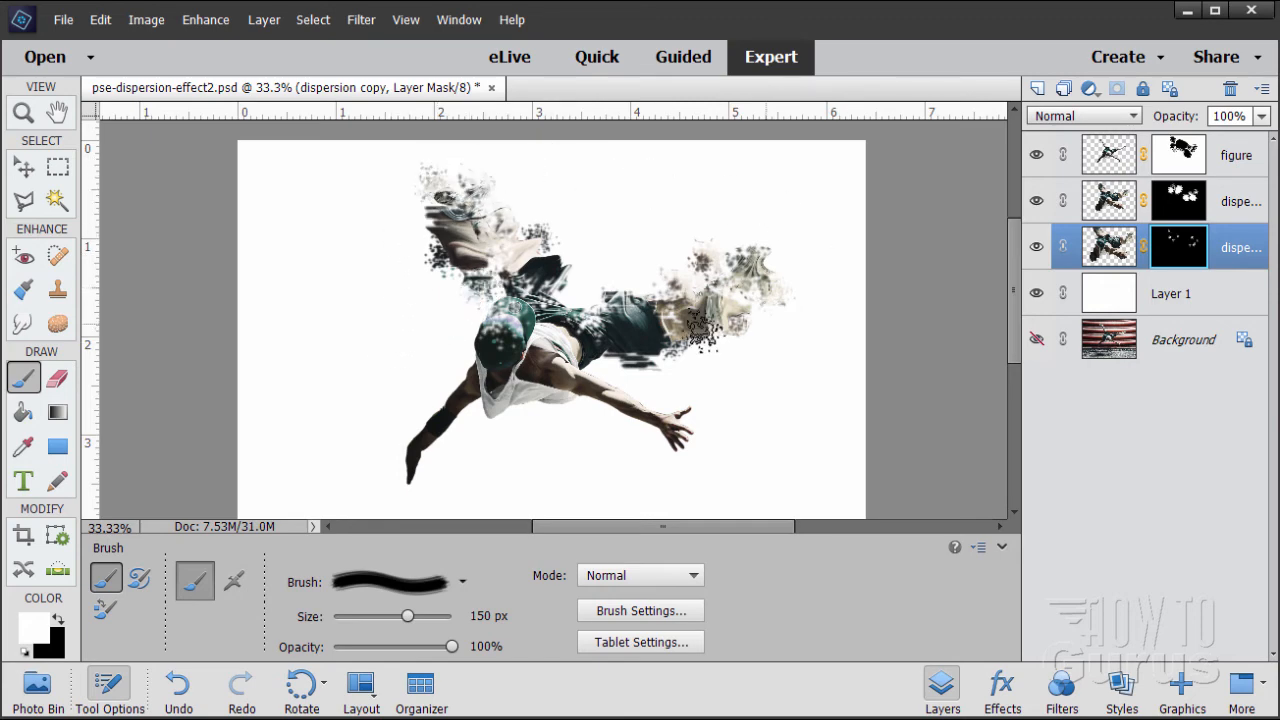
left_click(730, 330)
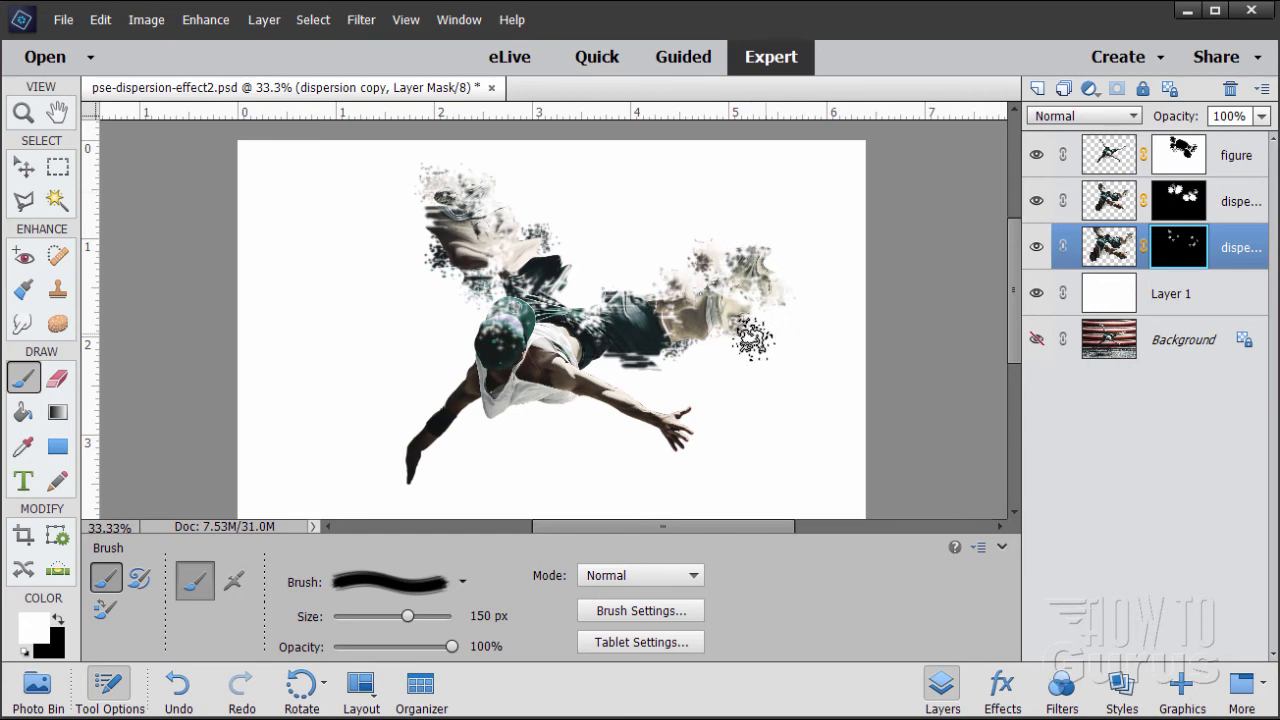
left_click(756, 336)
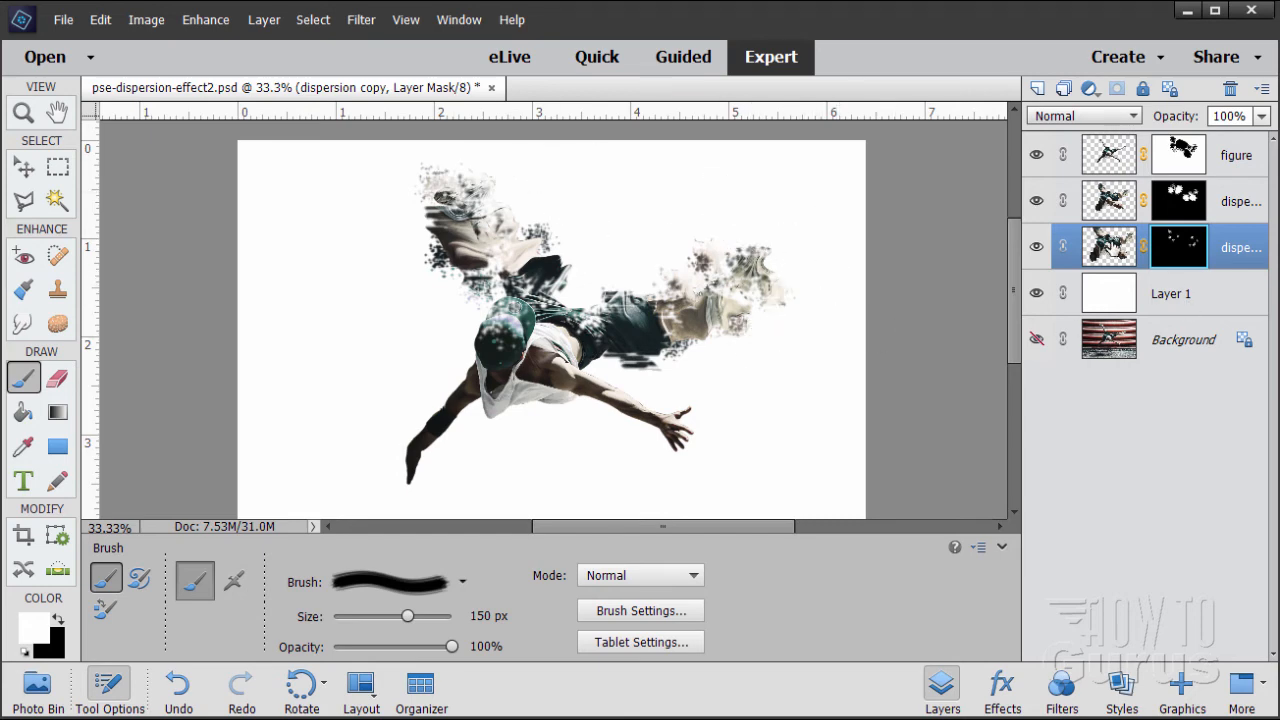
mouse_move(1252, 124)
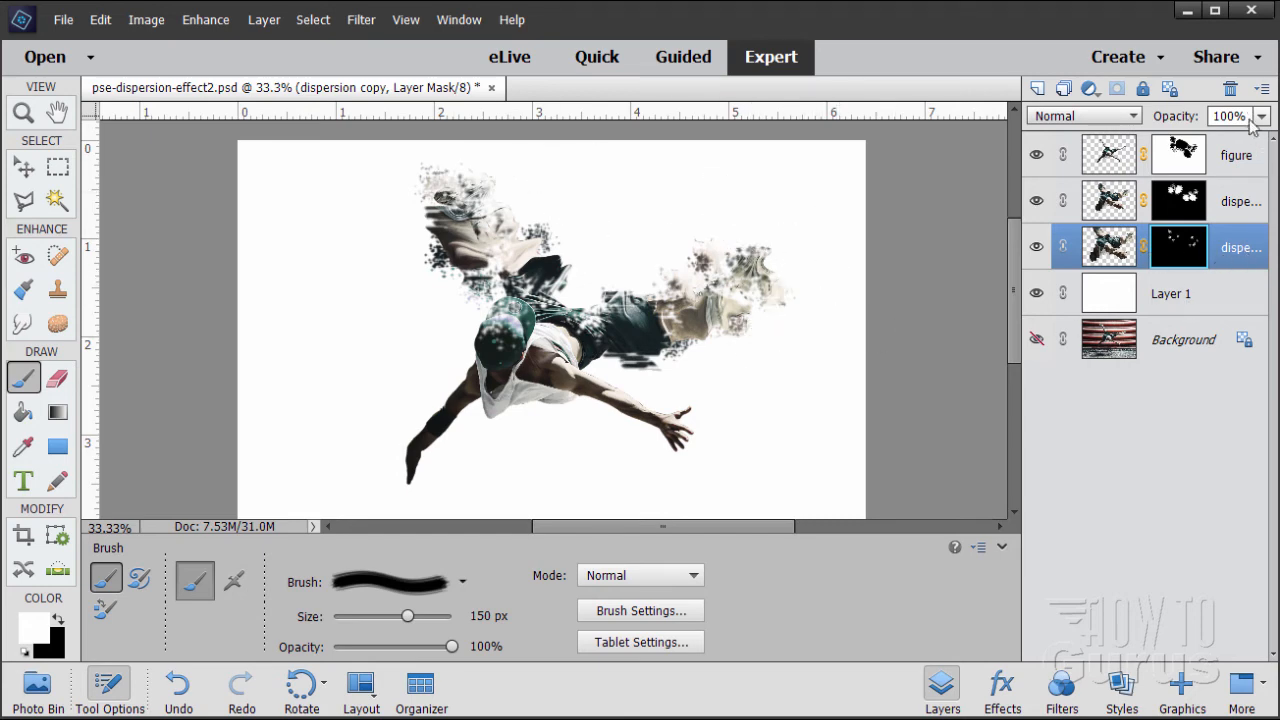
- Reduce the dispersion copy layer's opacity to 37% and reselect the original dispersion layer
triple_click(1228, 116)
type("37")
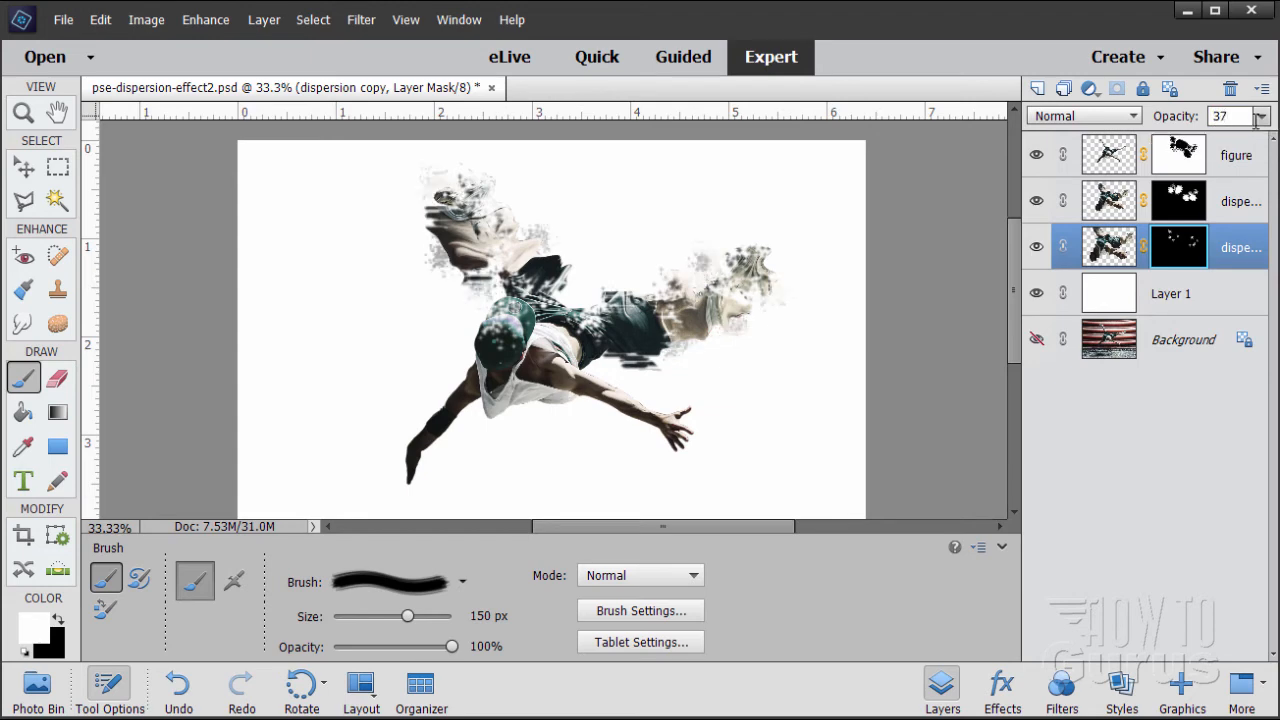
left_click(1036, 248)
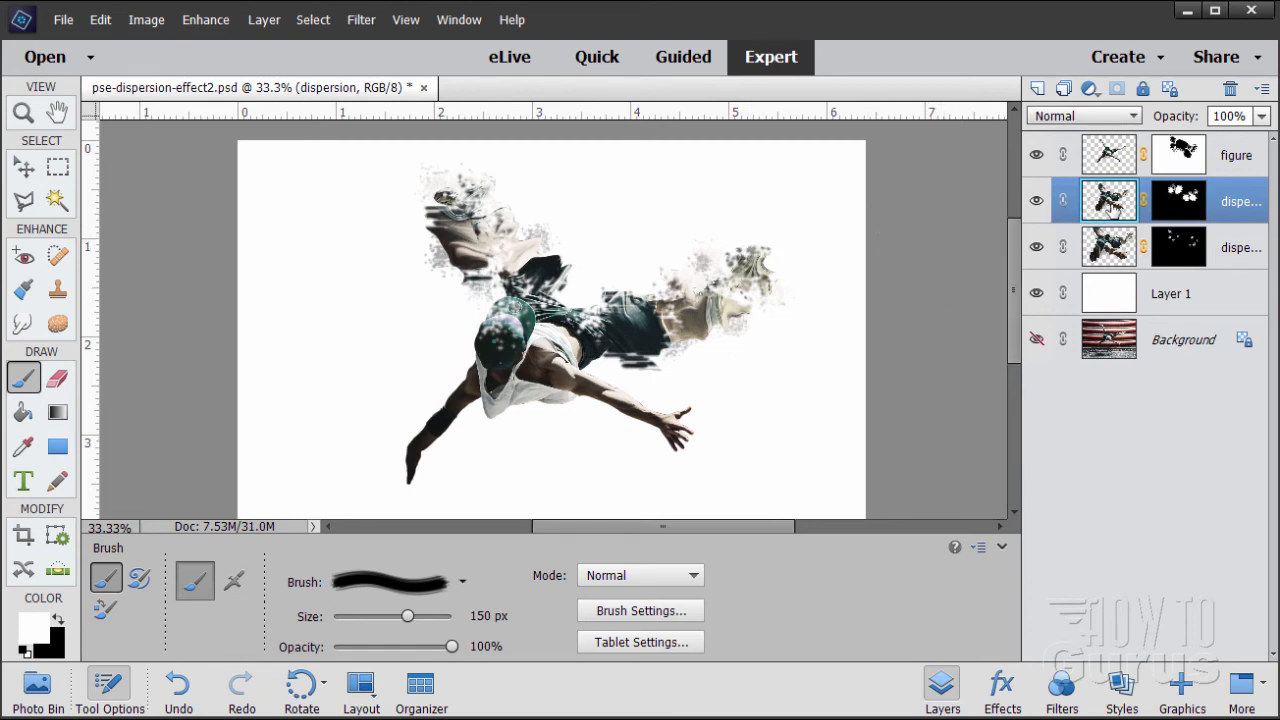
left_click(270, 150)
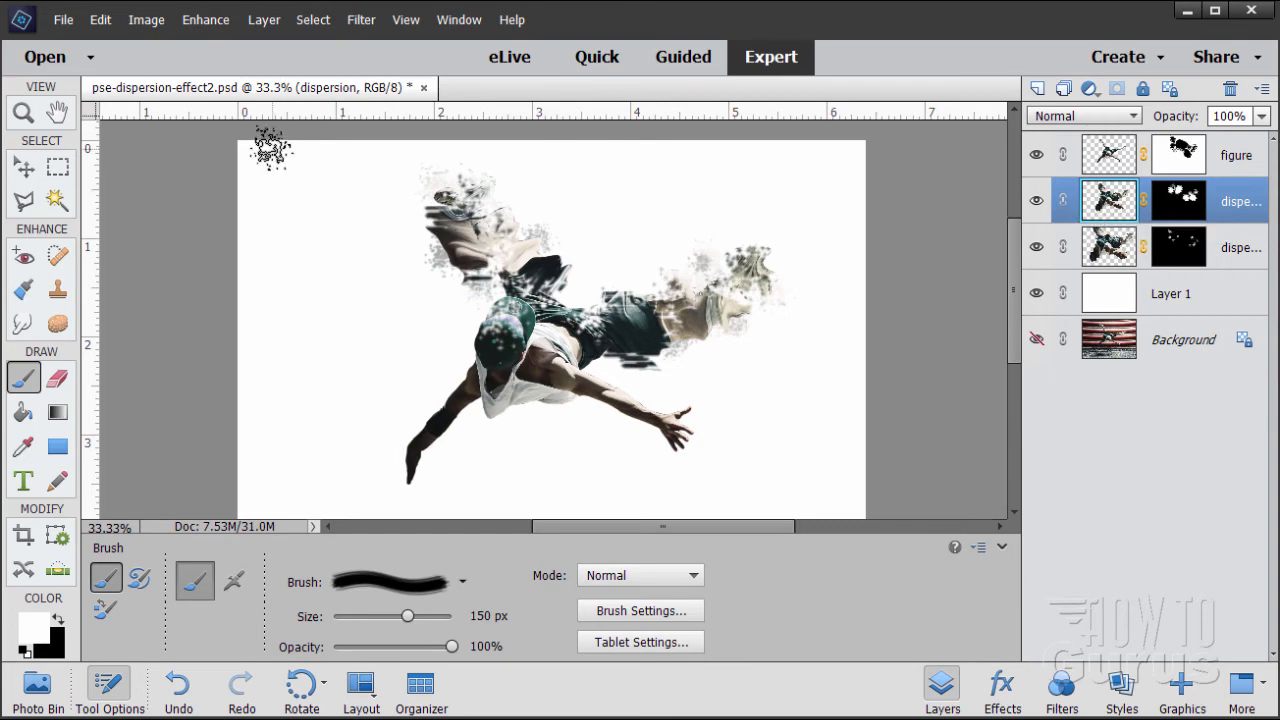
- Add a Gradient Map adjustment layer clipped to the upper dispersion layer
left_click(264, 20)
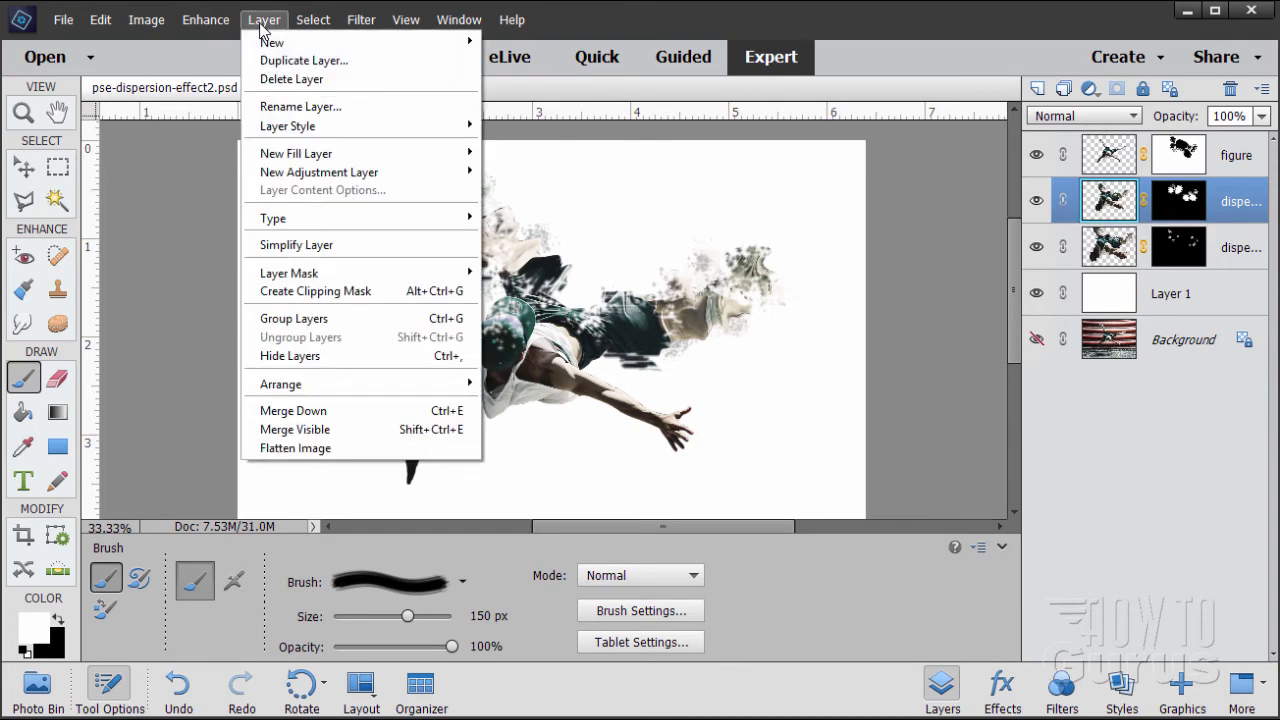
mouse_move(318, 172)
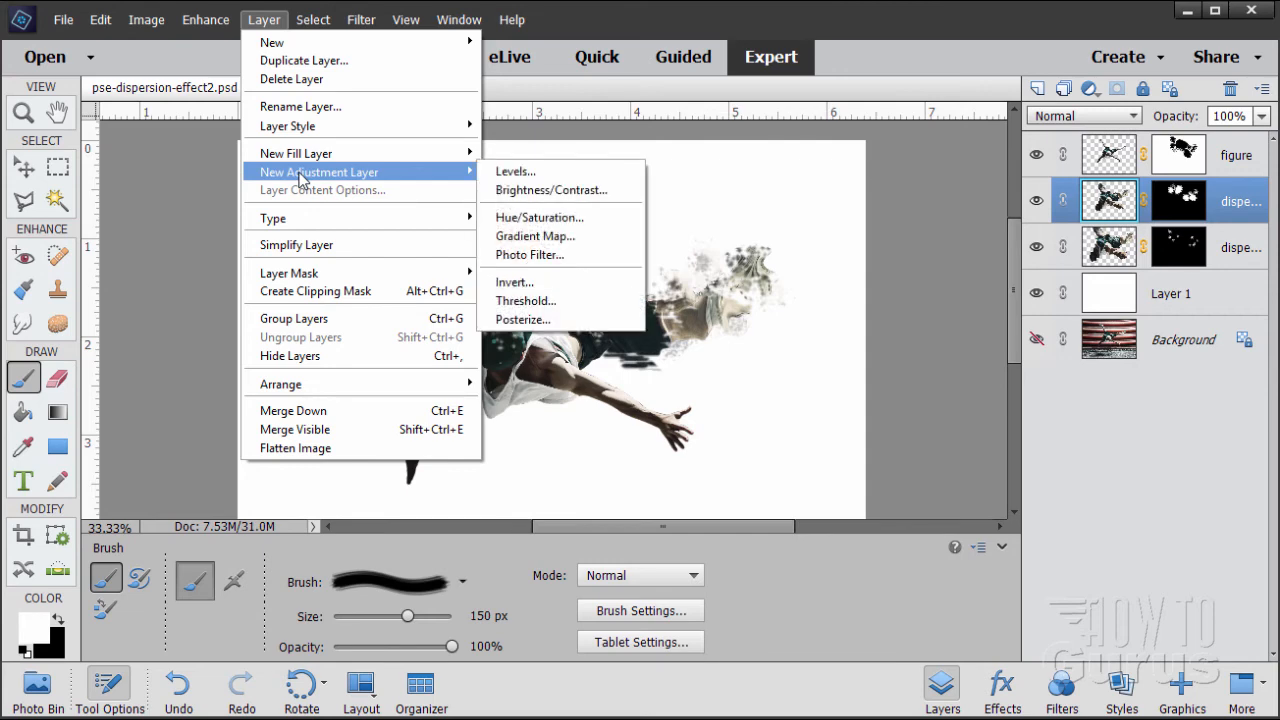
left_click(536, 236)
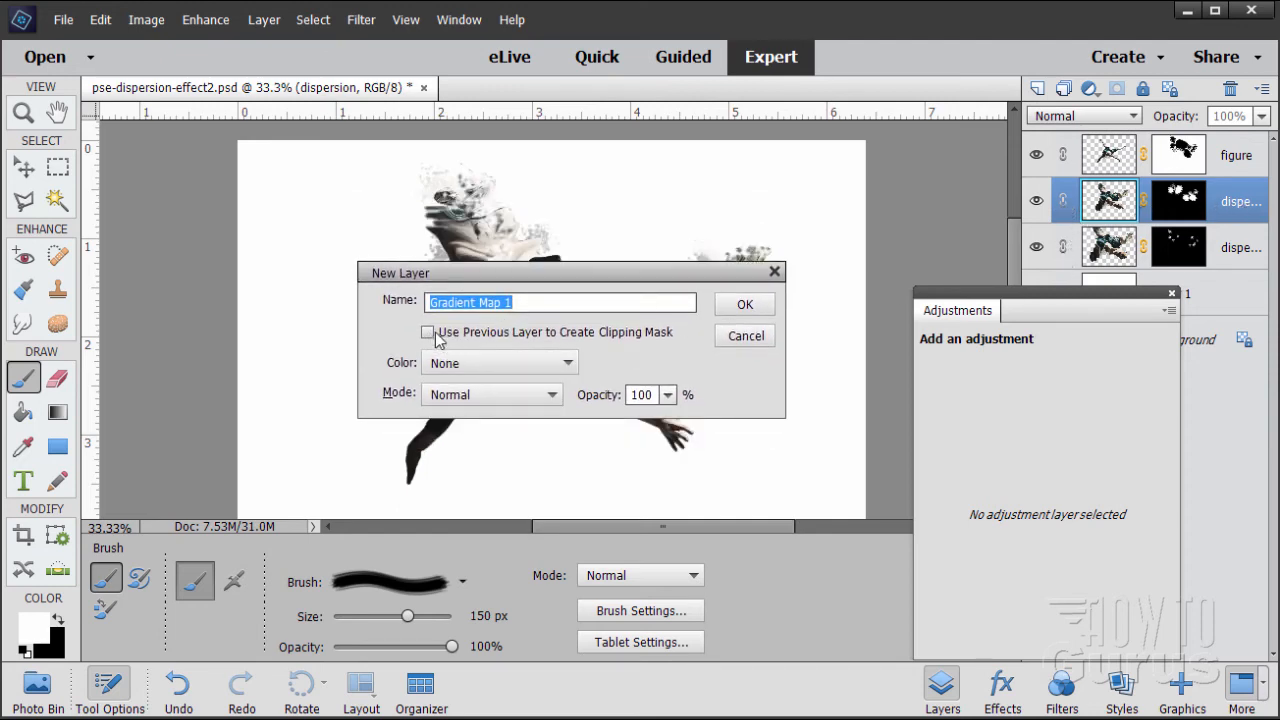
left_click(428, 332)
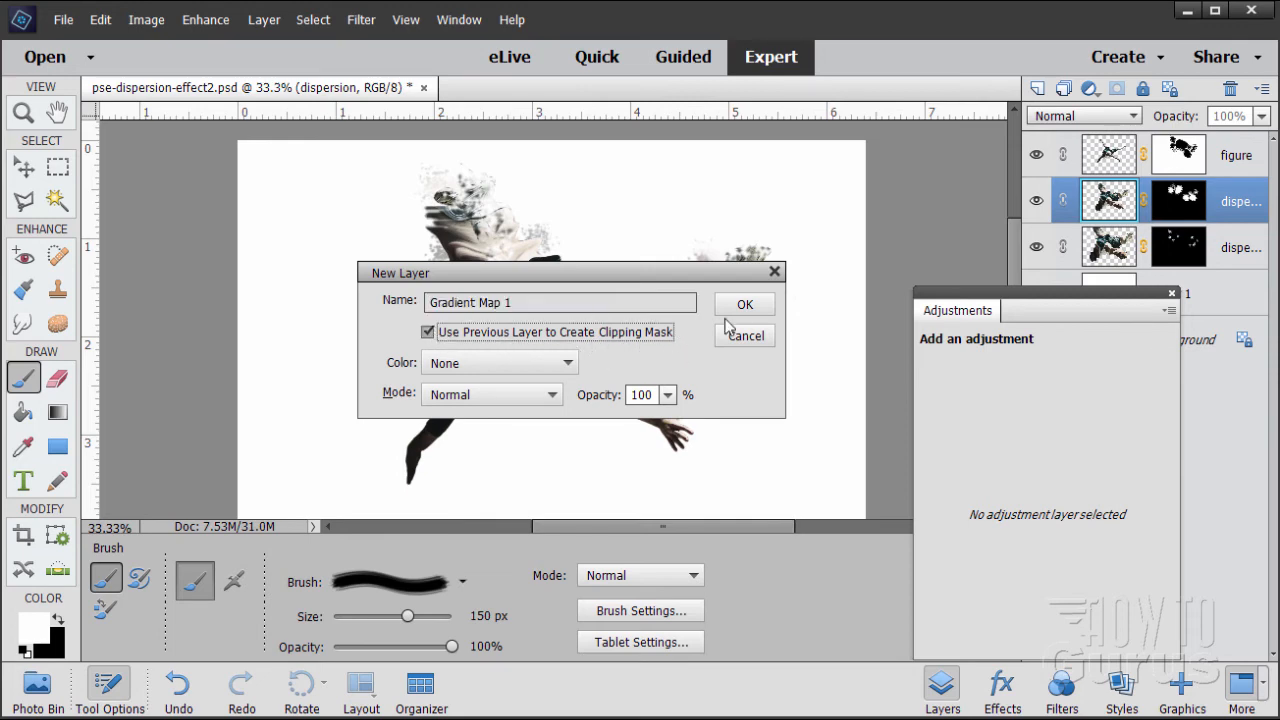
left_click(744, 304)
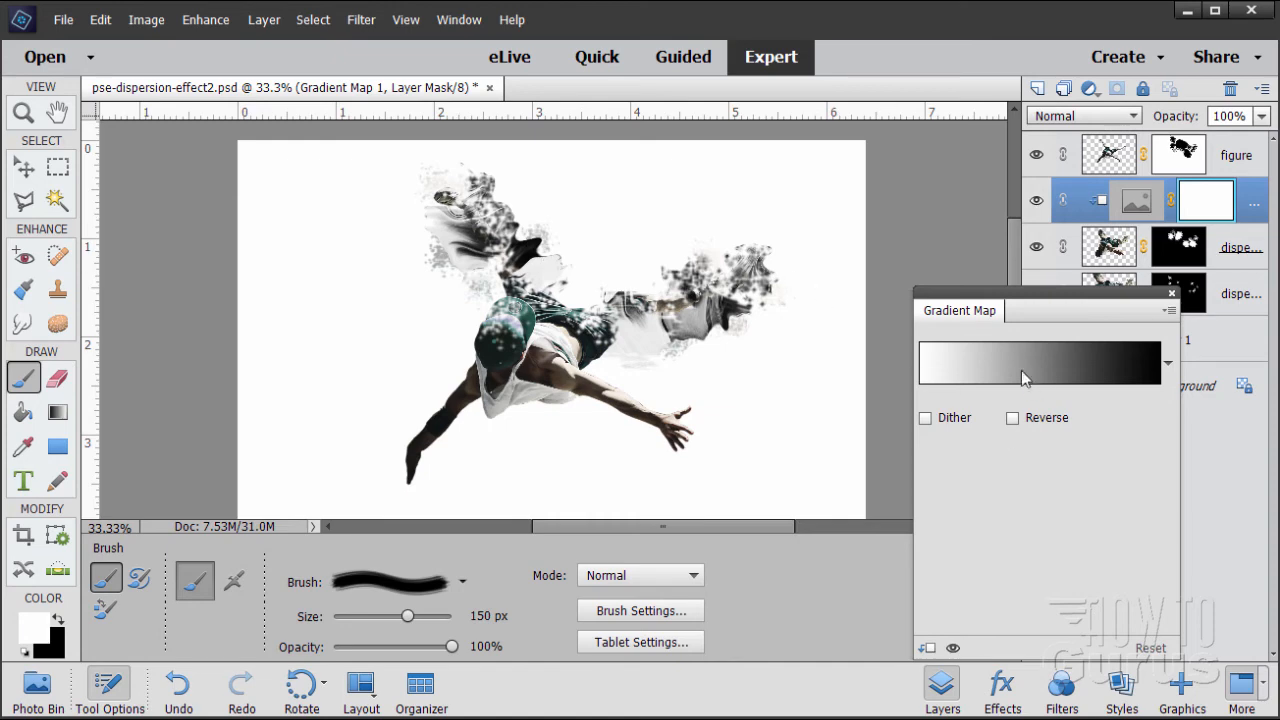
- Choose the Orange, Yellow, Orange preset in the Gradient Editor and close the settings
left_click(1036, 364)
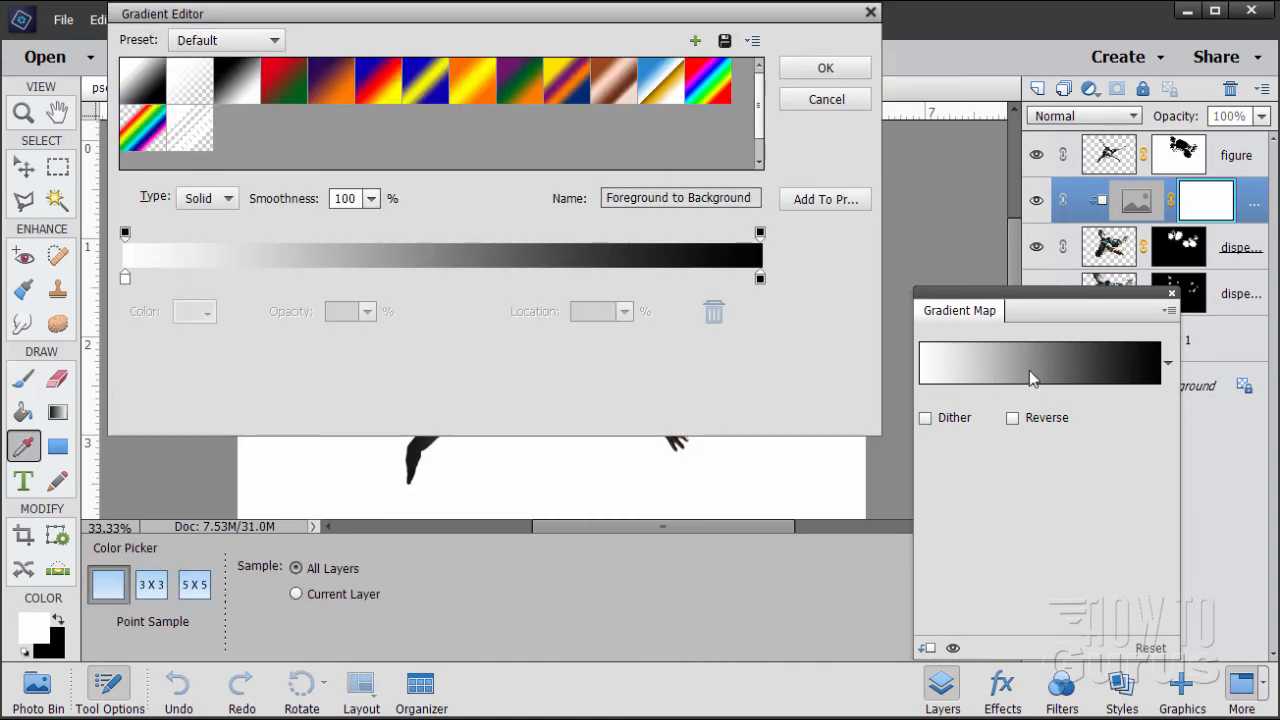
left_click(472, 80)
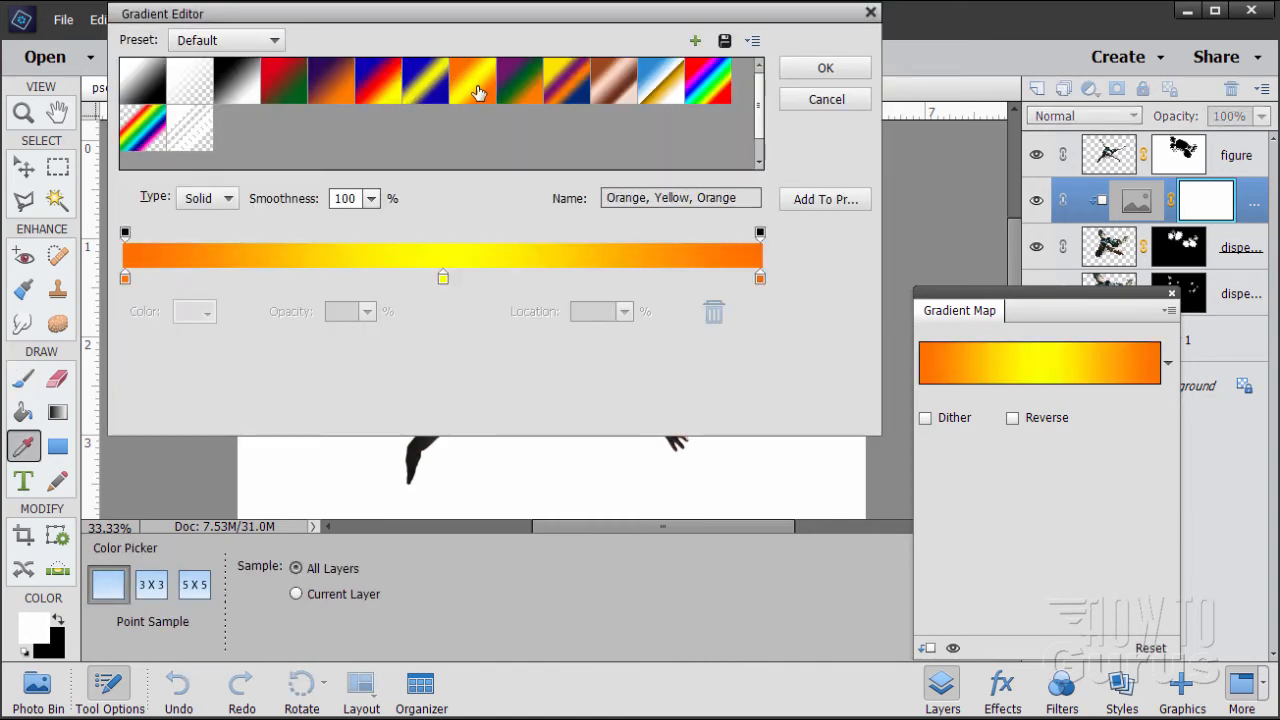
mouse_move(410, 284)
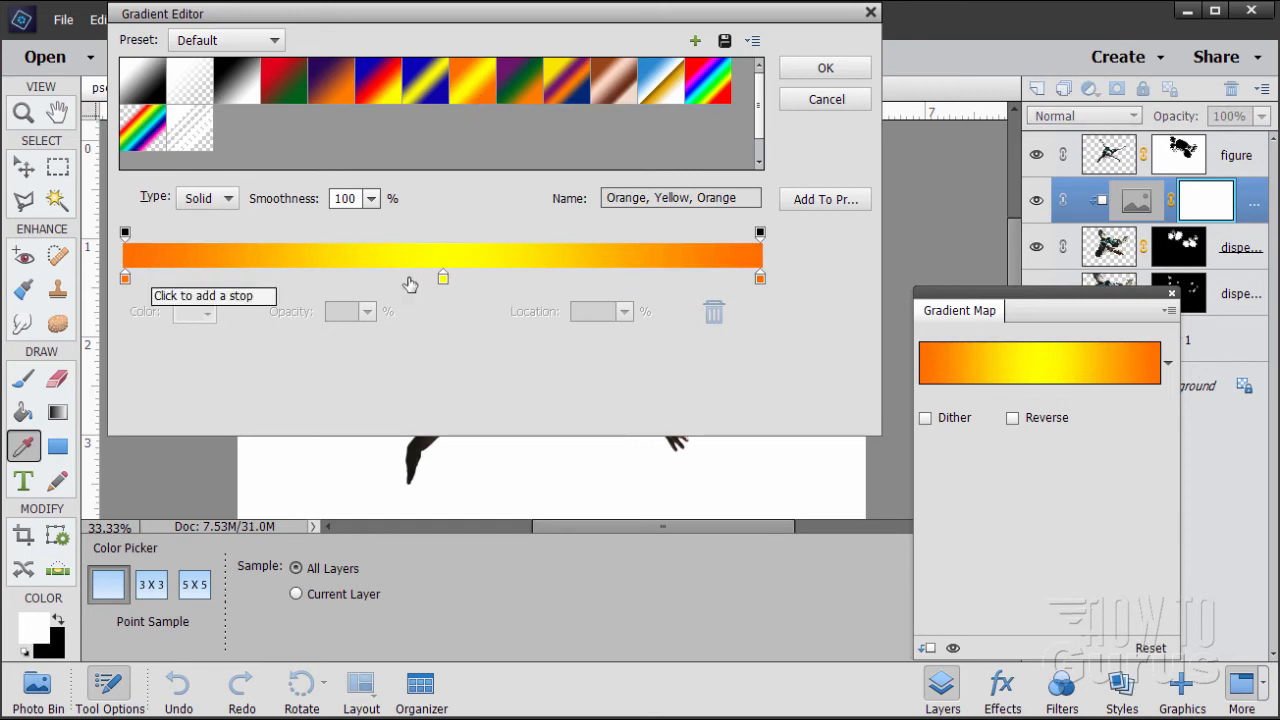
left_click(824, 68)
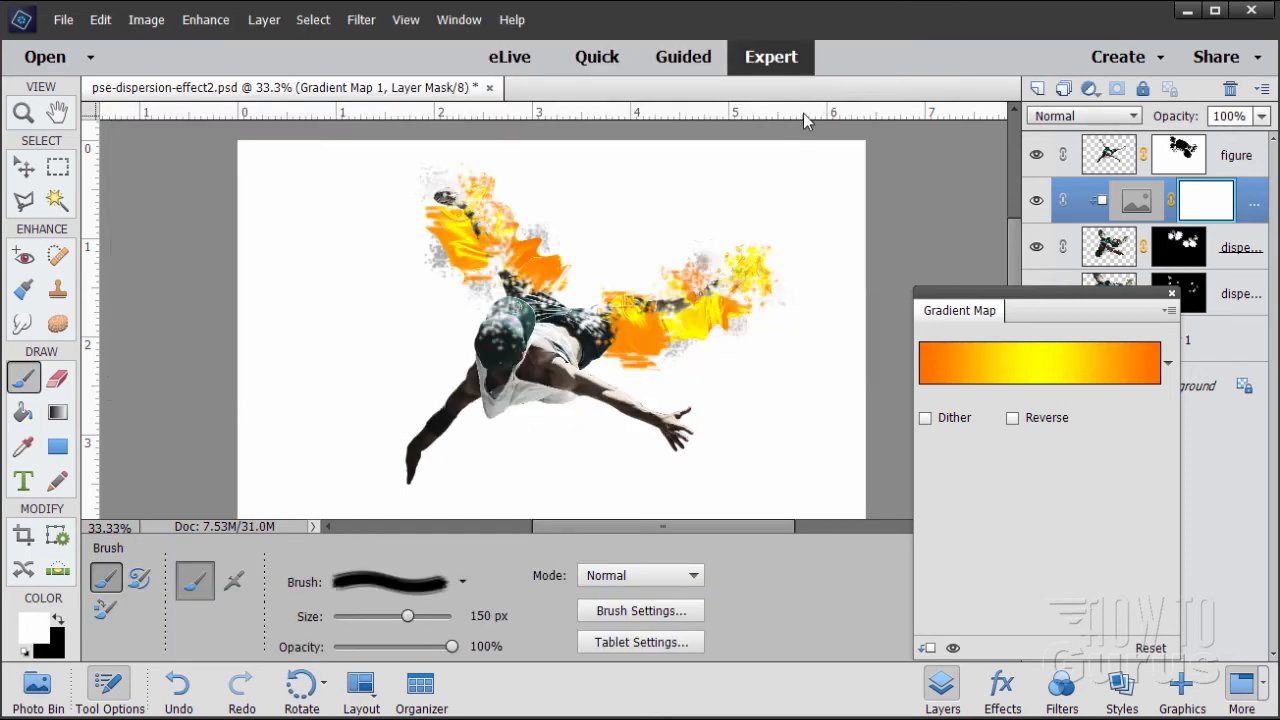
mouse_move(1068, 310)
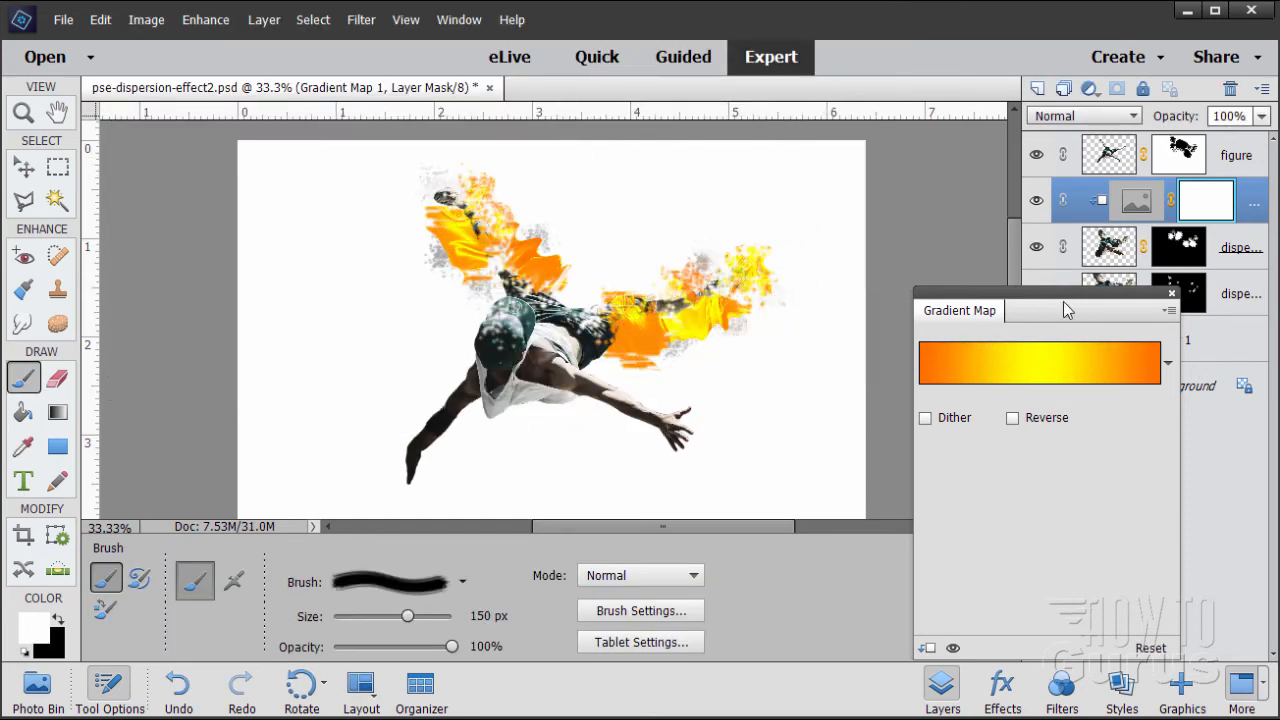
left_click(1170, 292)
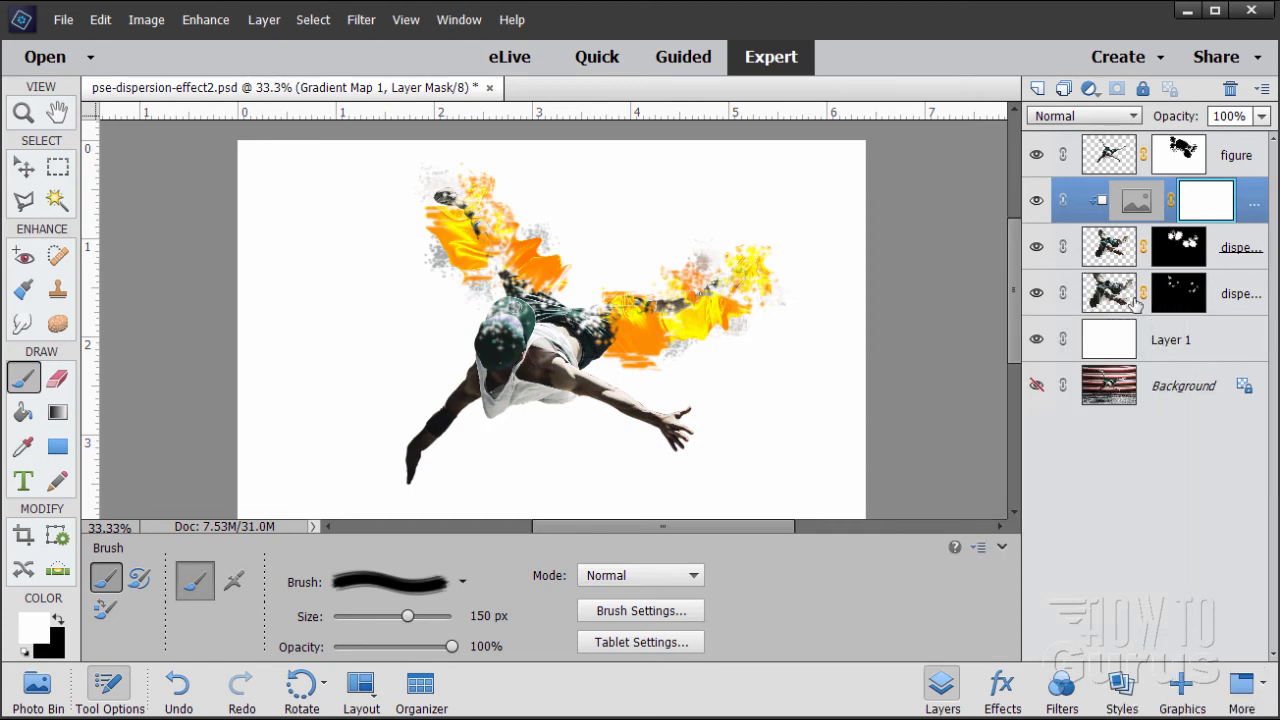
- Add a Gradient Map adjustment layer clipped to the lower dispersion copy layer
left_click(1108, 292)
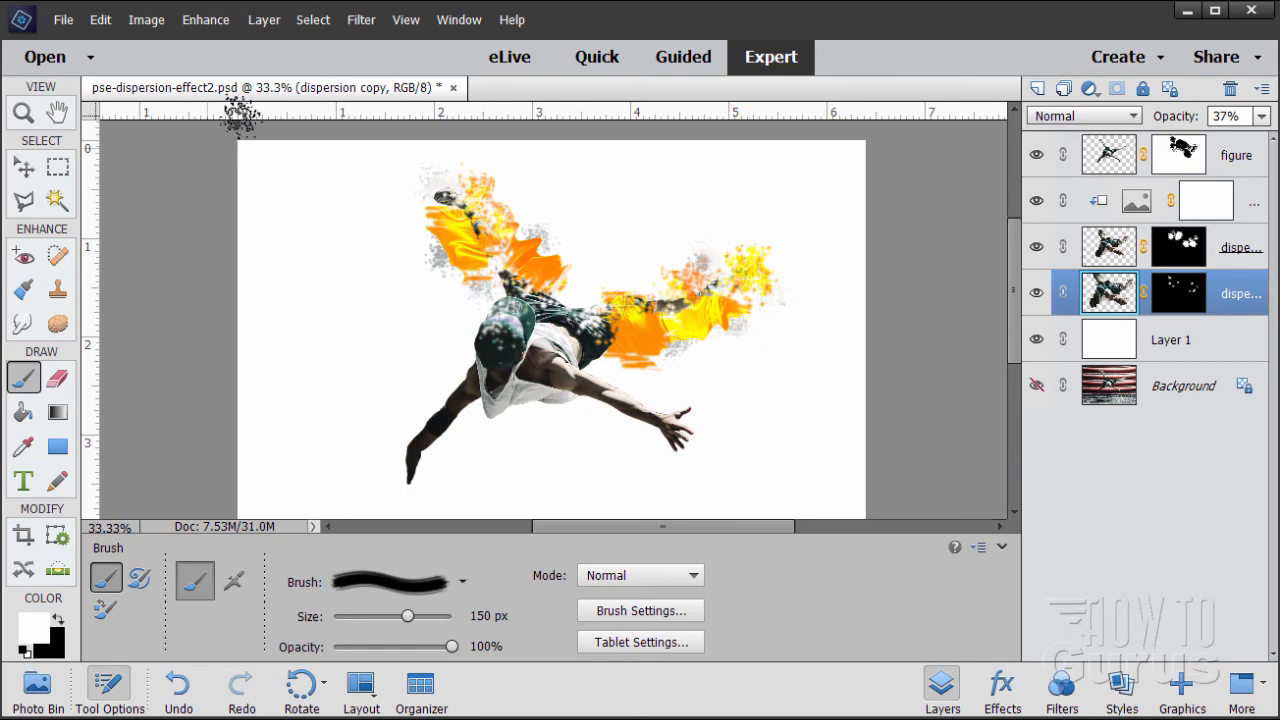
left_click(264, 20)
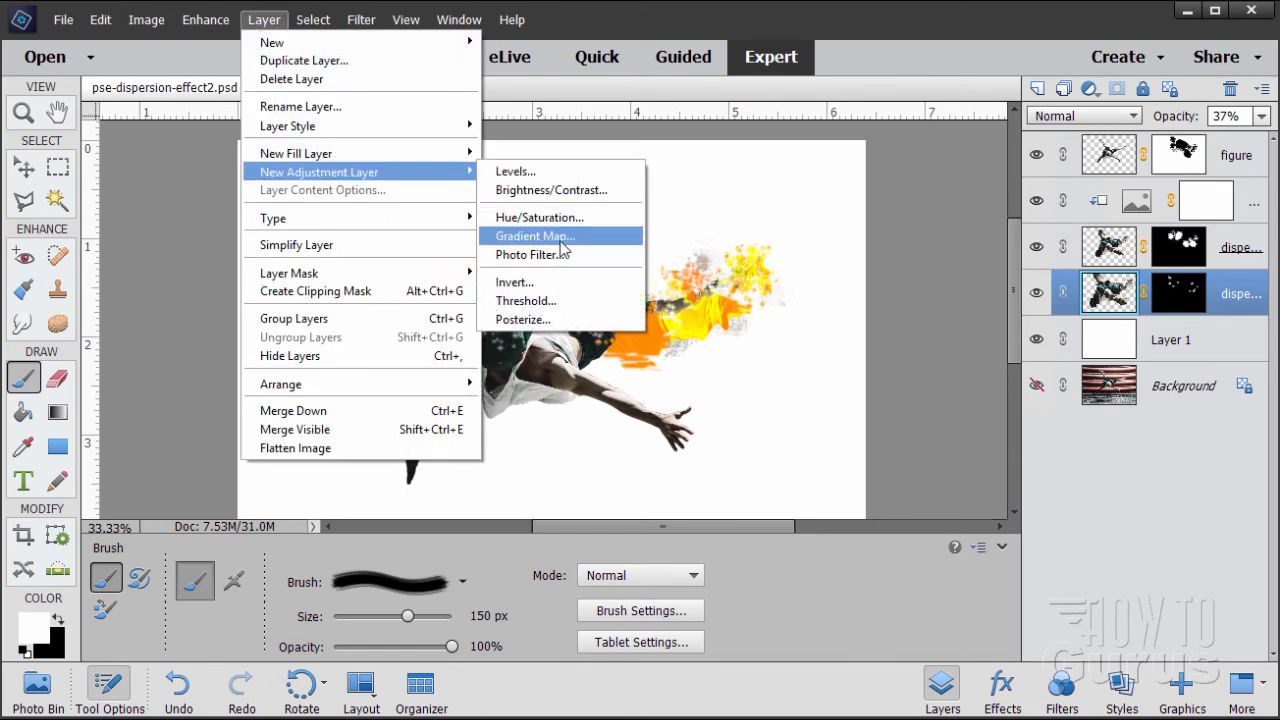
left_click(534, 236)
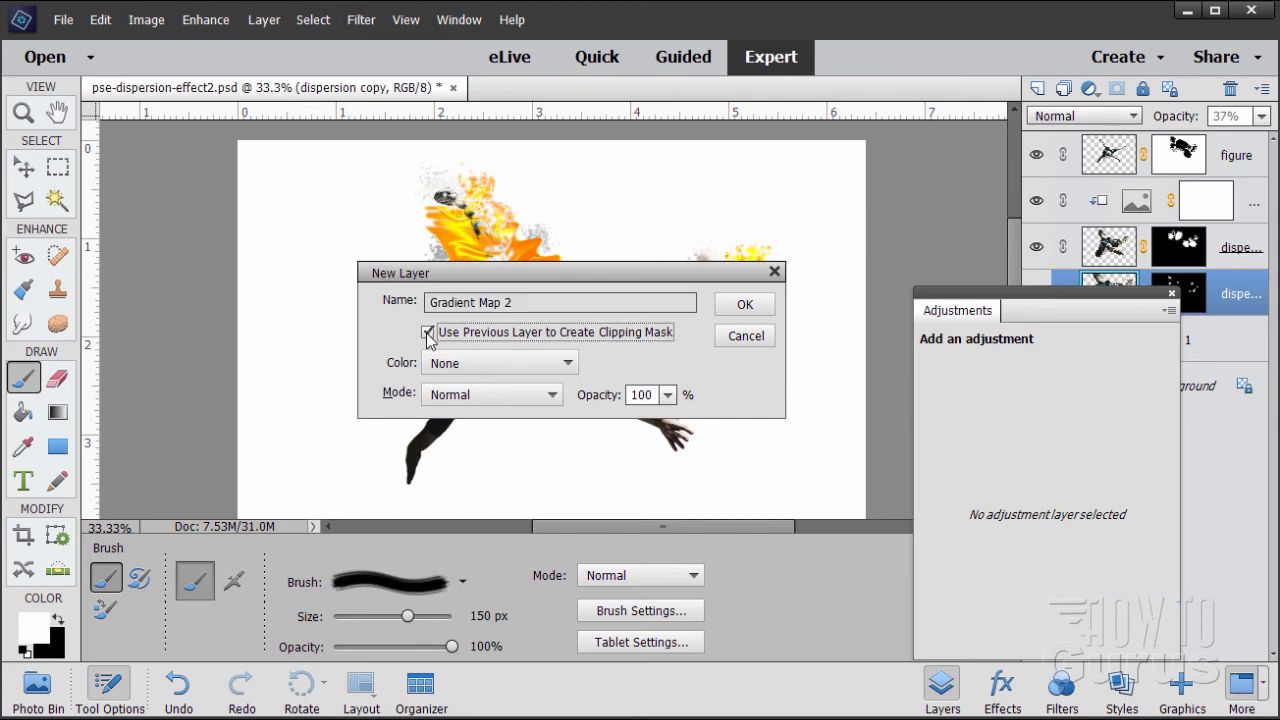
left_click(744, 304)
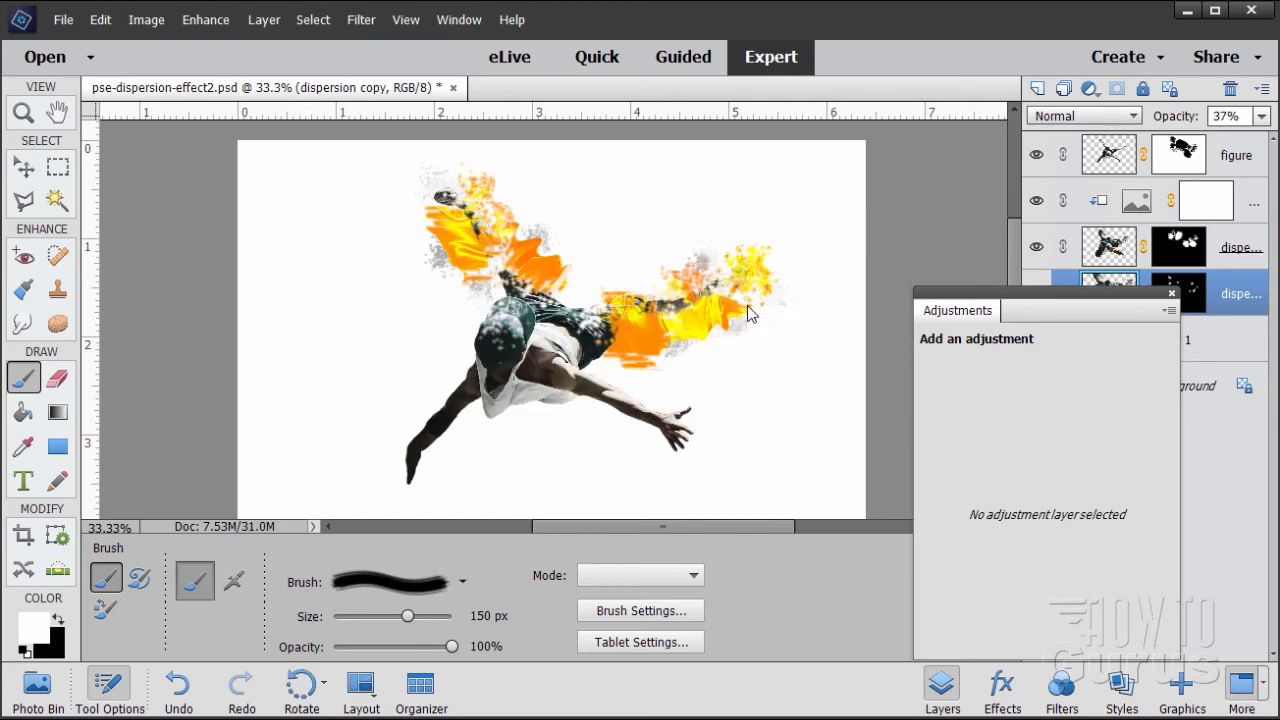
- Choose the Blue, Yellow, Blue preset in the Gradient Editor and close the settings
left_click(1040, 364)
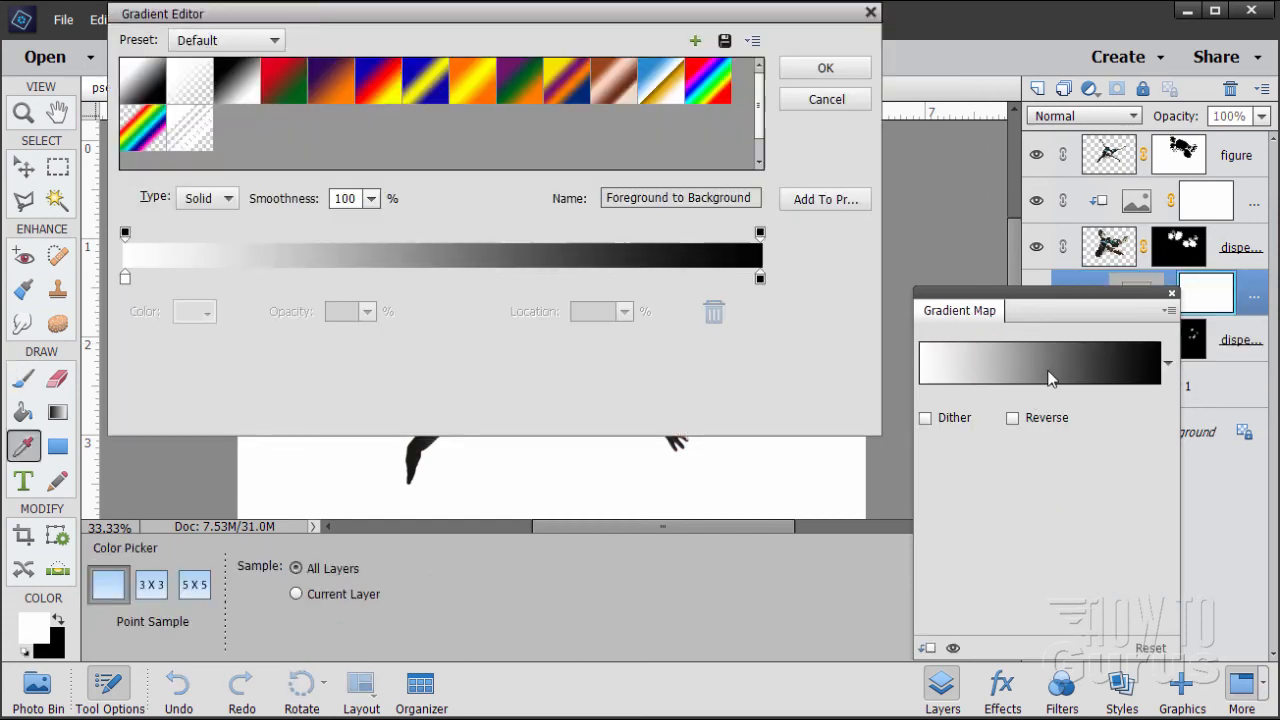
left_click(424, 80)
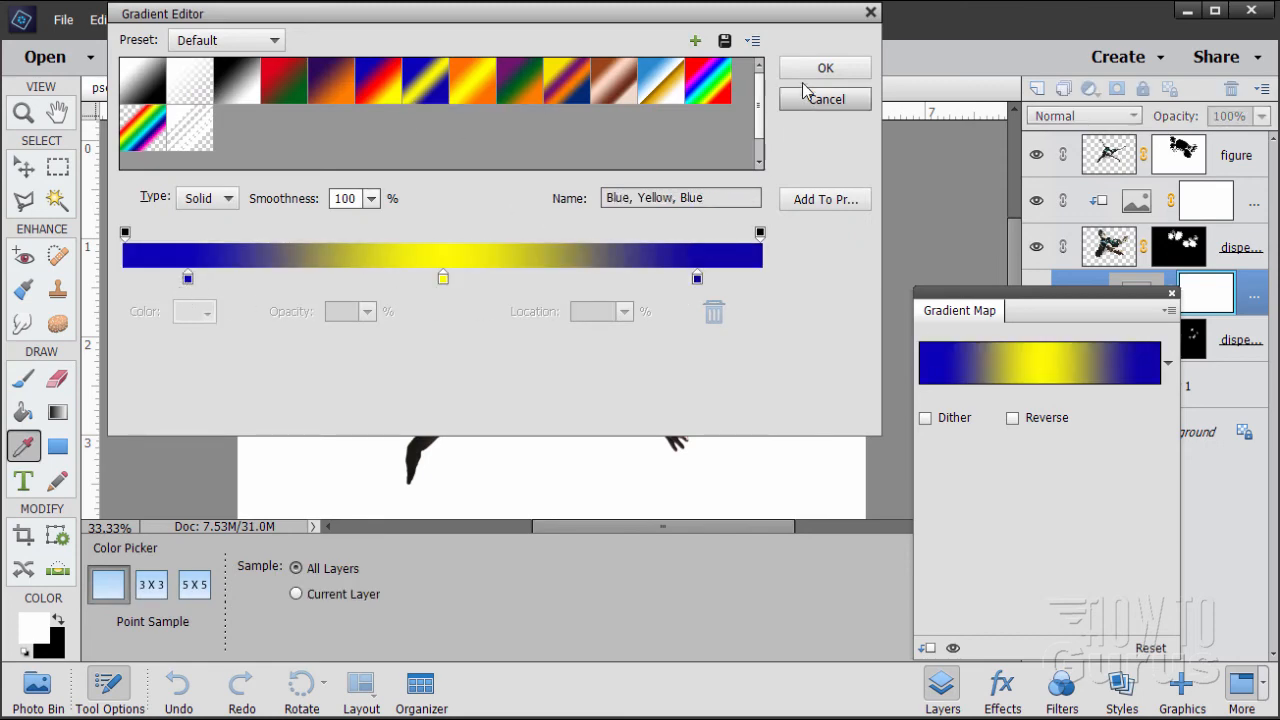
left_click(824, 68)
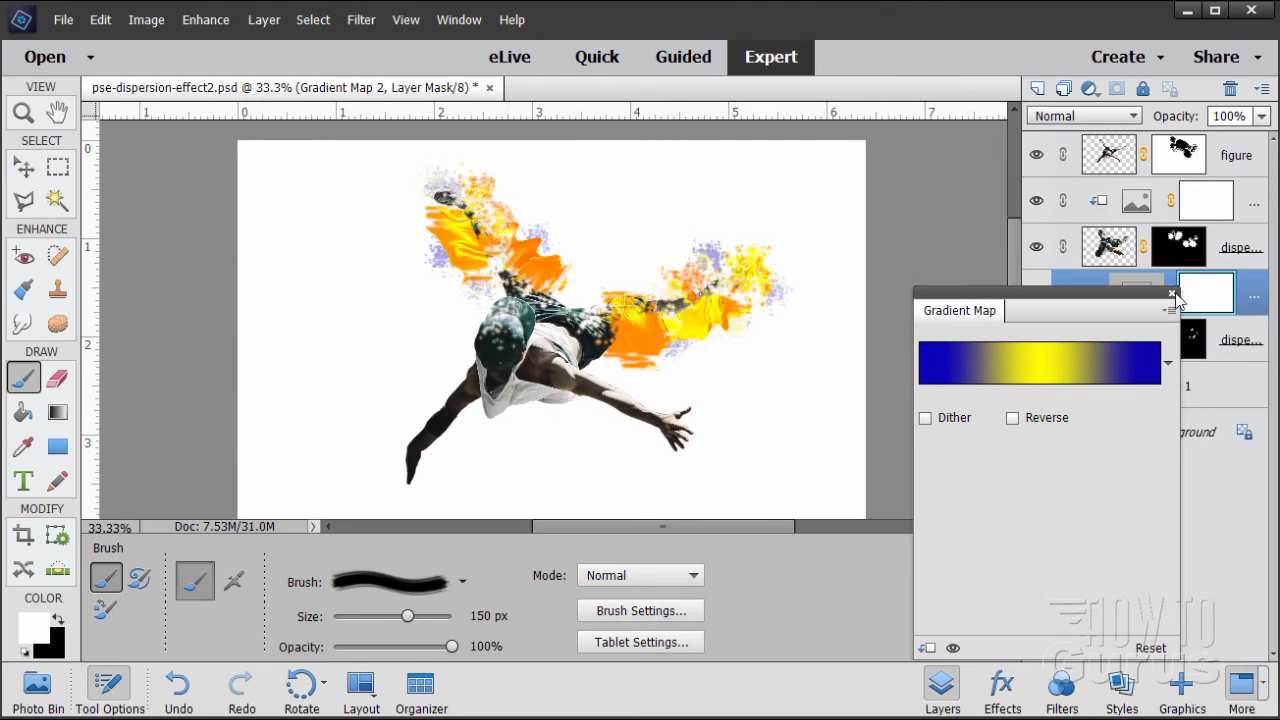
left_click(1172, 292)
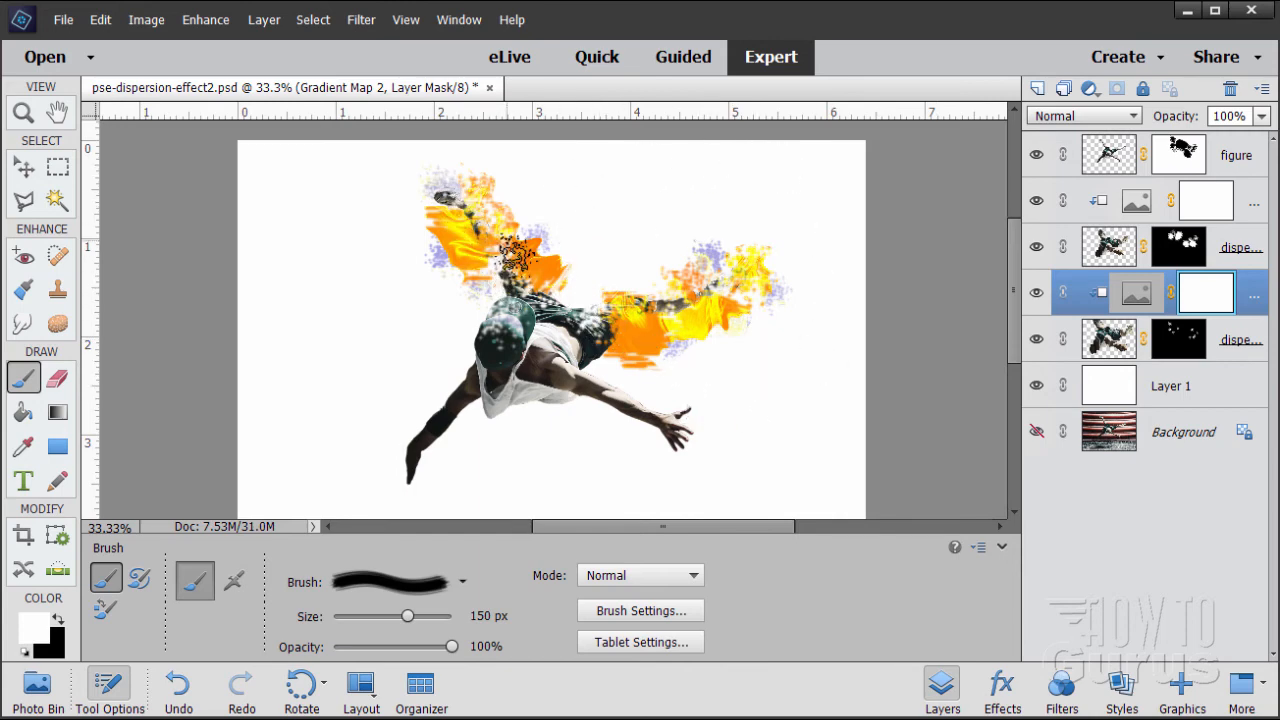
- Target the figure layer's mask and settle on a 100 px soft round brush after trying 45 and 200 px
left_click(530, 276)
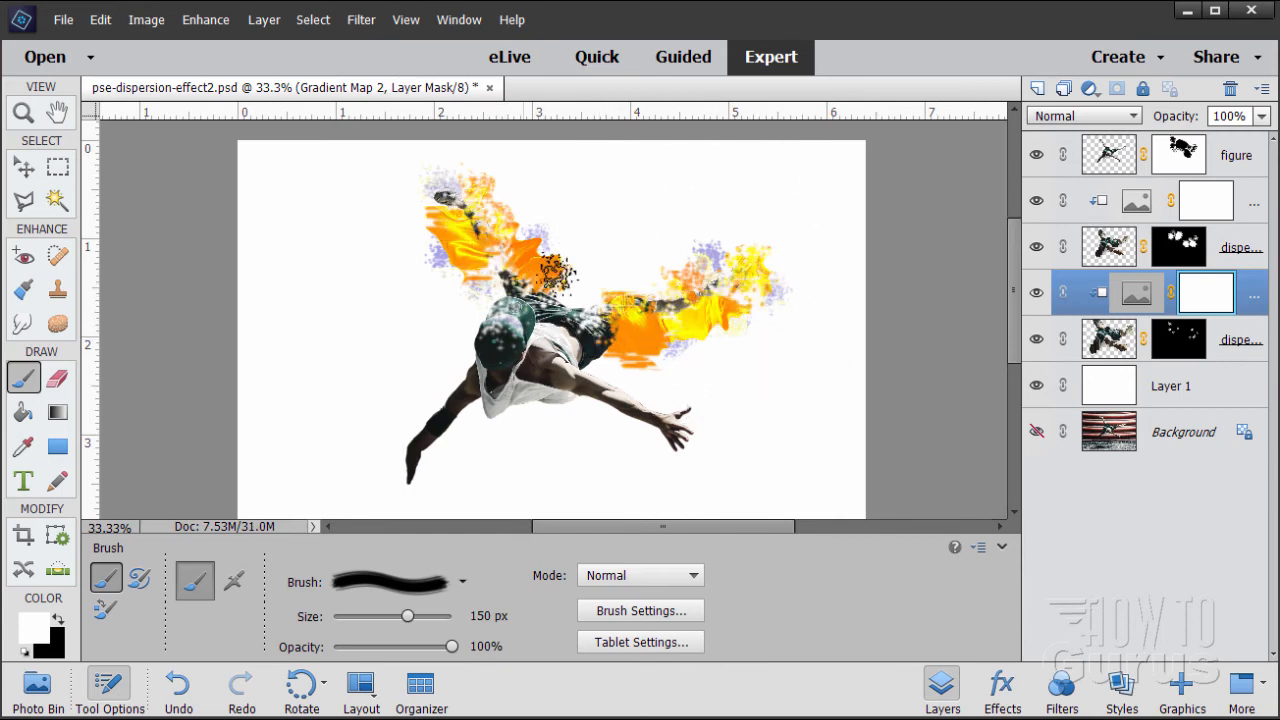
left_click(1178, 154)
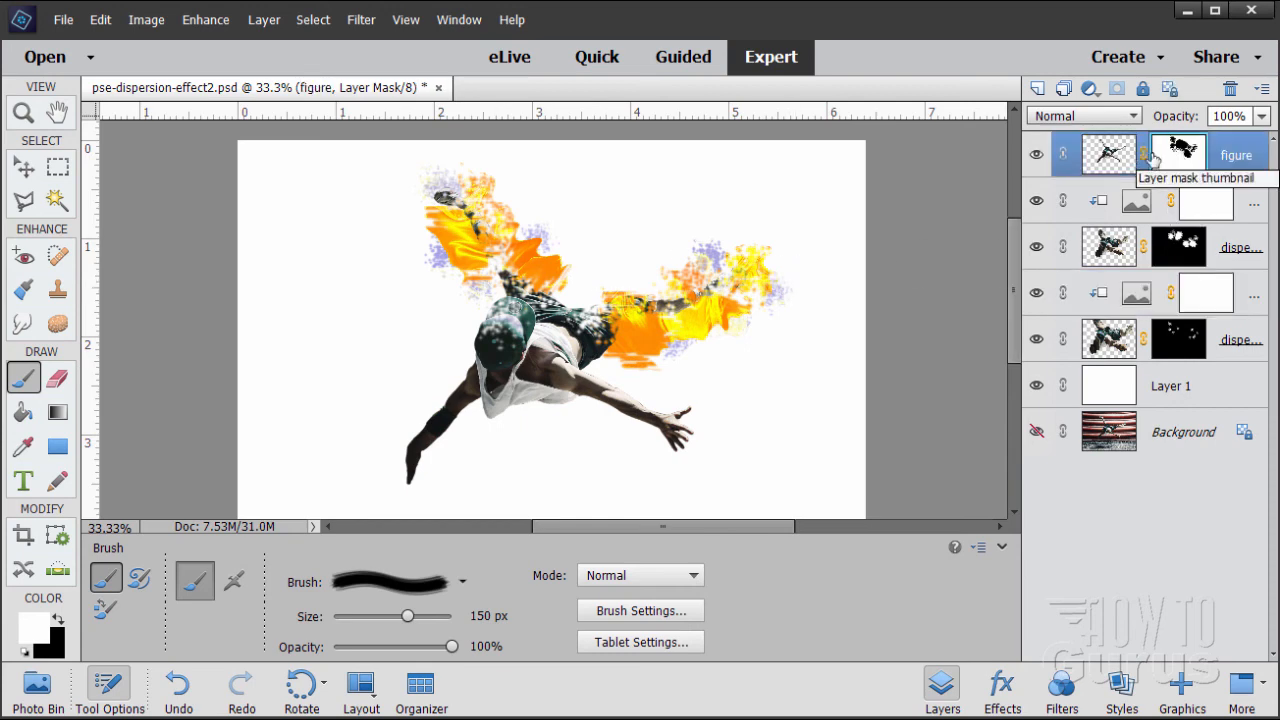
mouse_move(1178, 152)
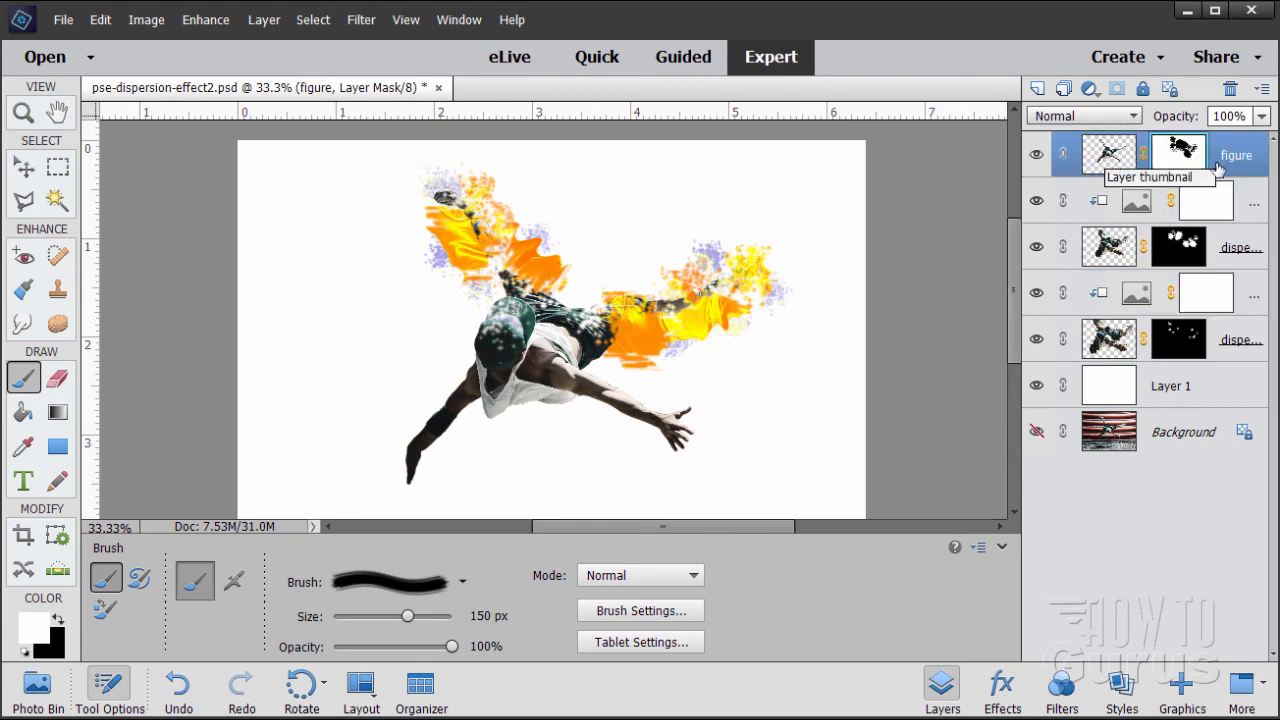
mouse_move(1178, 154)
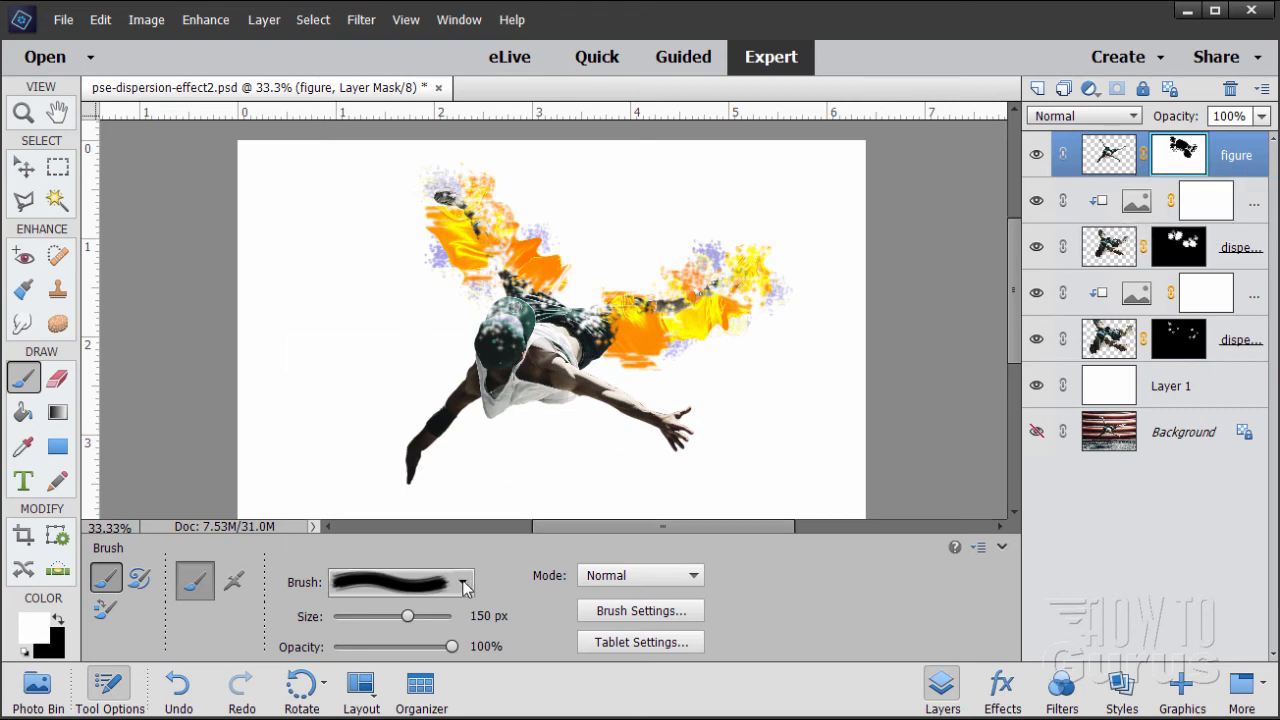
left_click(460, 584)
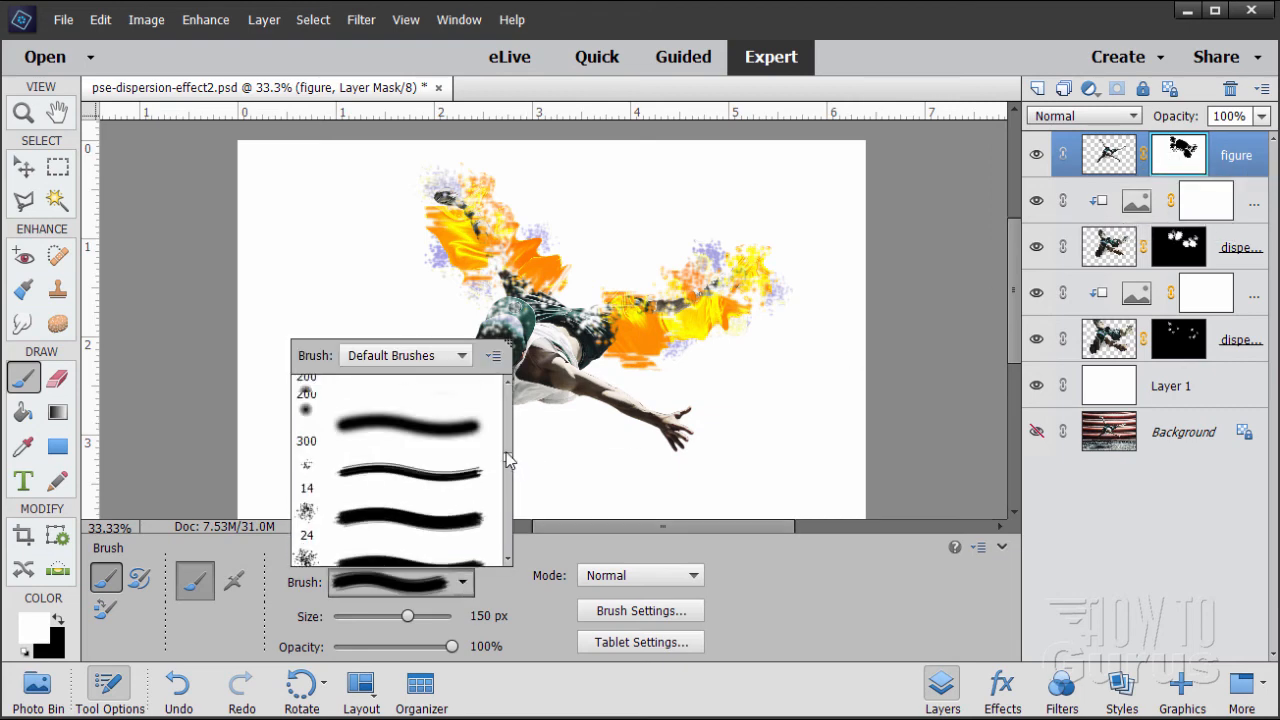
scroll("up", 3)
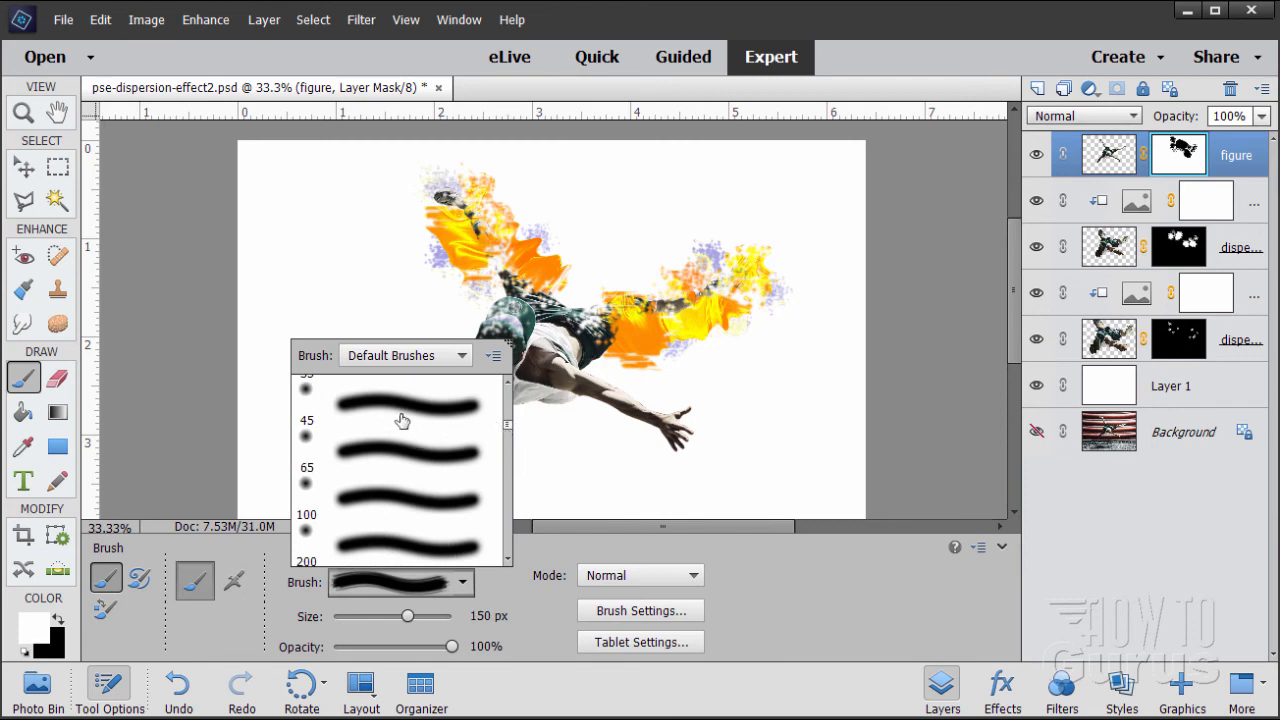
left_click(404, 404)
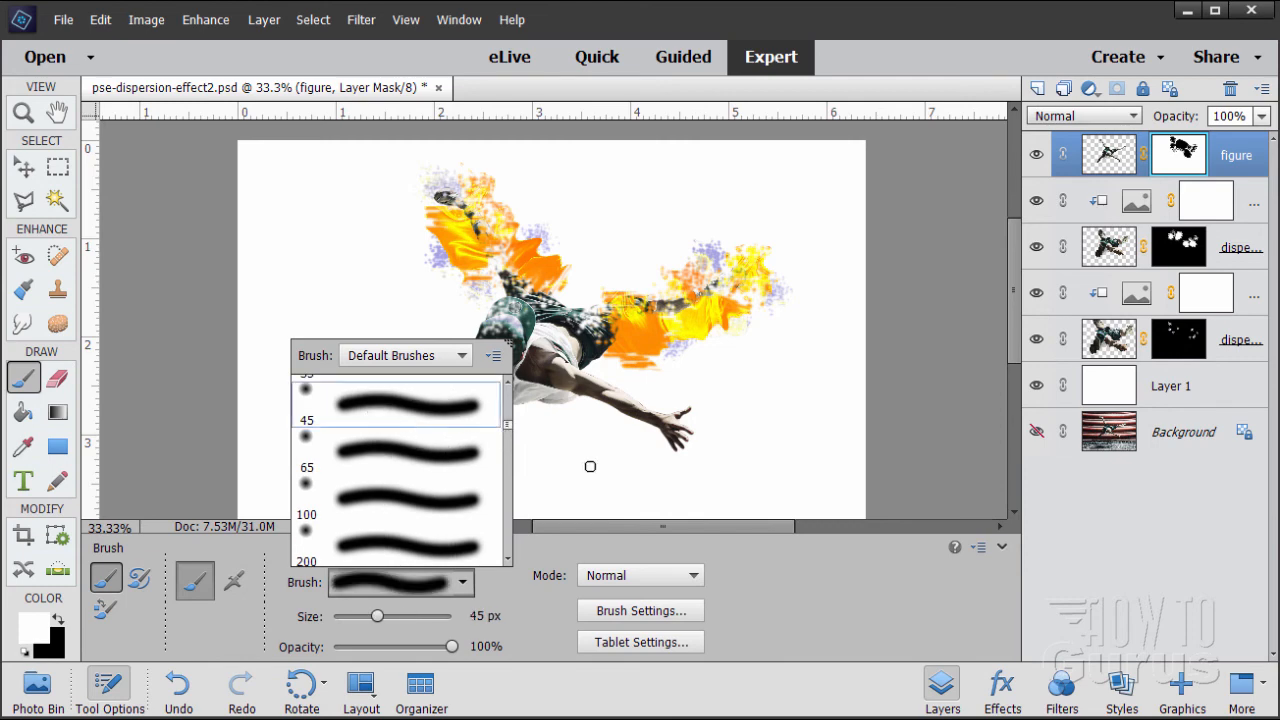
left_click(408, 540)
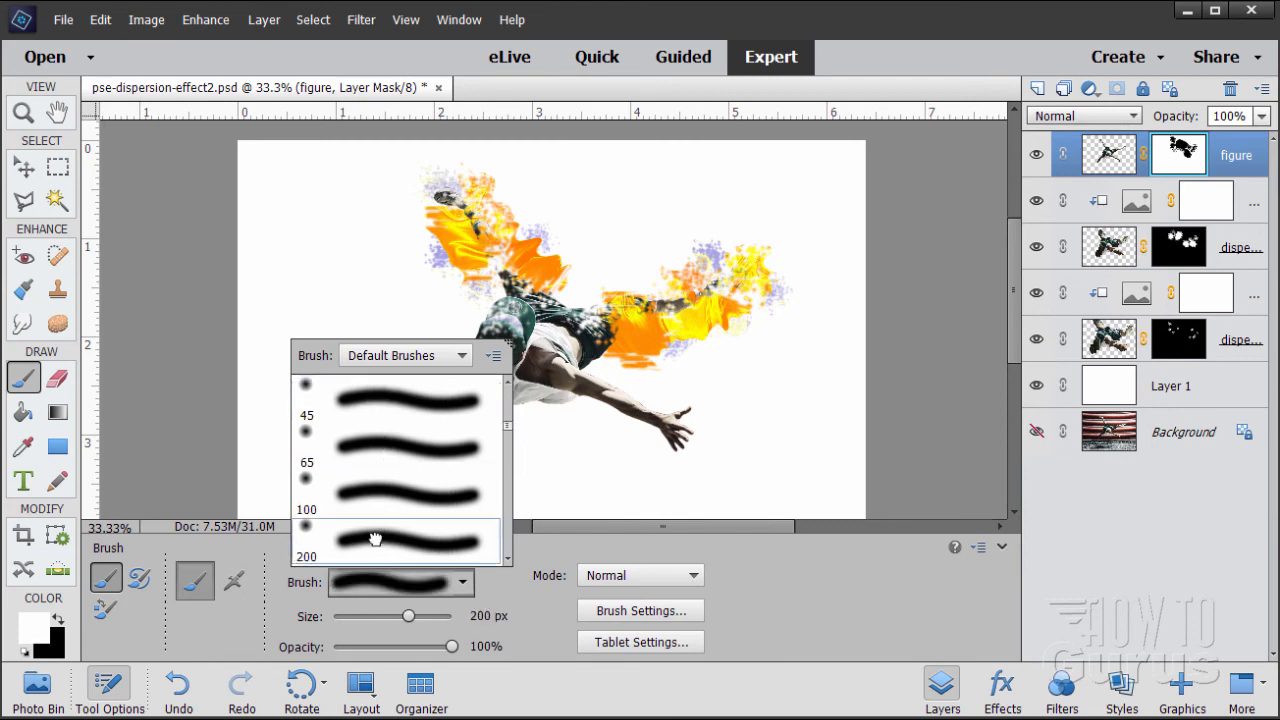
left_click(404, 490)
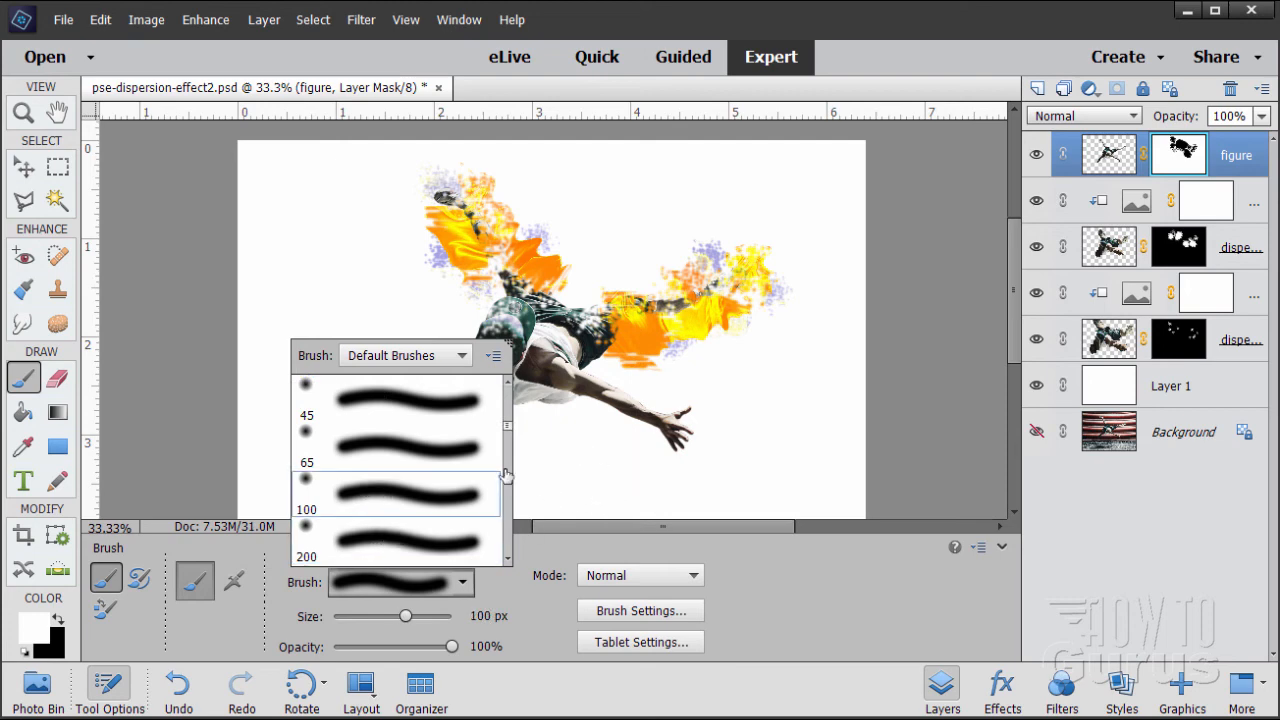
mouse_move(444, 468)
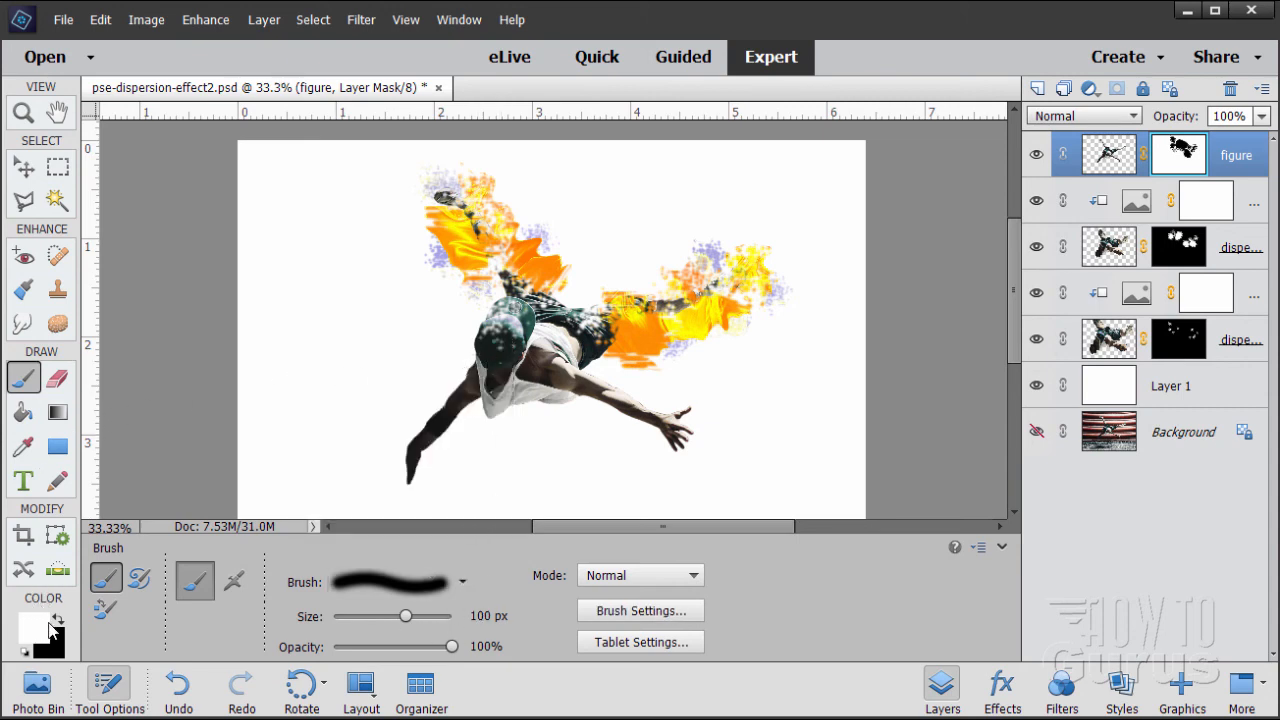
mouse_move(444, 332)
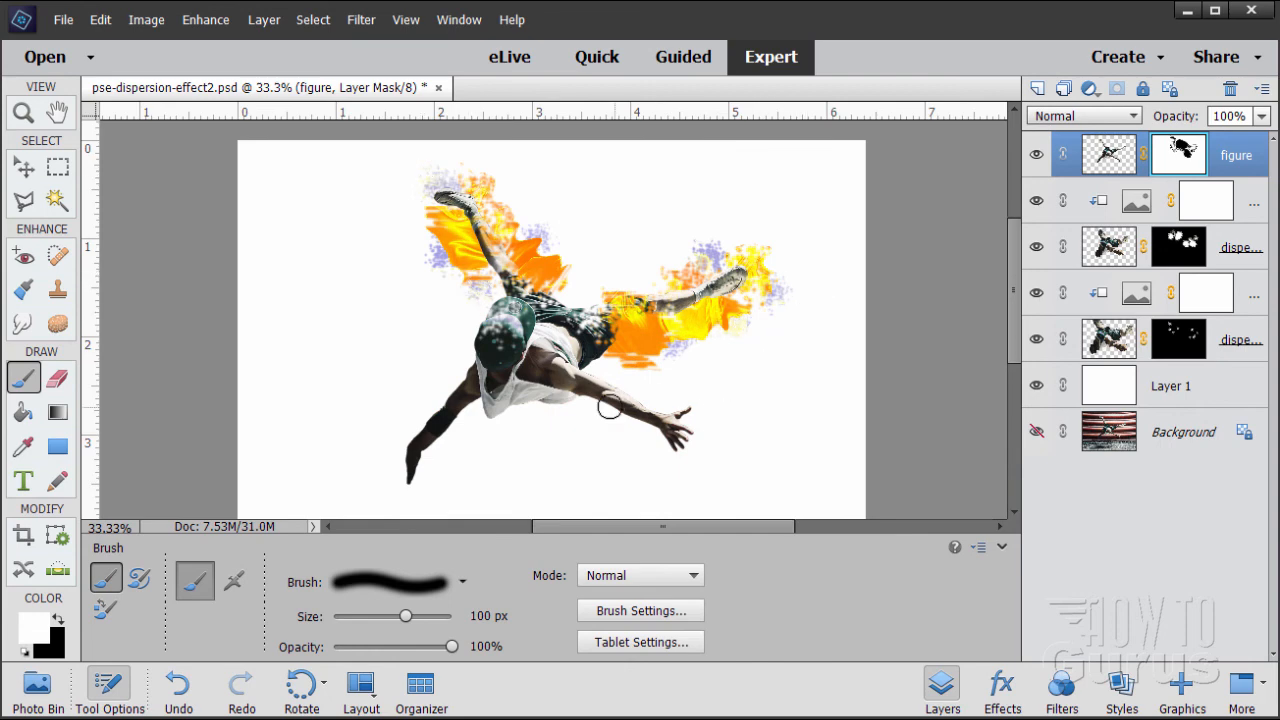
mouse_move(824, 260)
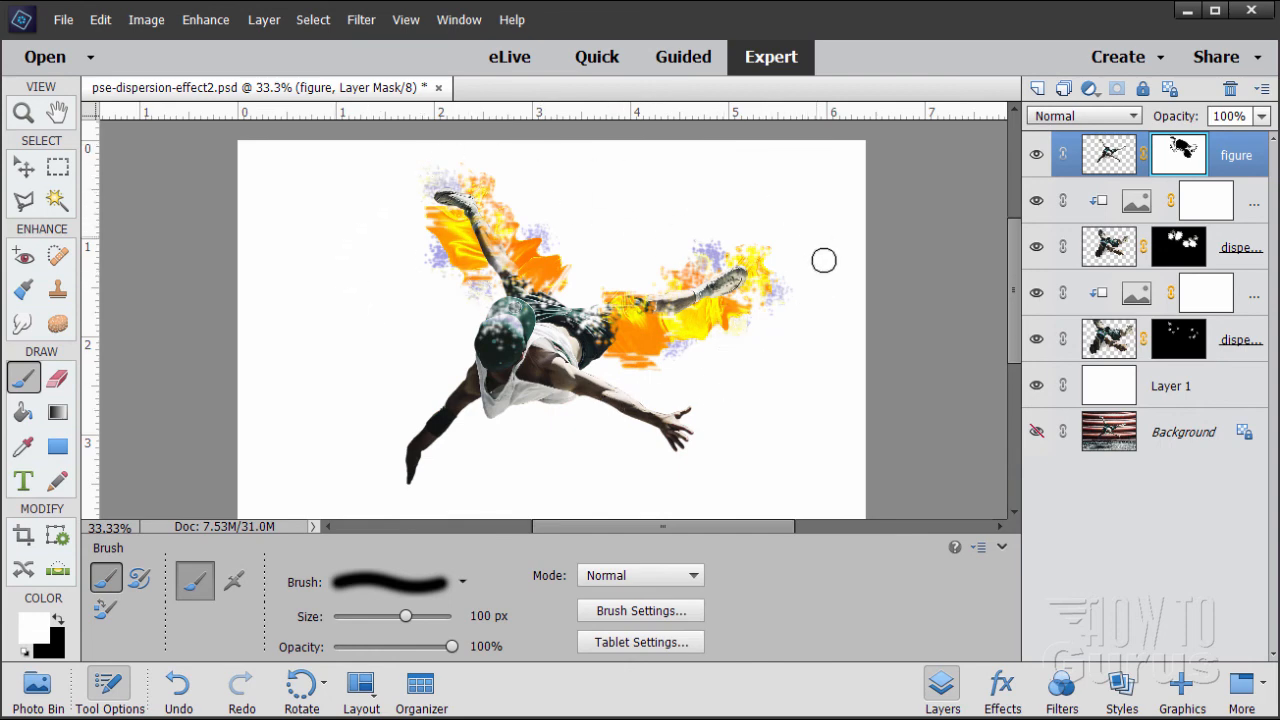
mouse_move(712, 288)
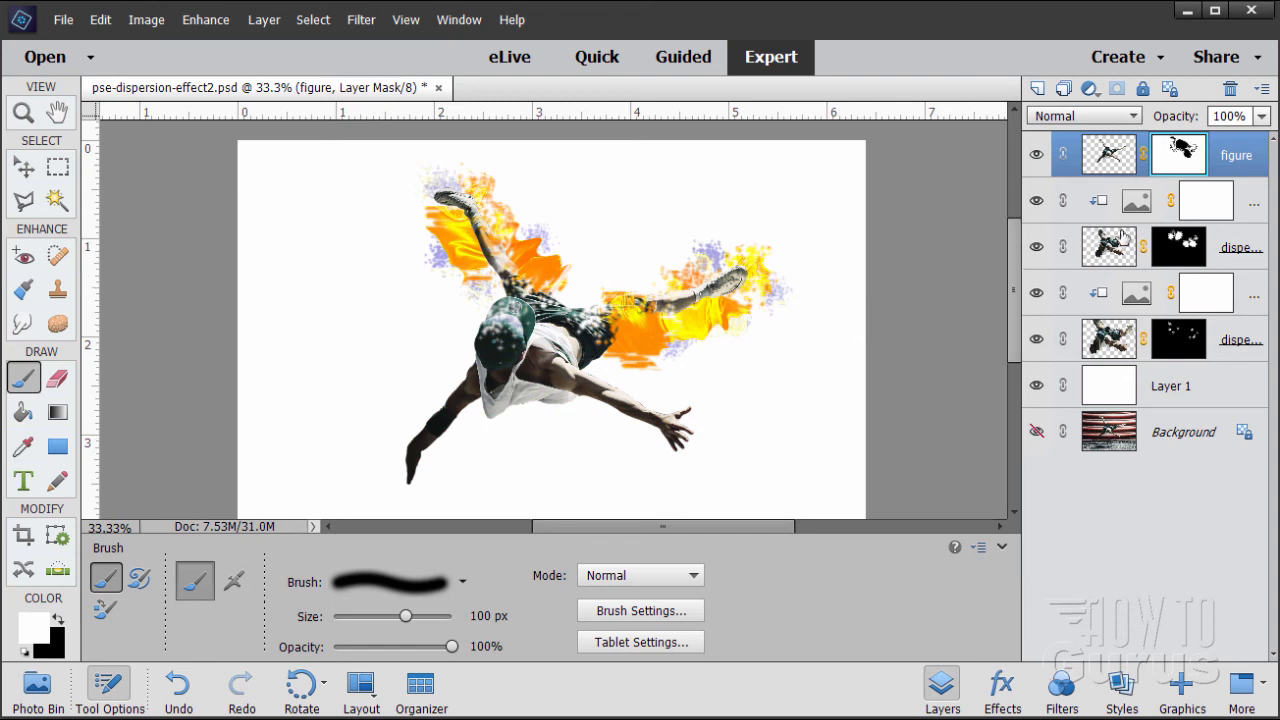
mouse_move(1124, 260)
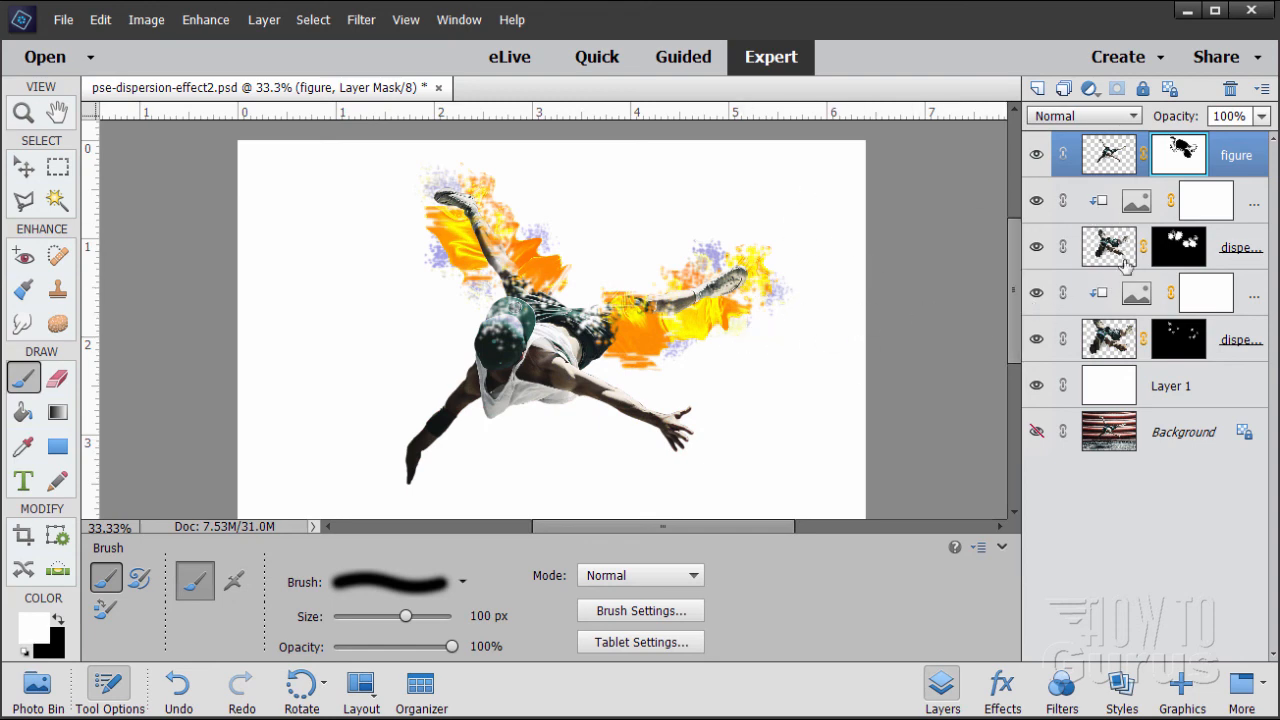
- Hide the orange-yellow Gradient Map layer so the particles show uncolored
left_click(1036, 200)
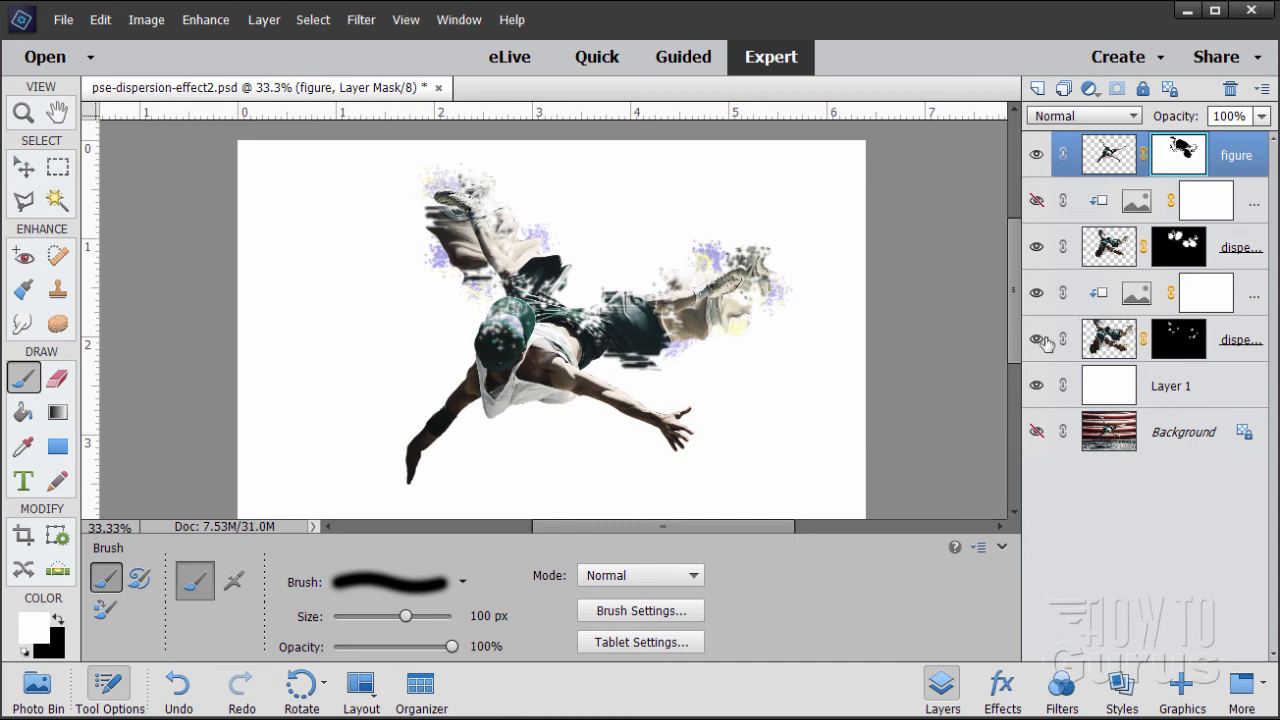
mouse_move(1036, 292)
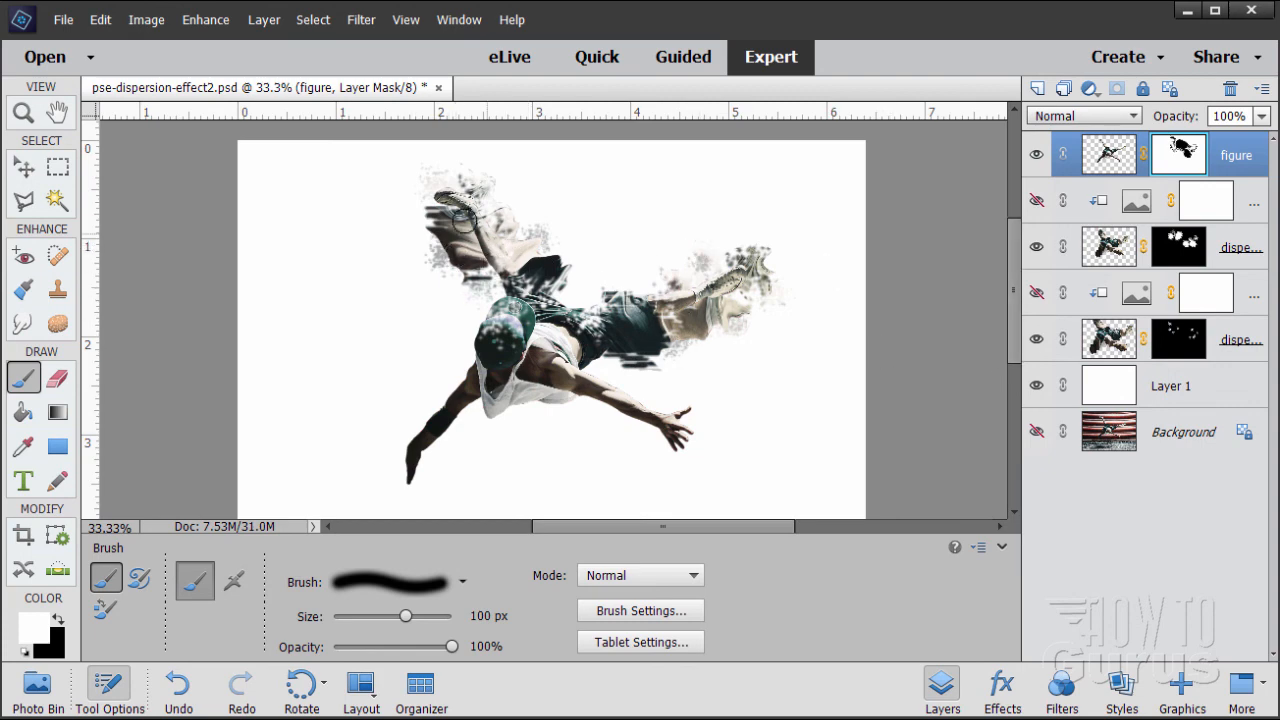
mouse_move(830, 160)
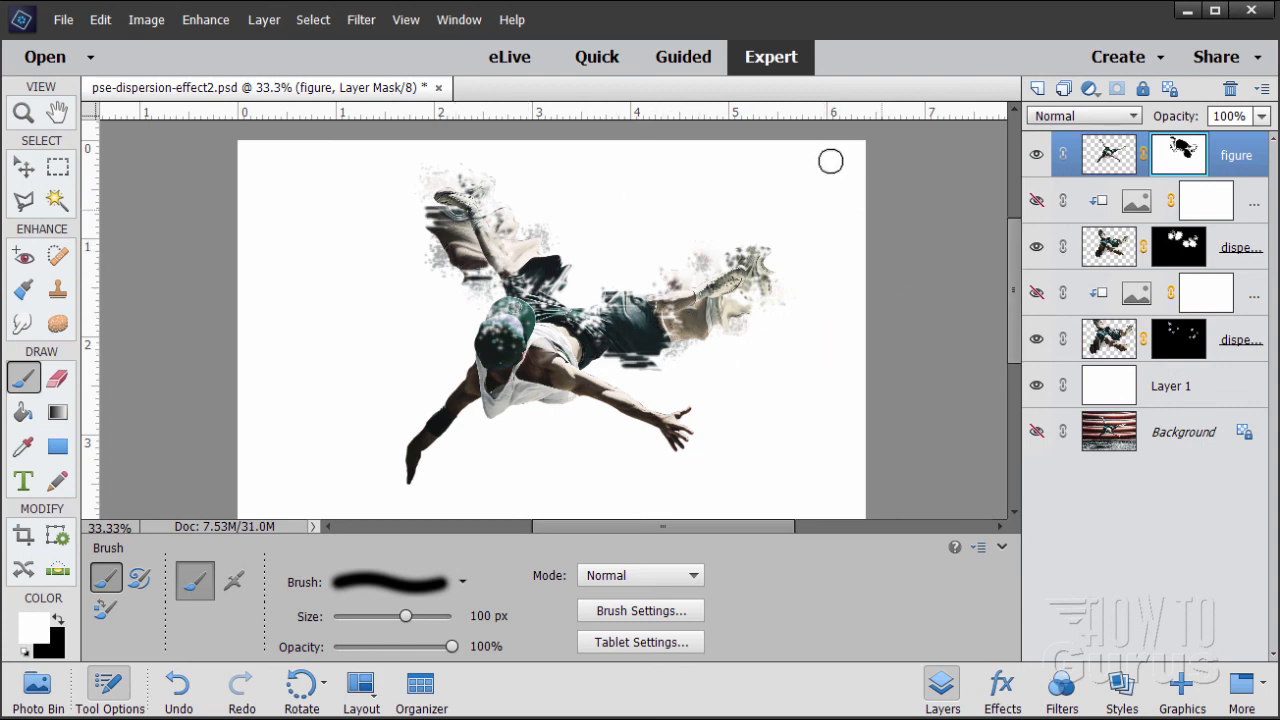